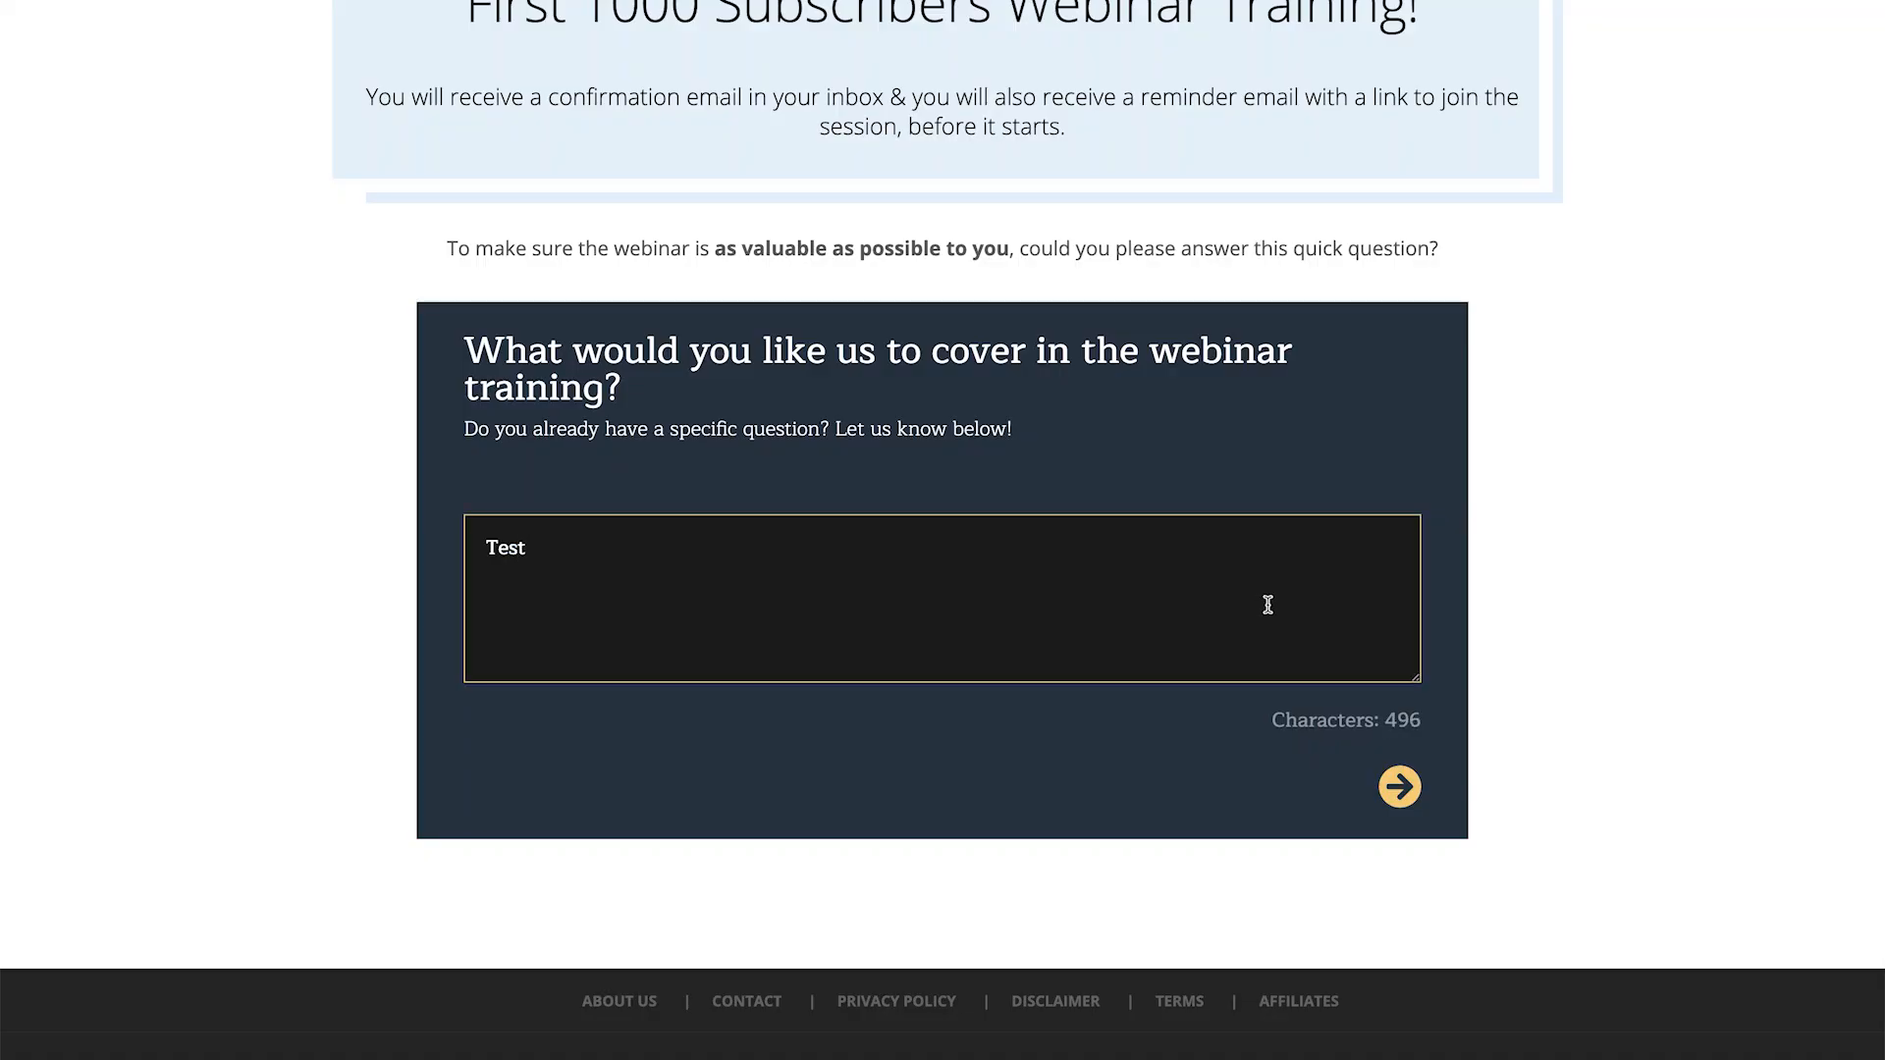
# Step: Answer the embedded webinar survey with 'Test' and submit it to reach the thank-you message
pyautogui.click(1397, 785)
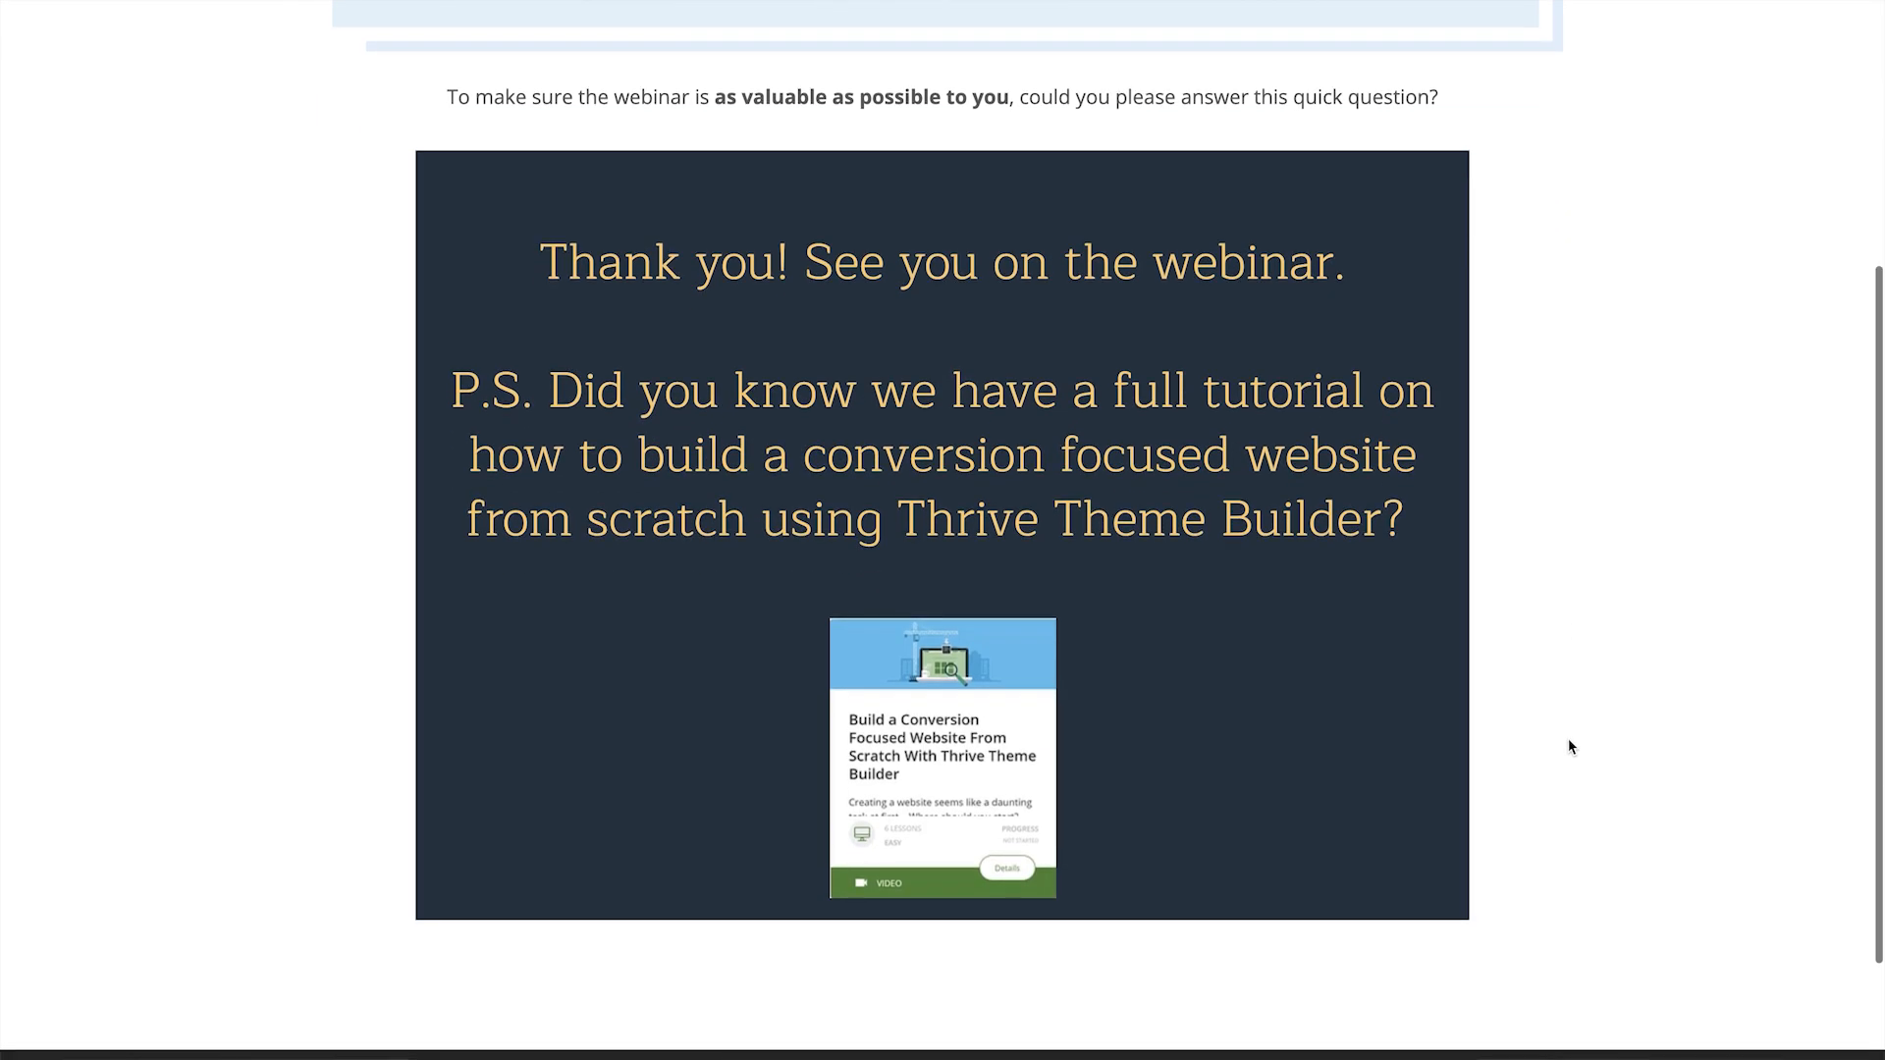
pyautogui.scroll(3)
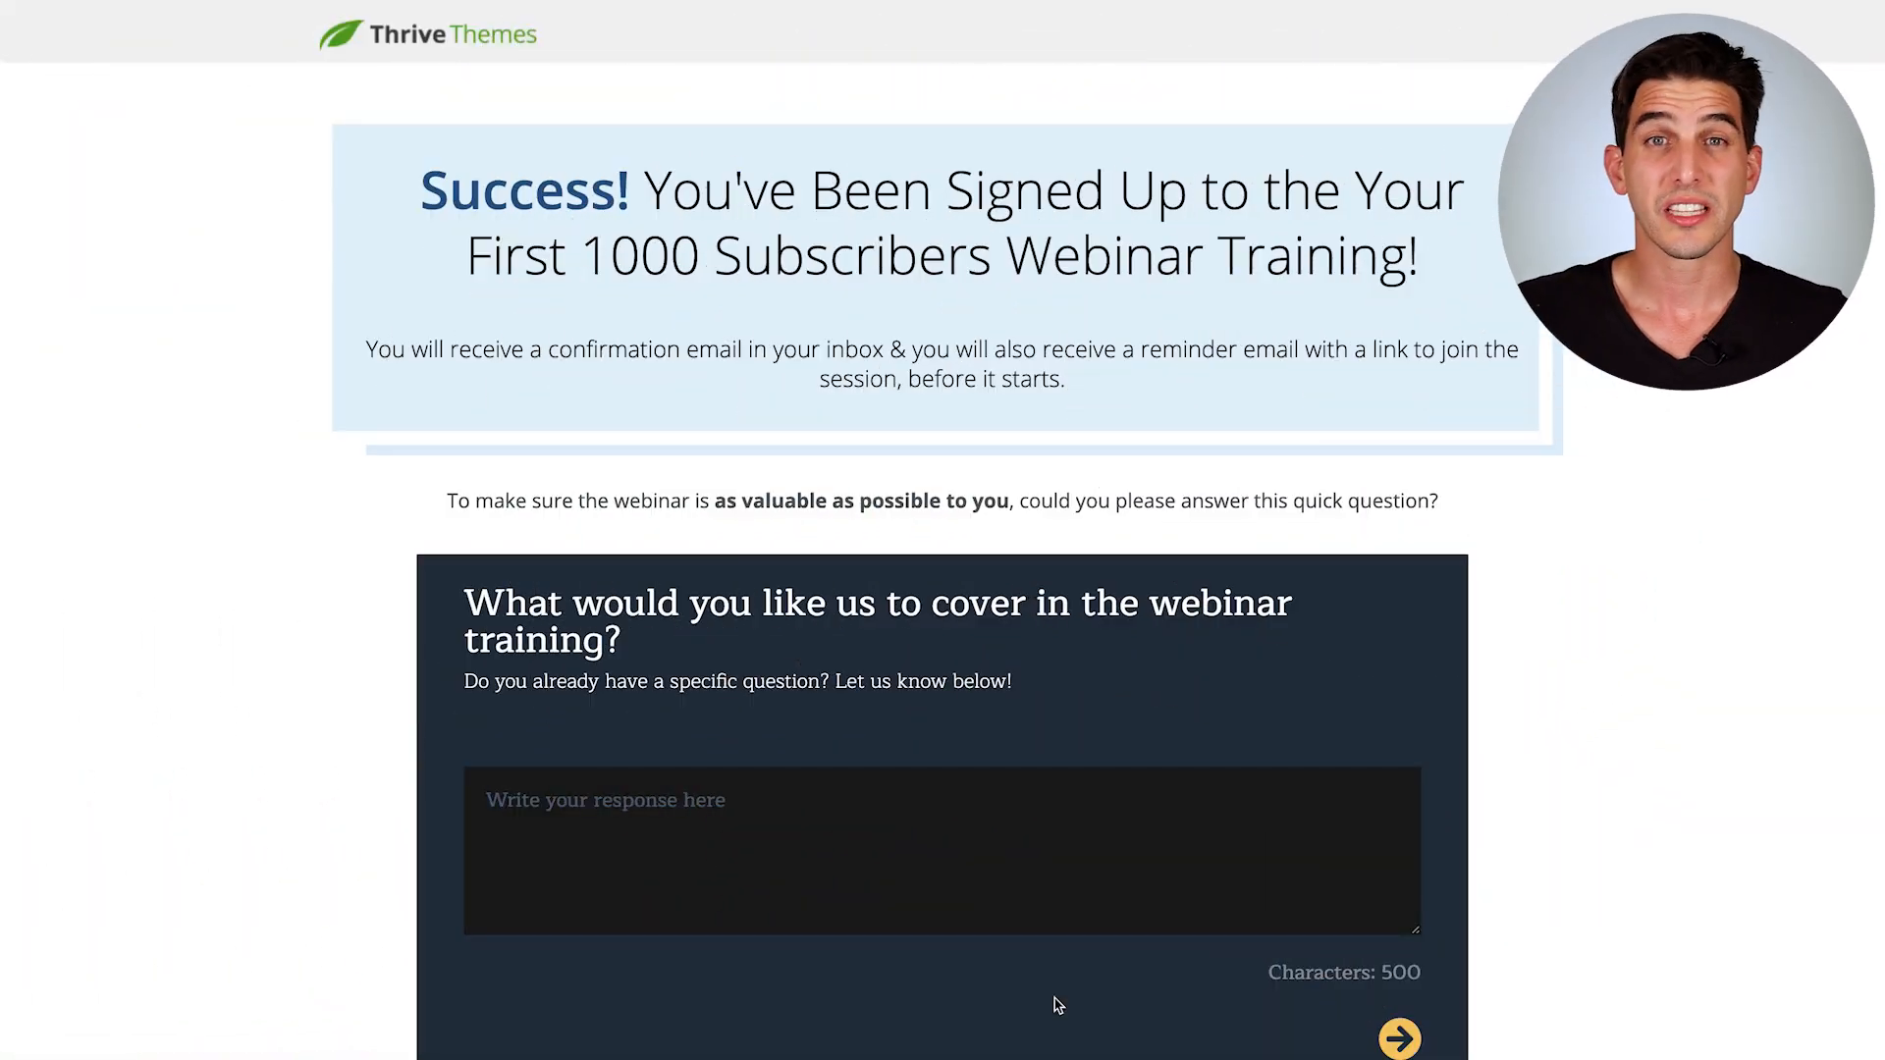
pyautogui.moveTo(355, 730)
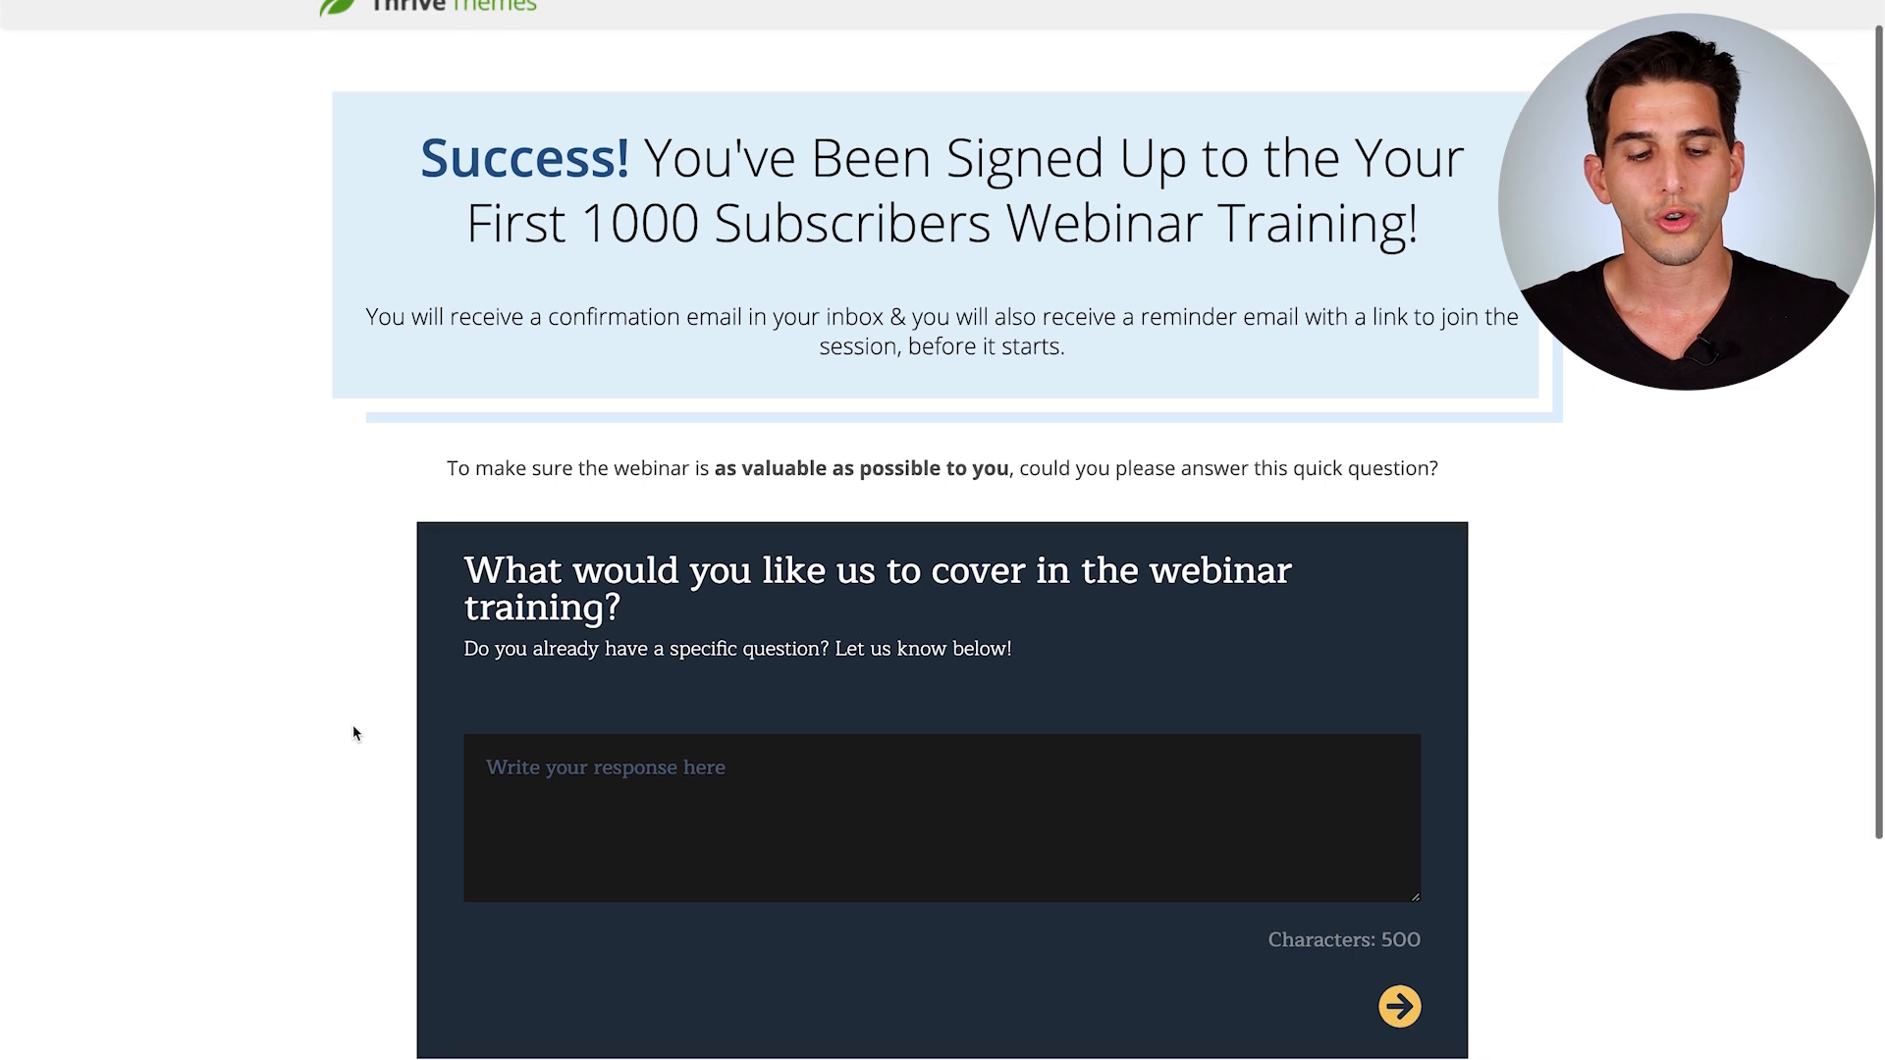
pyautogui.scroll(-3)
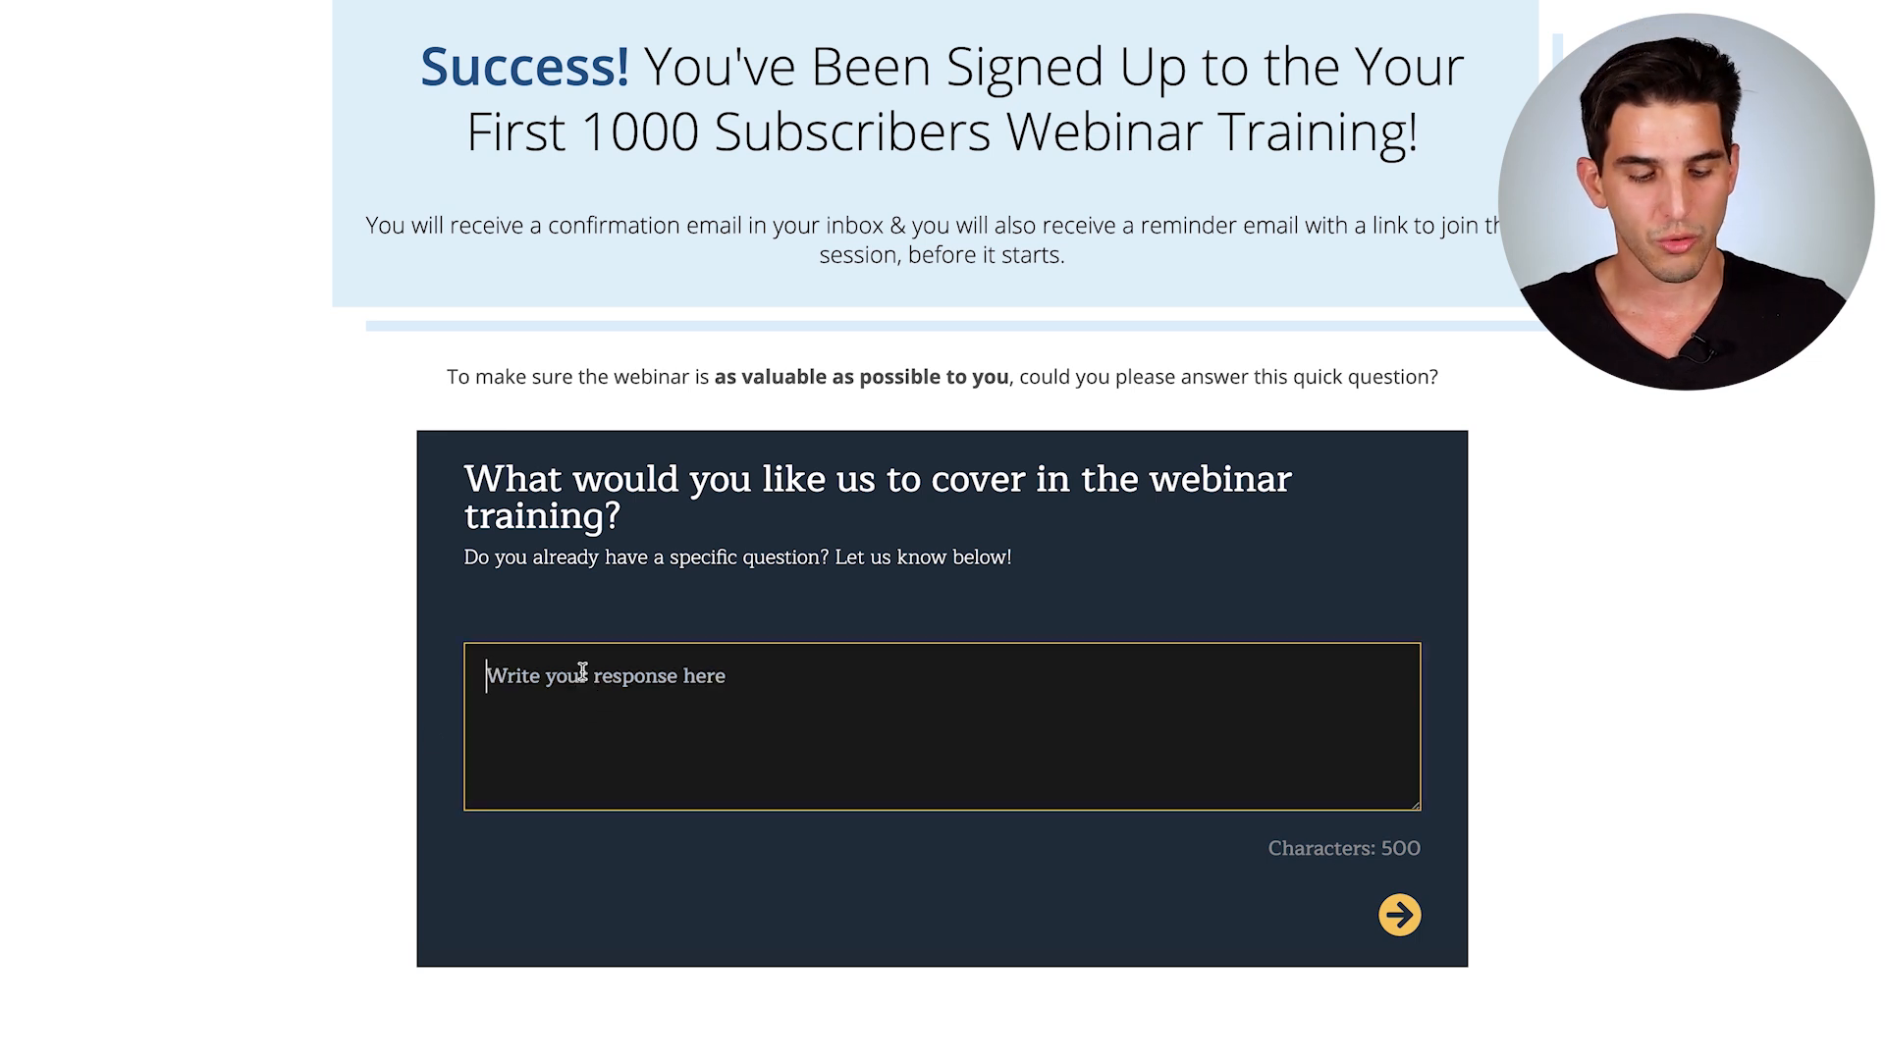
pyautogui.write('Test')
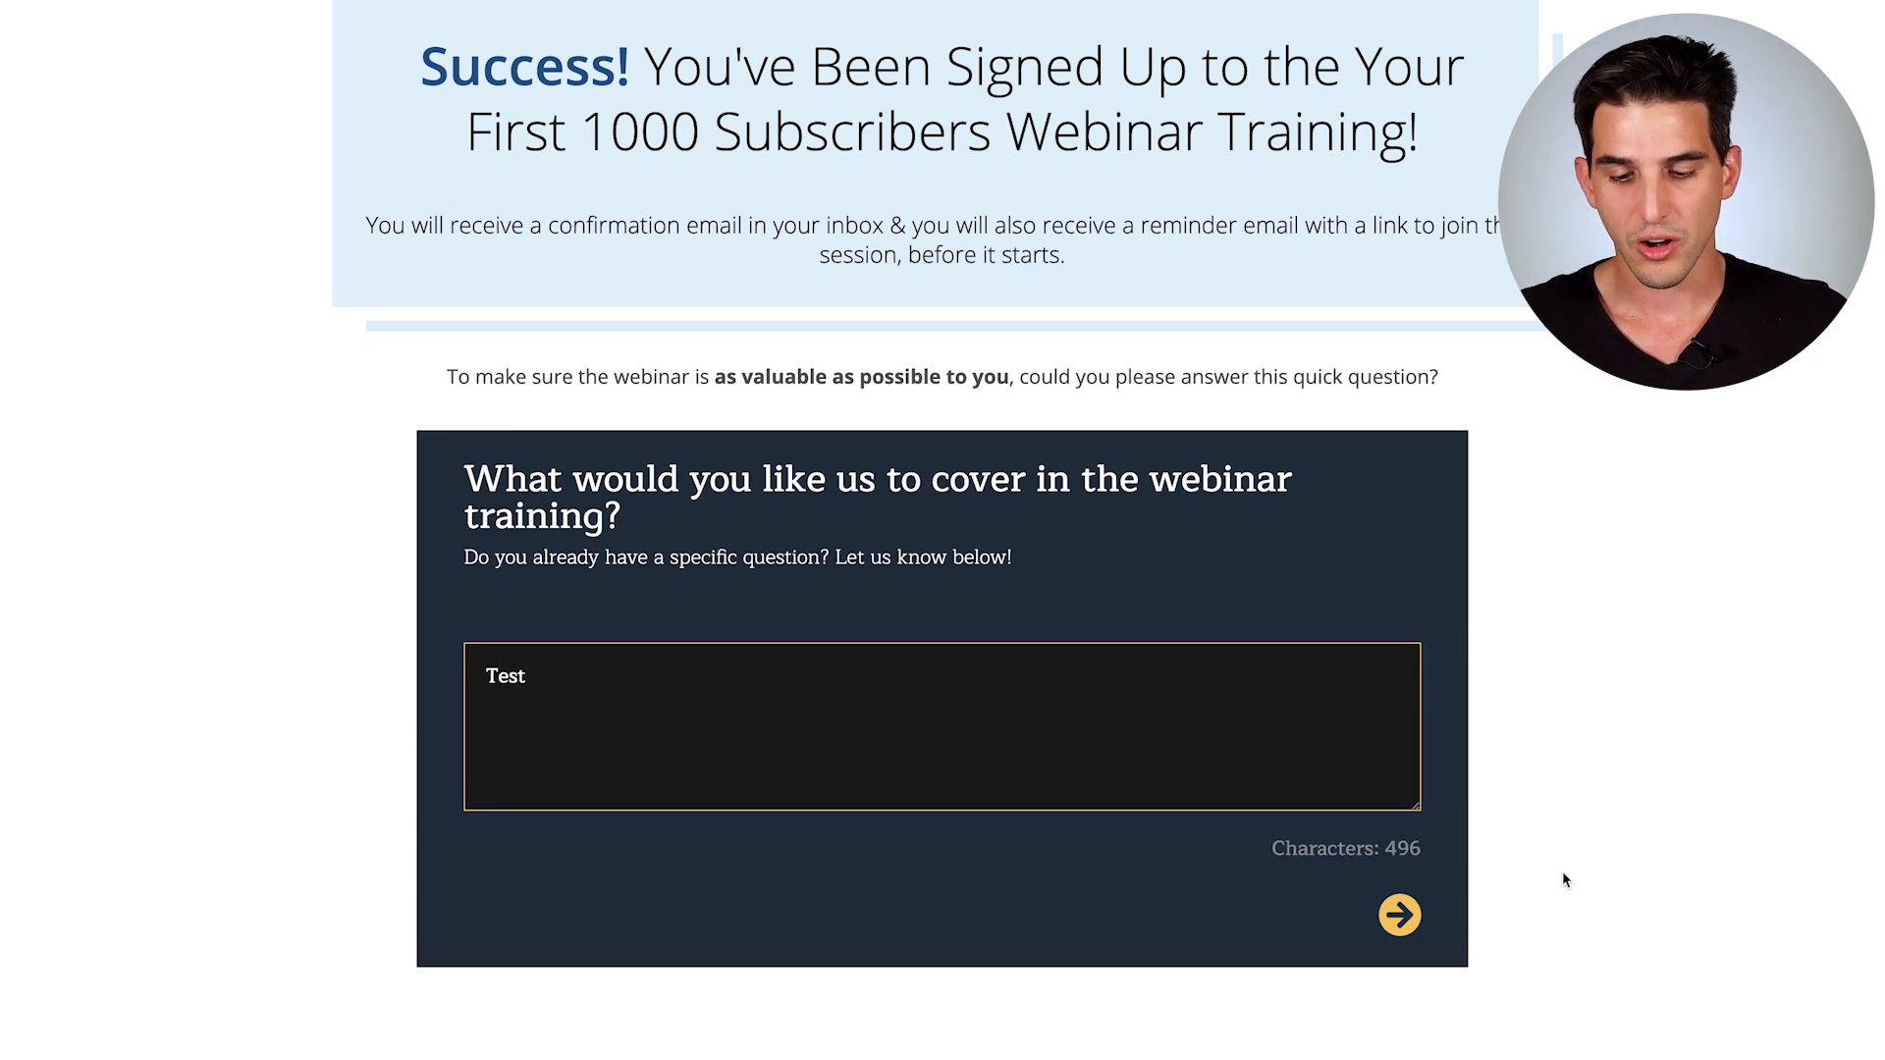
pyautogui.click(1398, 915)
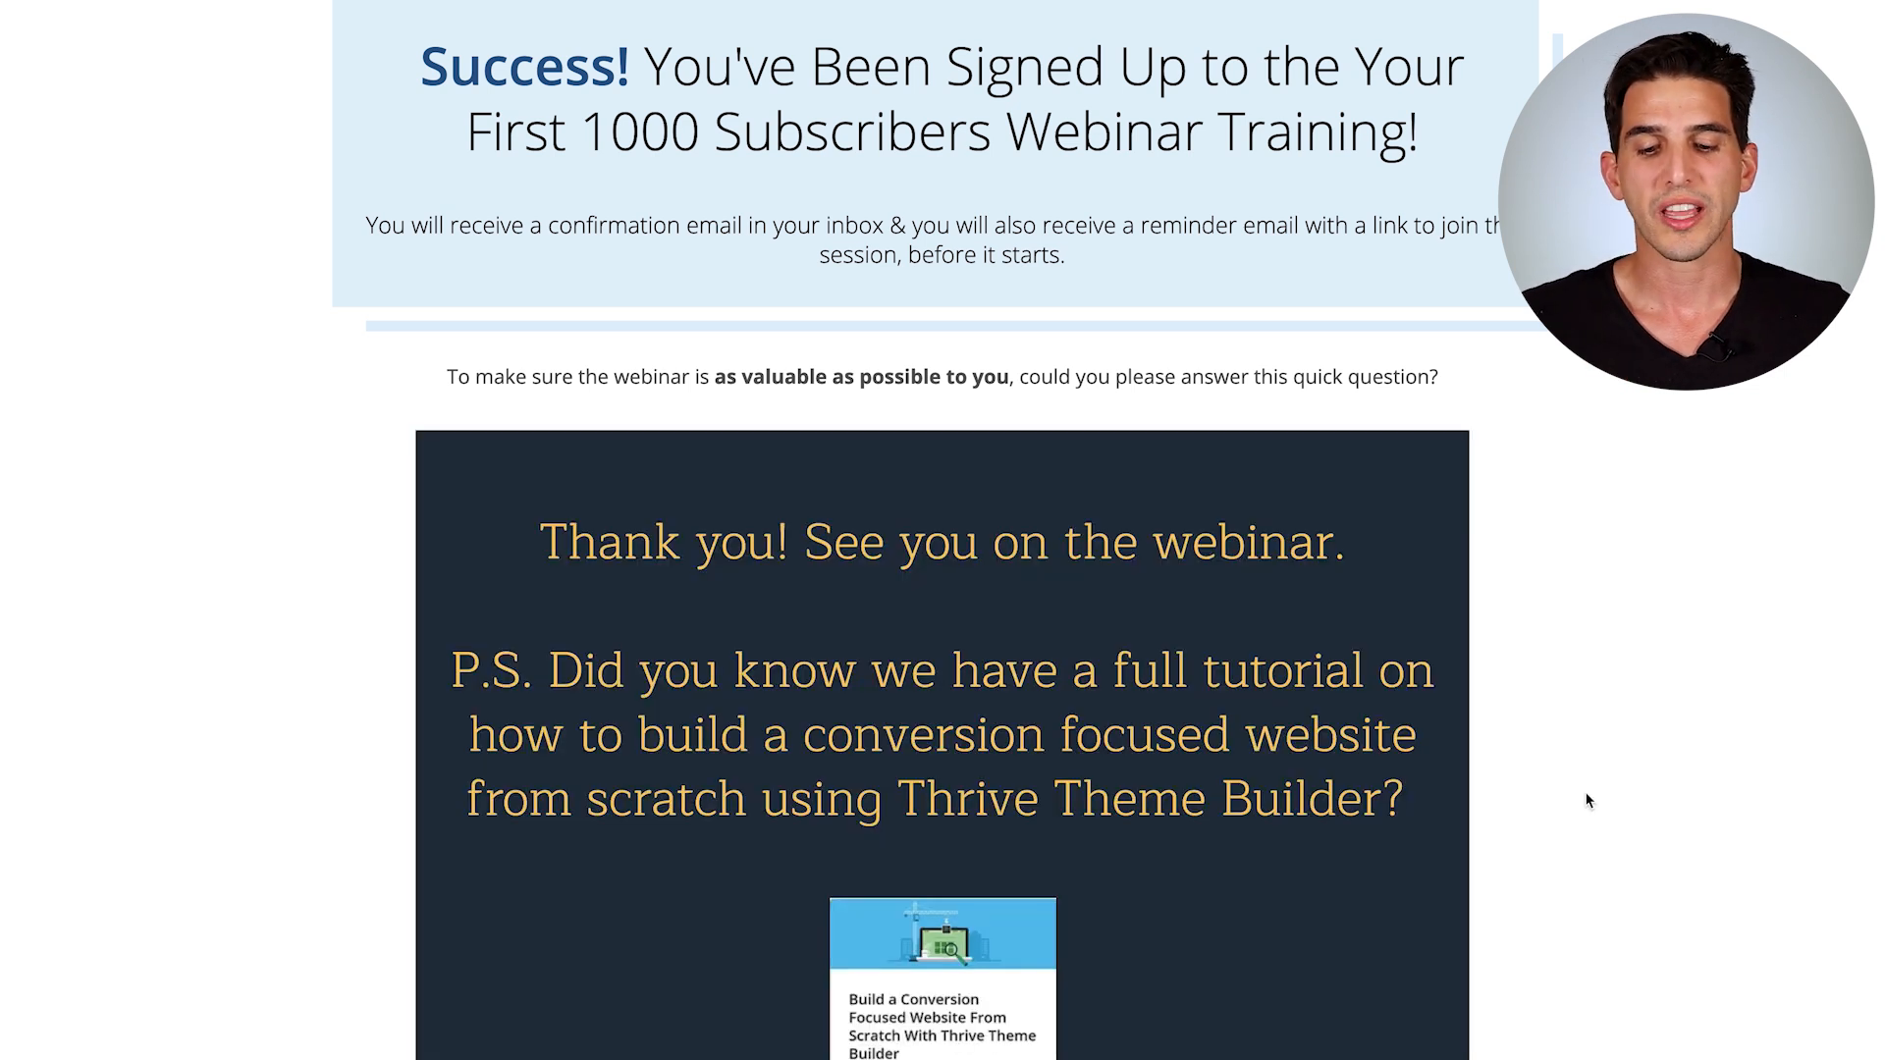
pyautogui.scroll(-3)
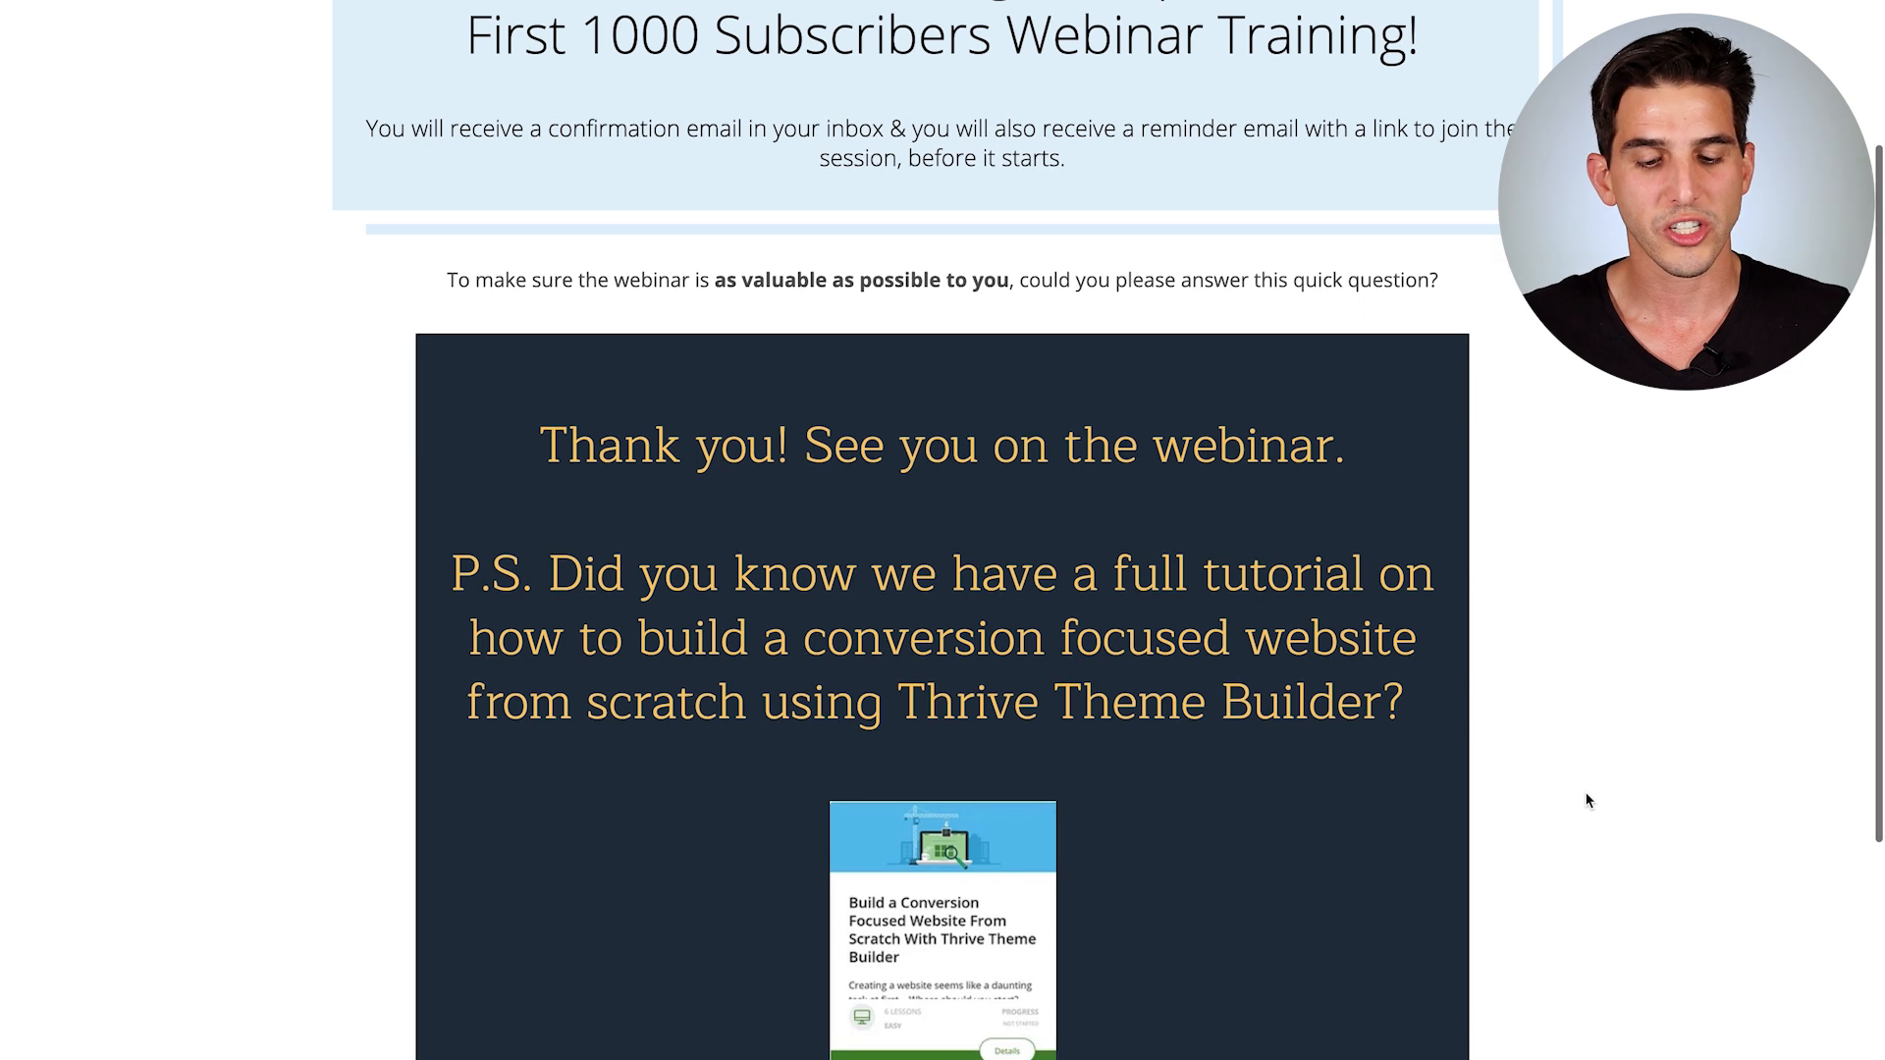
pyautogui.scroll(-3)
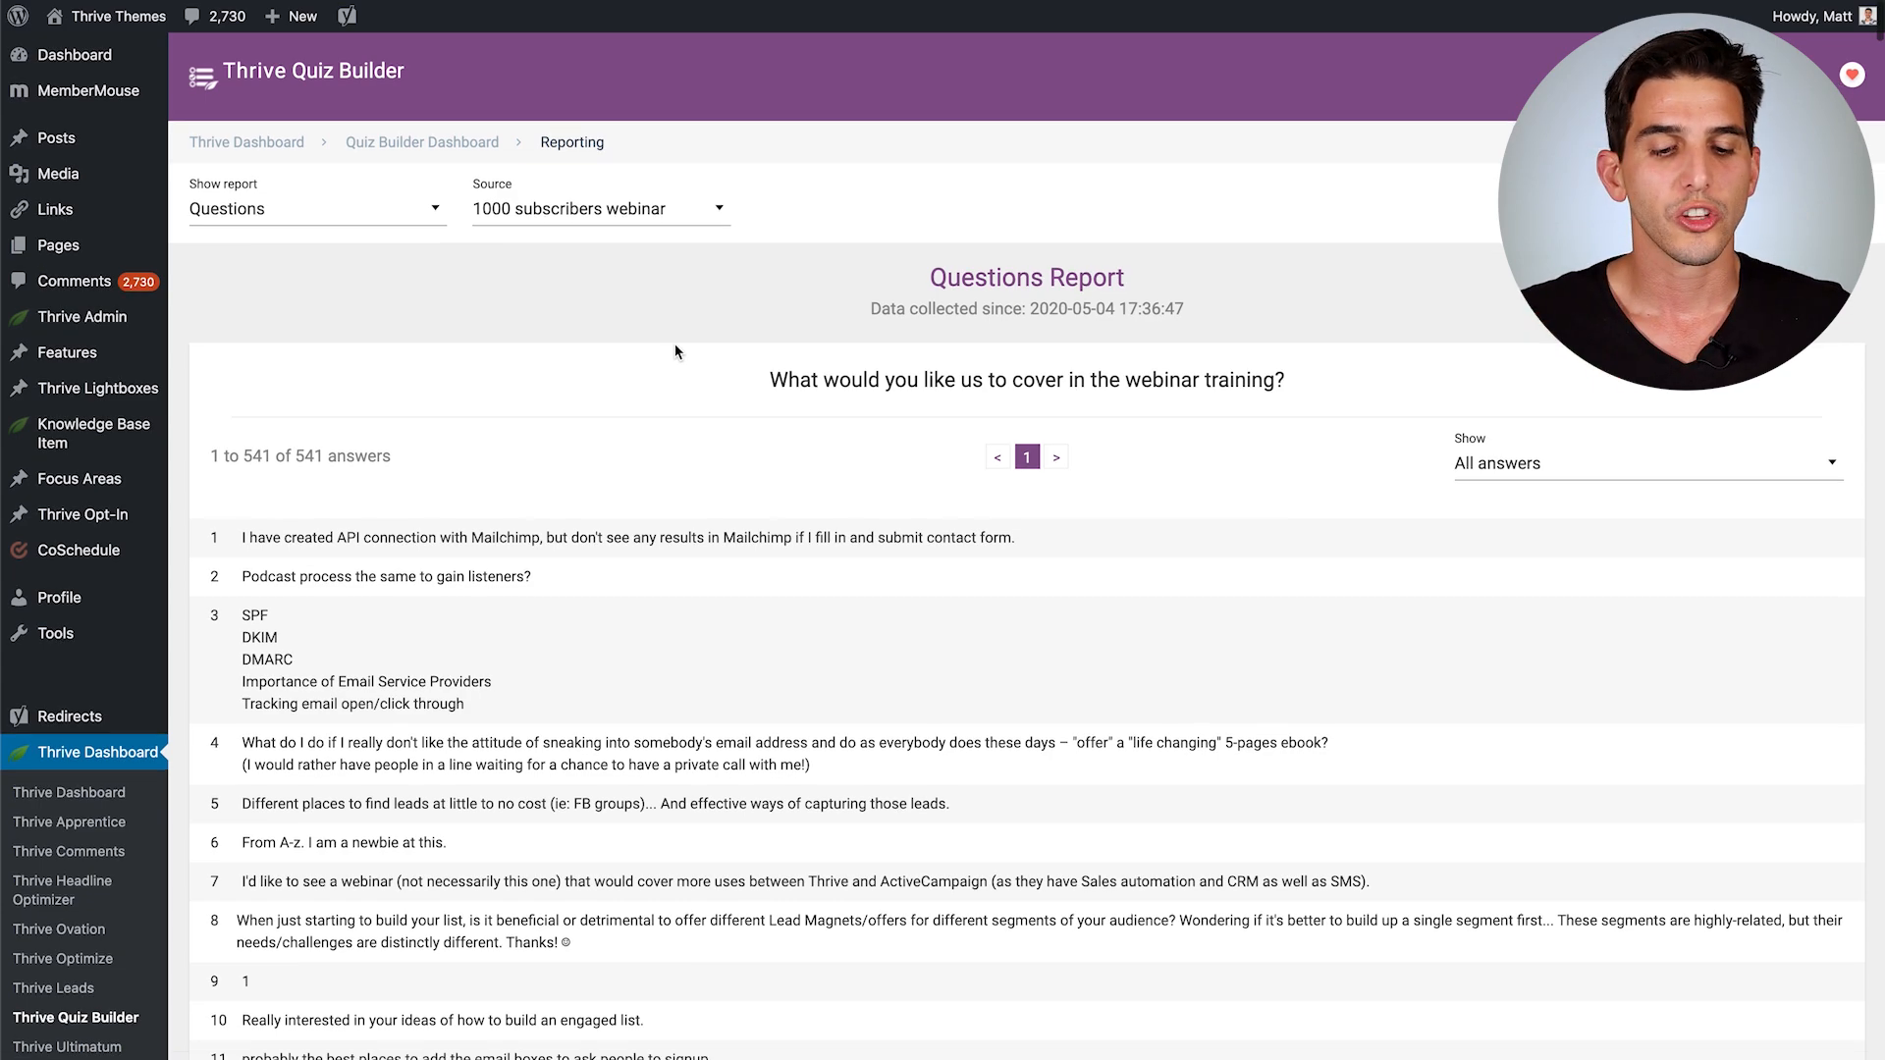
pyautogui.scroll(-3)
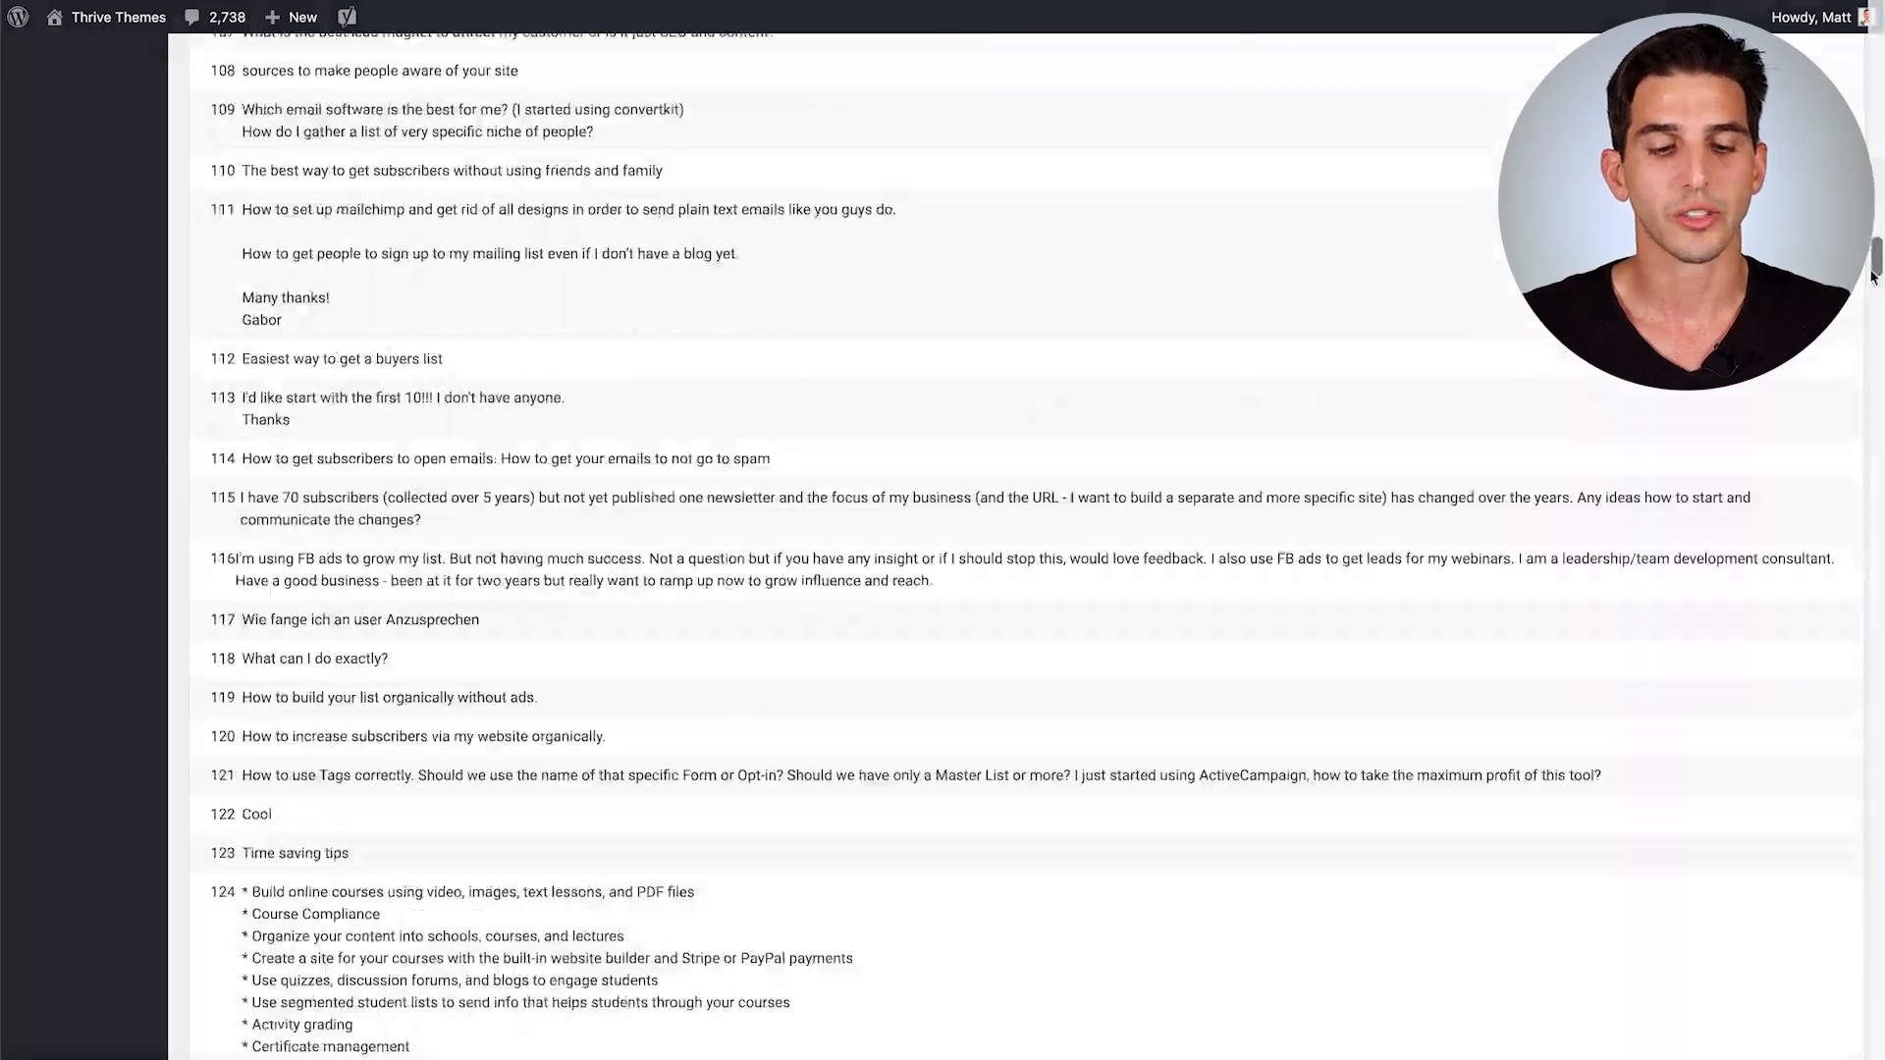
pyautogui.scroll(-3)
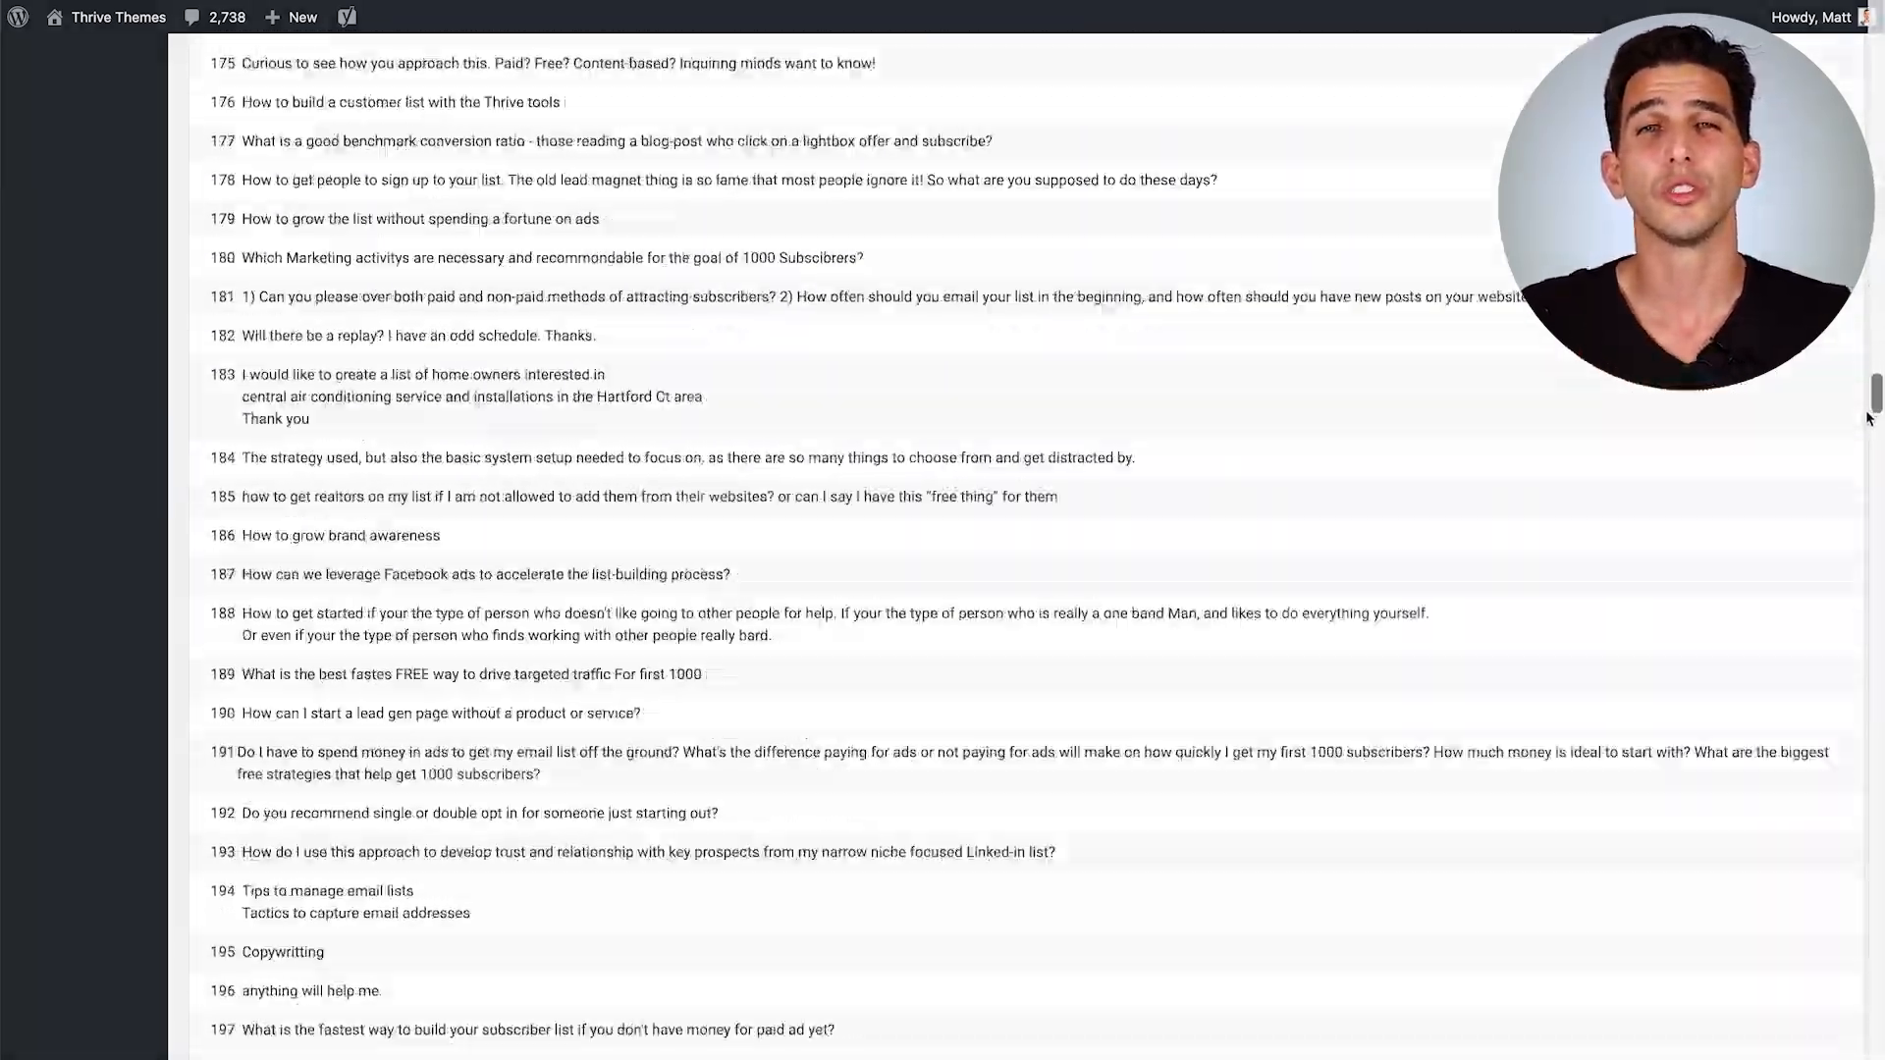
pyautogui.scroll(-3)
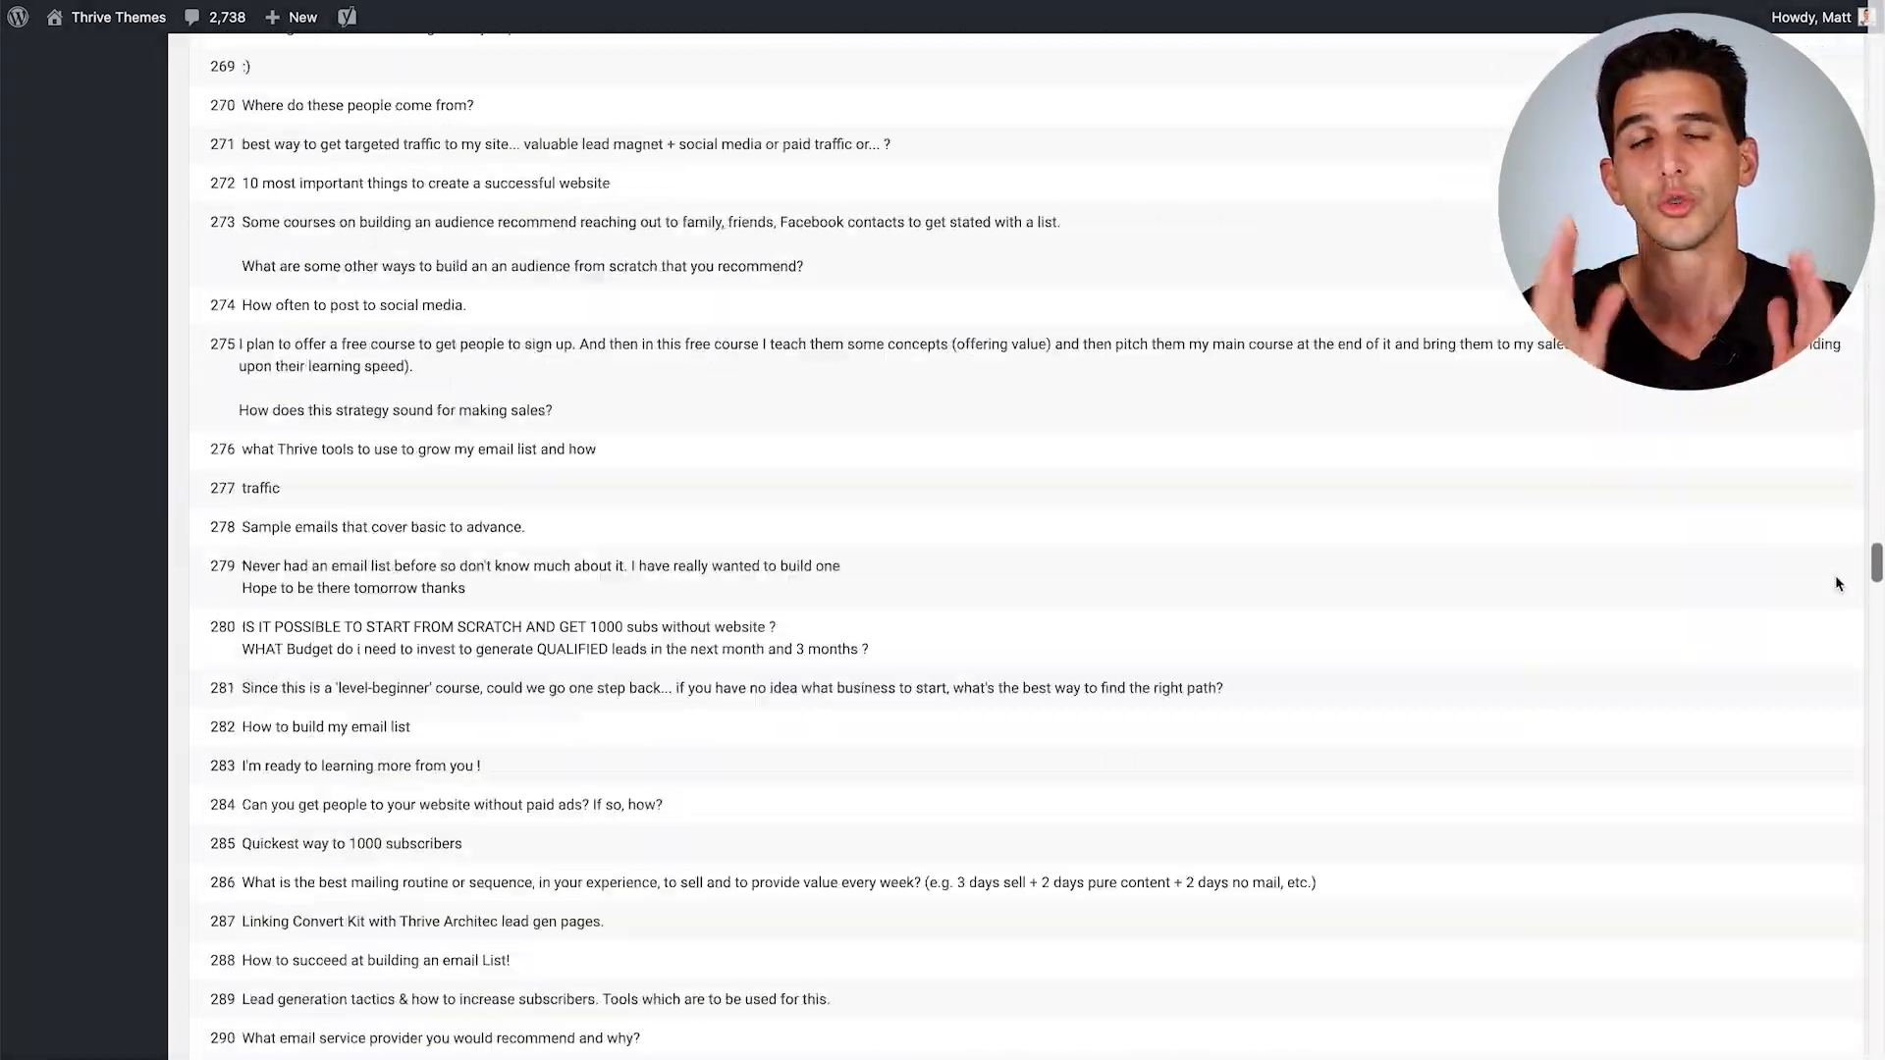
pyautogui.click(76, 1017)
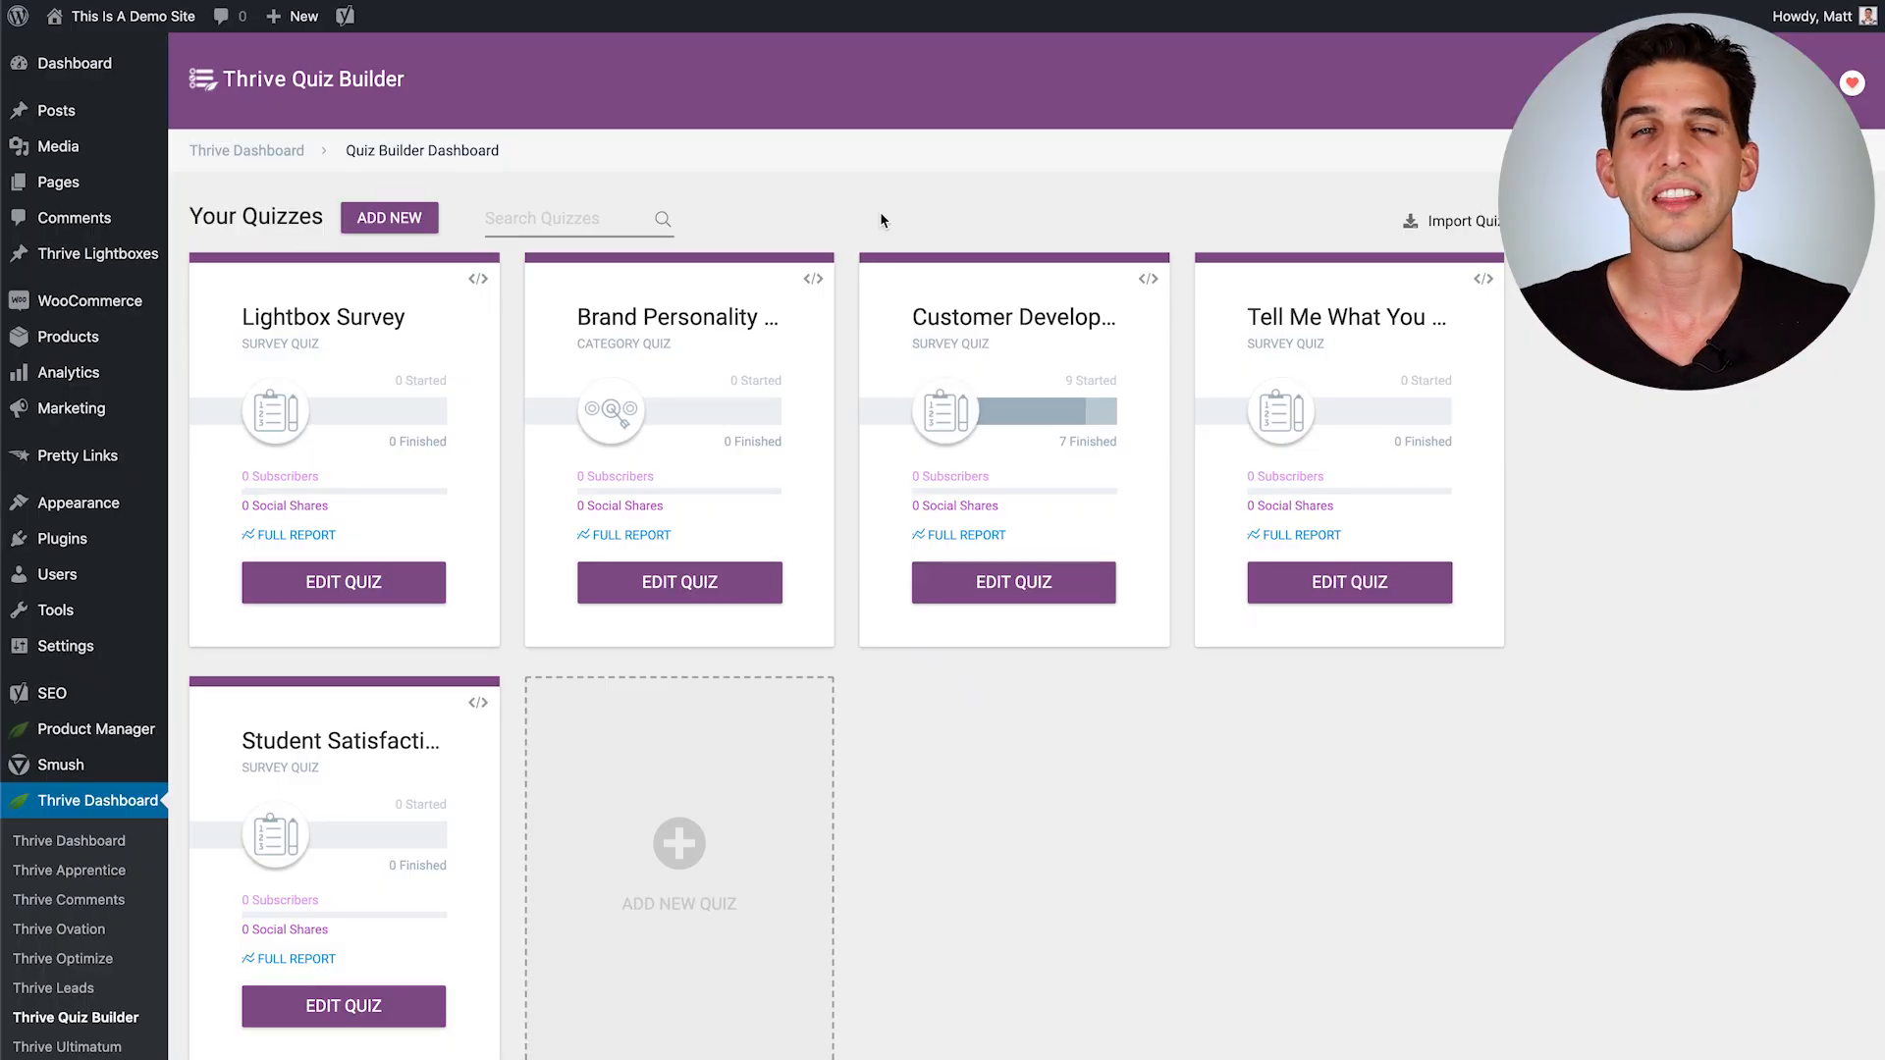
pyautogui.moveTo(677, 840)
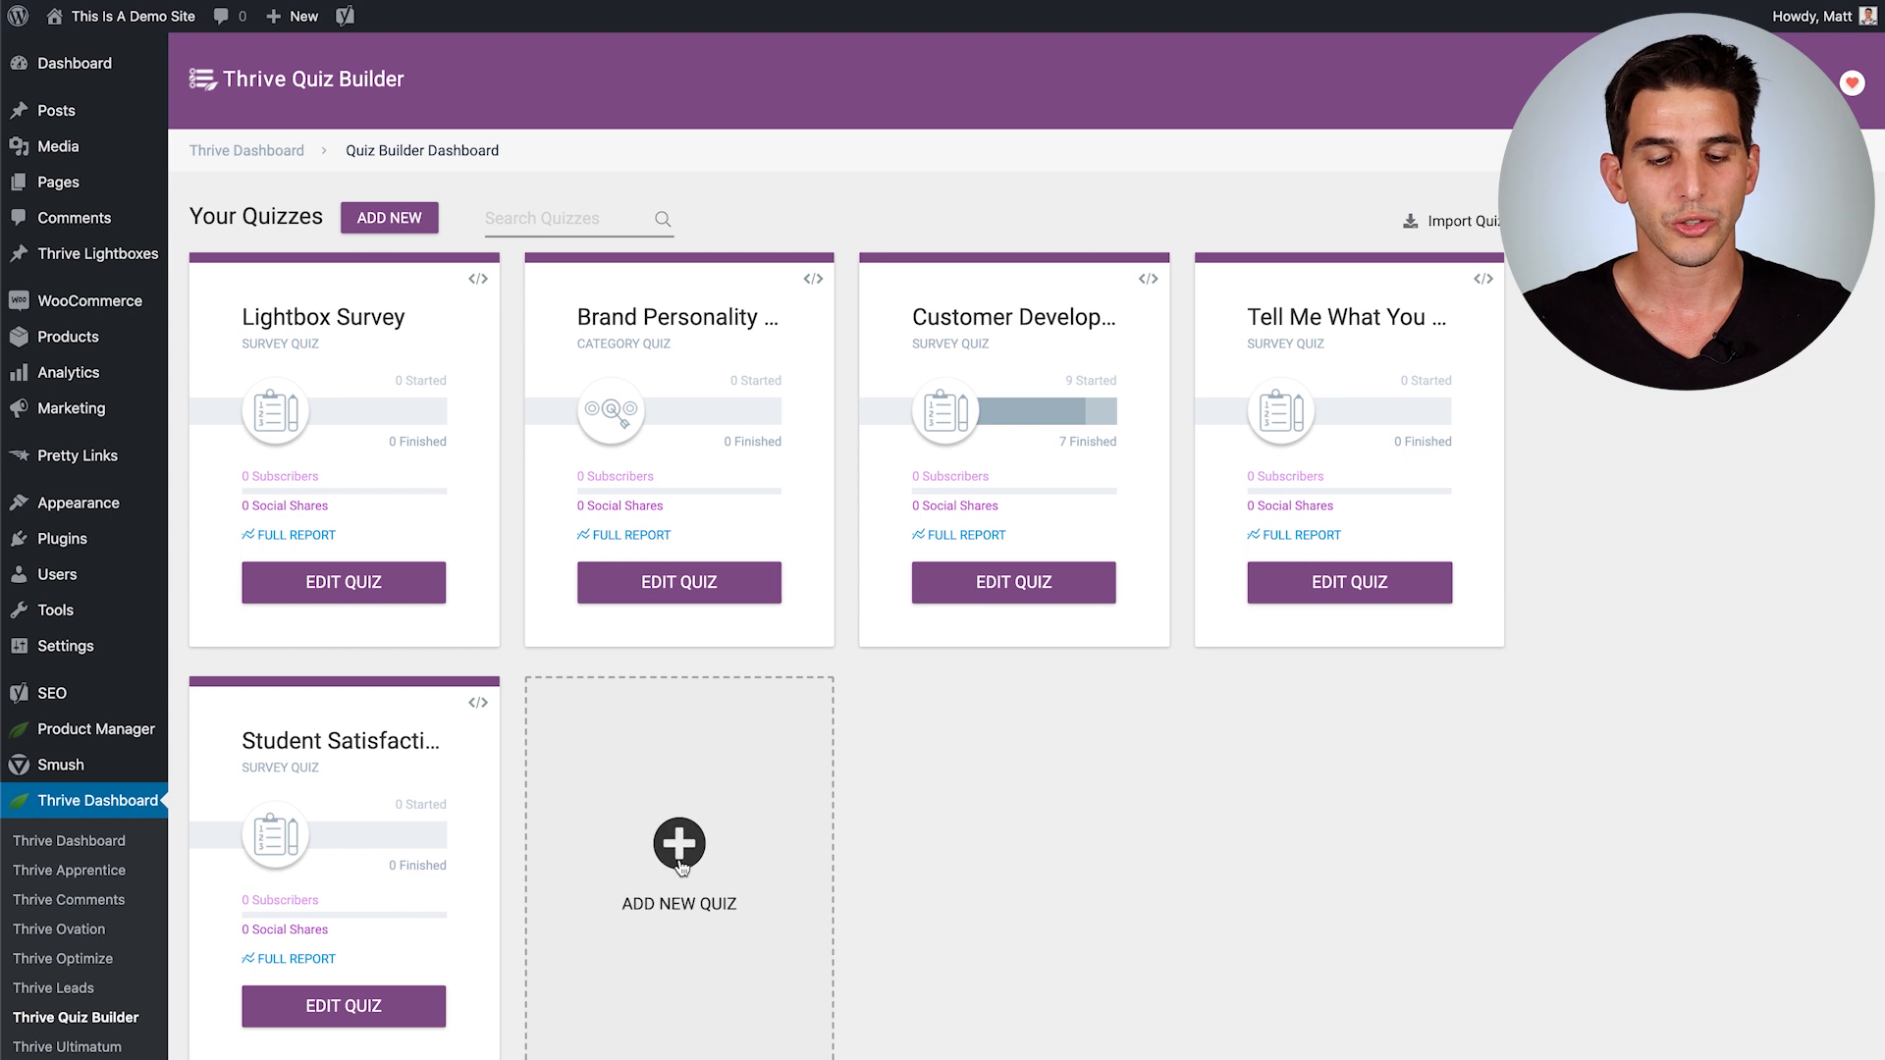
# Step: Create a new quiz named 'Demo' from the Gain customer insights template
pyautogui.click(677, 842)
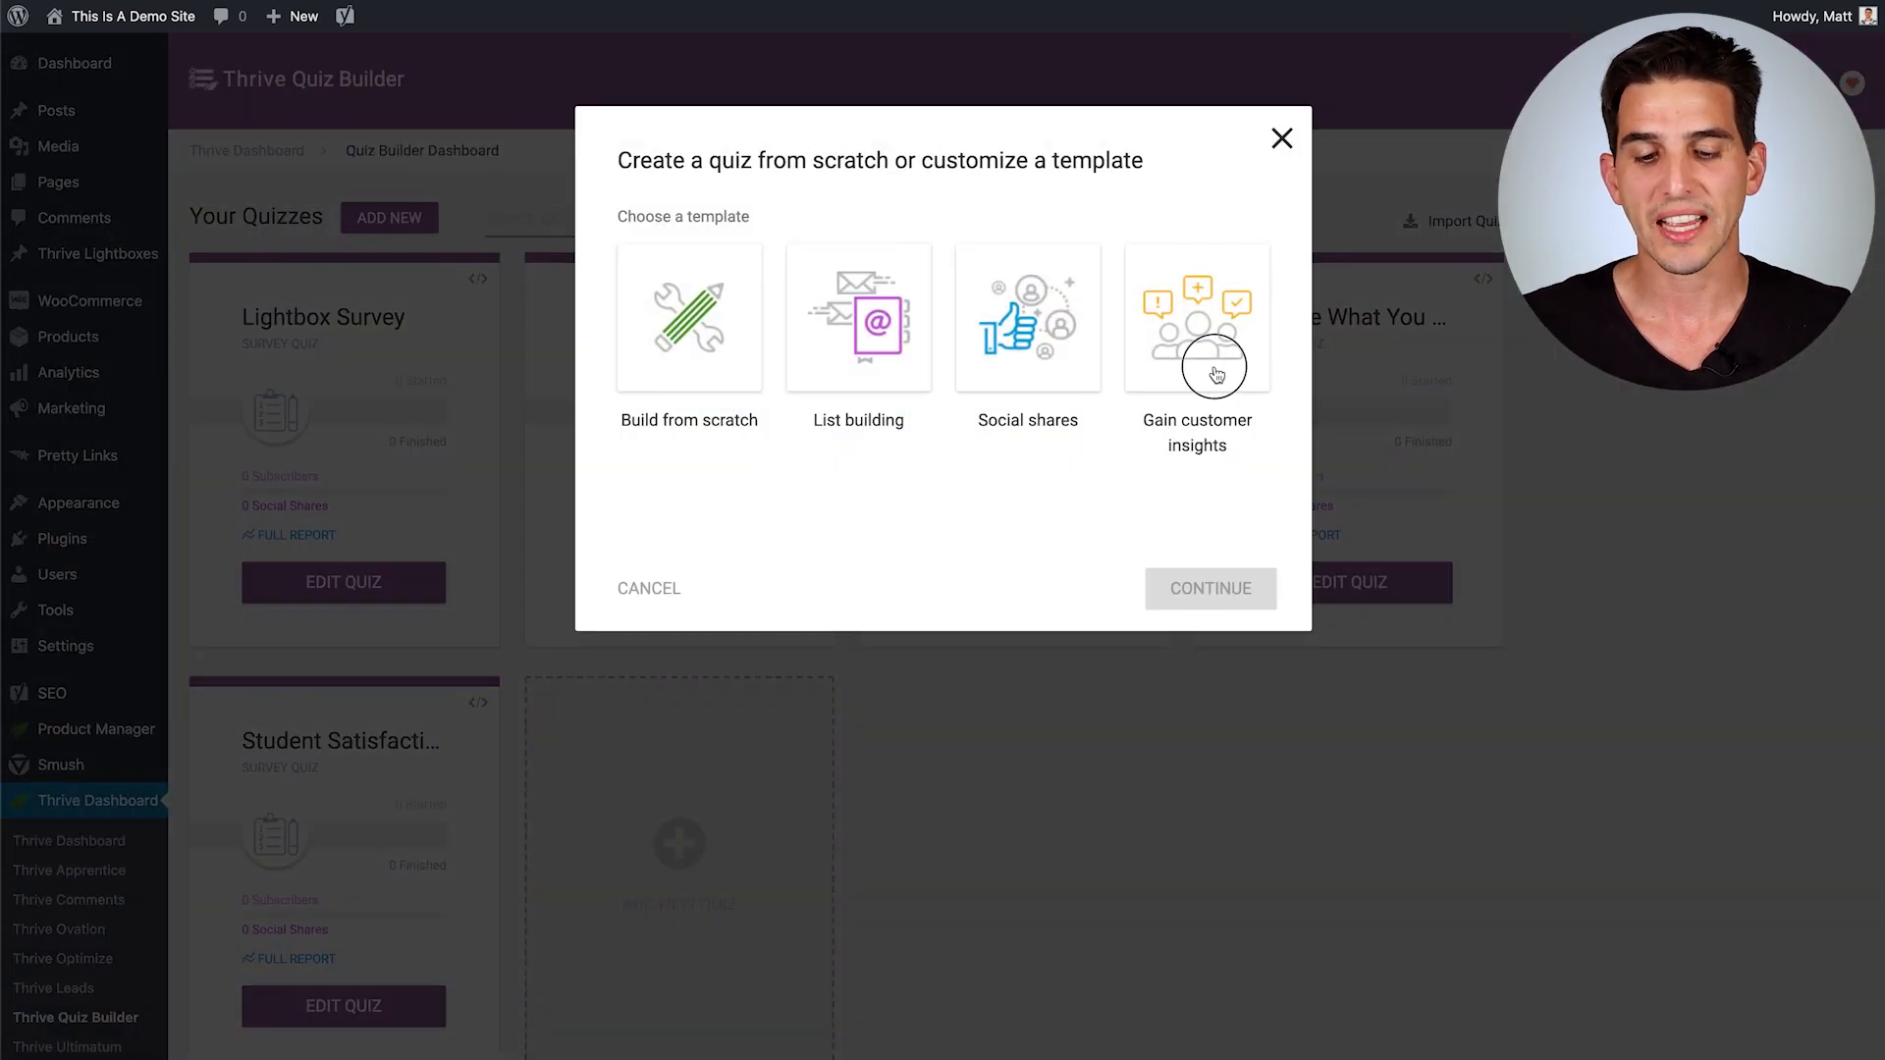
pyautogui.click(1195, 319)
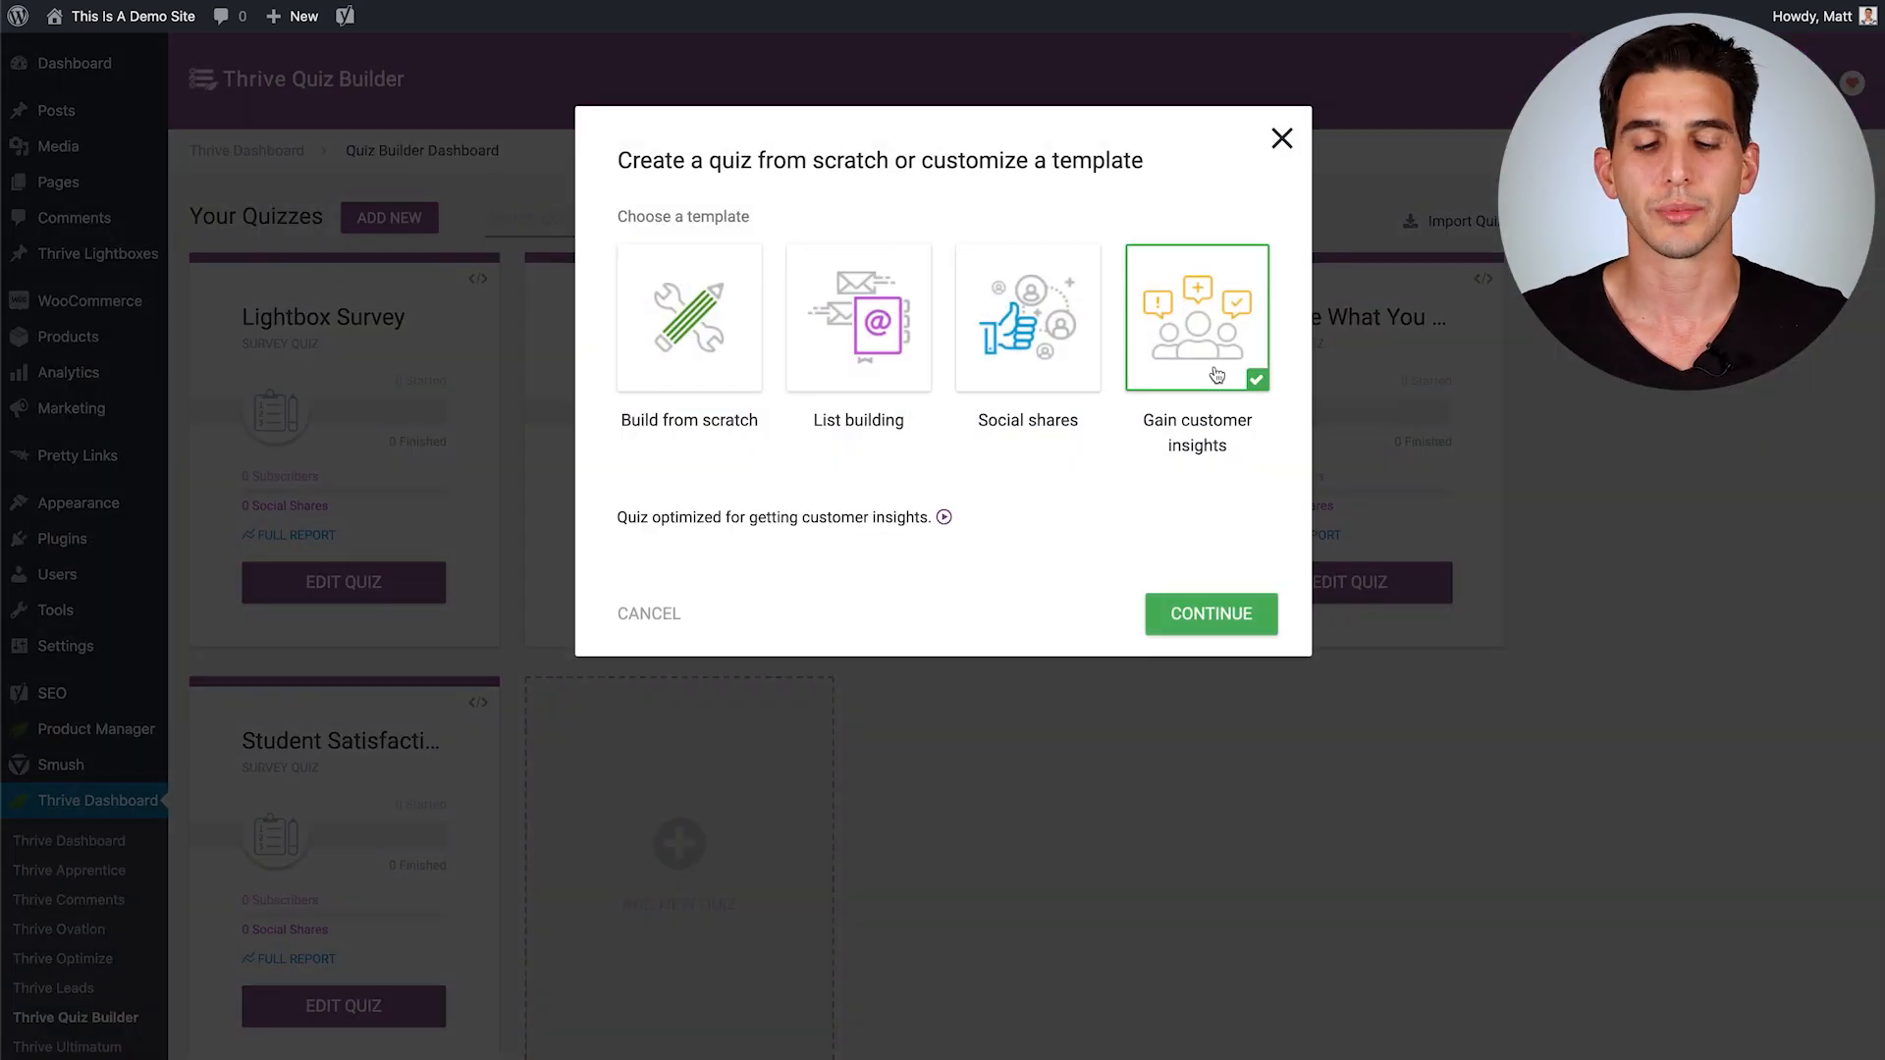
pyautogui.click(1209, 615)
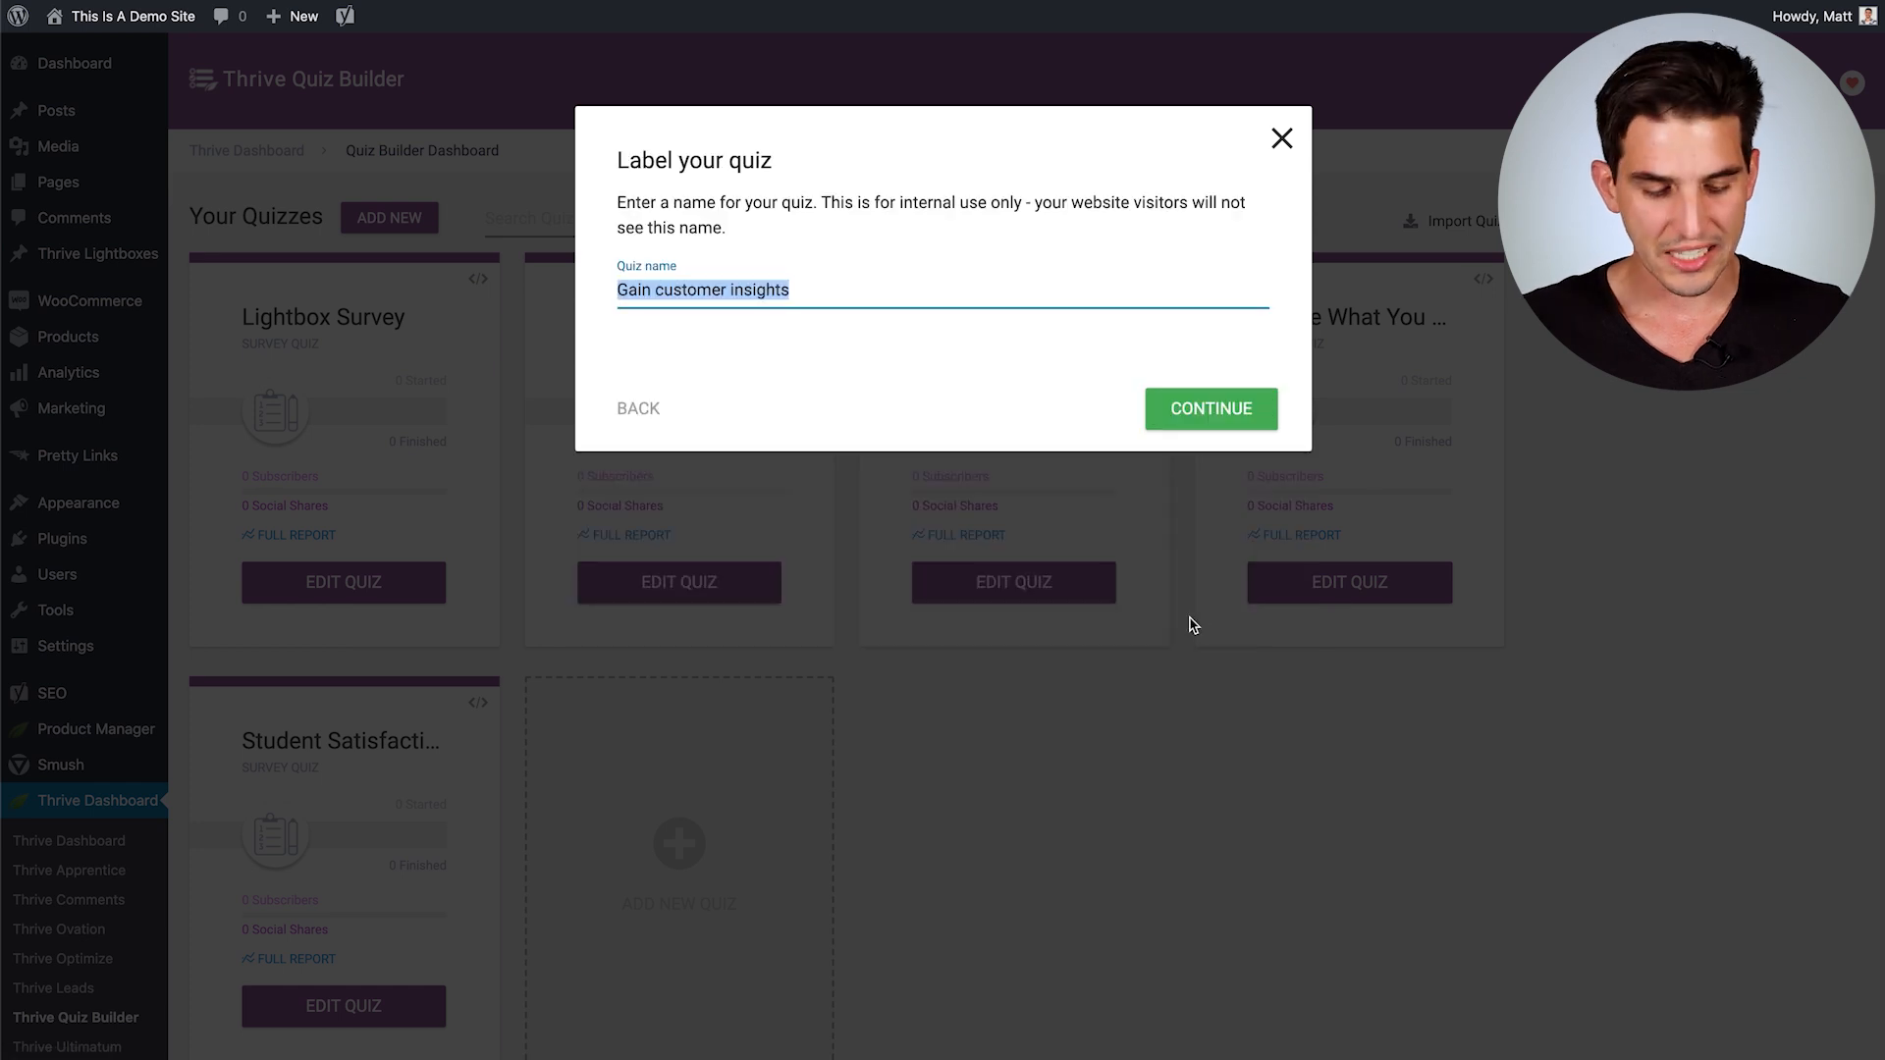
pyautogui.write('Demo')
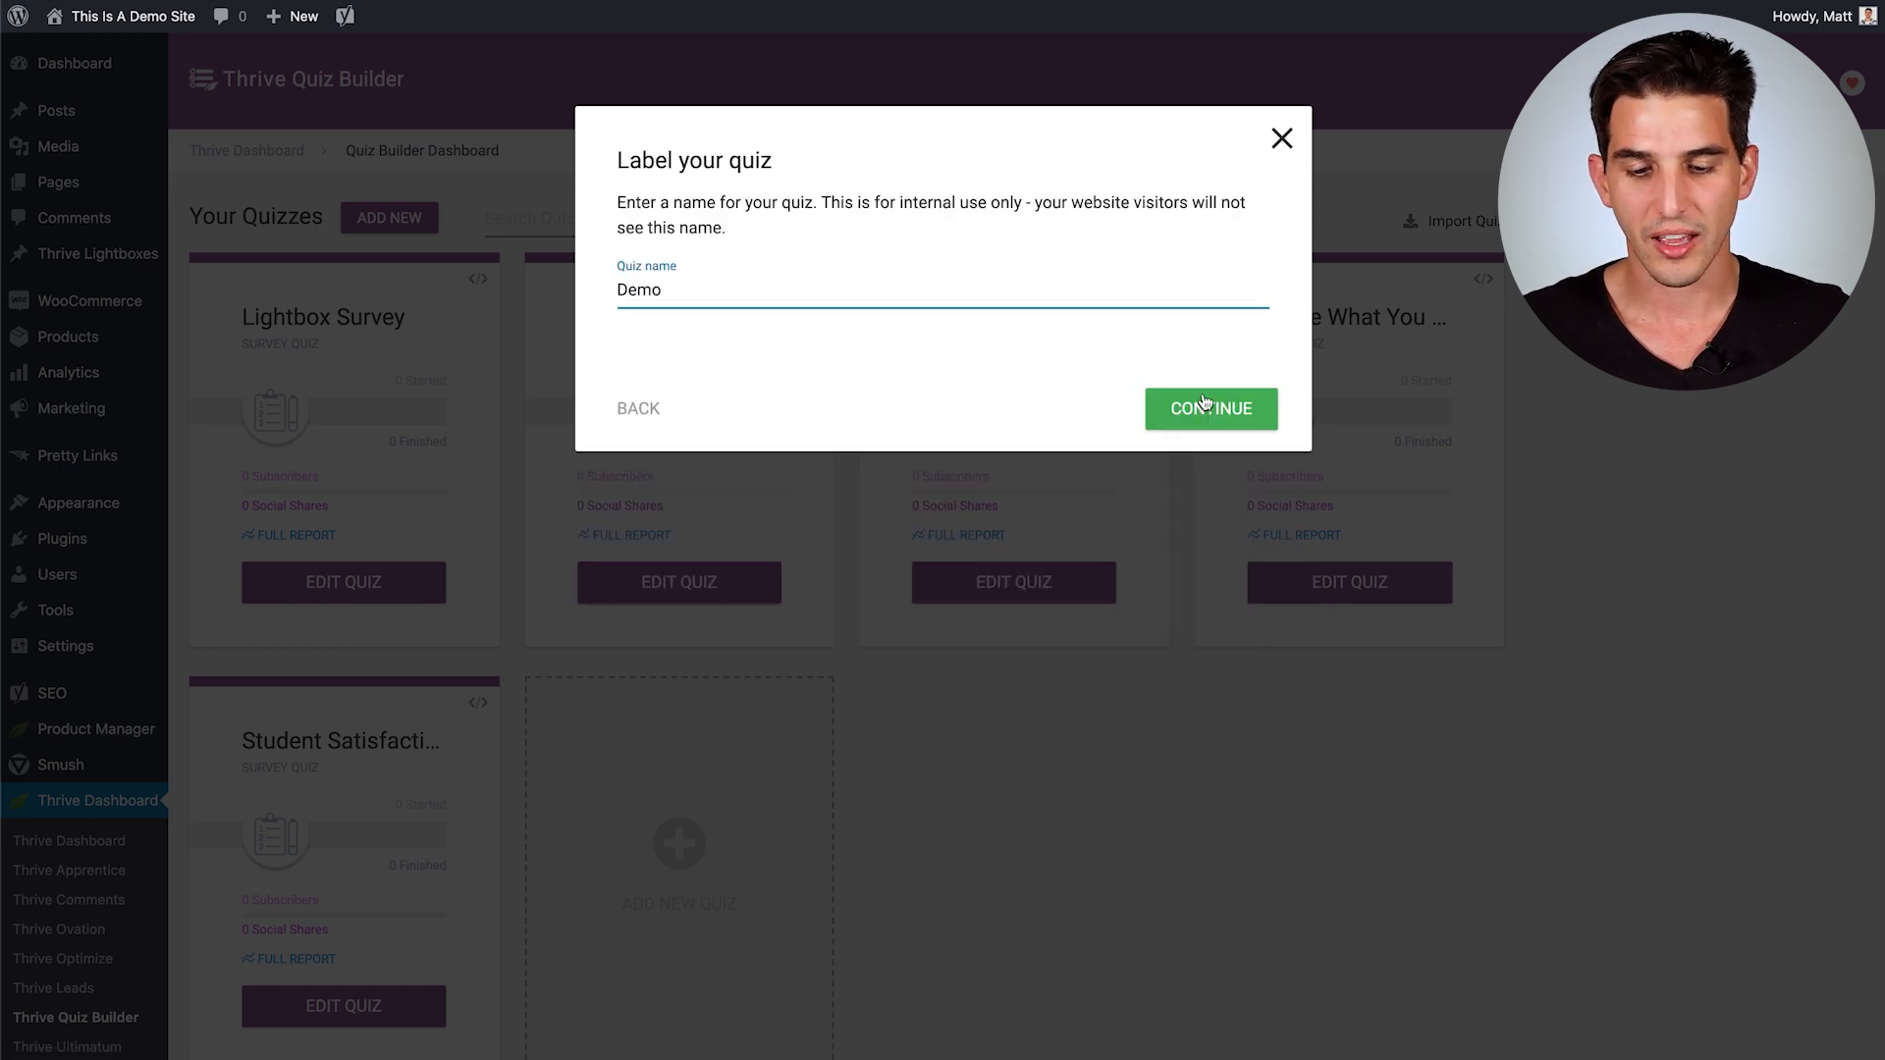
pyautogui.click(1209, 408)
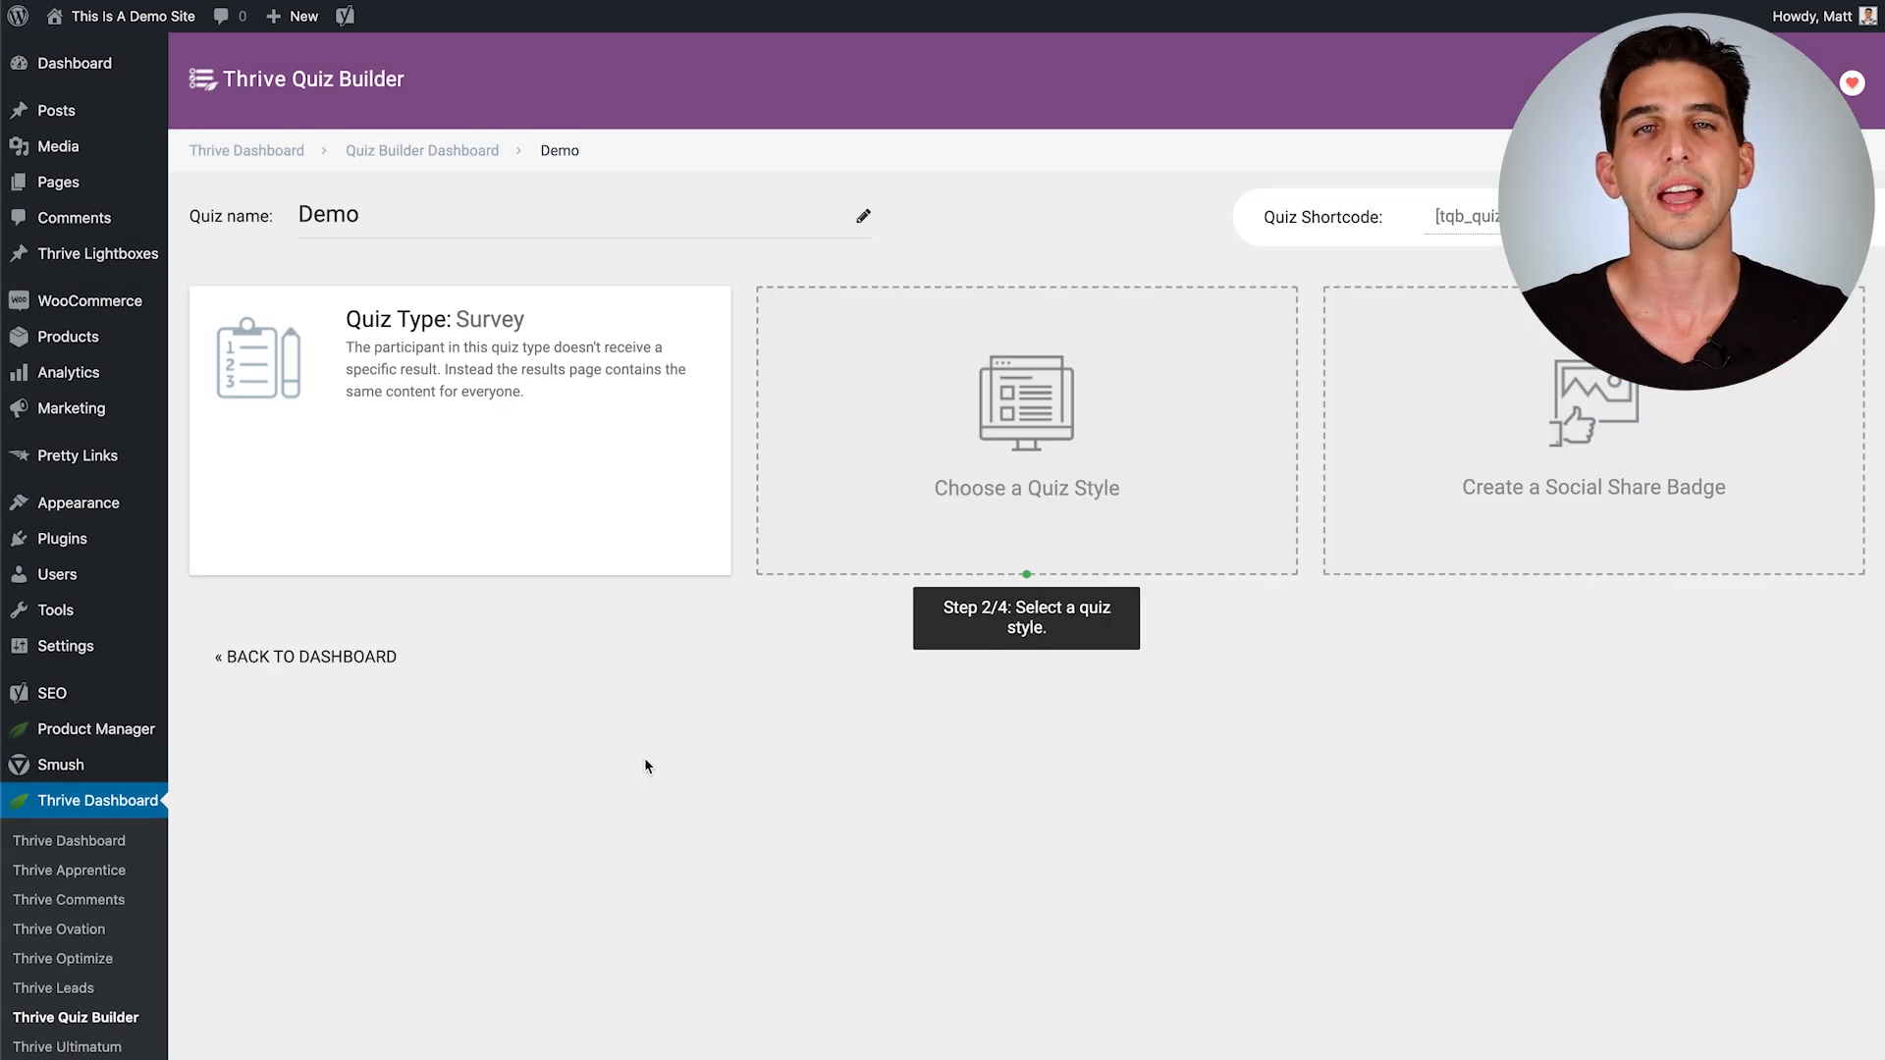
pyautogui.moveTo(864, 560)
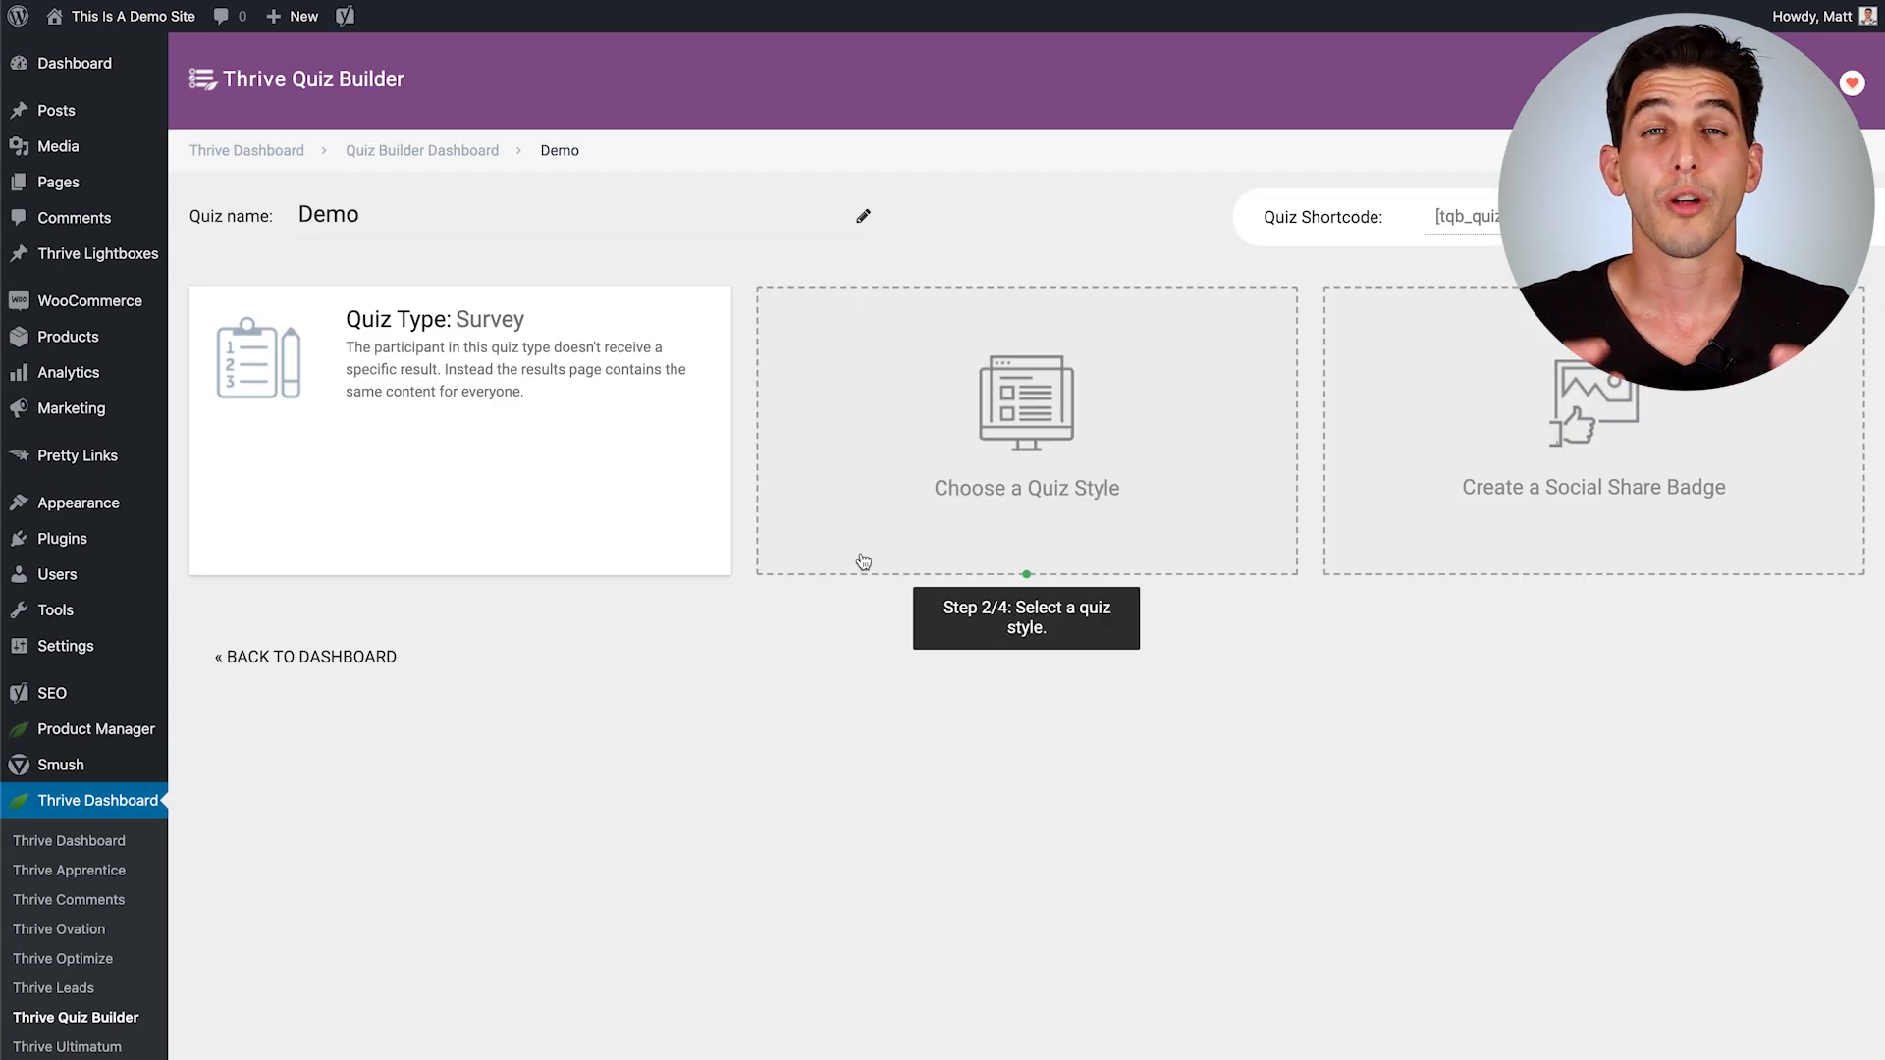
# Step: Apply the Lush style set to the Demo quiz
pyautogui.click(1025, 430)
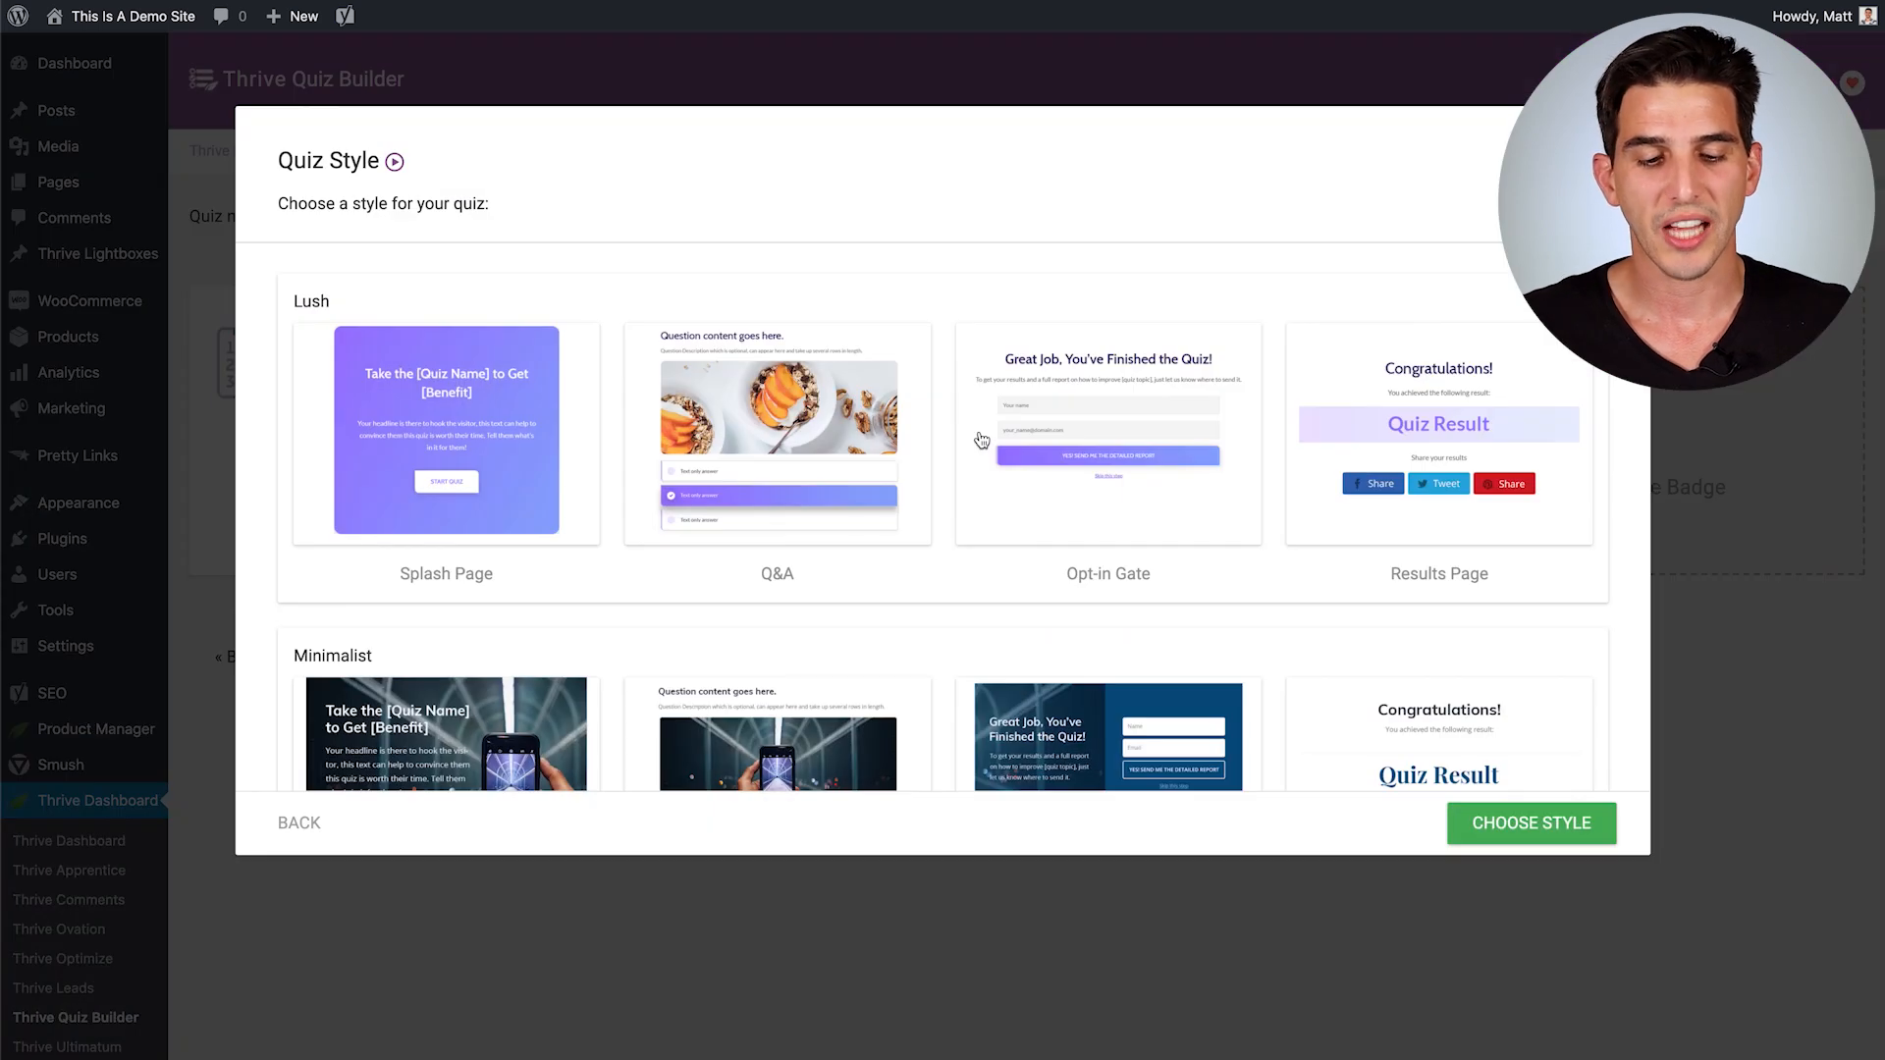
pyautogui.scroll(-3)
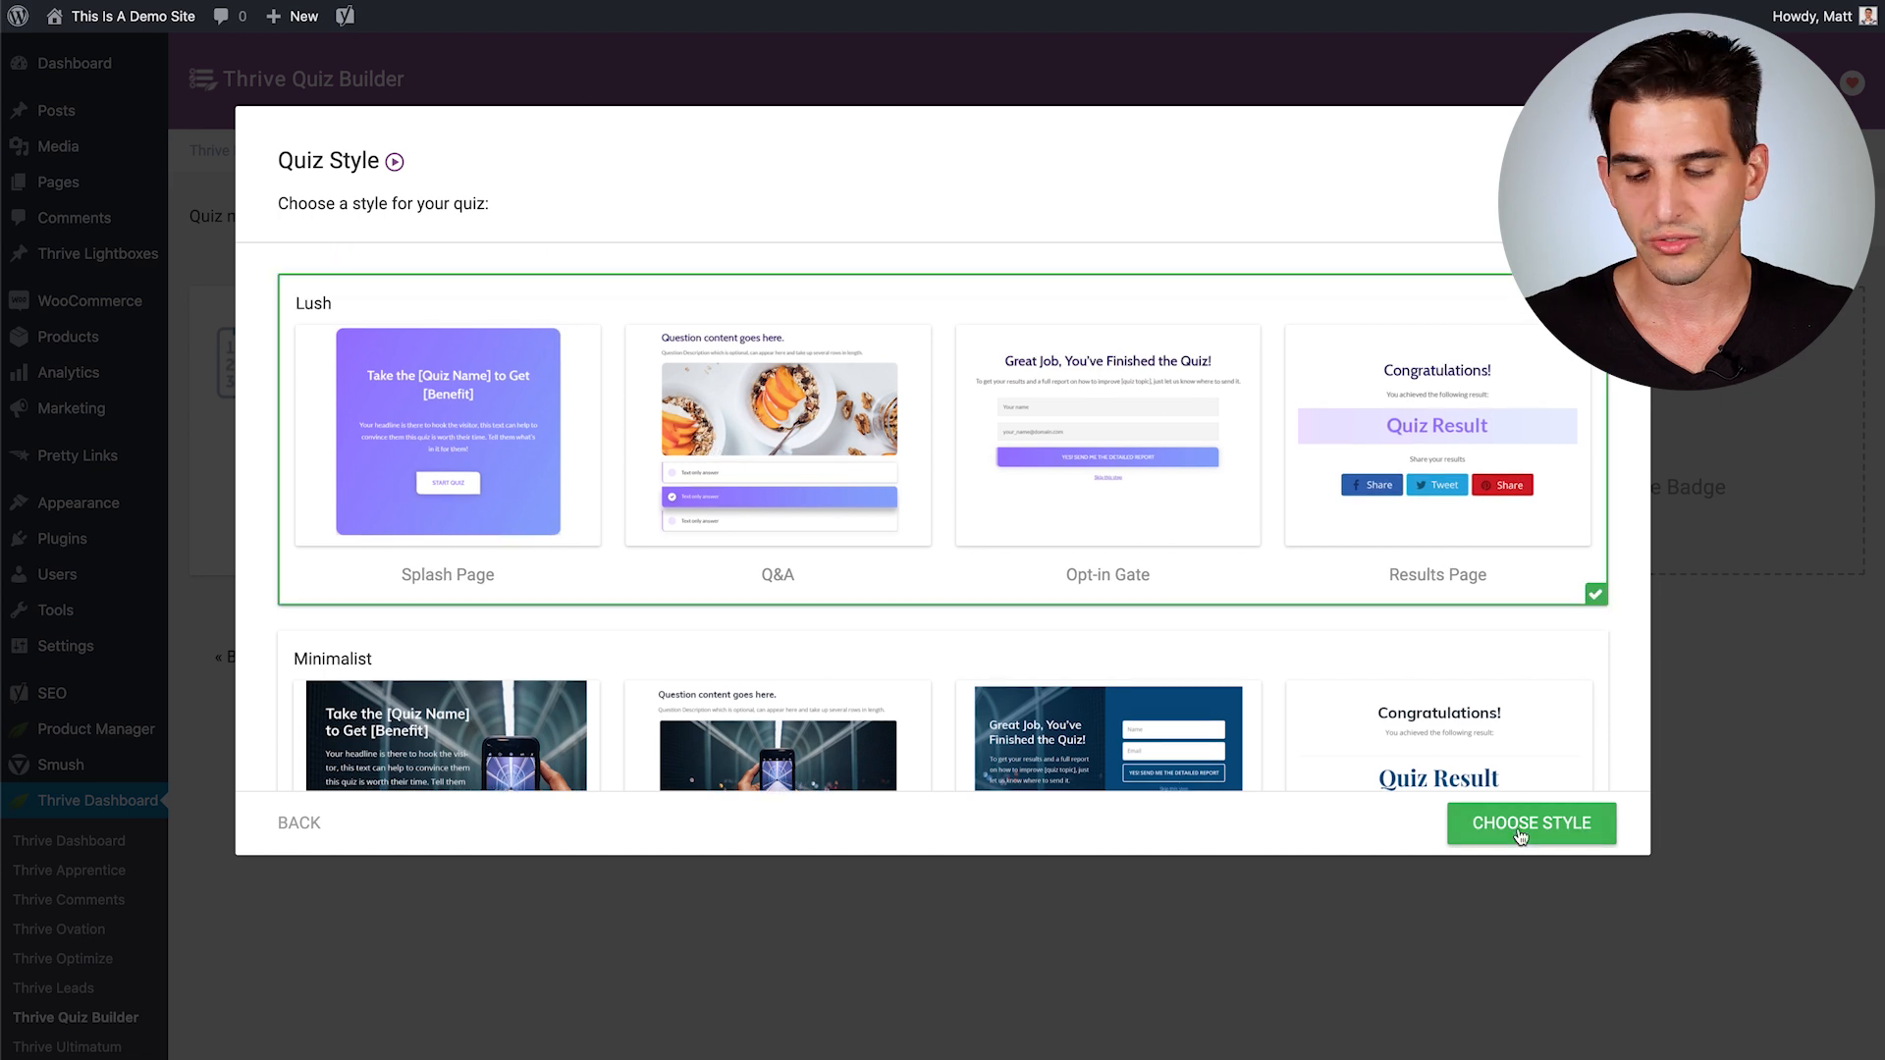
pyautogui.click(1530, 822)
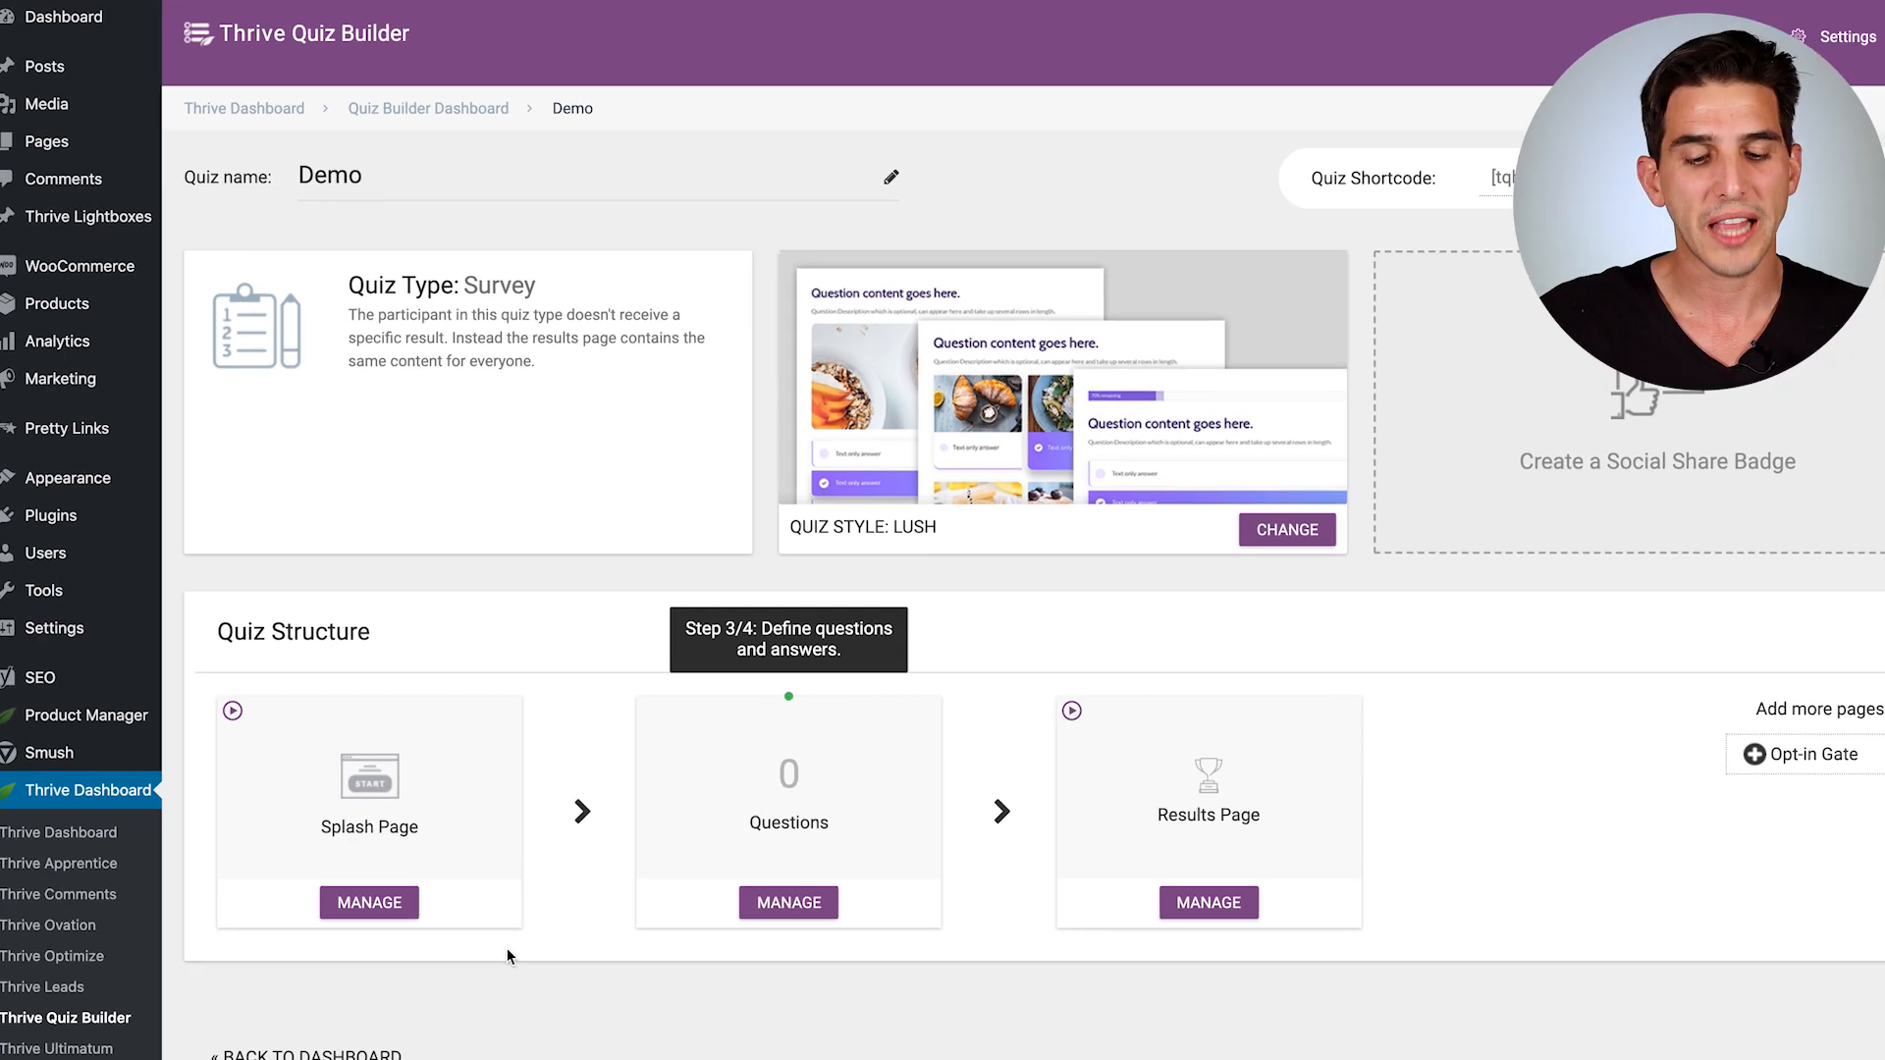
# Step: Delete the Opt-in Gate from the Demo quiz structure and confirm
pyautogui.scroll(-3)
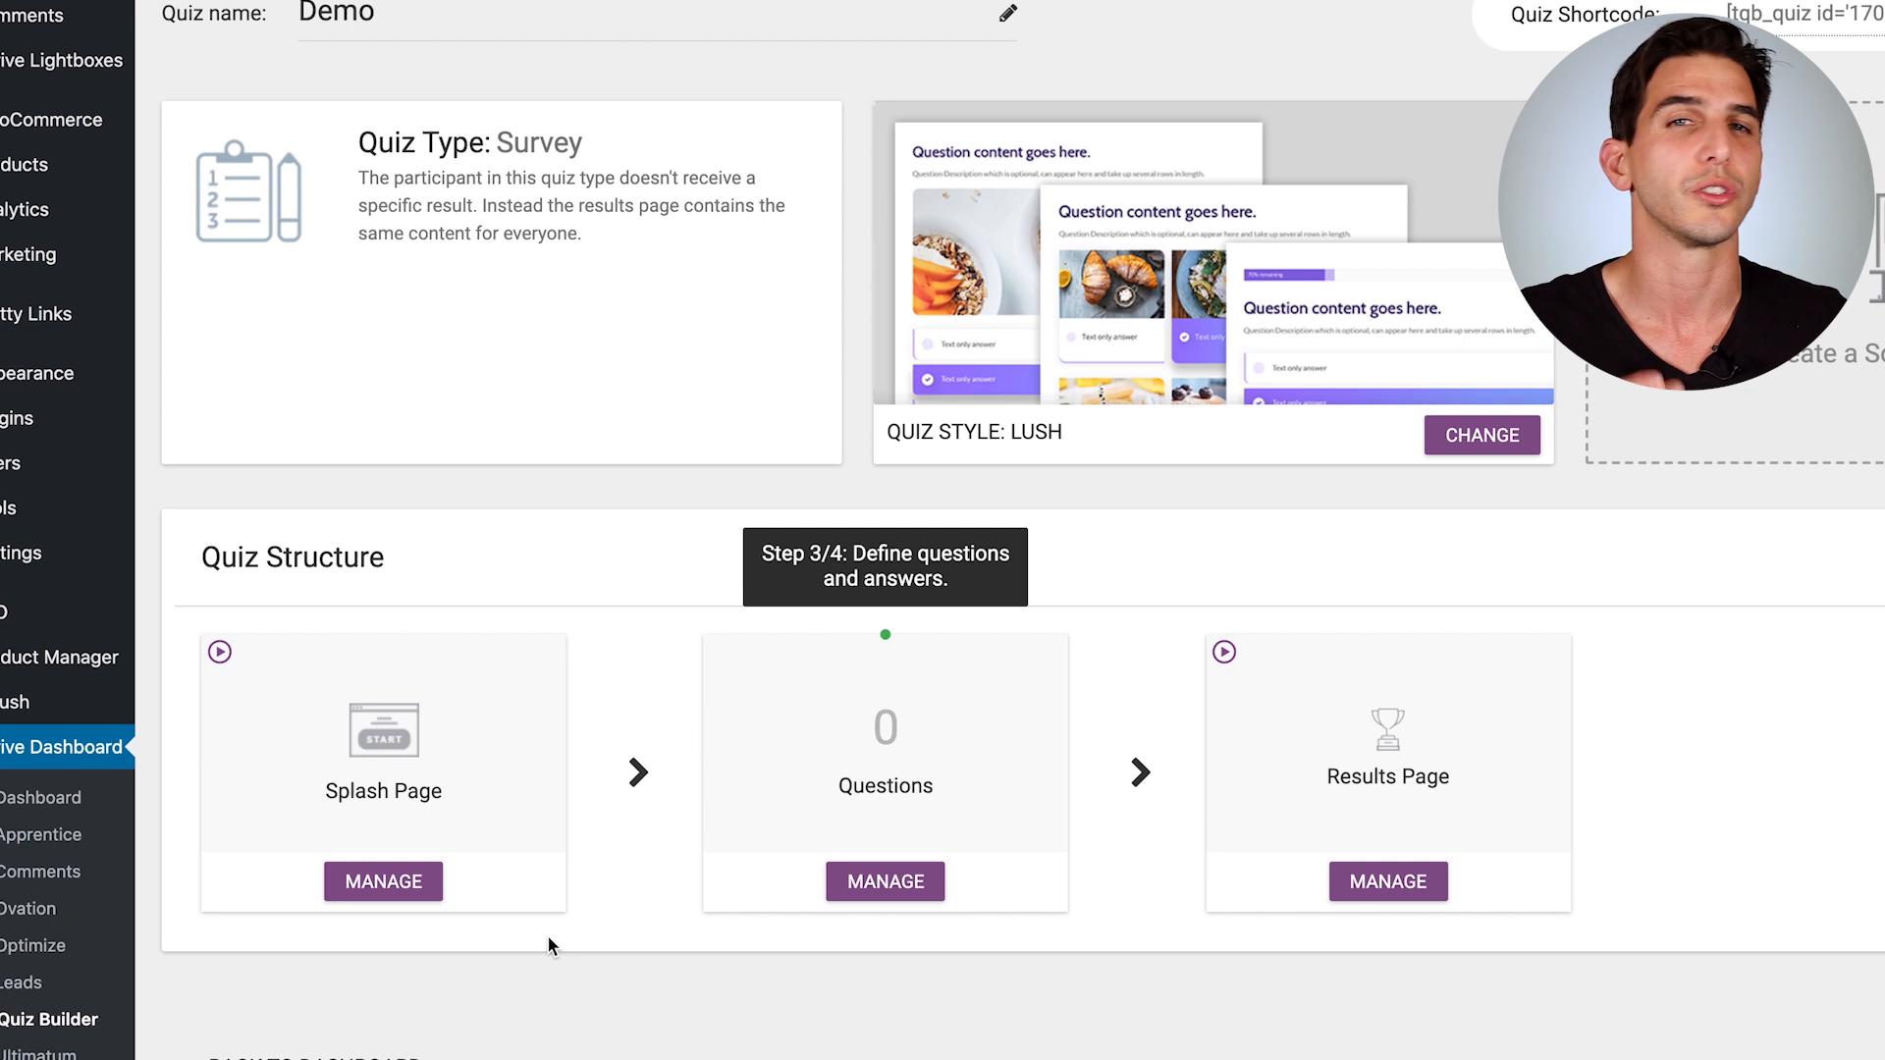
pyautogui.moveTo(951, 909)
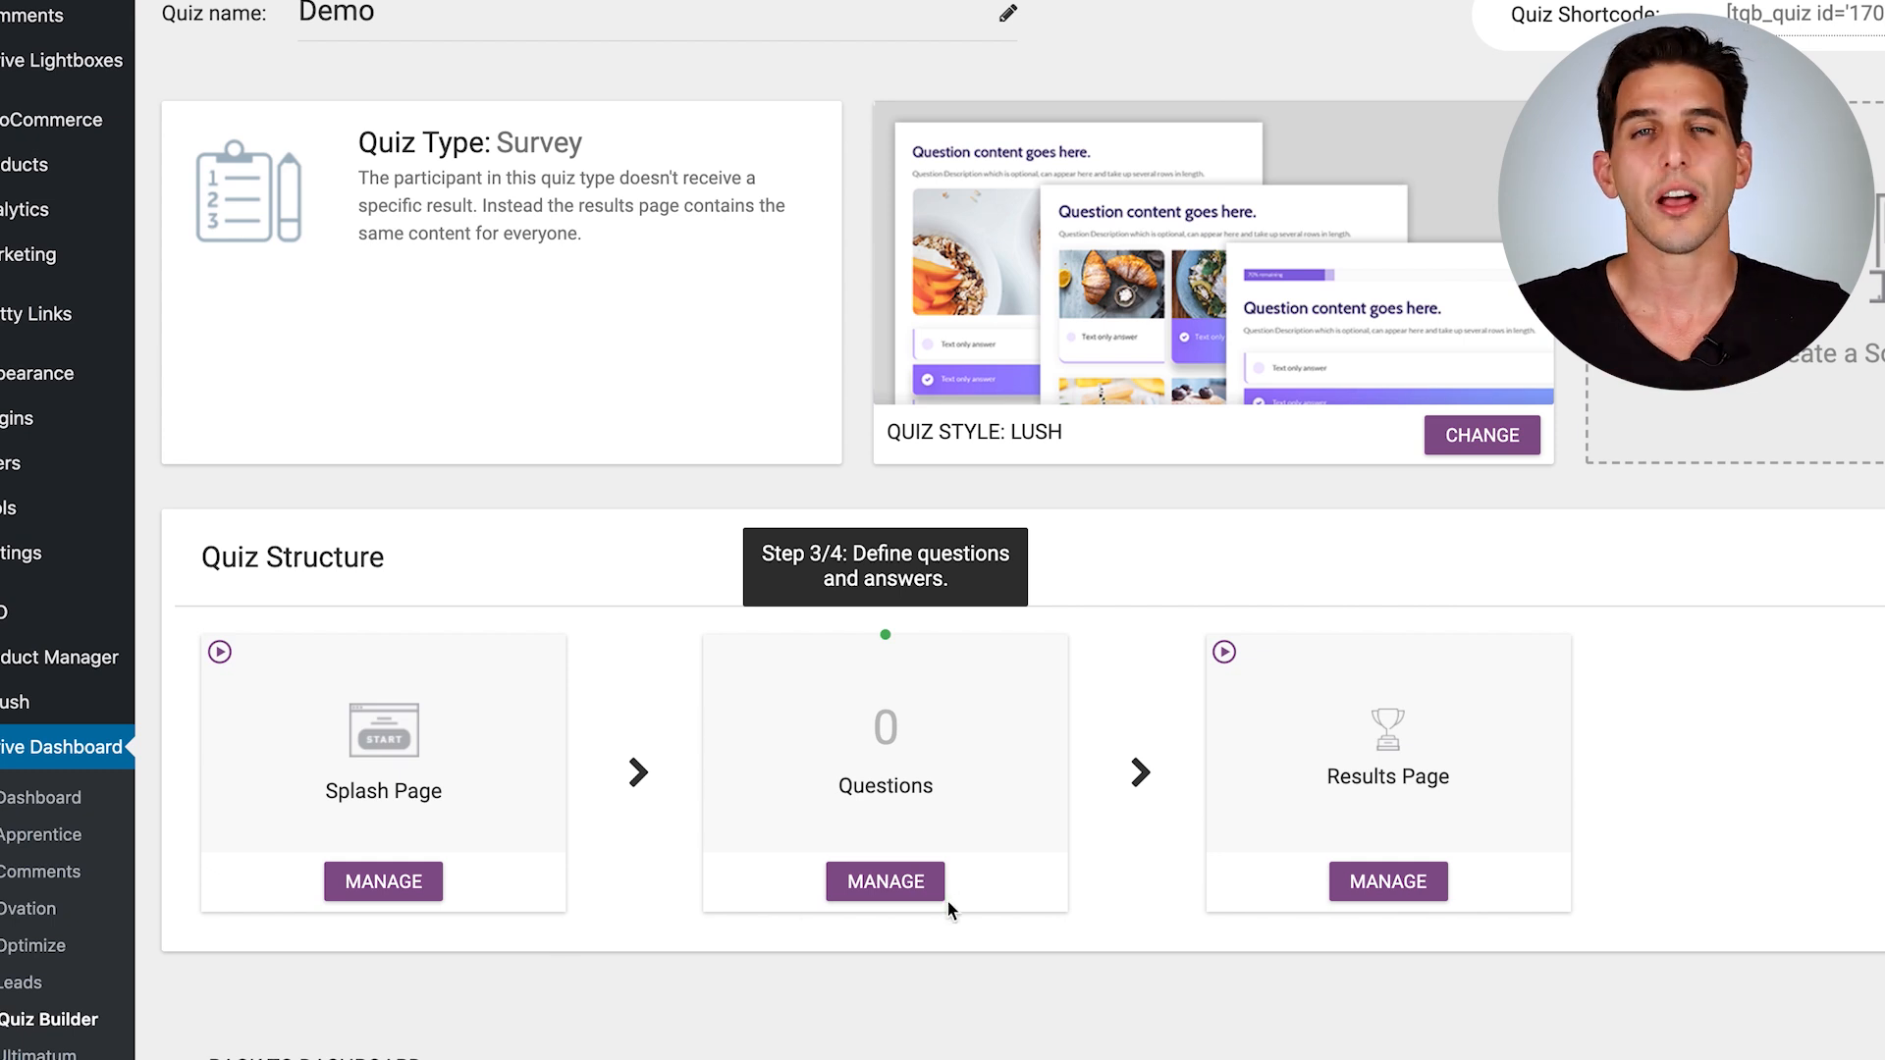
pyautogui.moveTo(1358, 755)
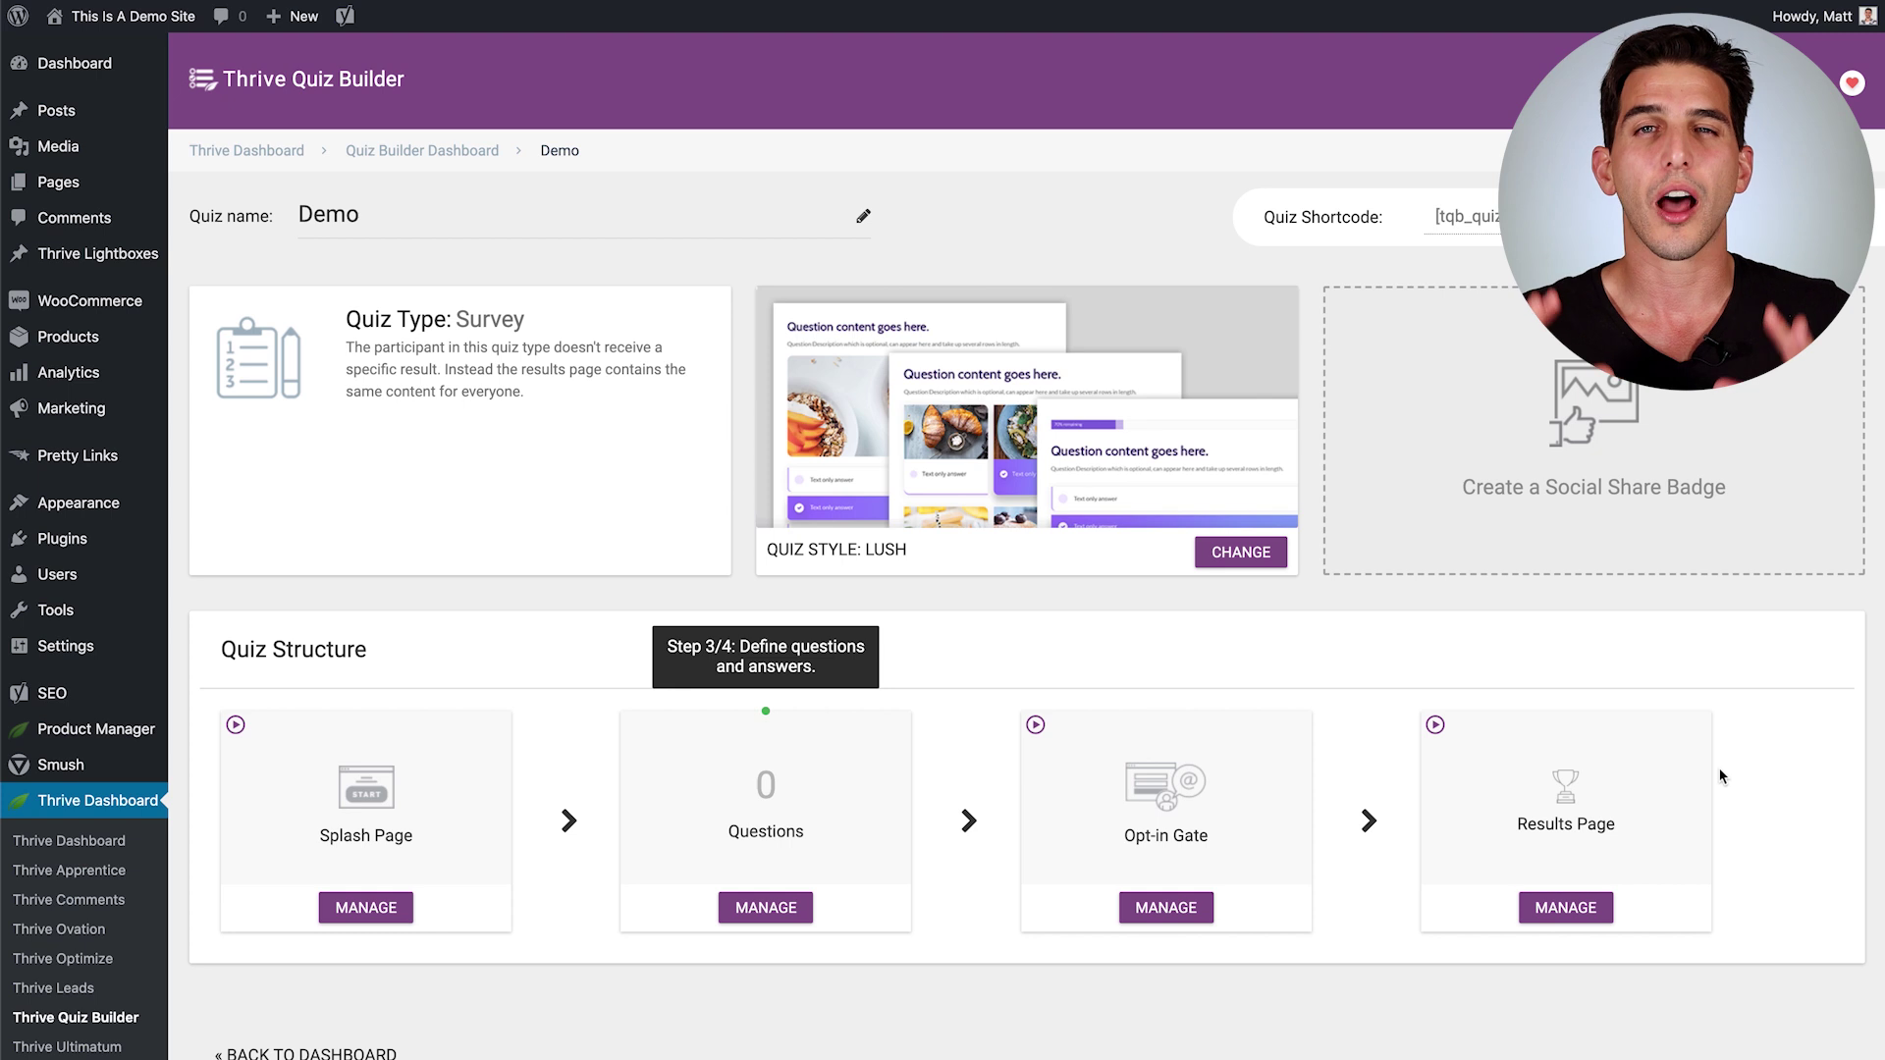
pyautogui.moveTo(1271, 751)
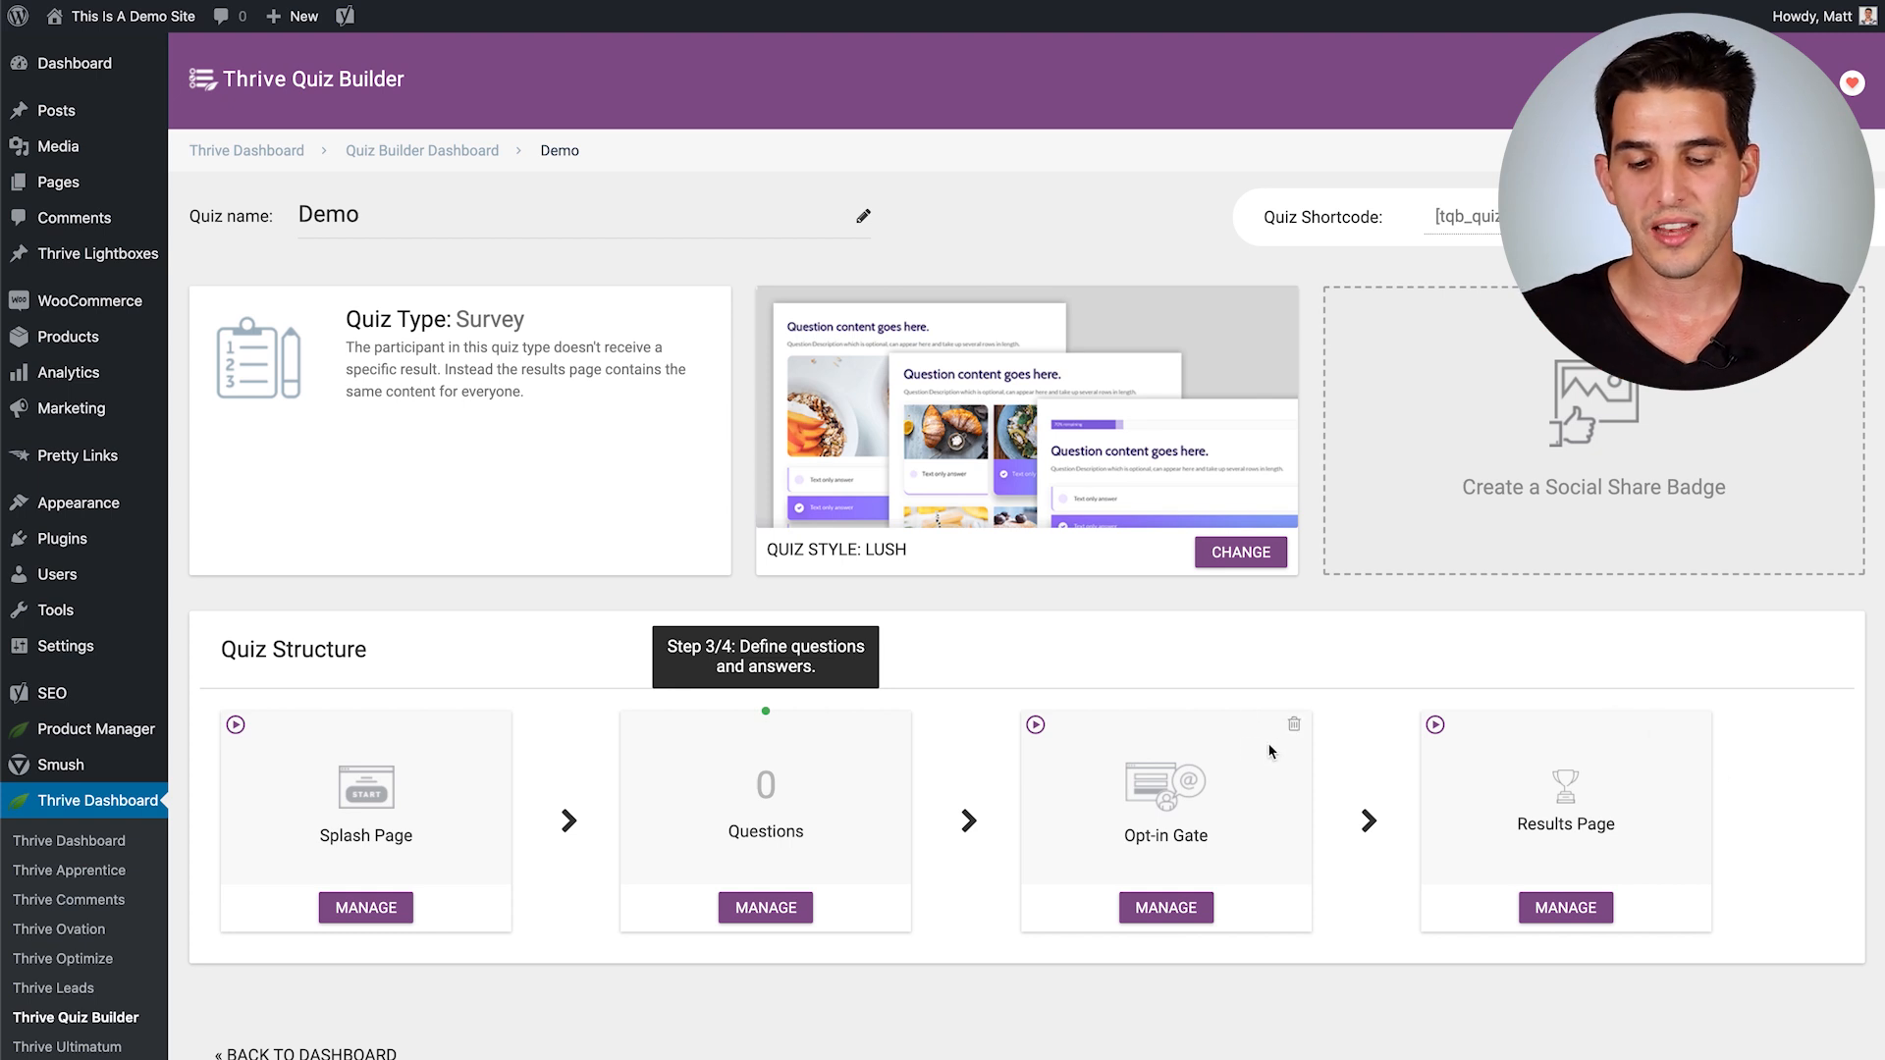
pyautogui.click(1294, 725)
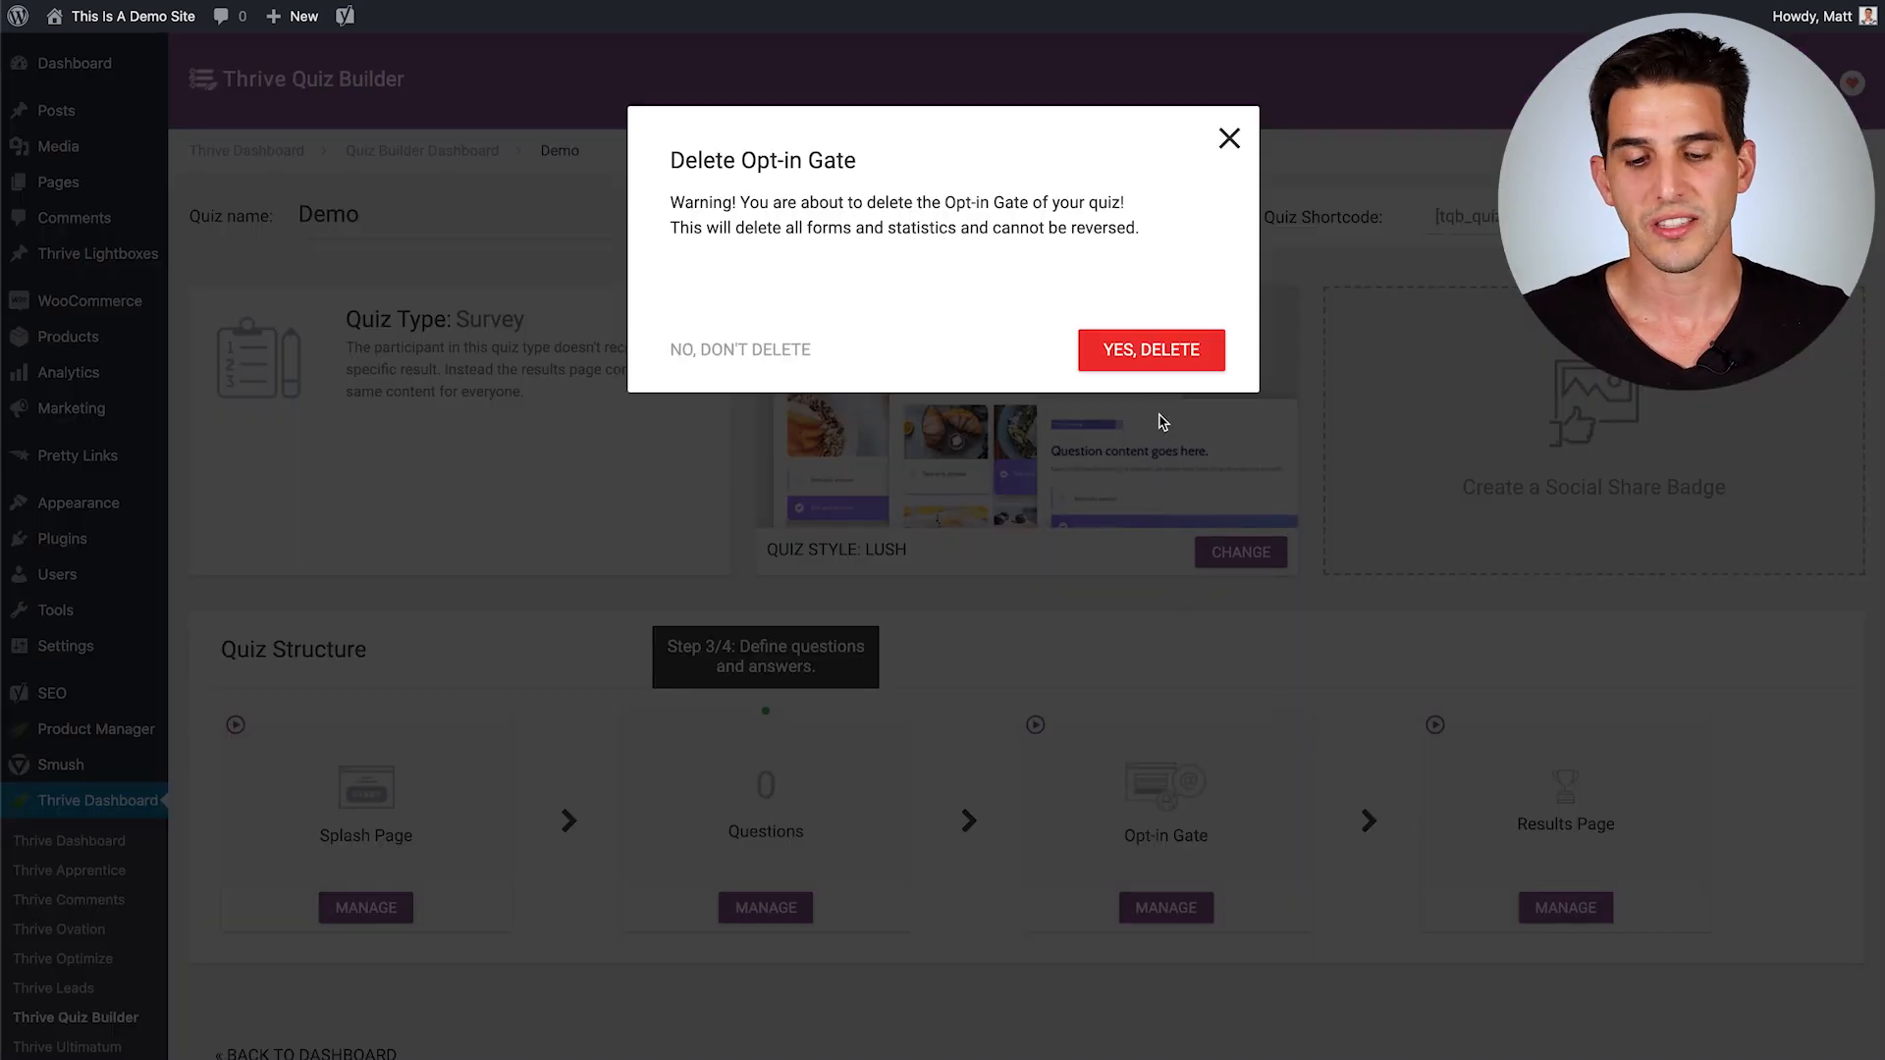
pyautogui.click(1148, 349)
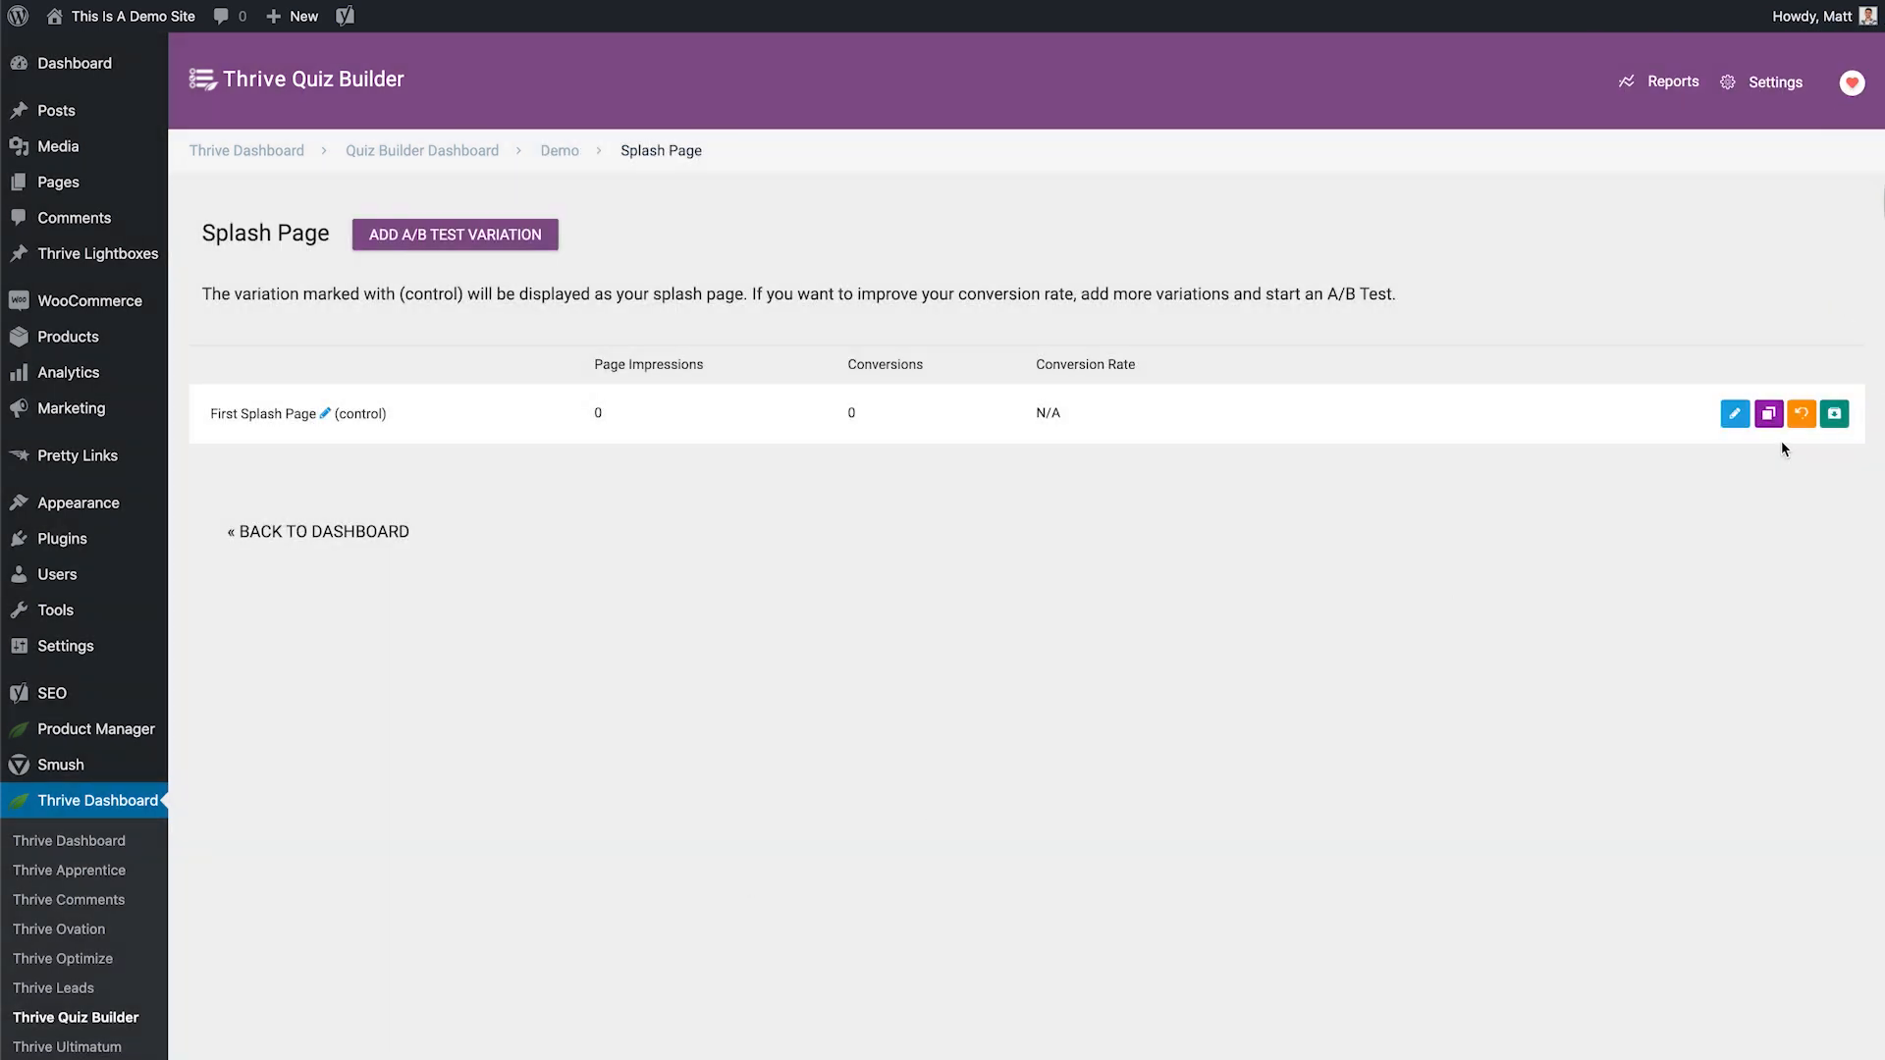
# Step: Set the splash page heading to 'Help Us Make Better Products' and add a YouTube video element
pyautogui.click(1733, 414)
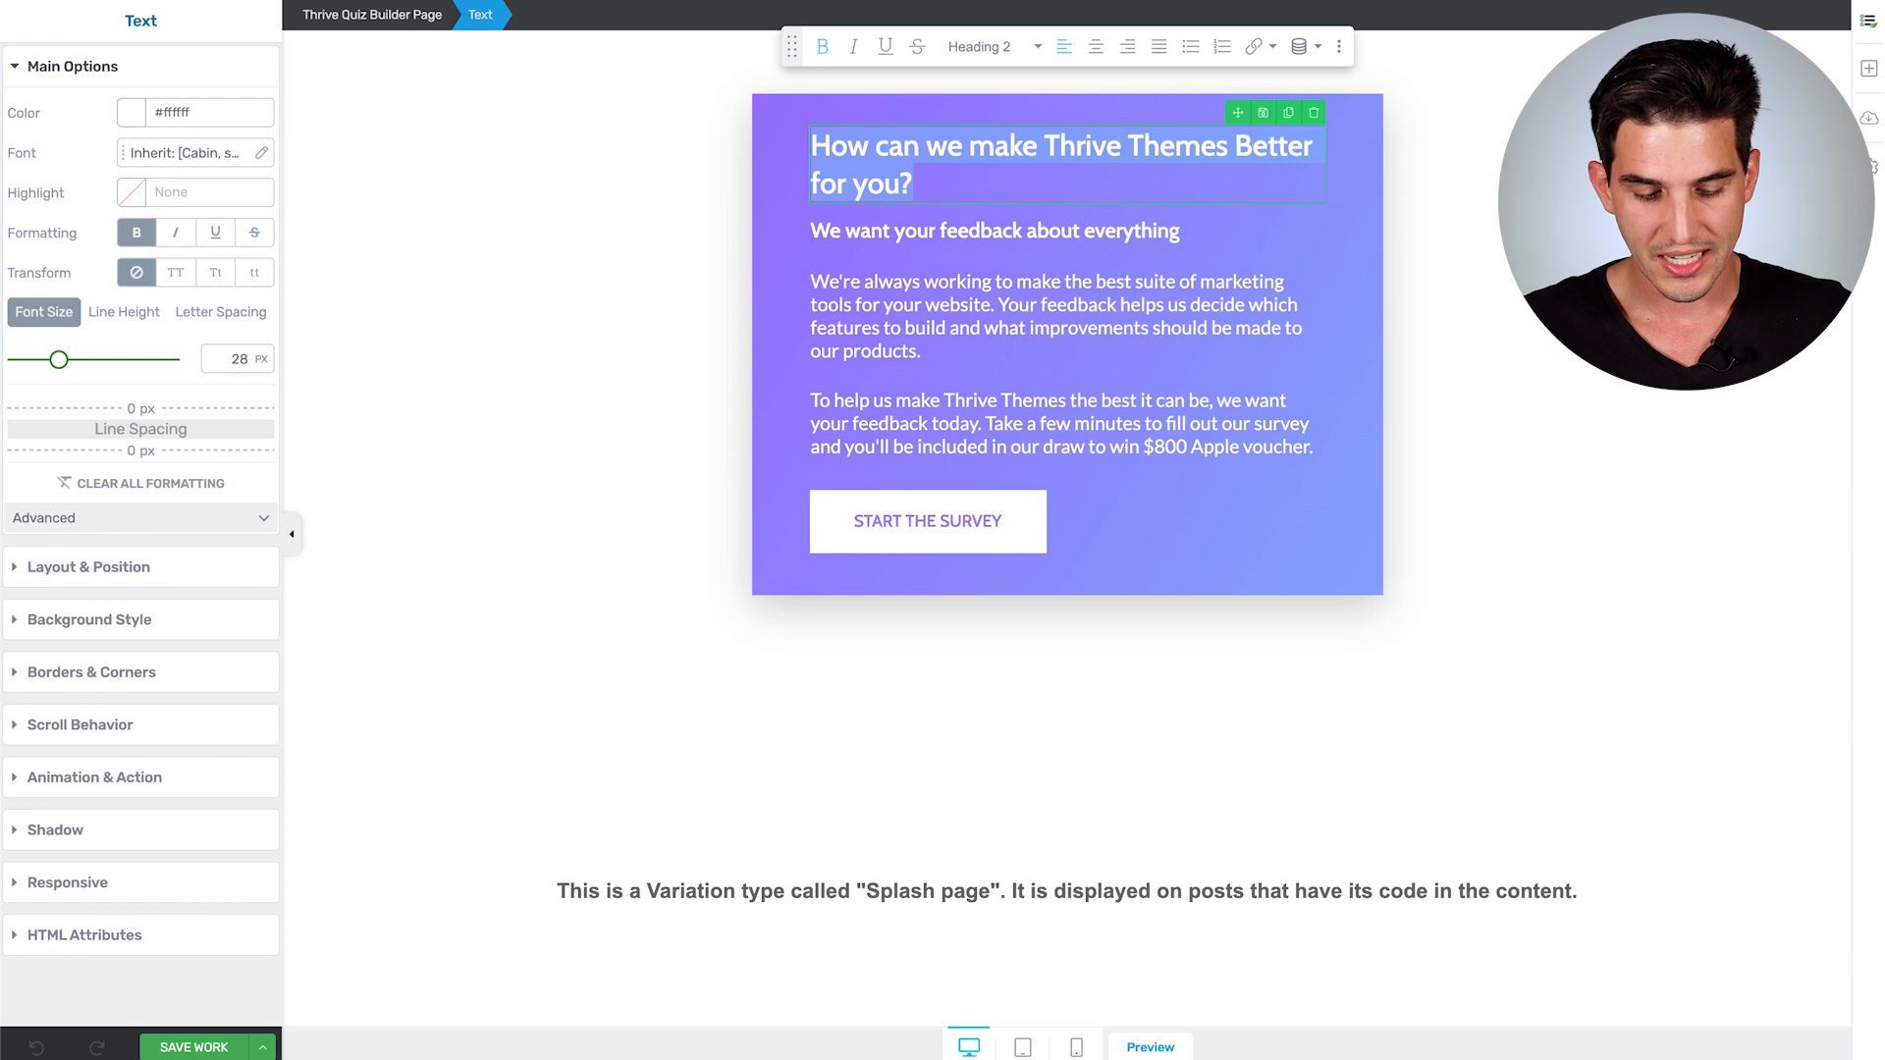
pyautogui.write('Help Us Make Better Products')
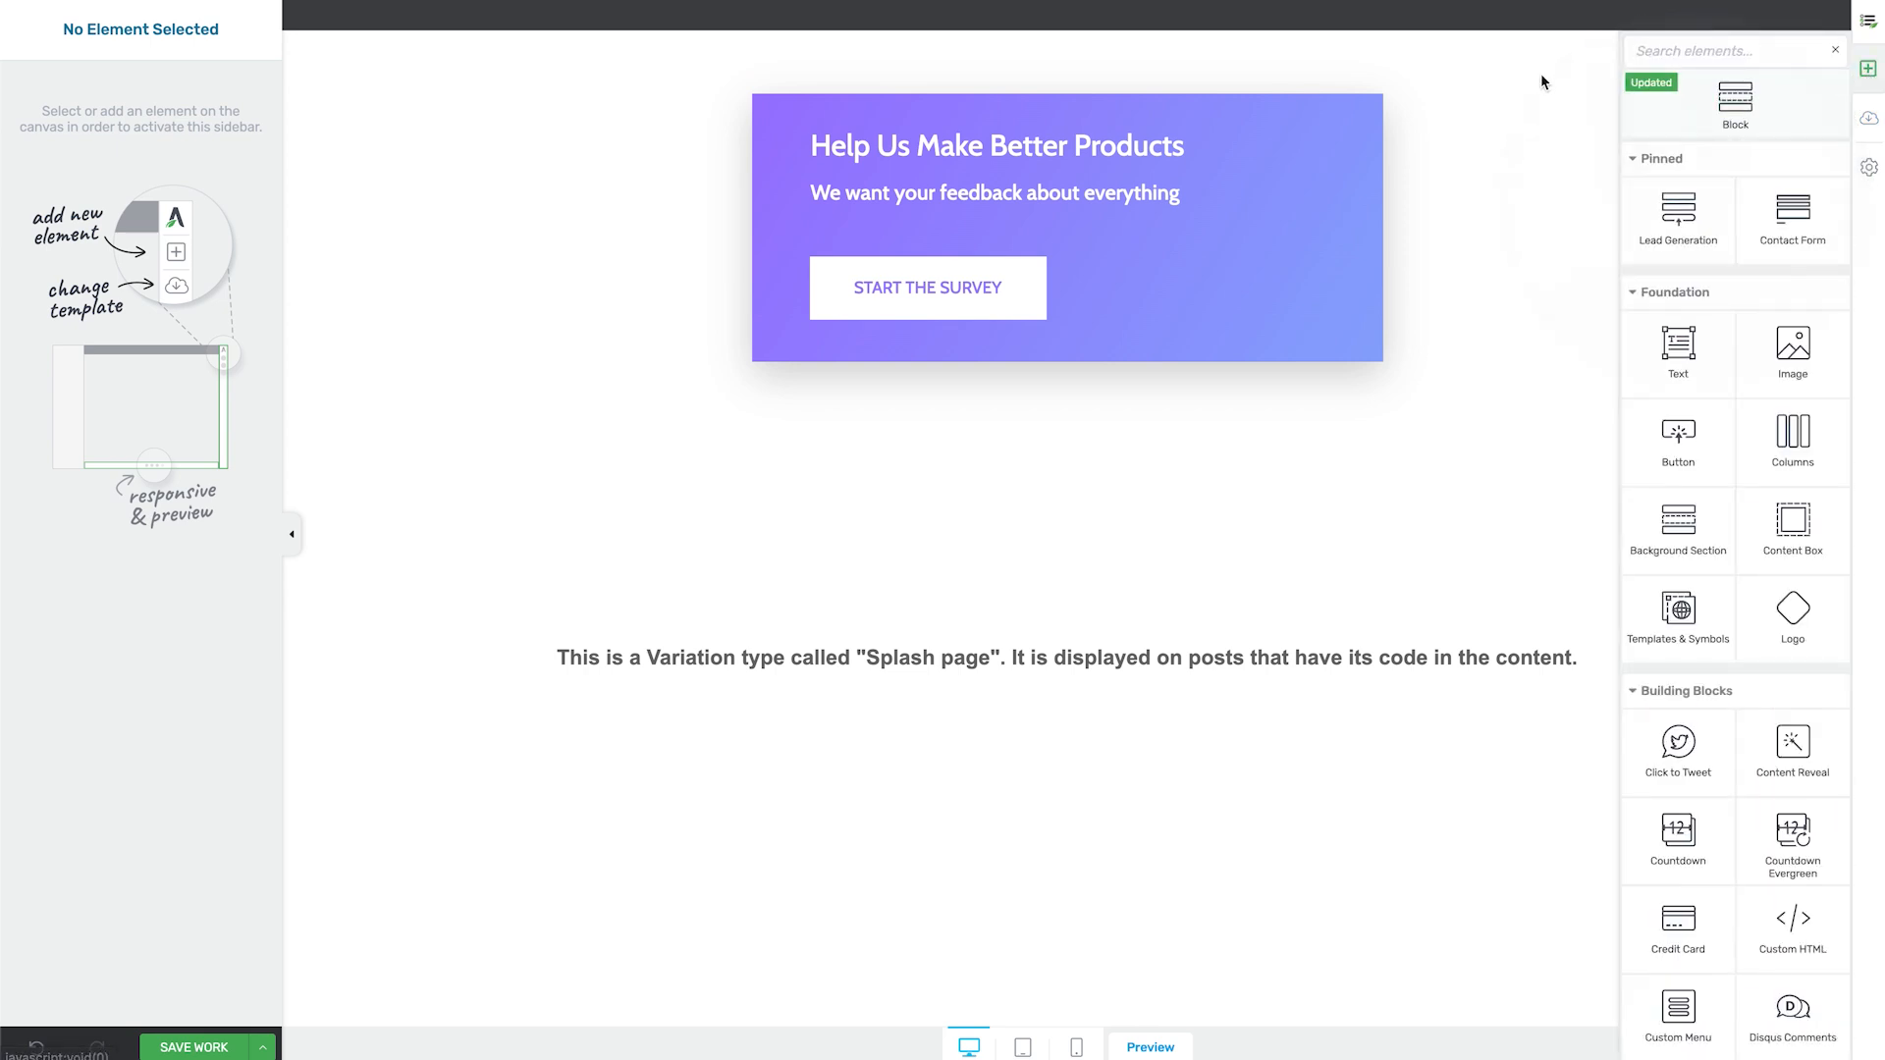
pyautogui.write('video')
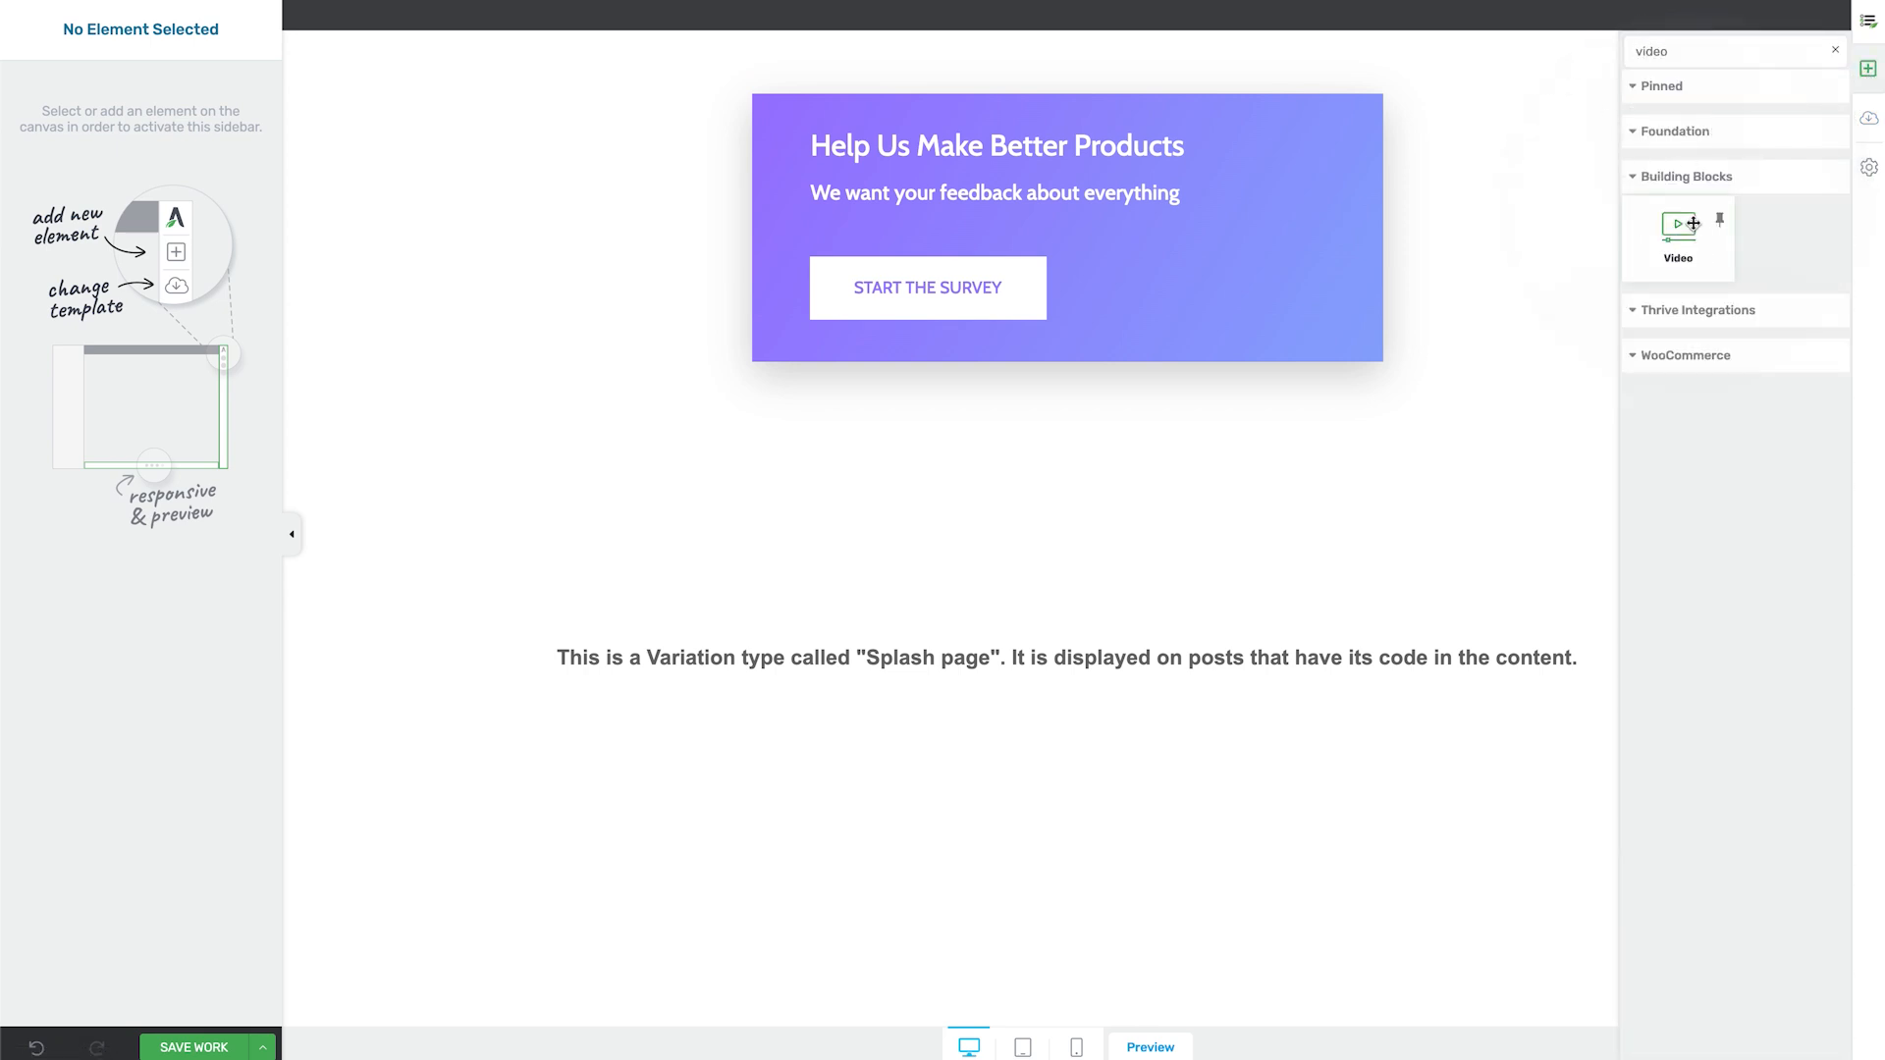
pyautogui.click(1677, 232)
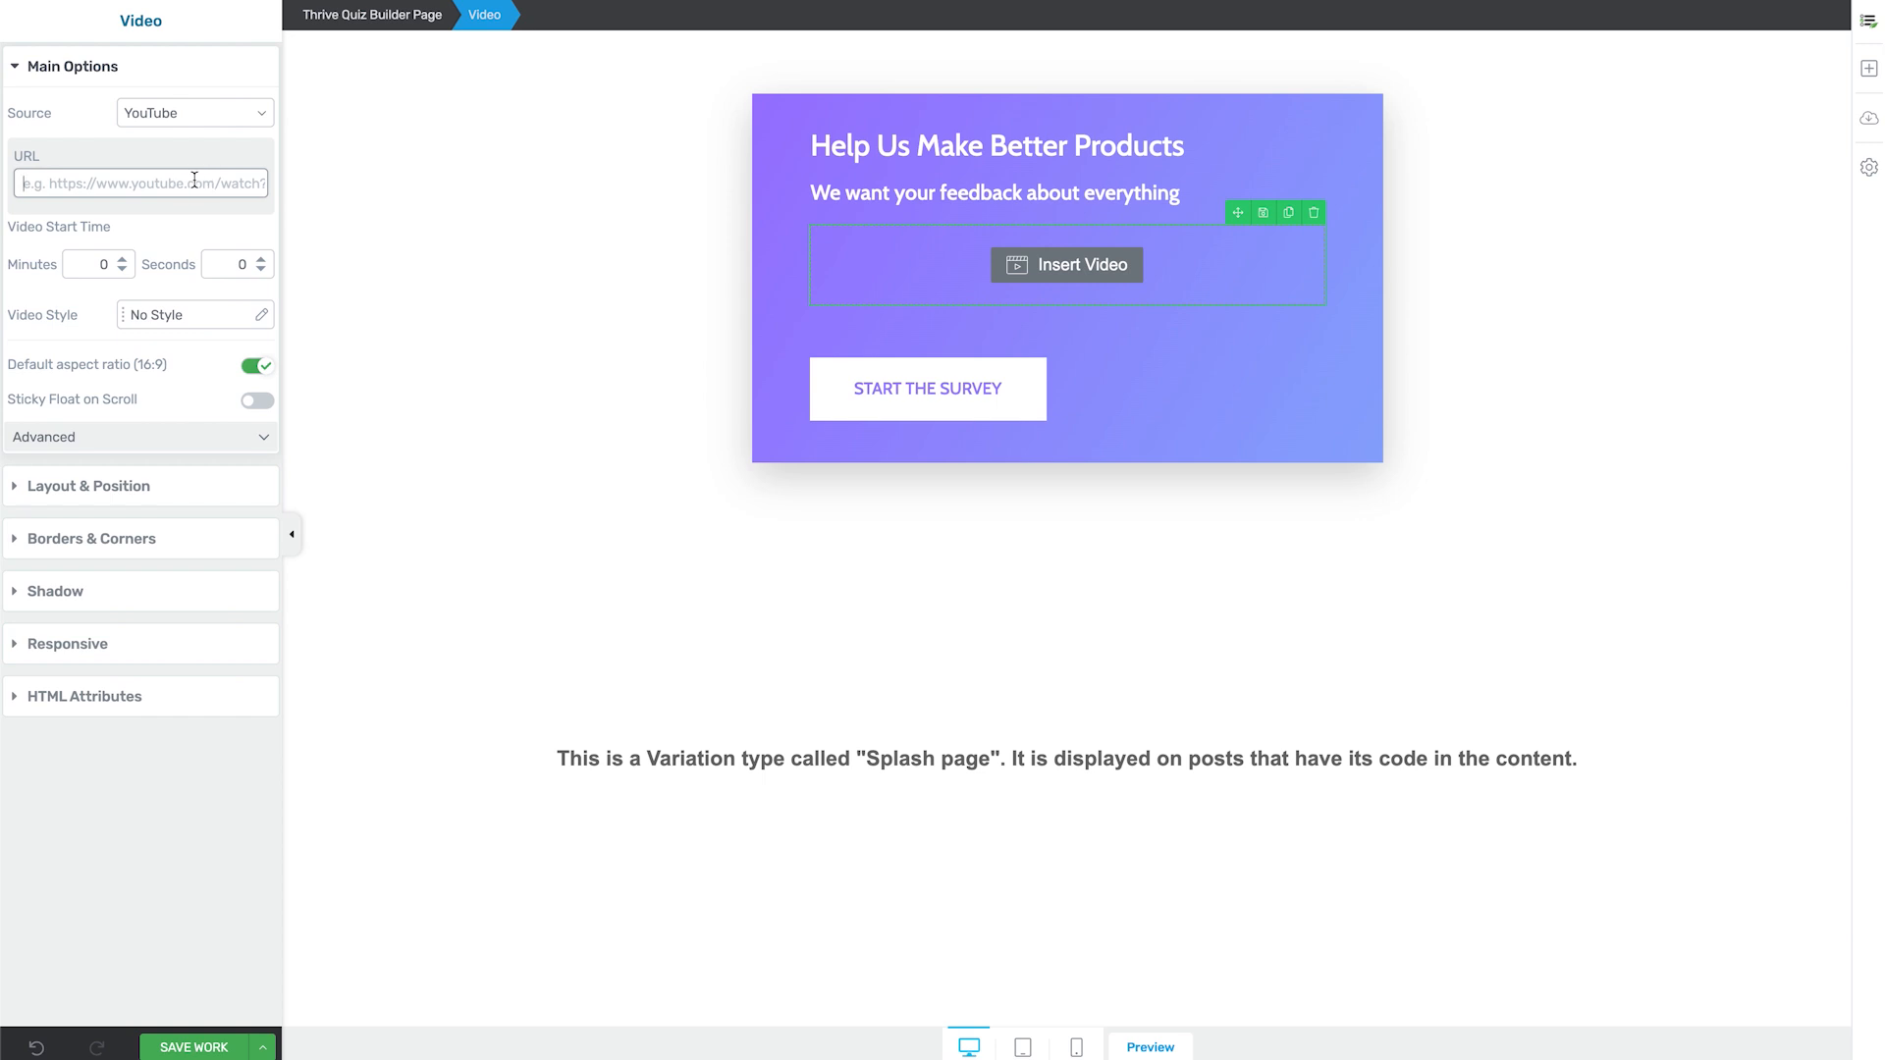
pyautogui.write('https://www.youtube.com/watch?v=1')
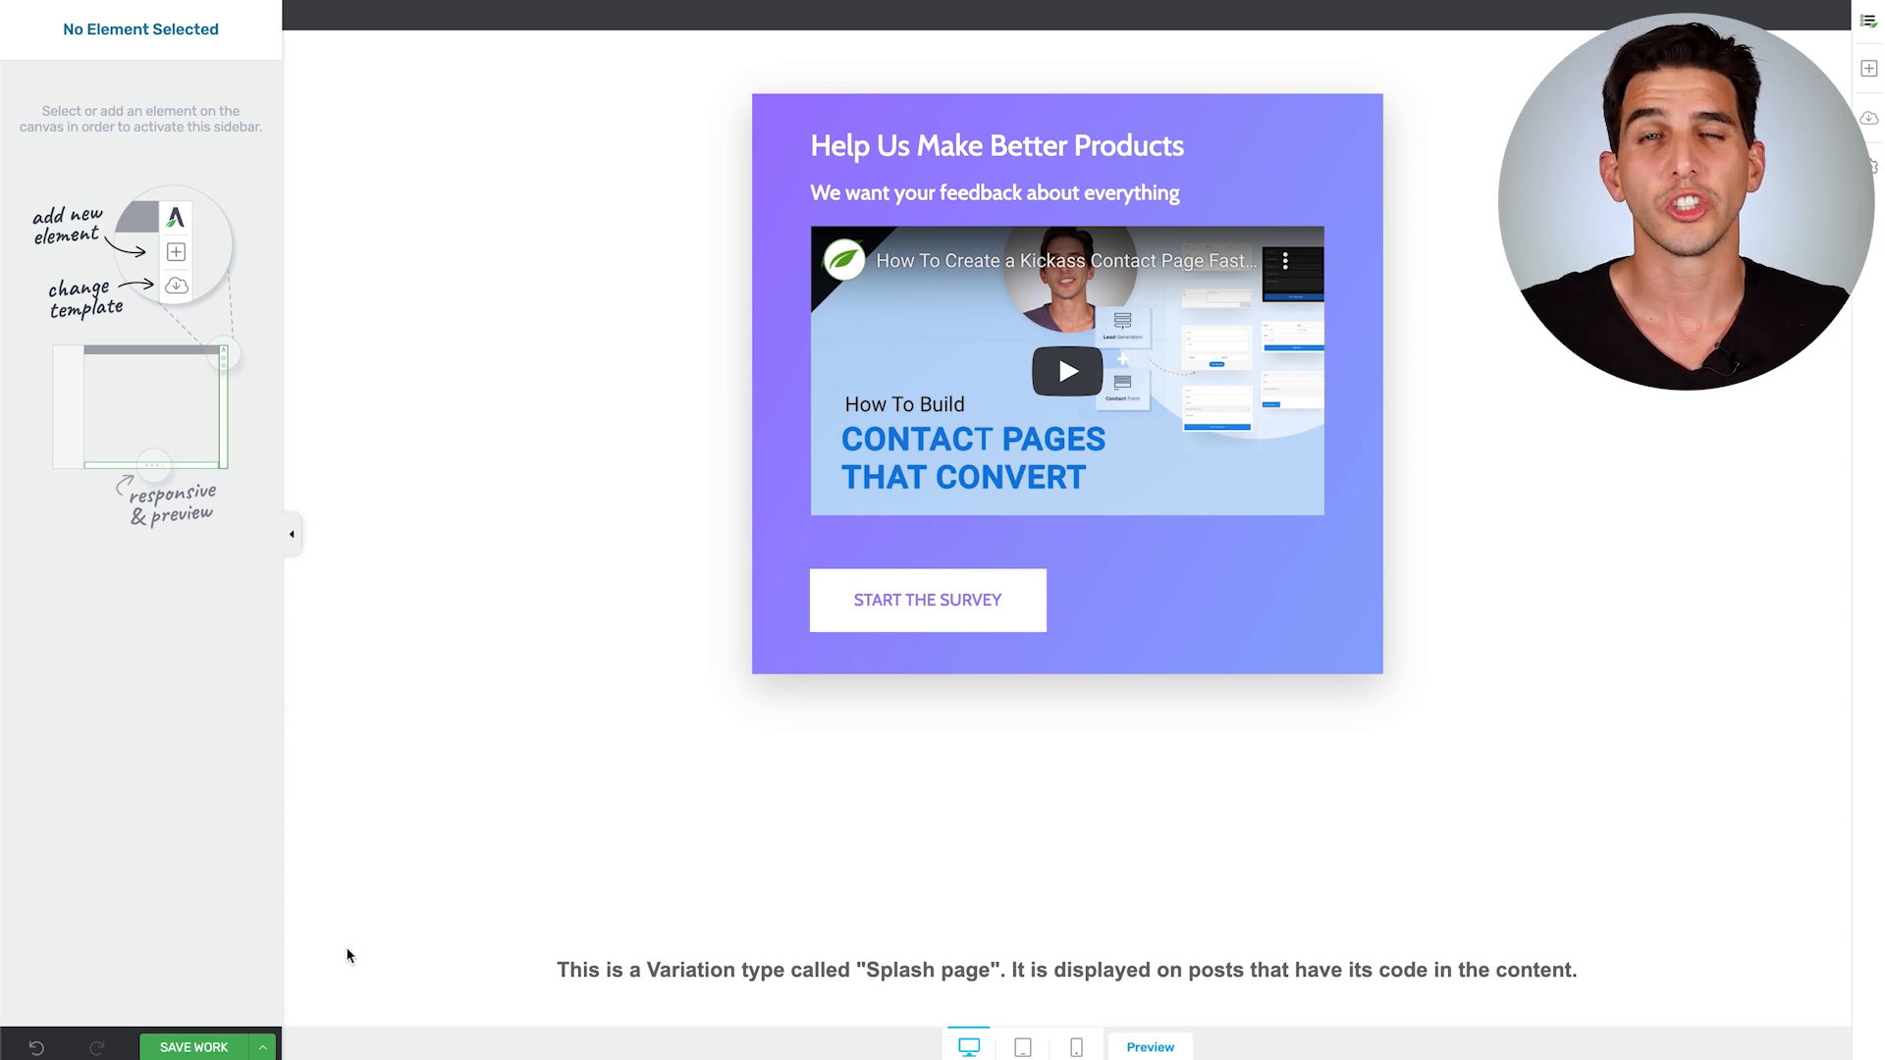
pyautogui.click(192, 1047)
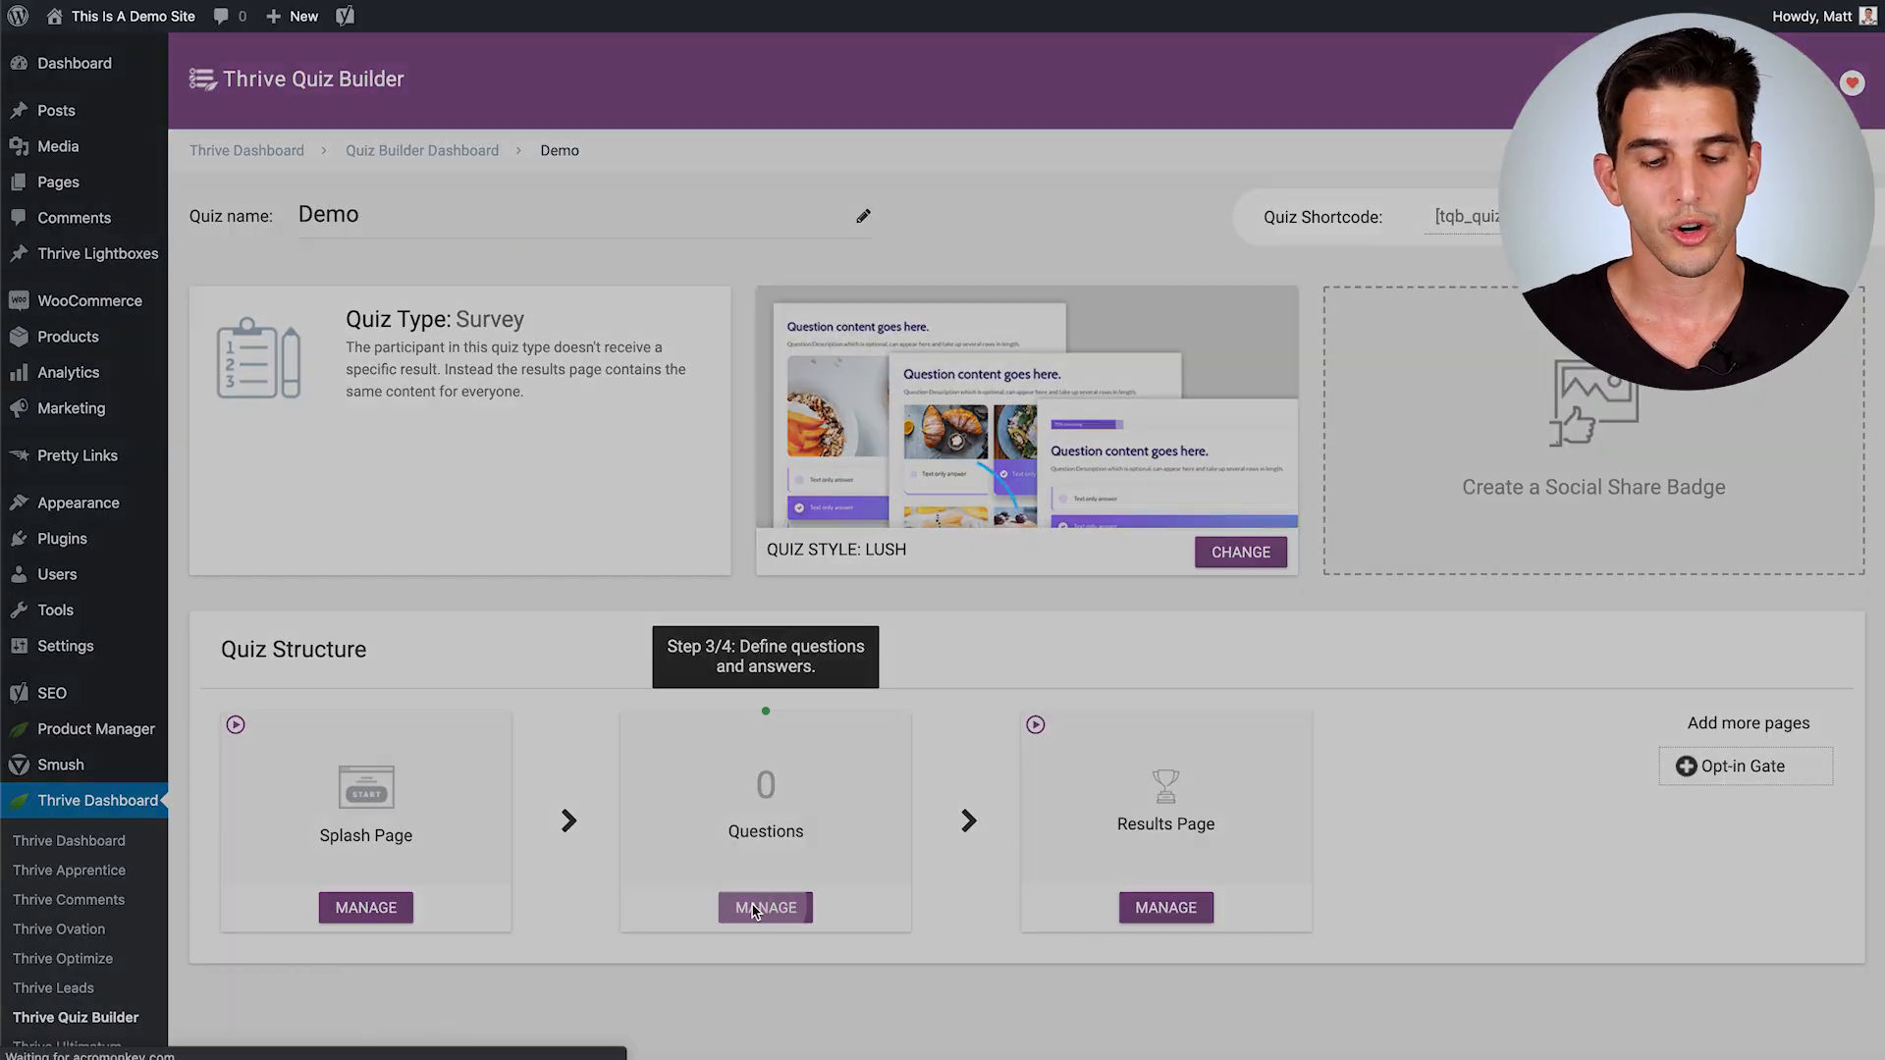
# Step: Start a new Multiple Choice with Buttons question in the Demo quiz's question editor
pyautogui.click(764, 907)
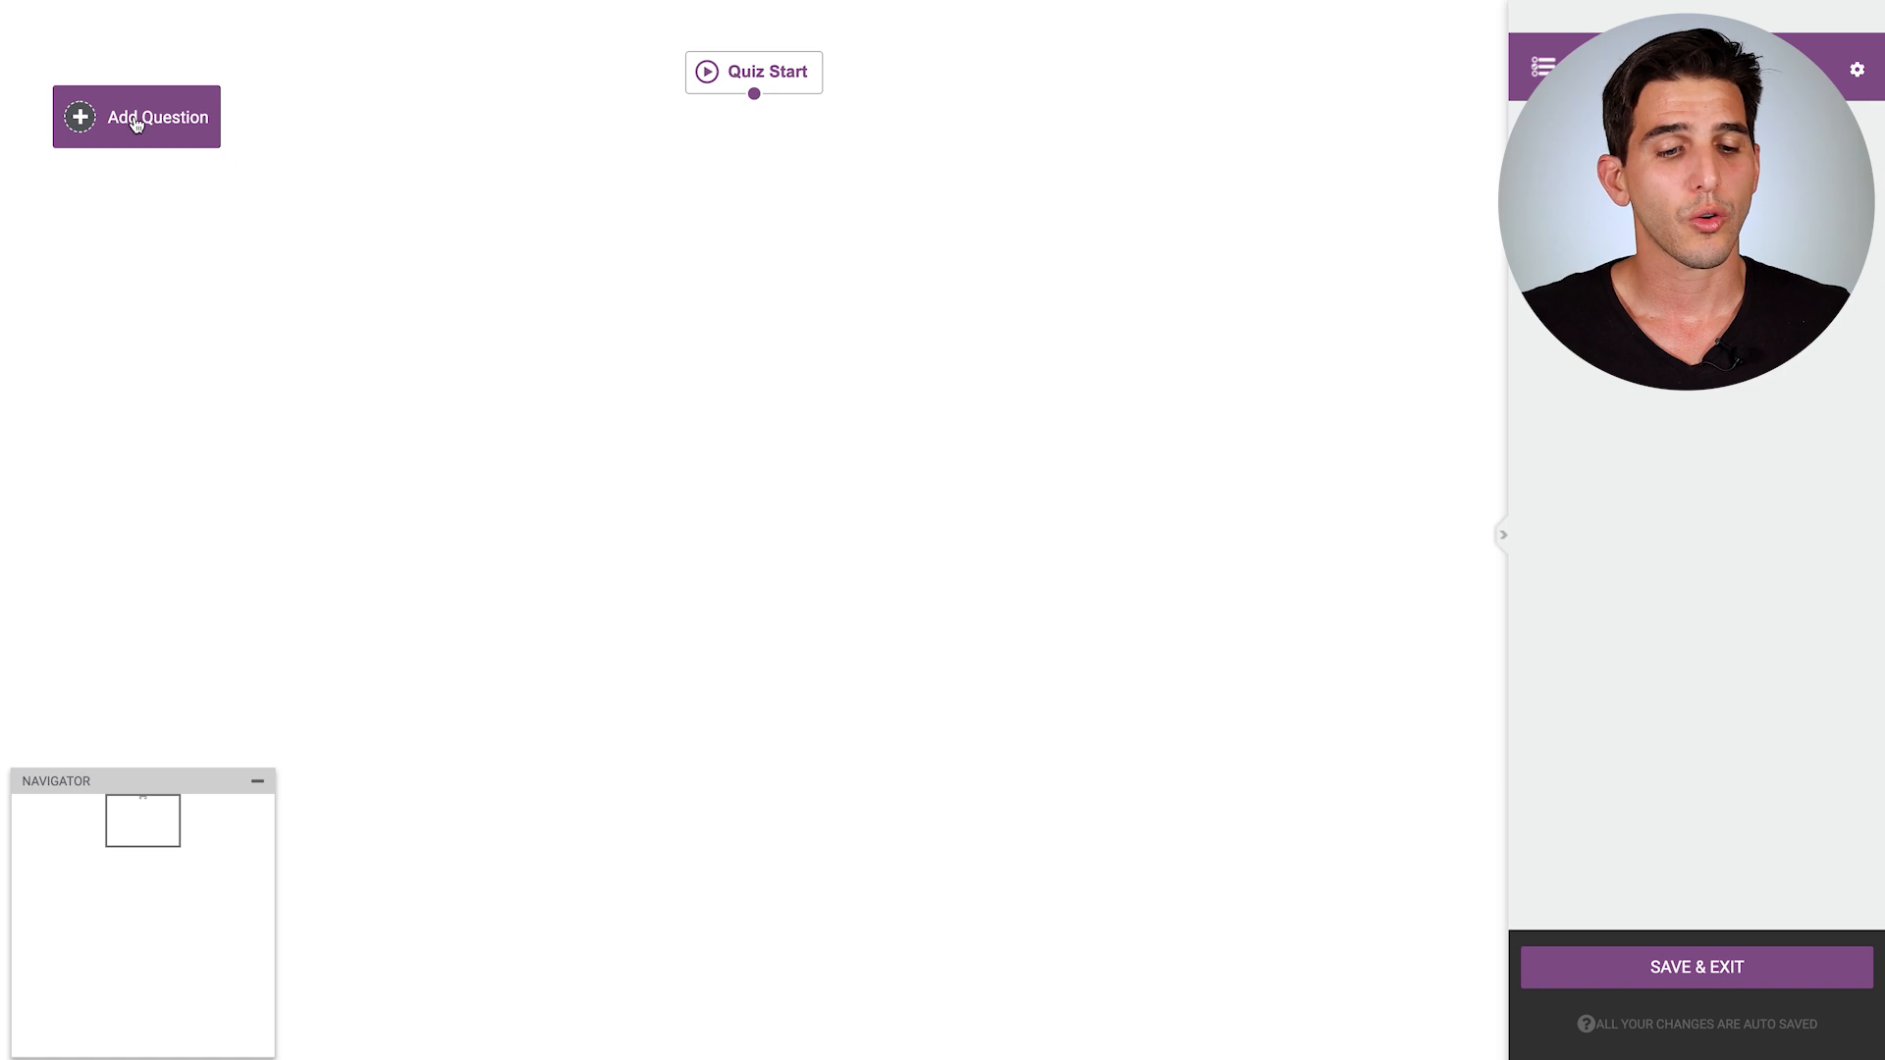
pyautogui.click(136, 116)
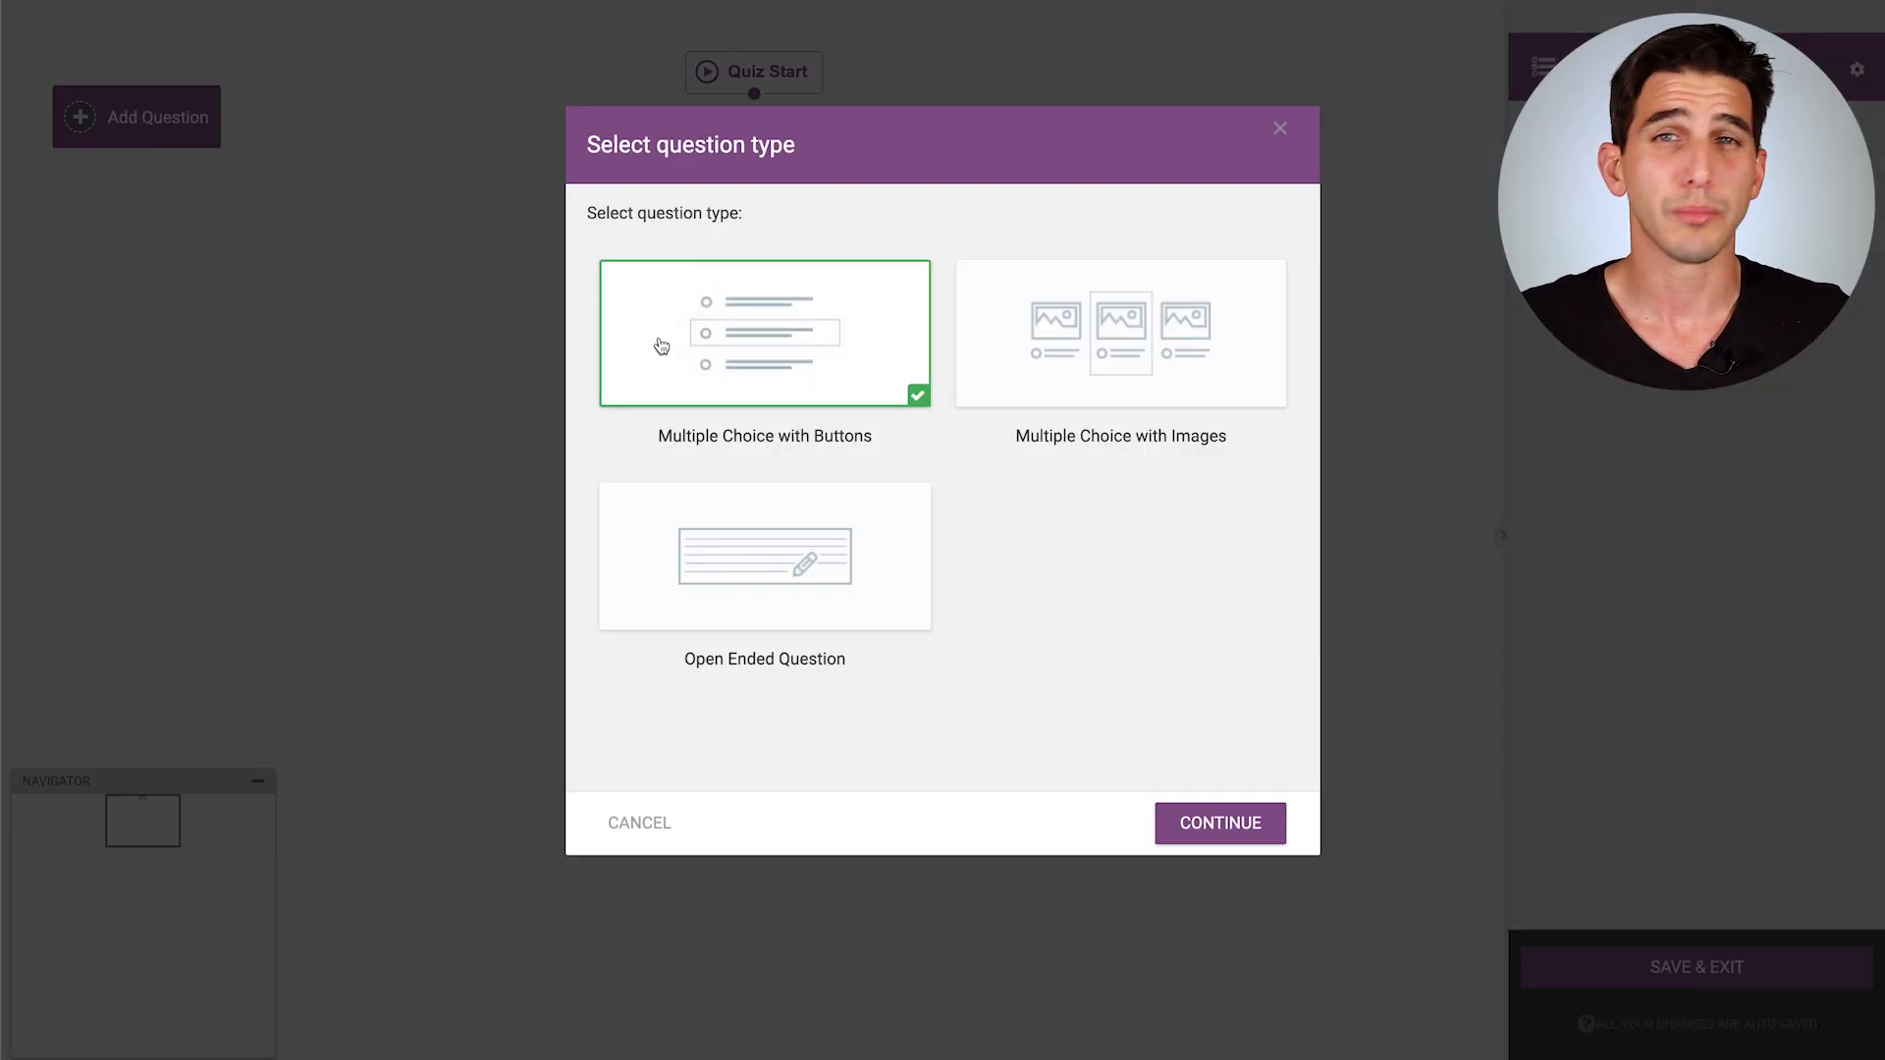
pyautogui.click(1220, 823)
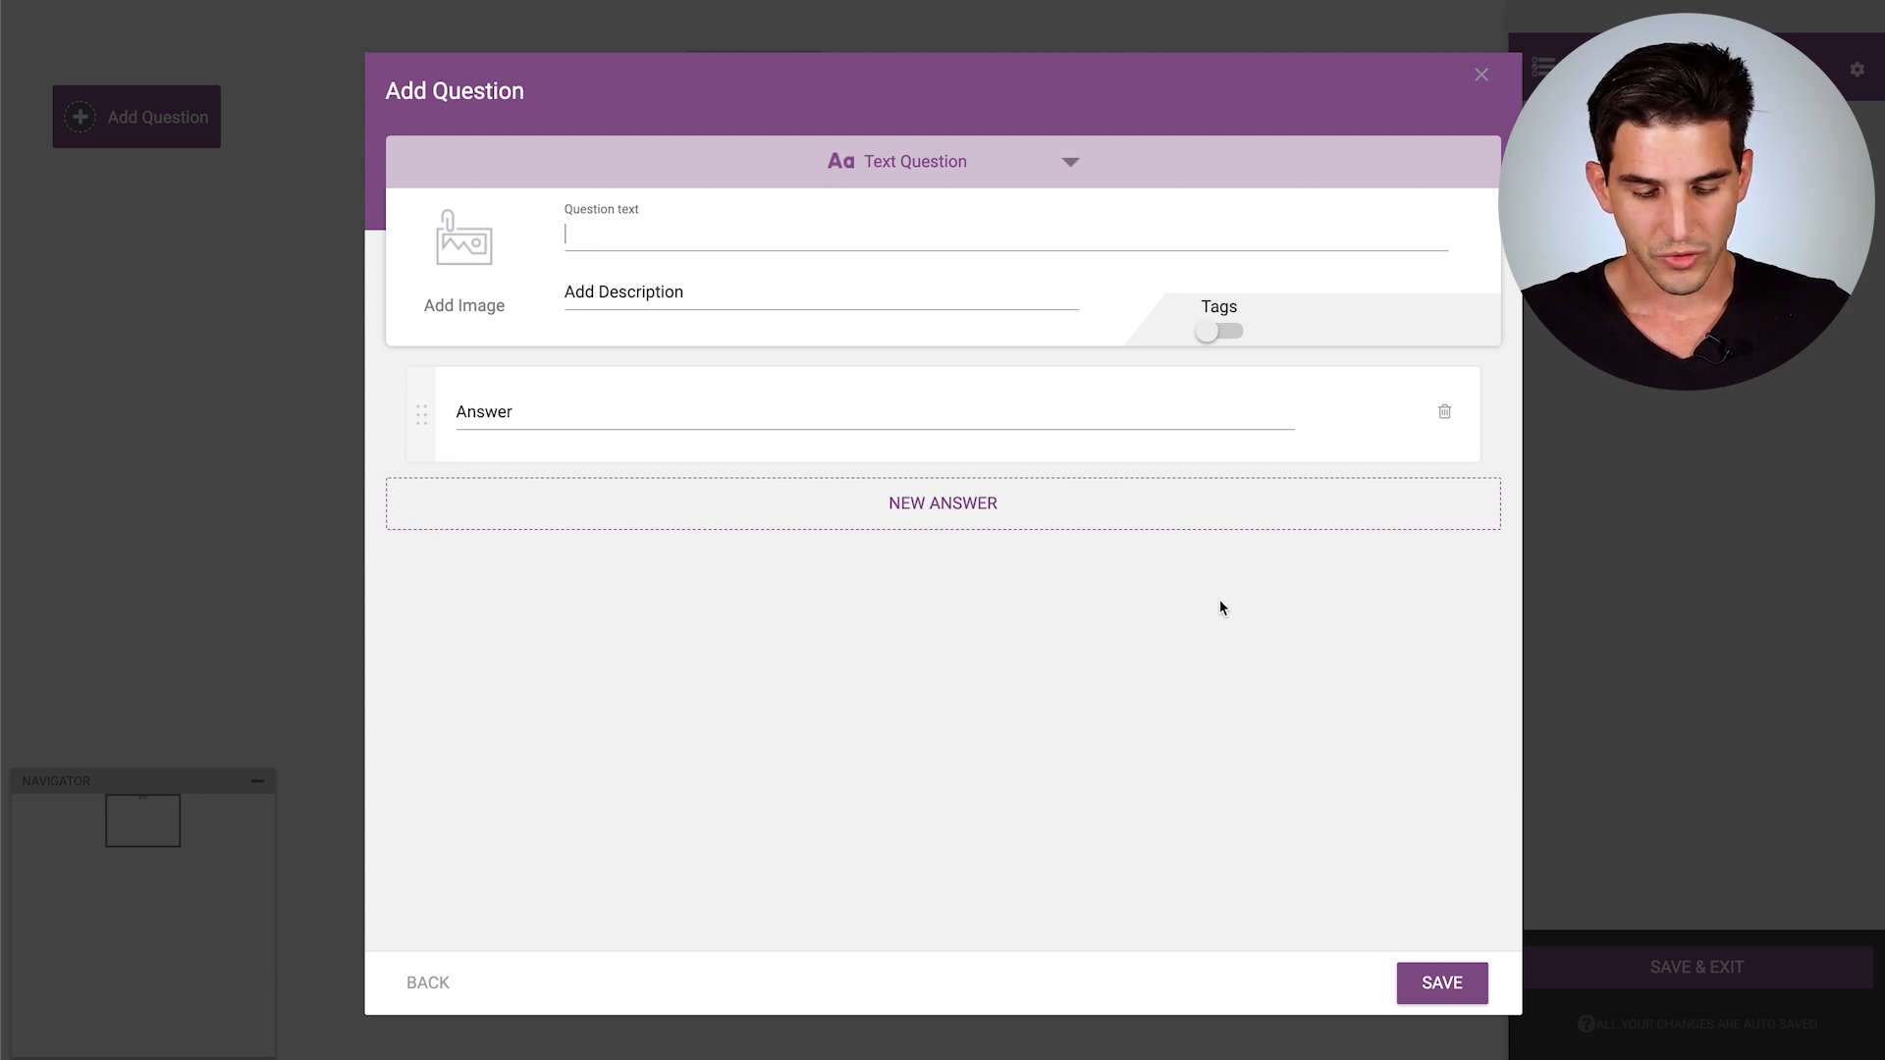
# Step: Enter 'Do you prefer coffee or tea?' with answers Coffee and Tea, and save it
pyautogui.write('Do you')
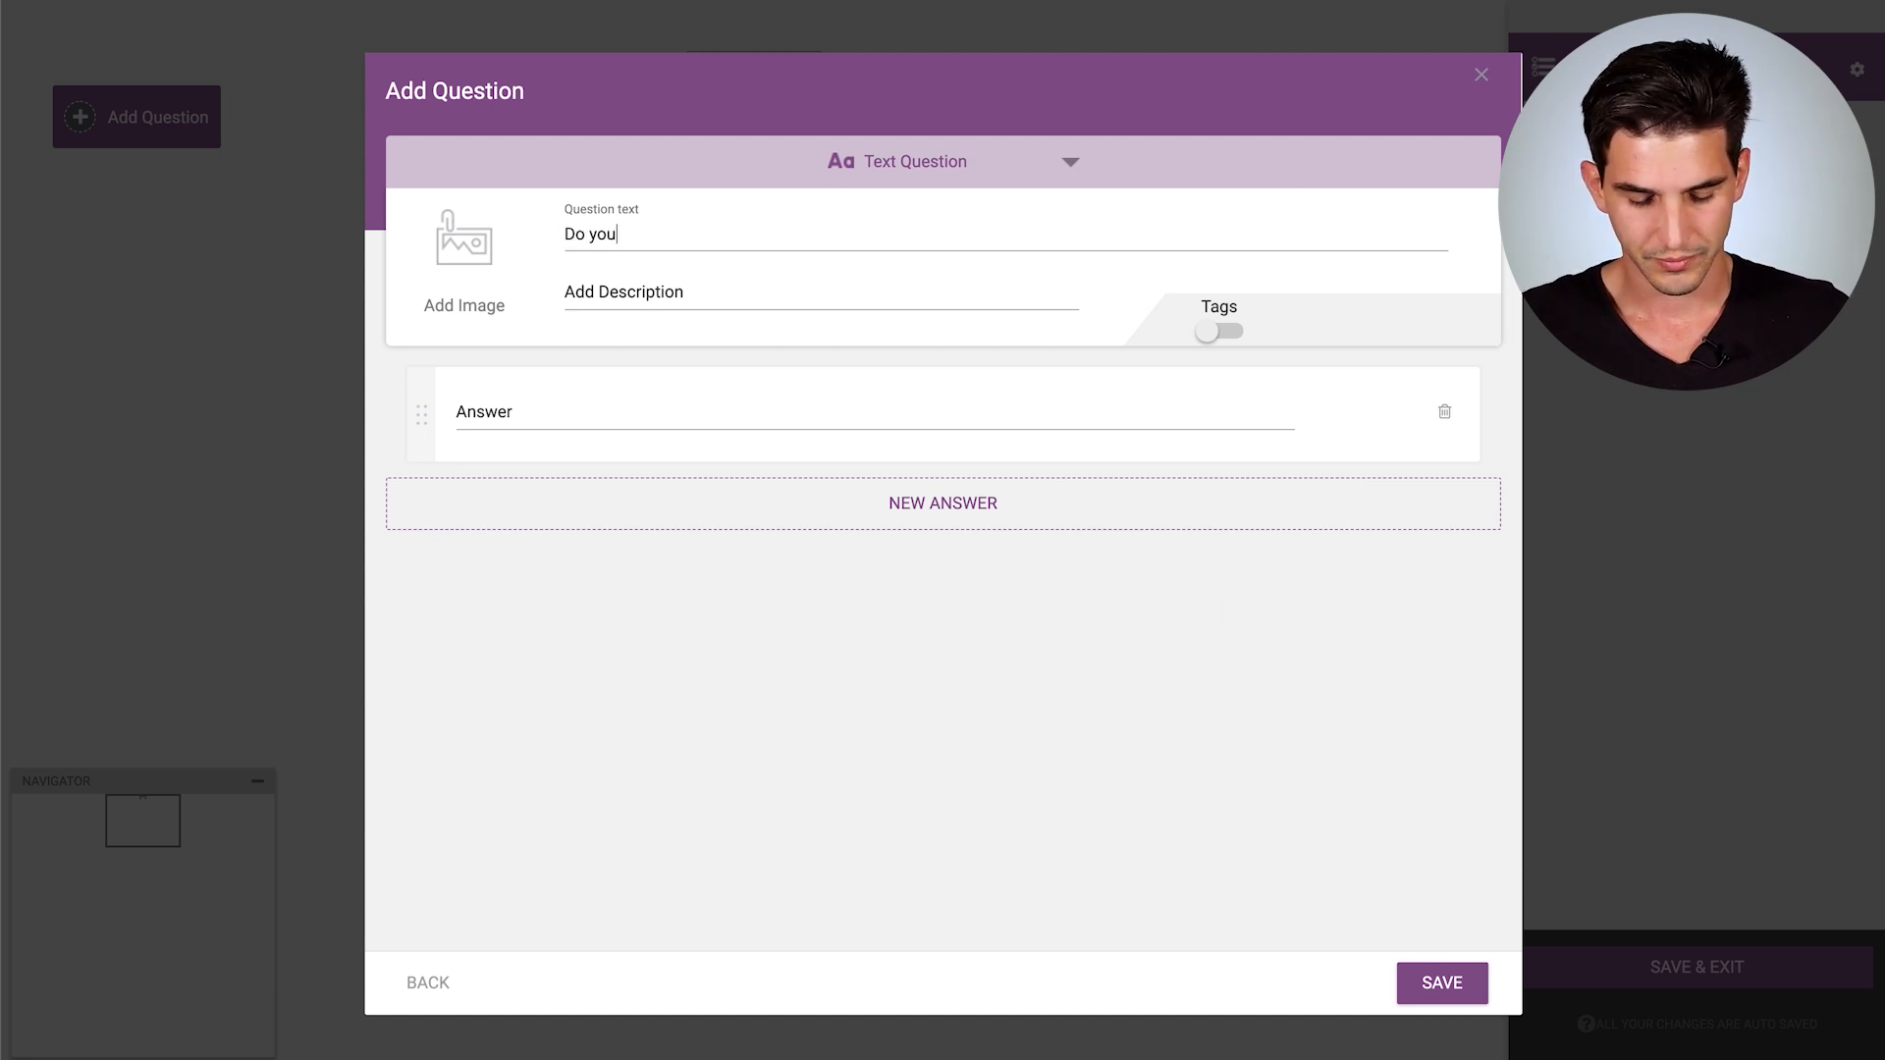
pyautogui.write('prefer c')
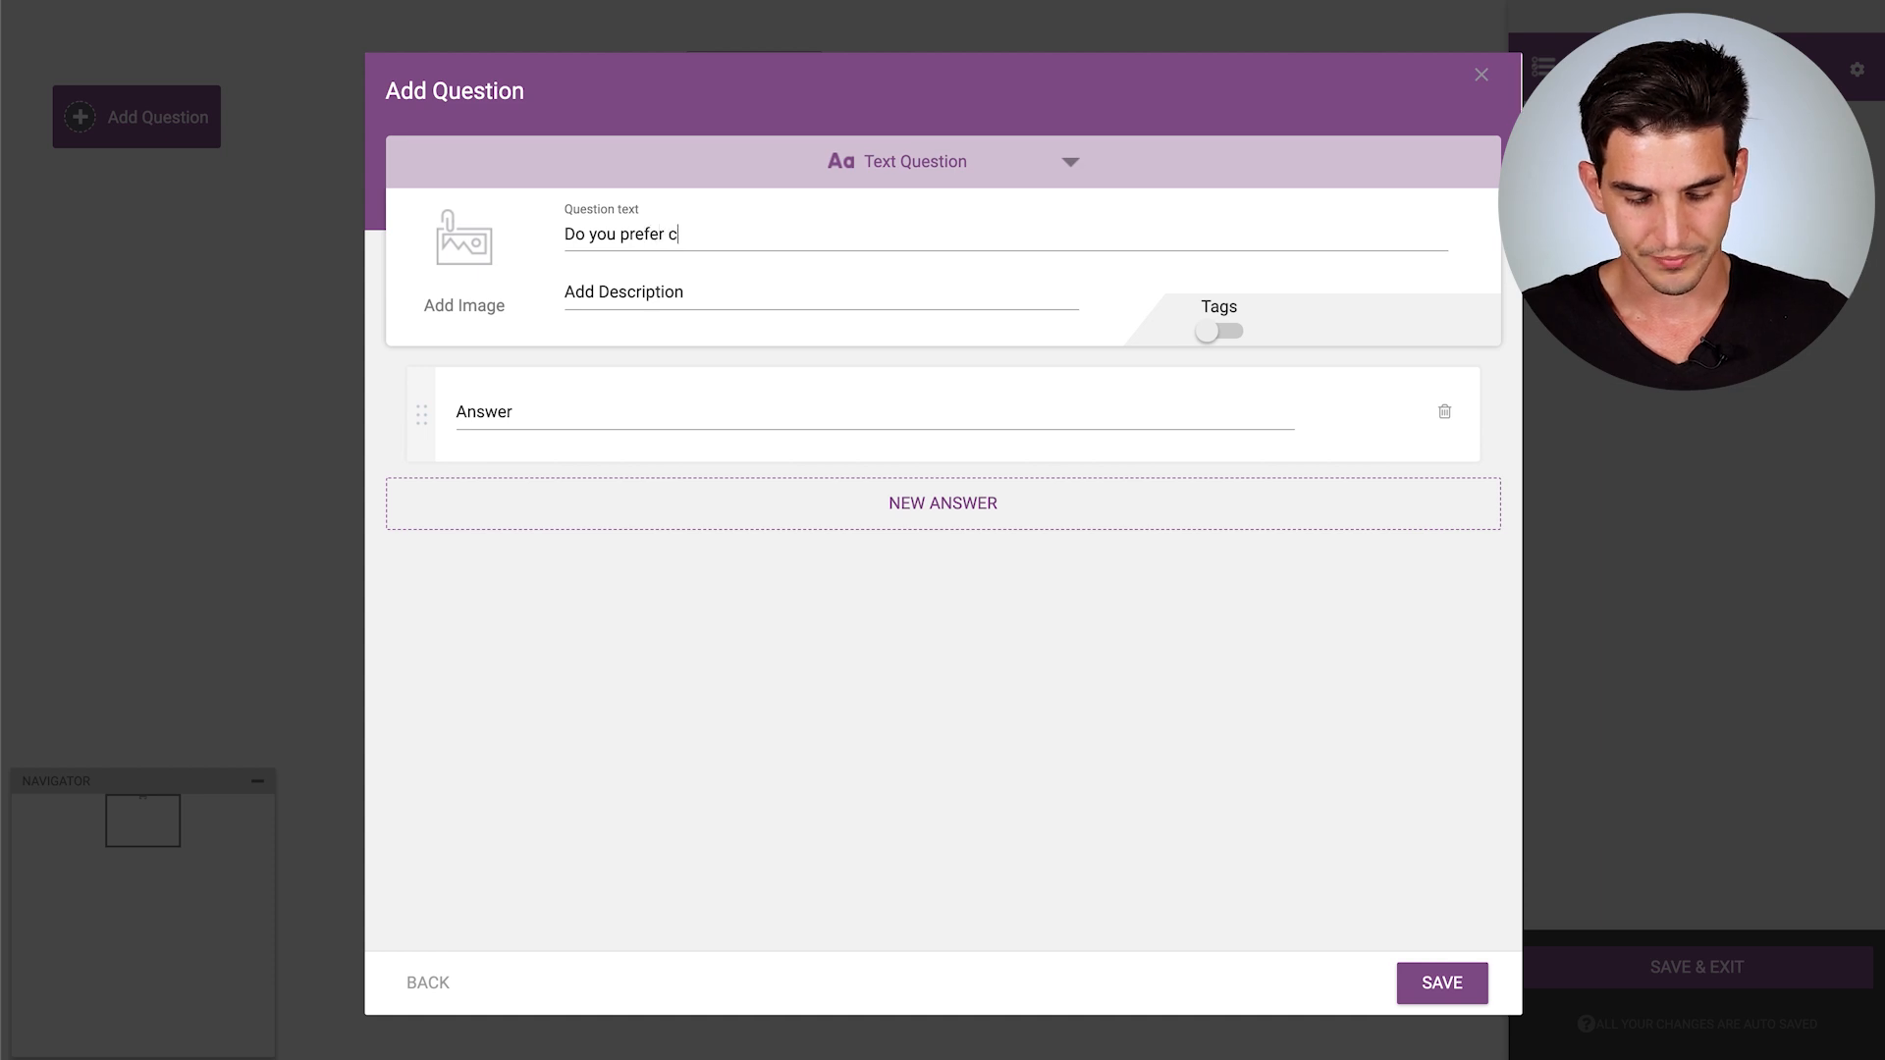
pyautogui.write('offee or tea?')
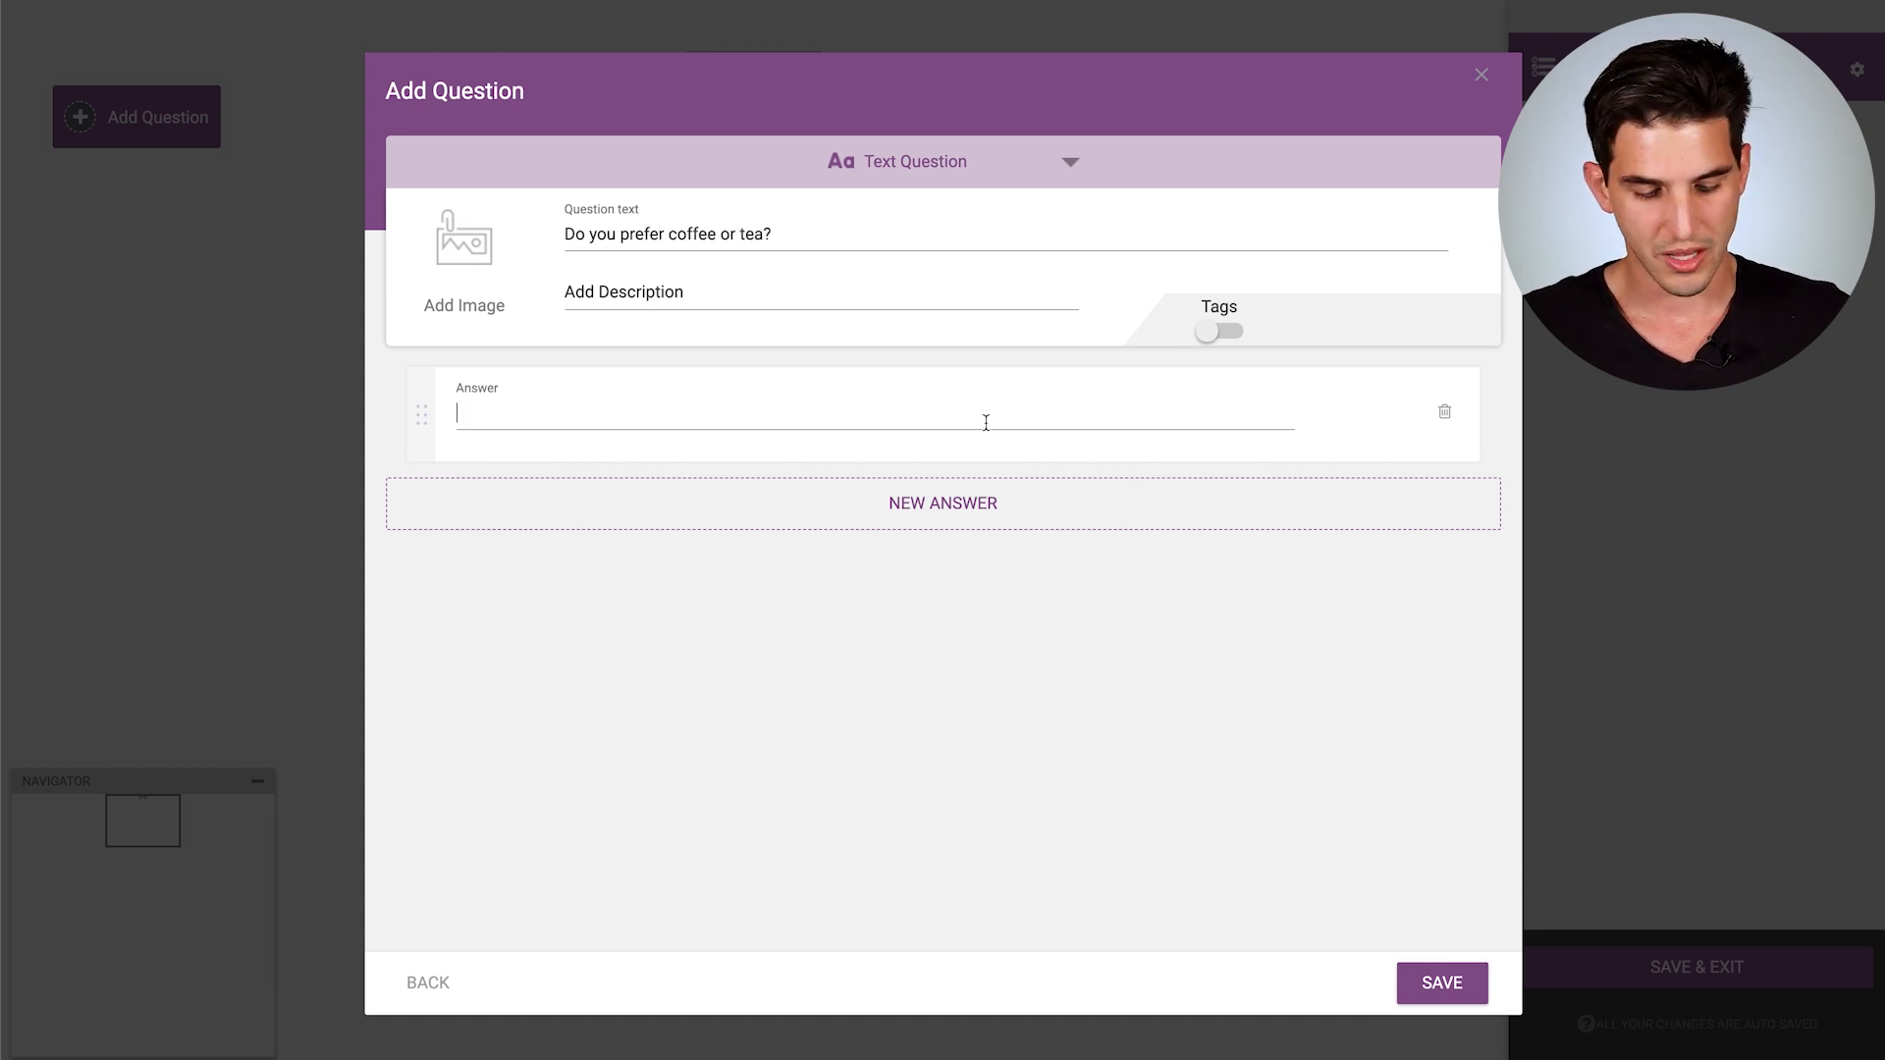
pyautogui.write('Coffee')
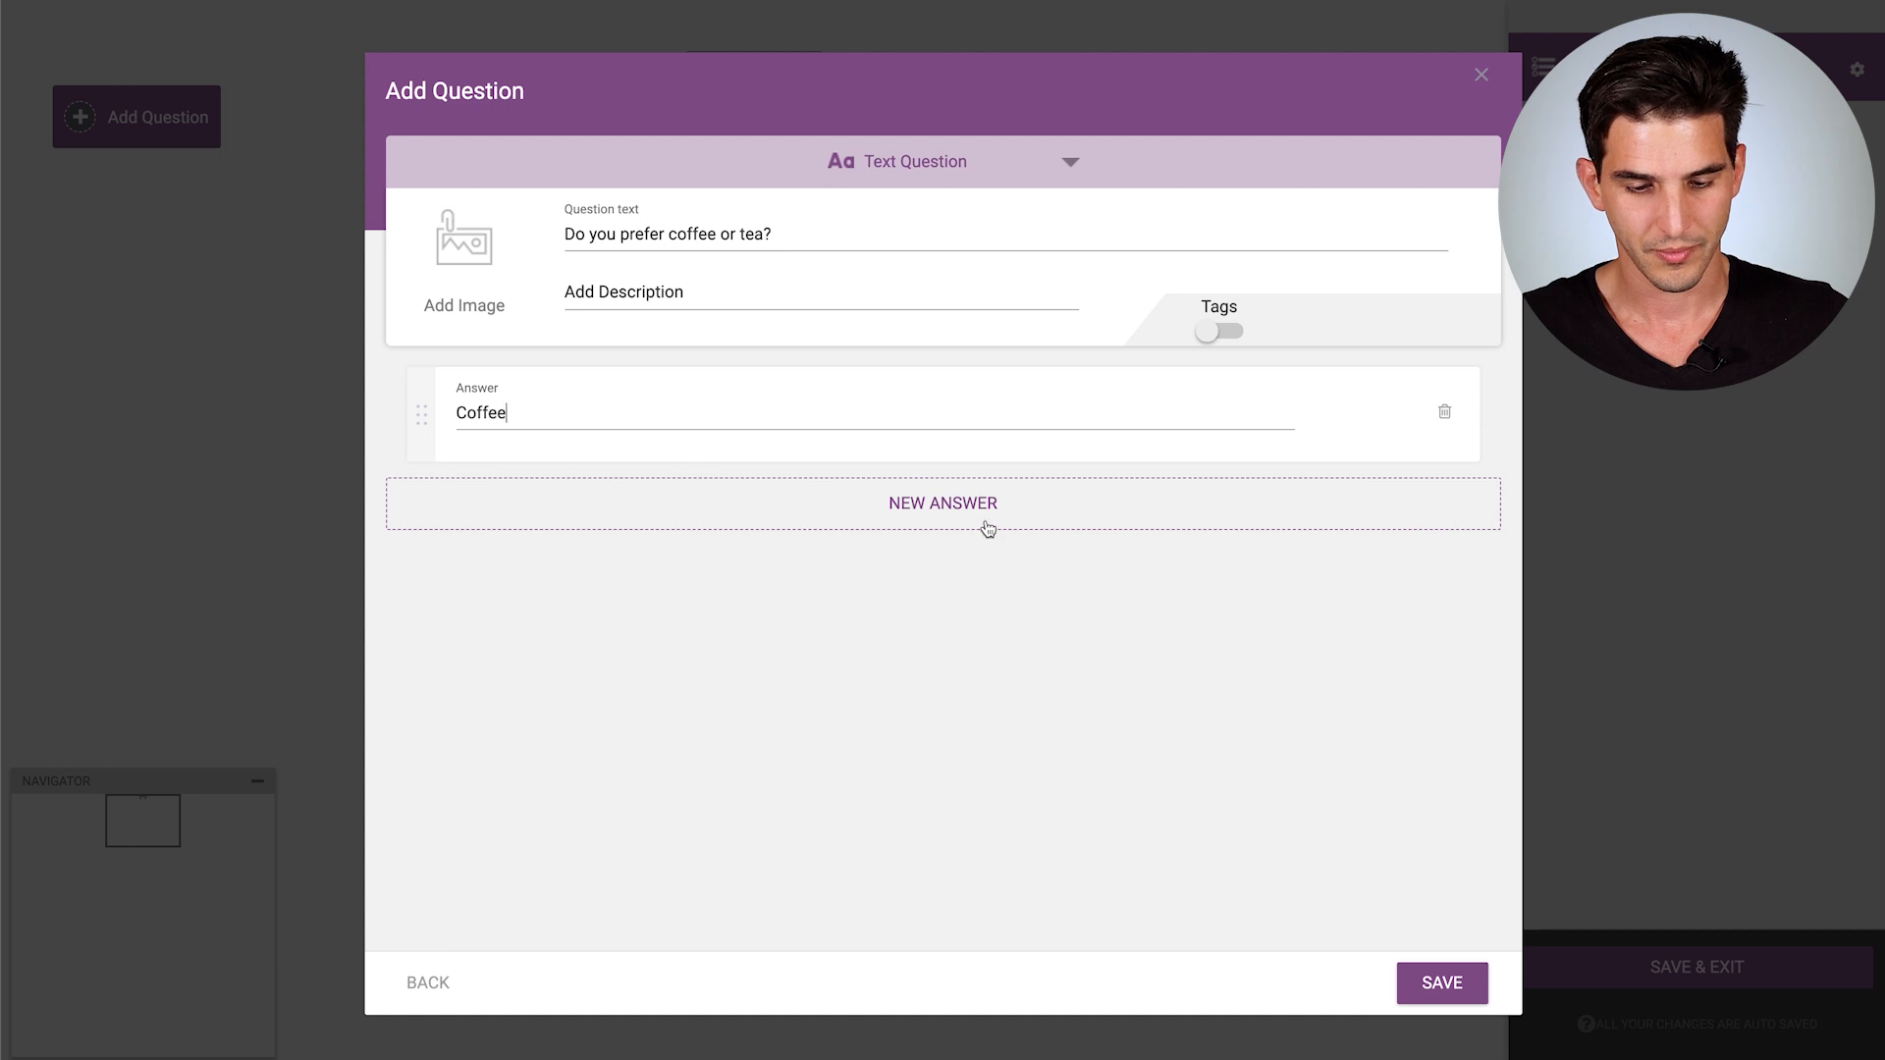
pyautogui.click(942, 503)
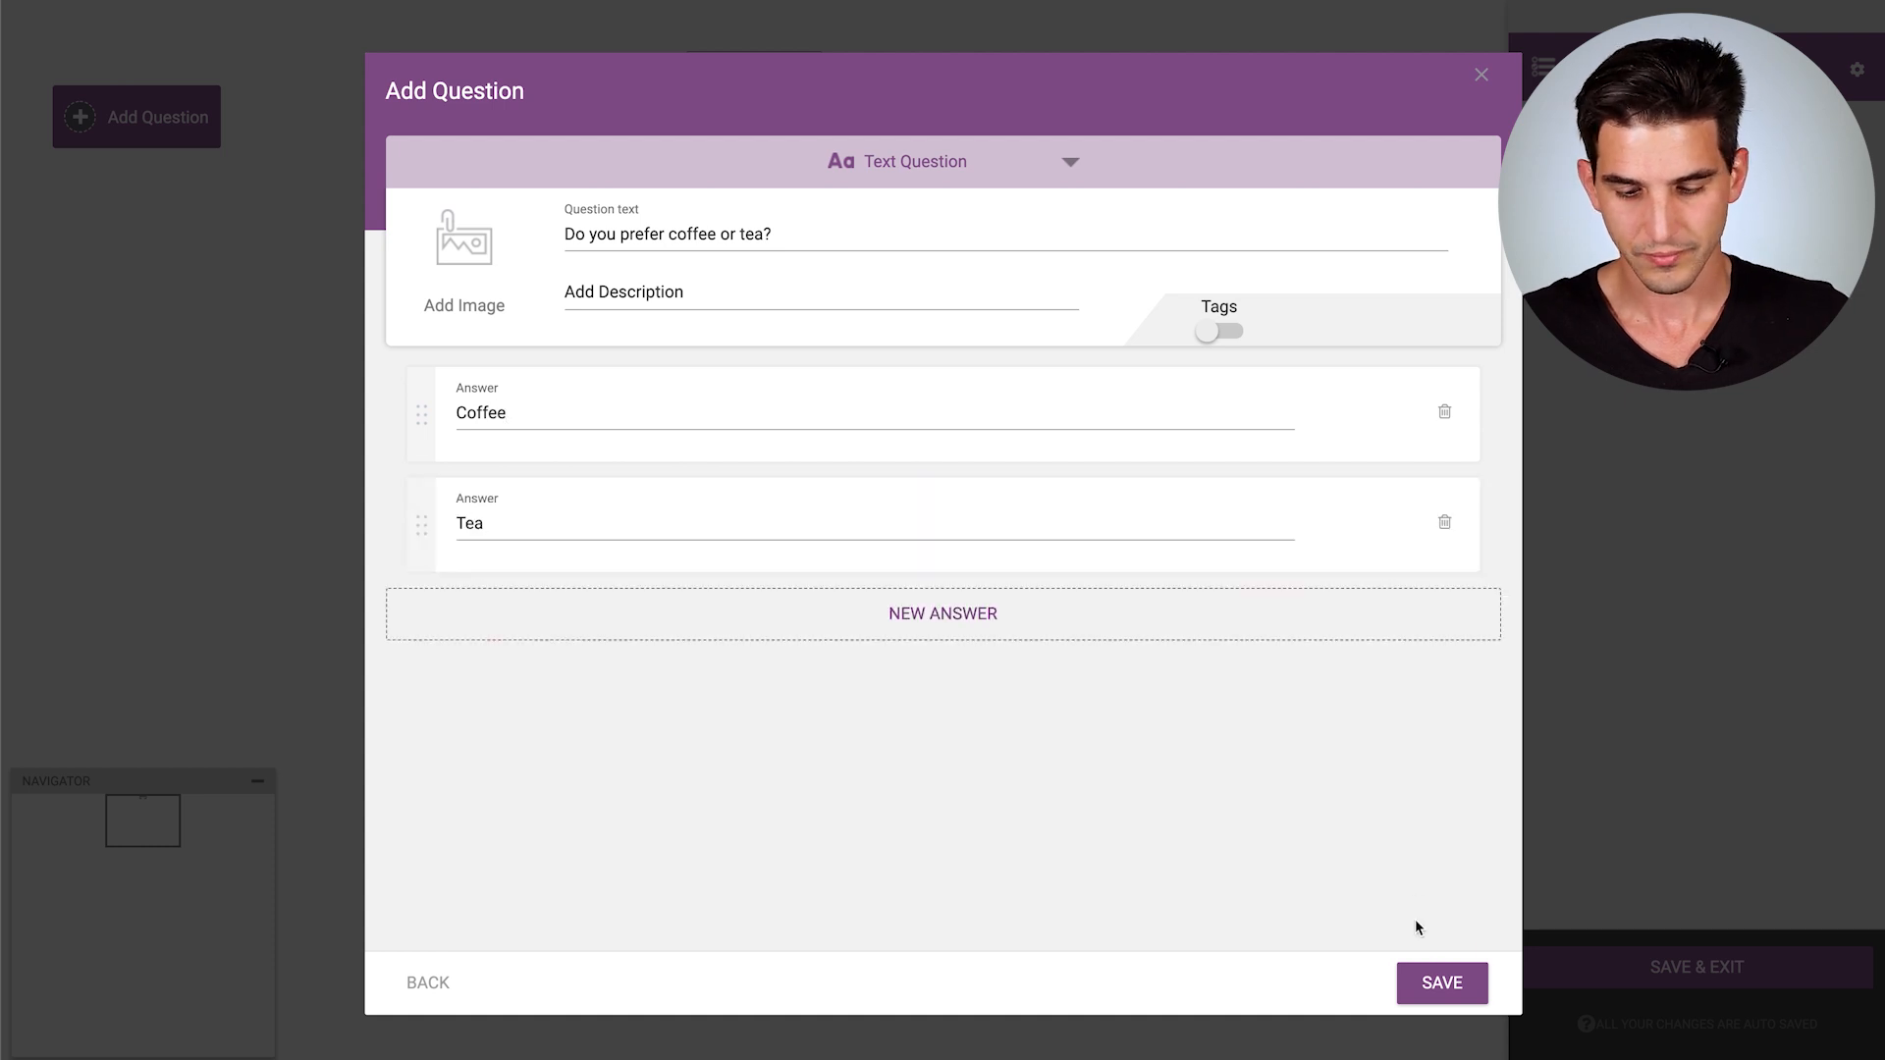
pyautogui.click(1441, 982)
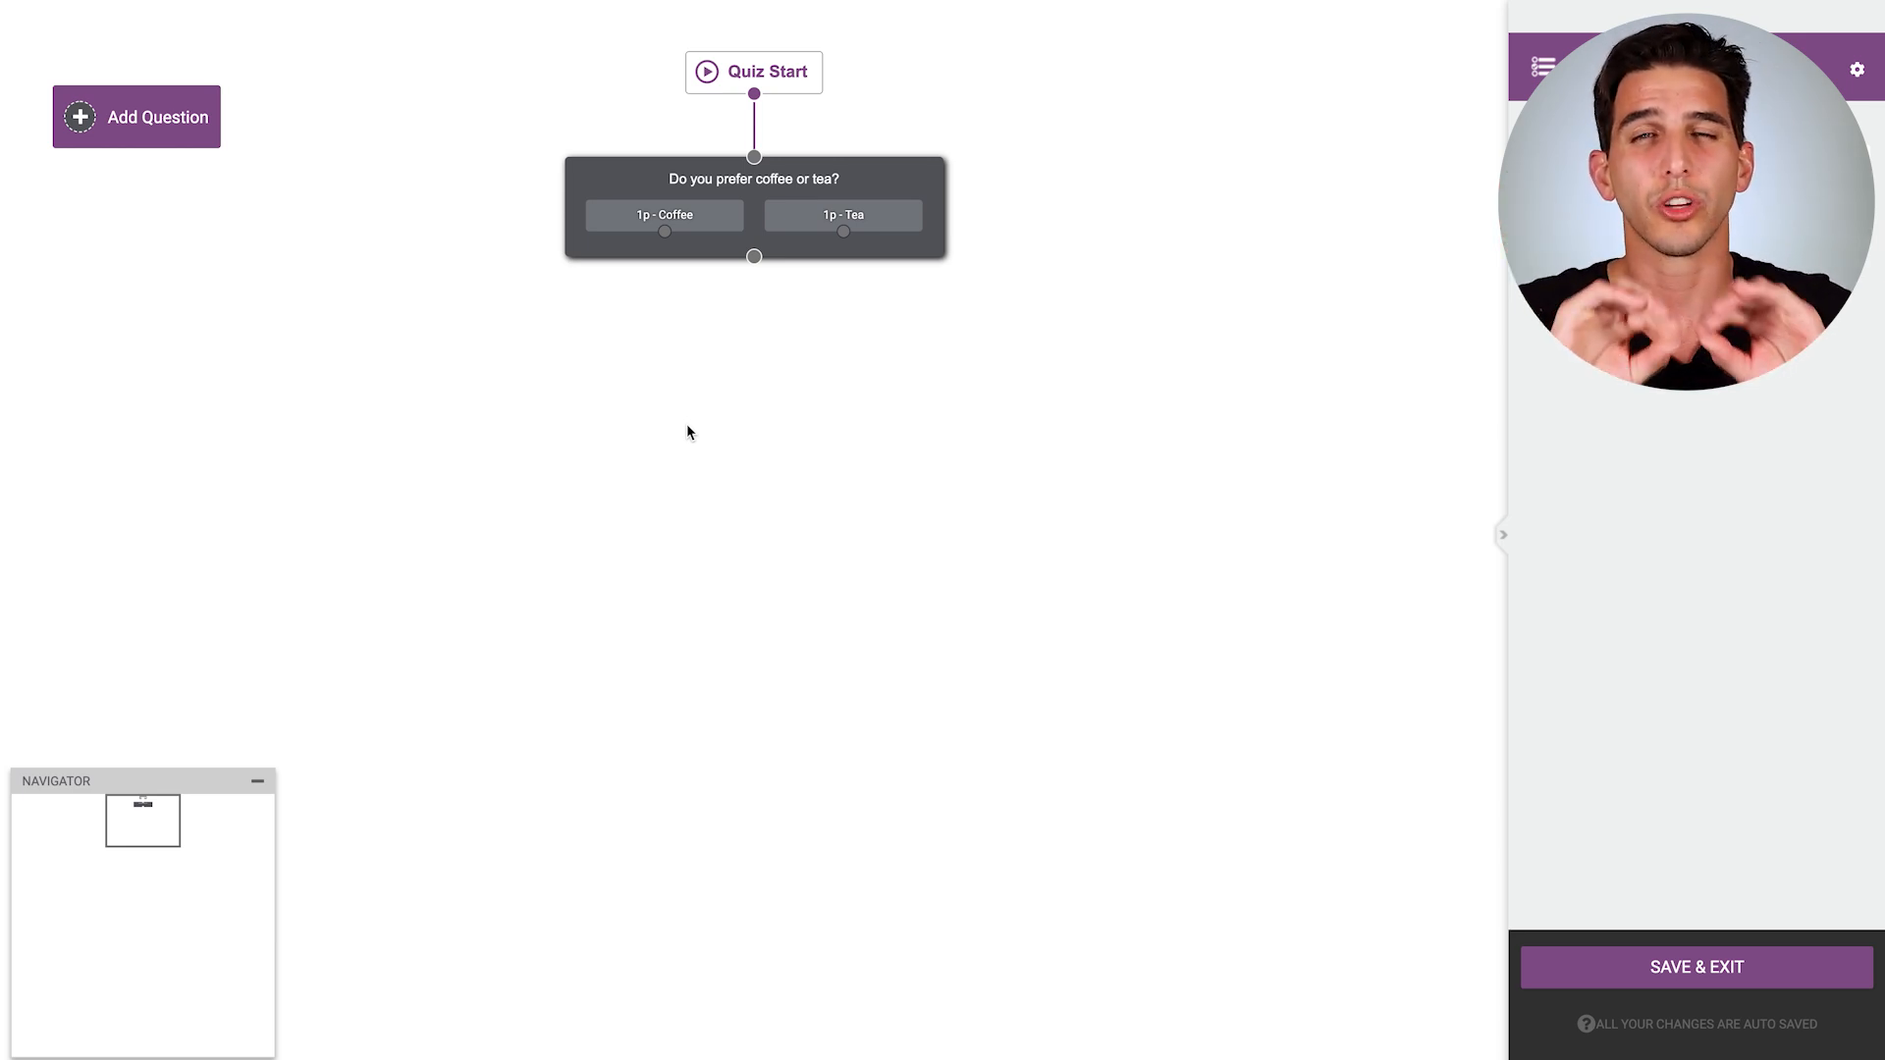
pyautogui.moveTo(208, 194)
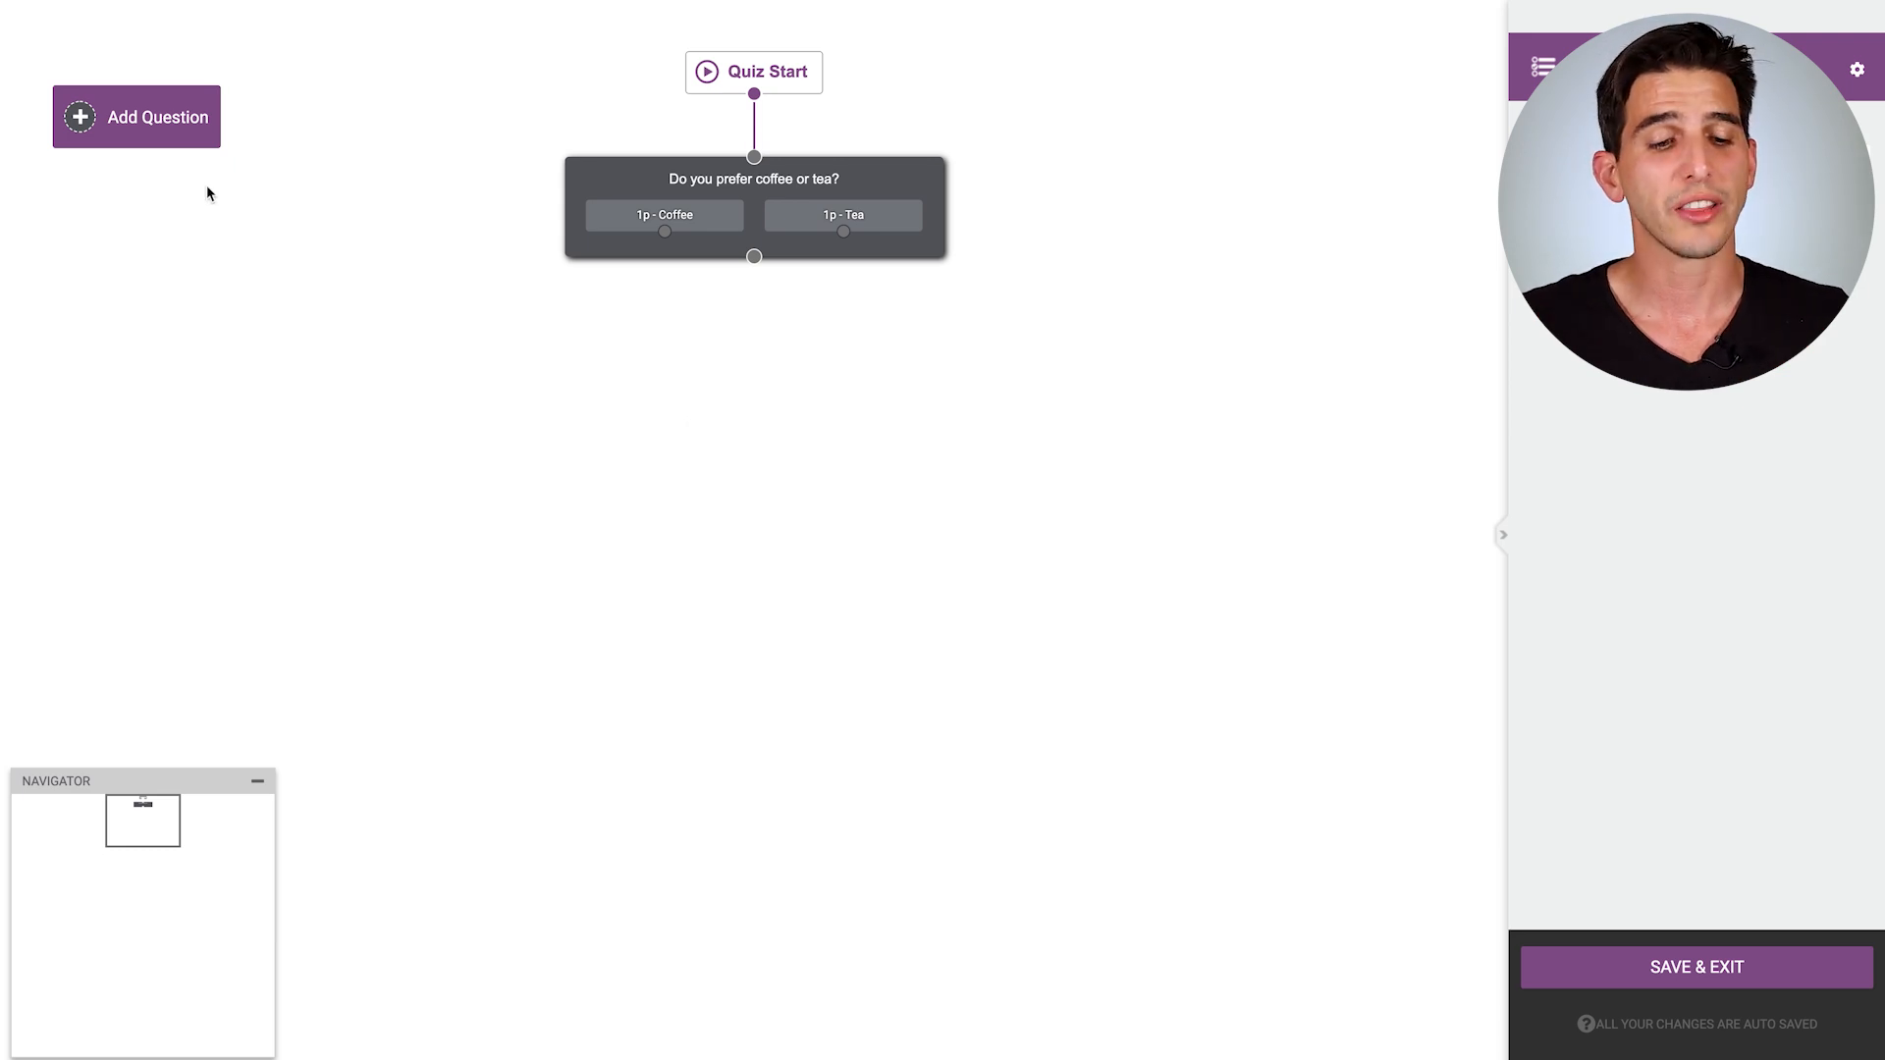
# Step: Add a required open-ended question 'Tell us why you prefer coffee.' and save it
pyautogui.click(136, 116)
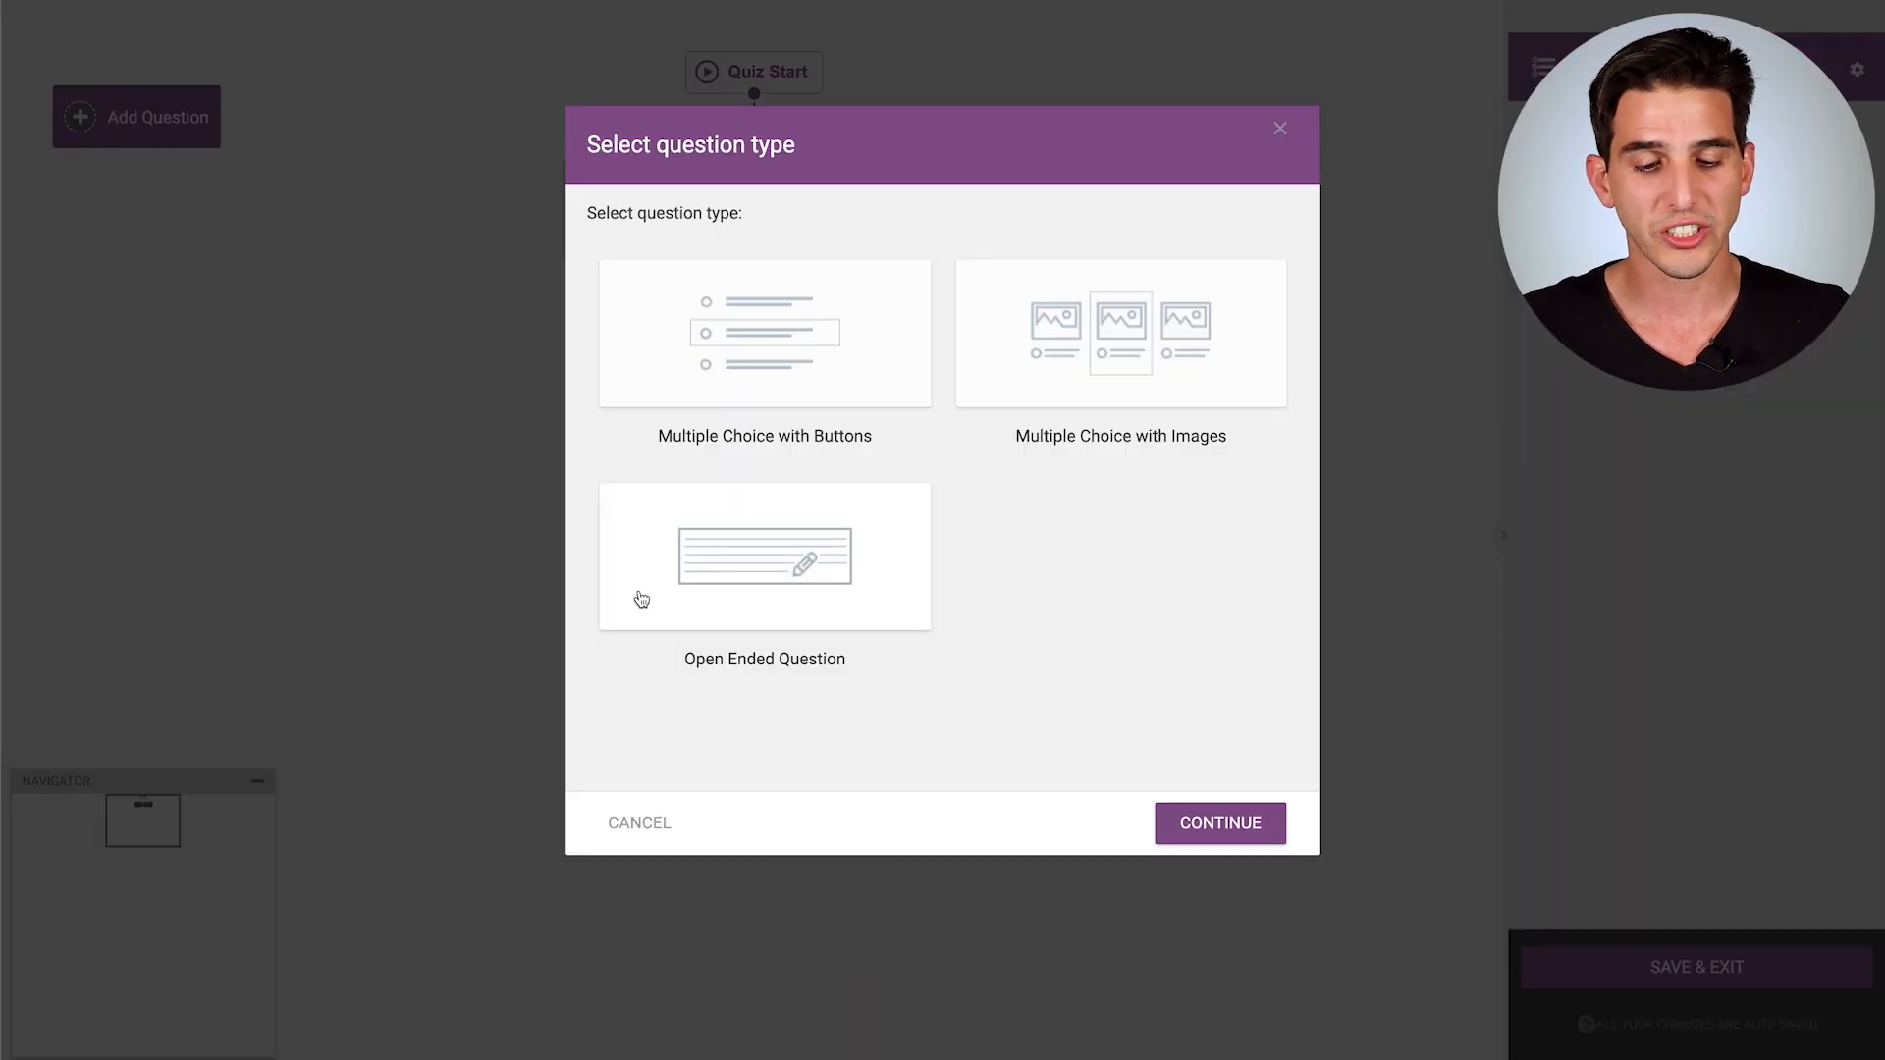
pyautogui.click(1219, 823)
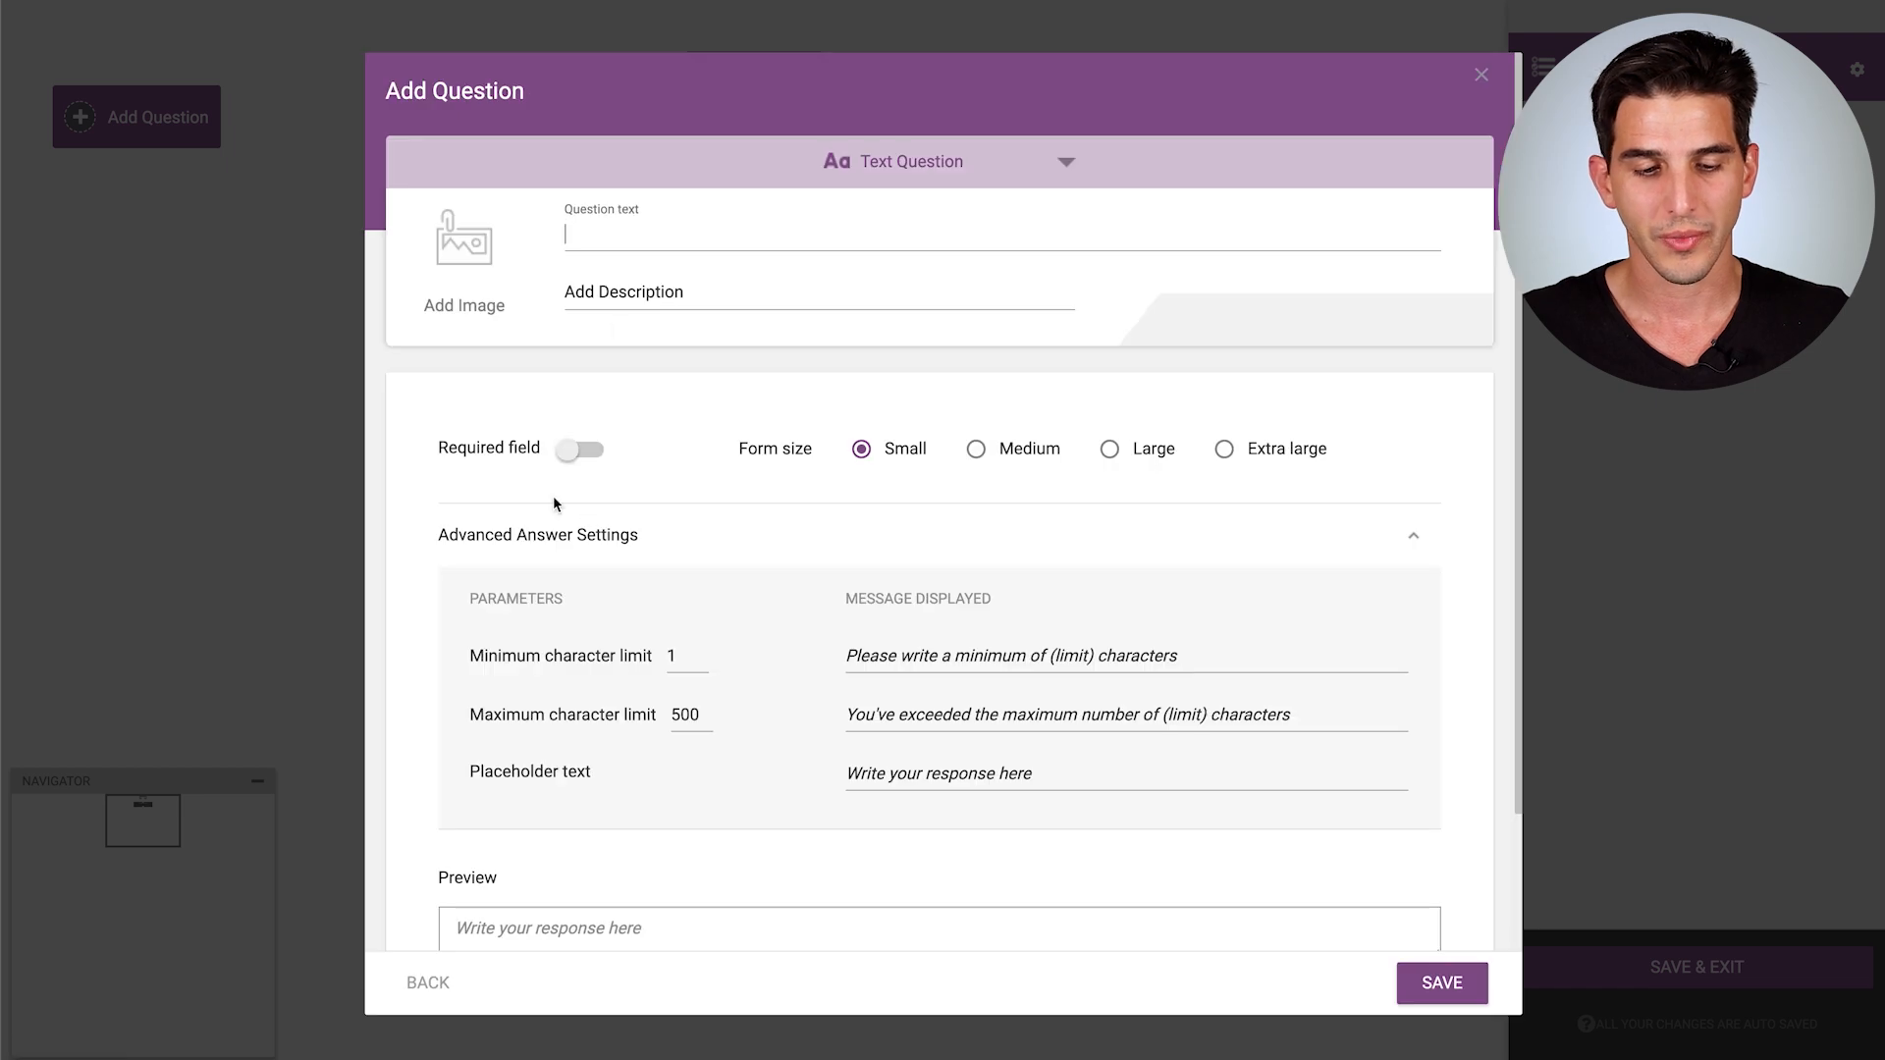
pyautogui.write('Te')
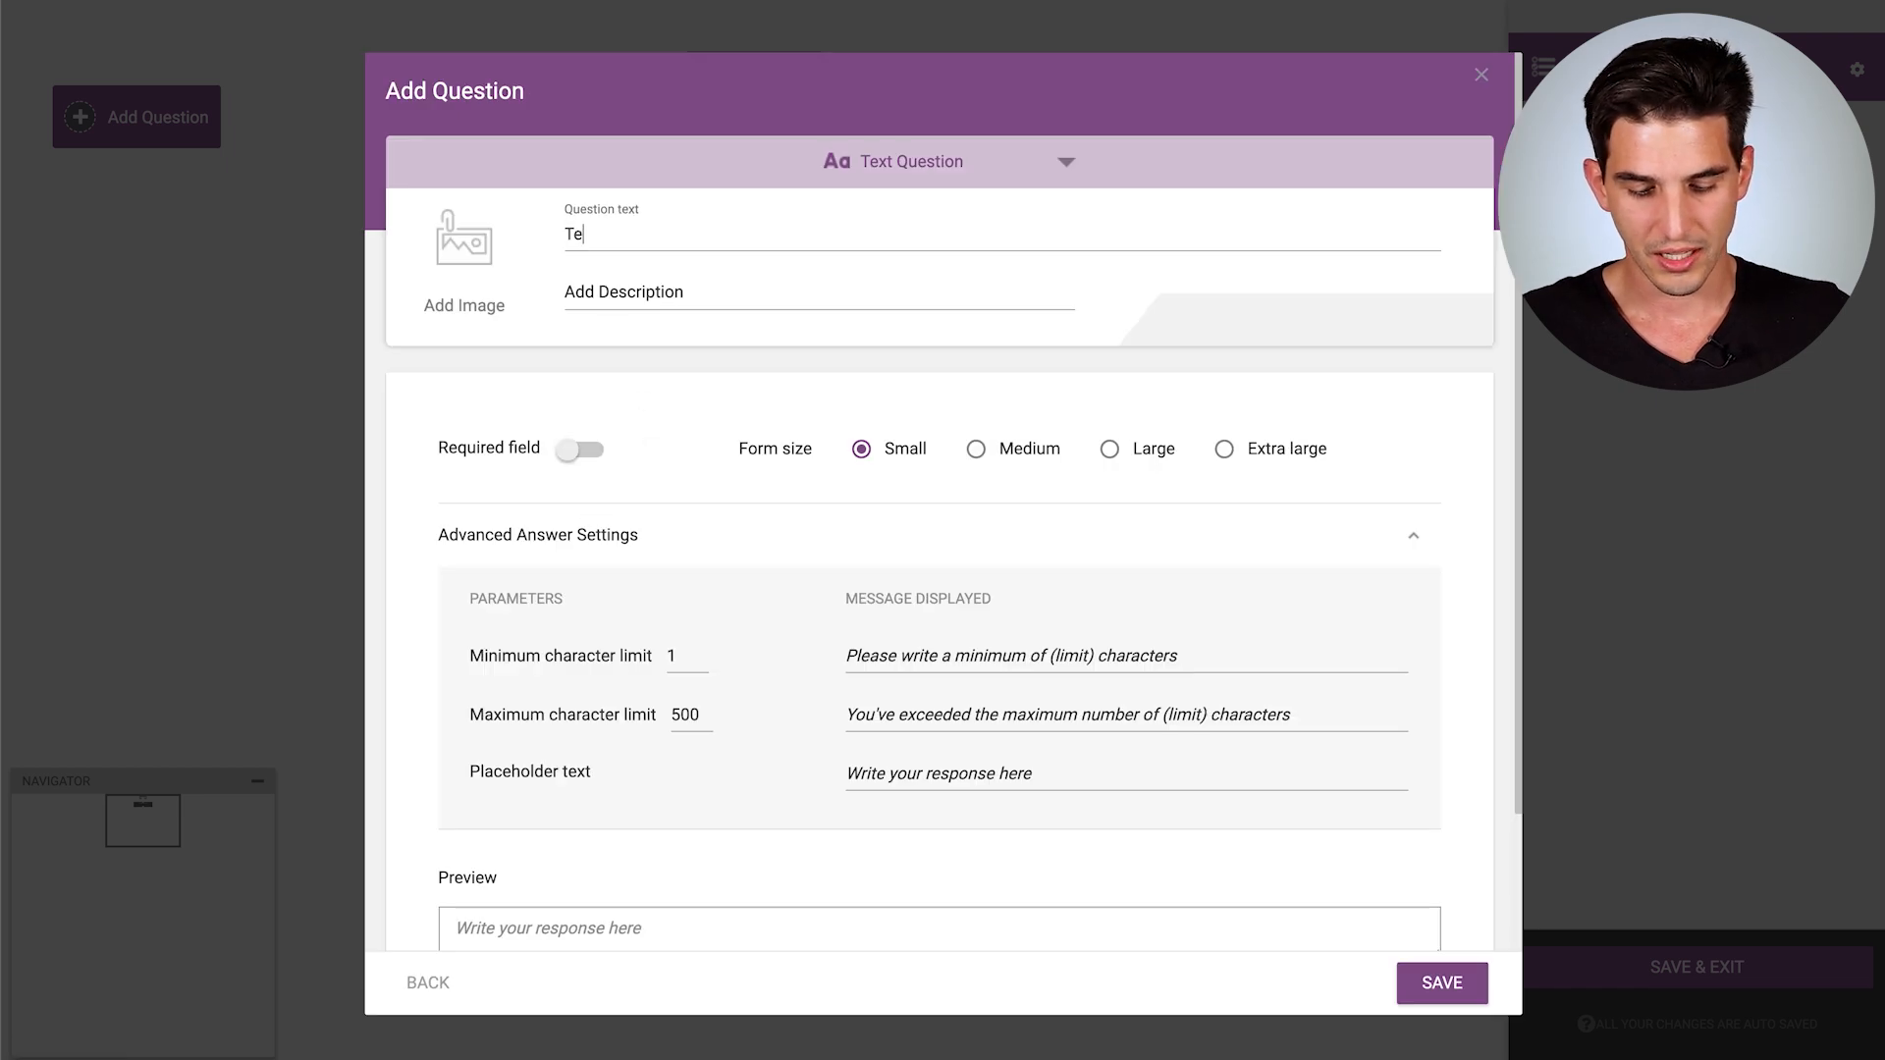
pyautogui.write('ll us why')
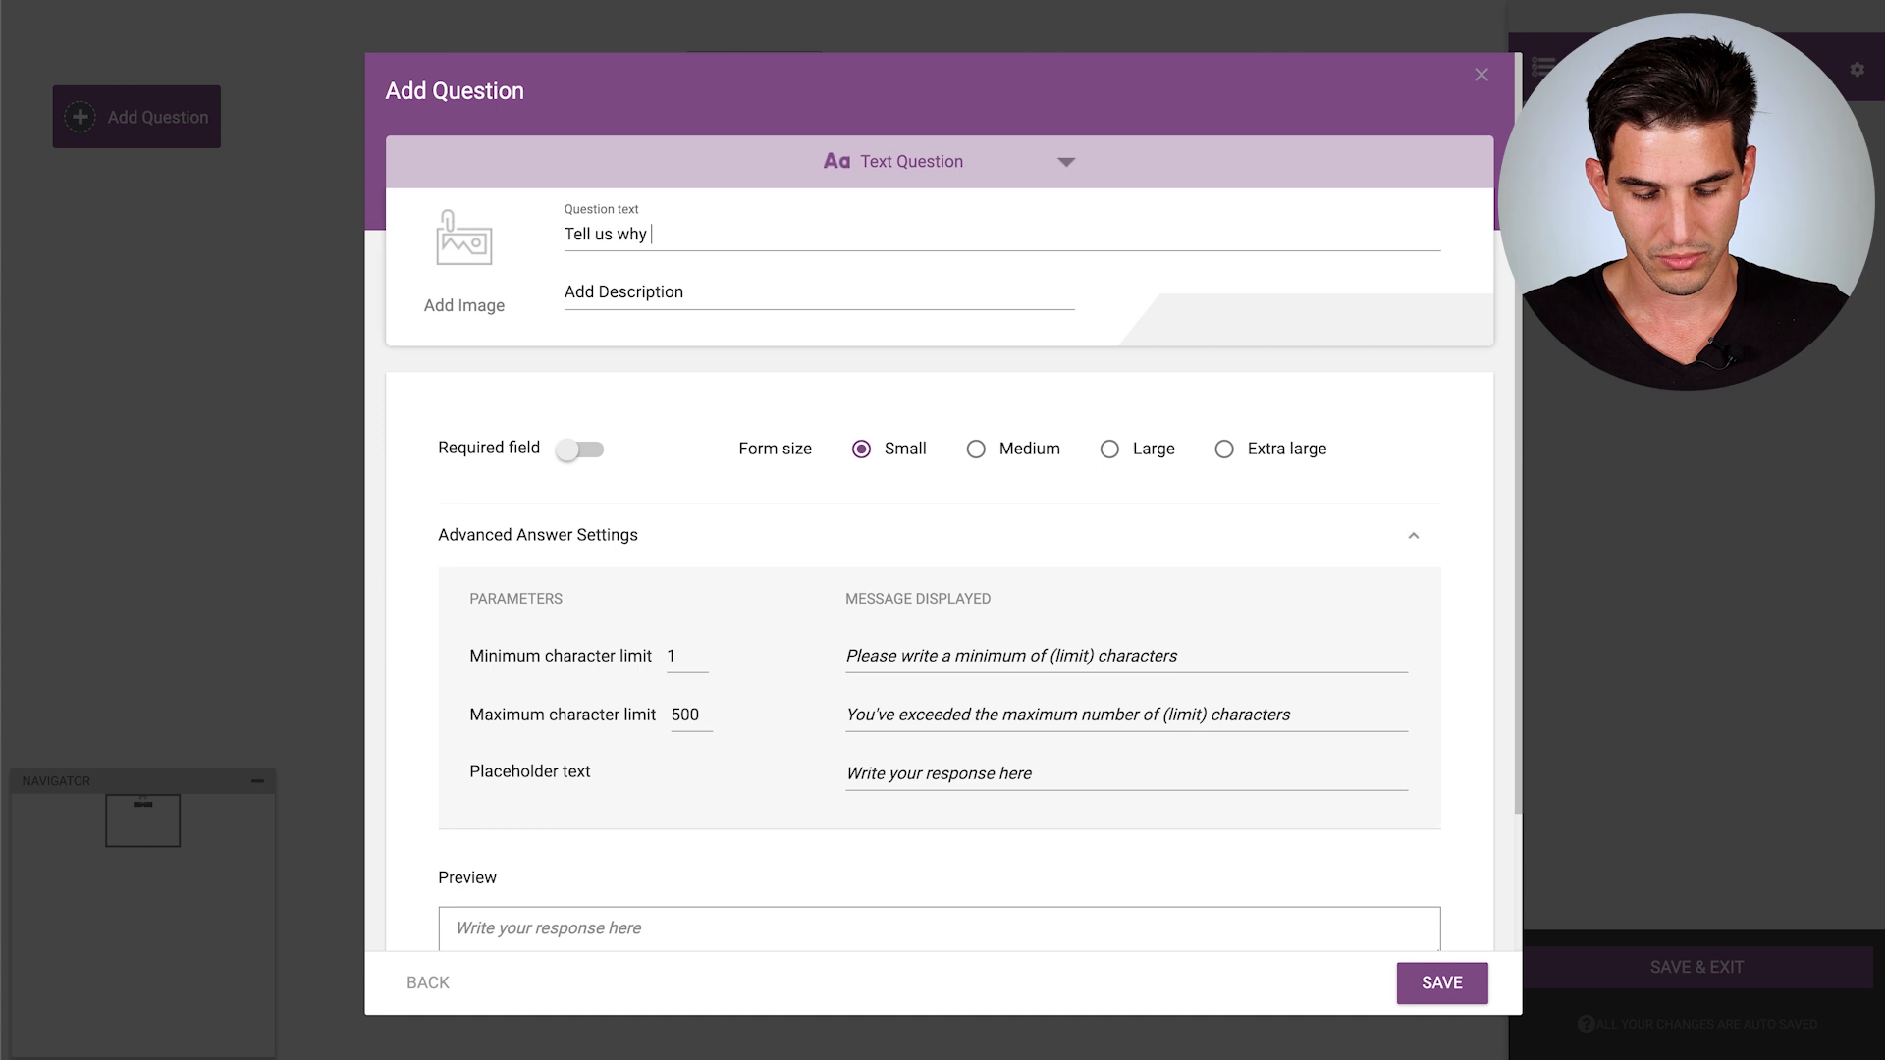
pyautogui.write('you prefer')
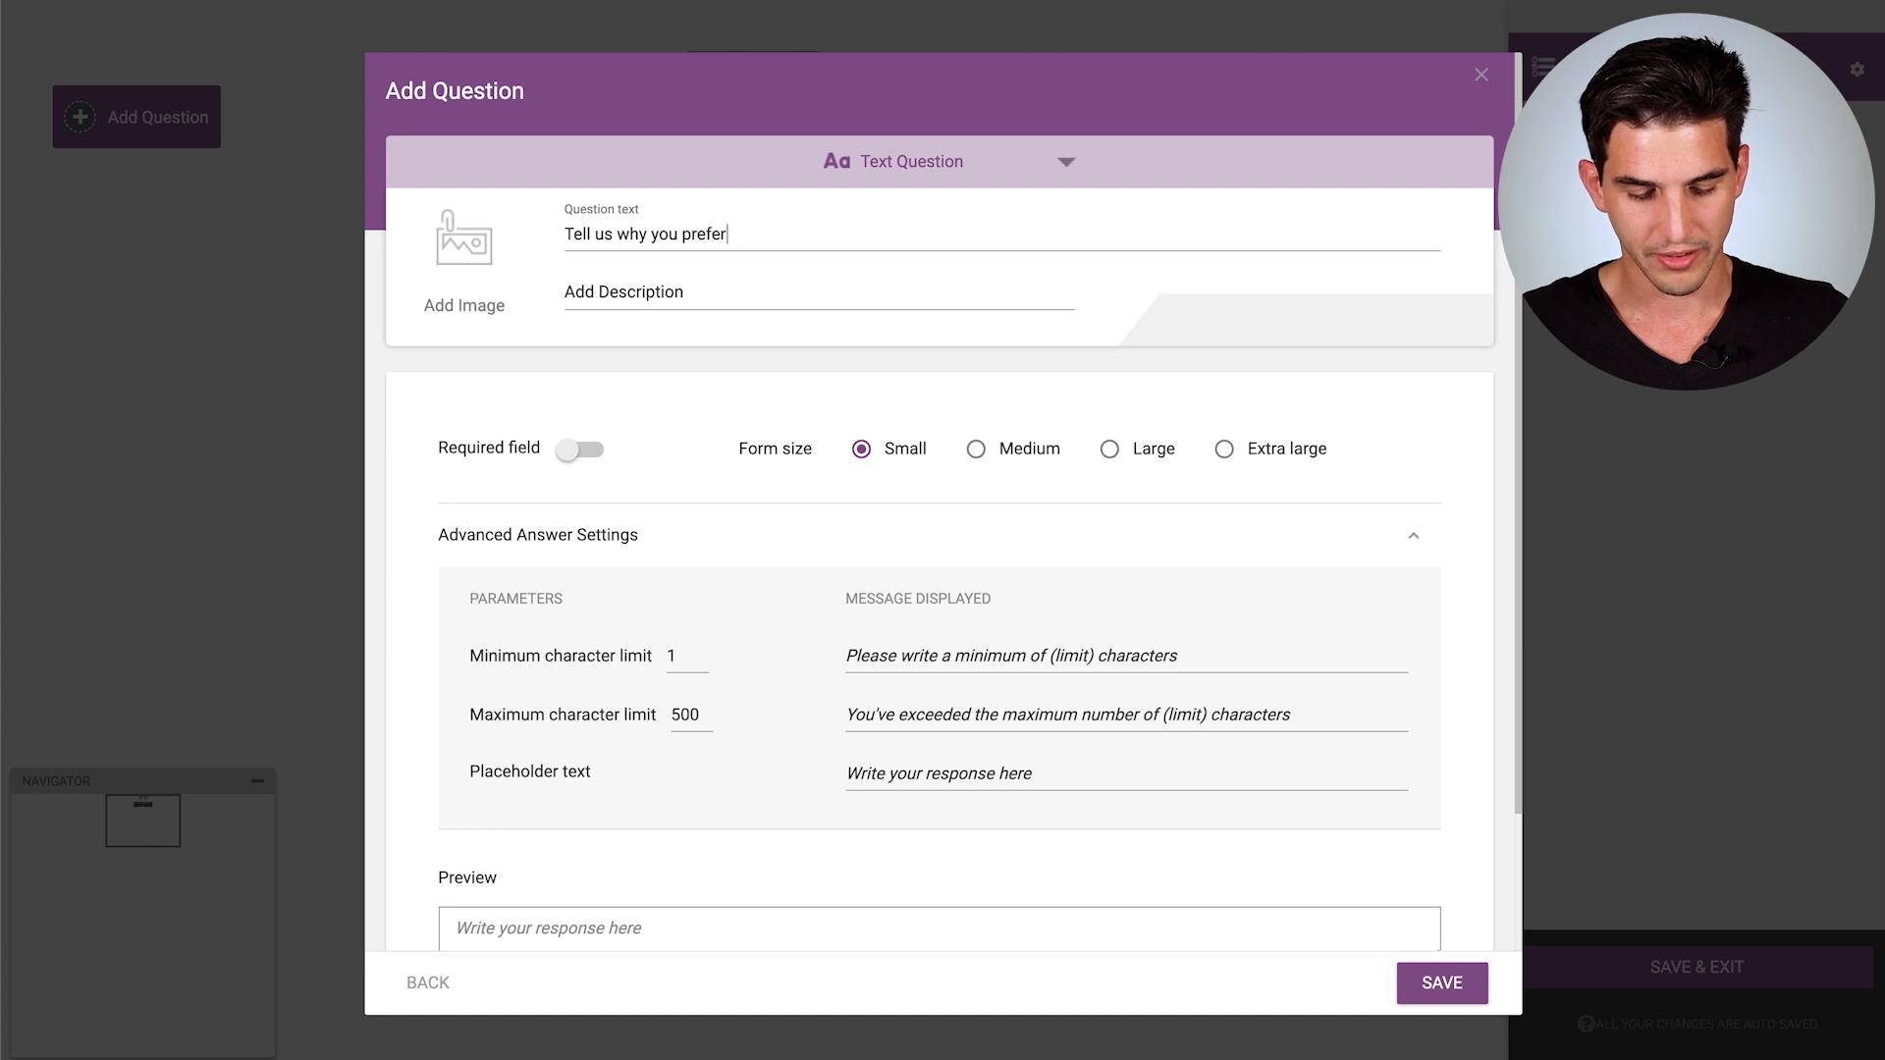
pyautogui.write('coffee')
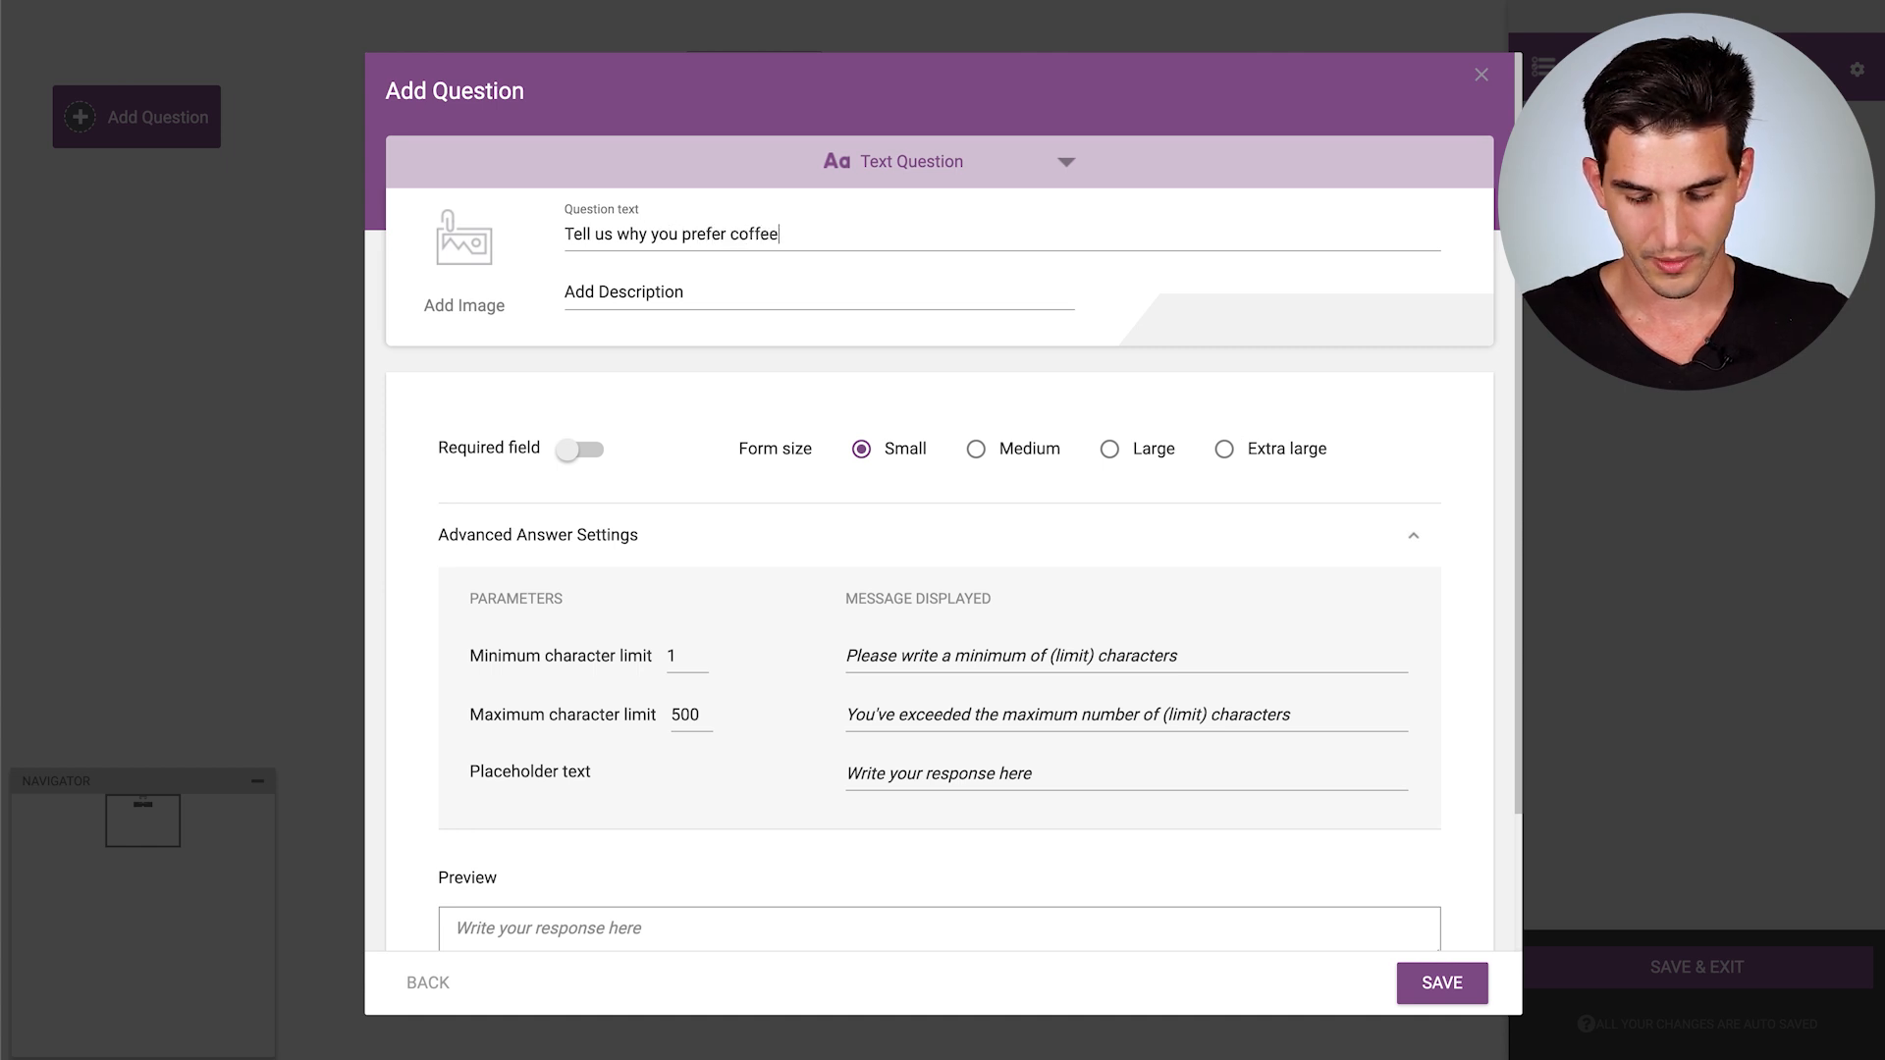
pyautogui.click(581, 450)
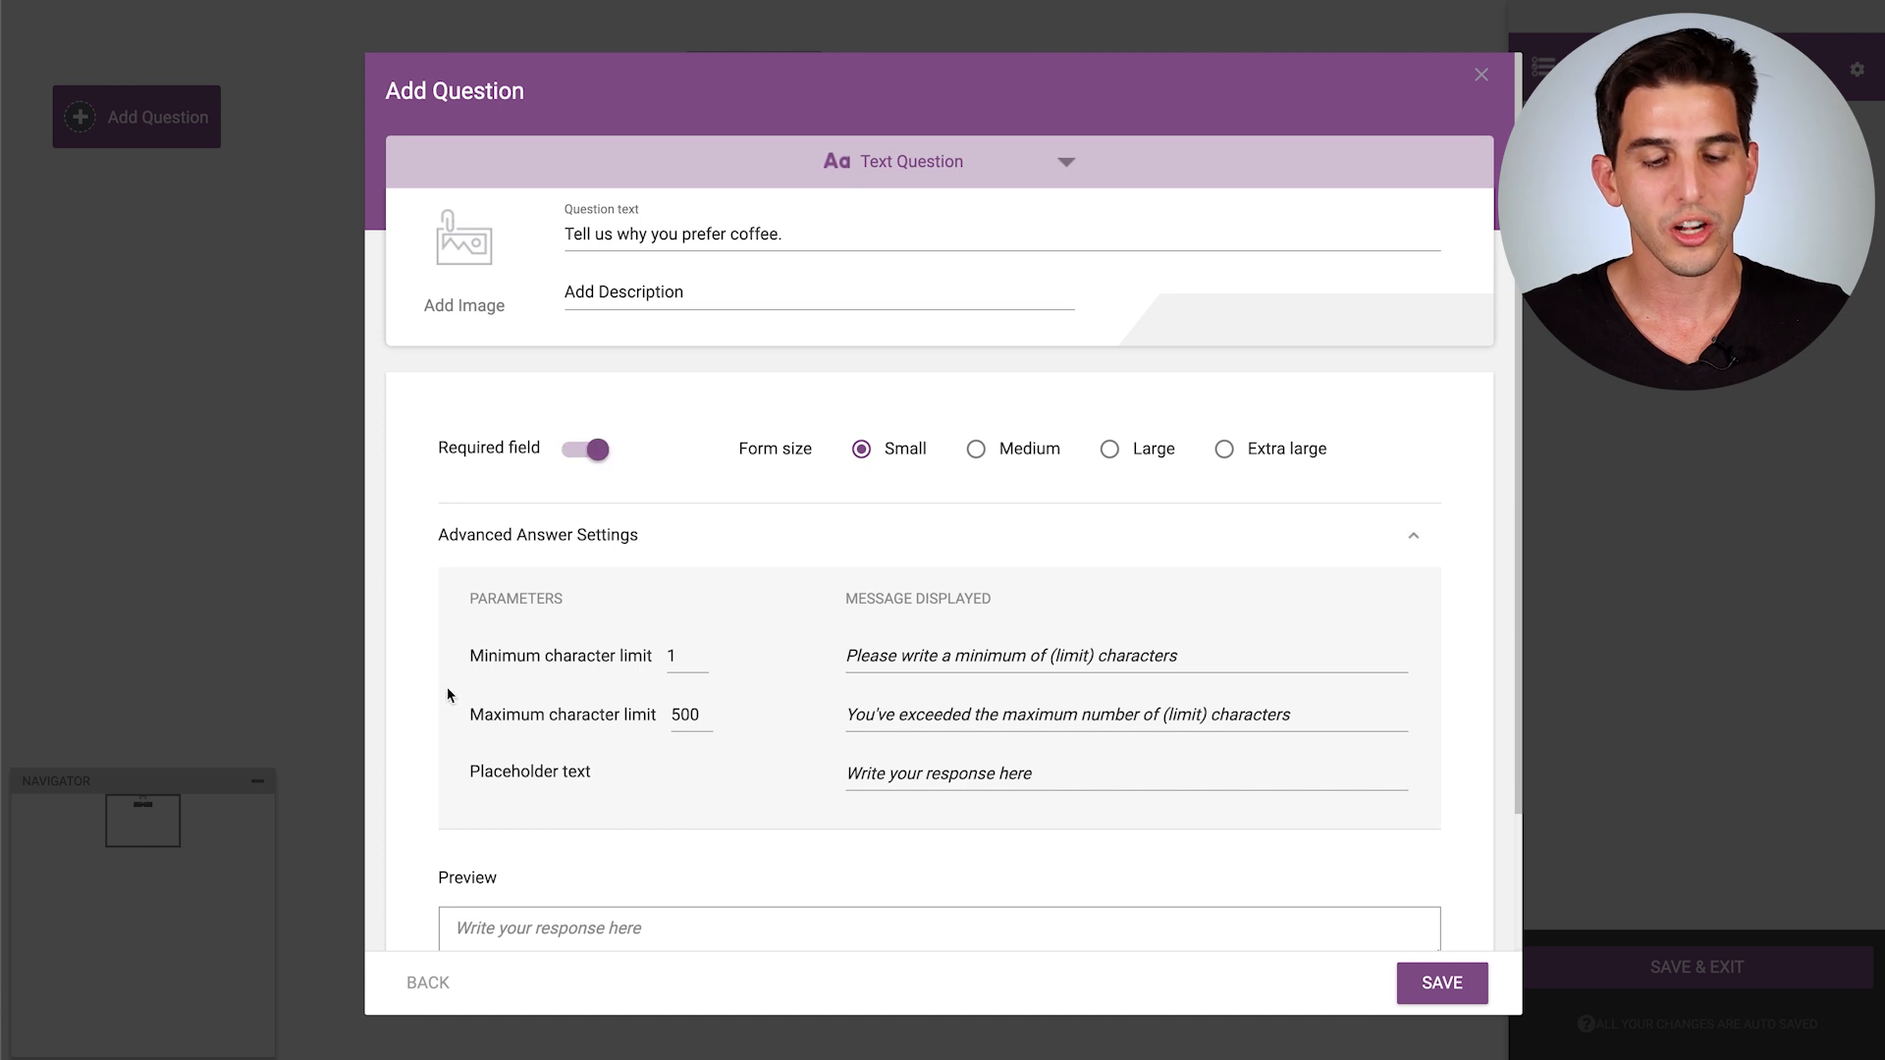
pyautogui.moveTo(718, 777)
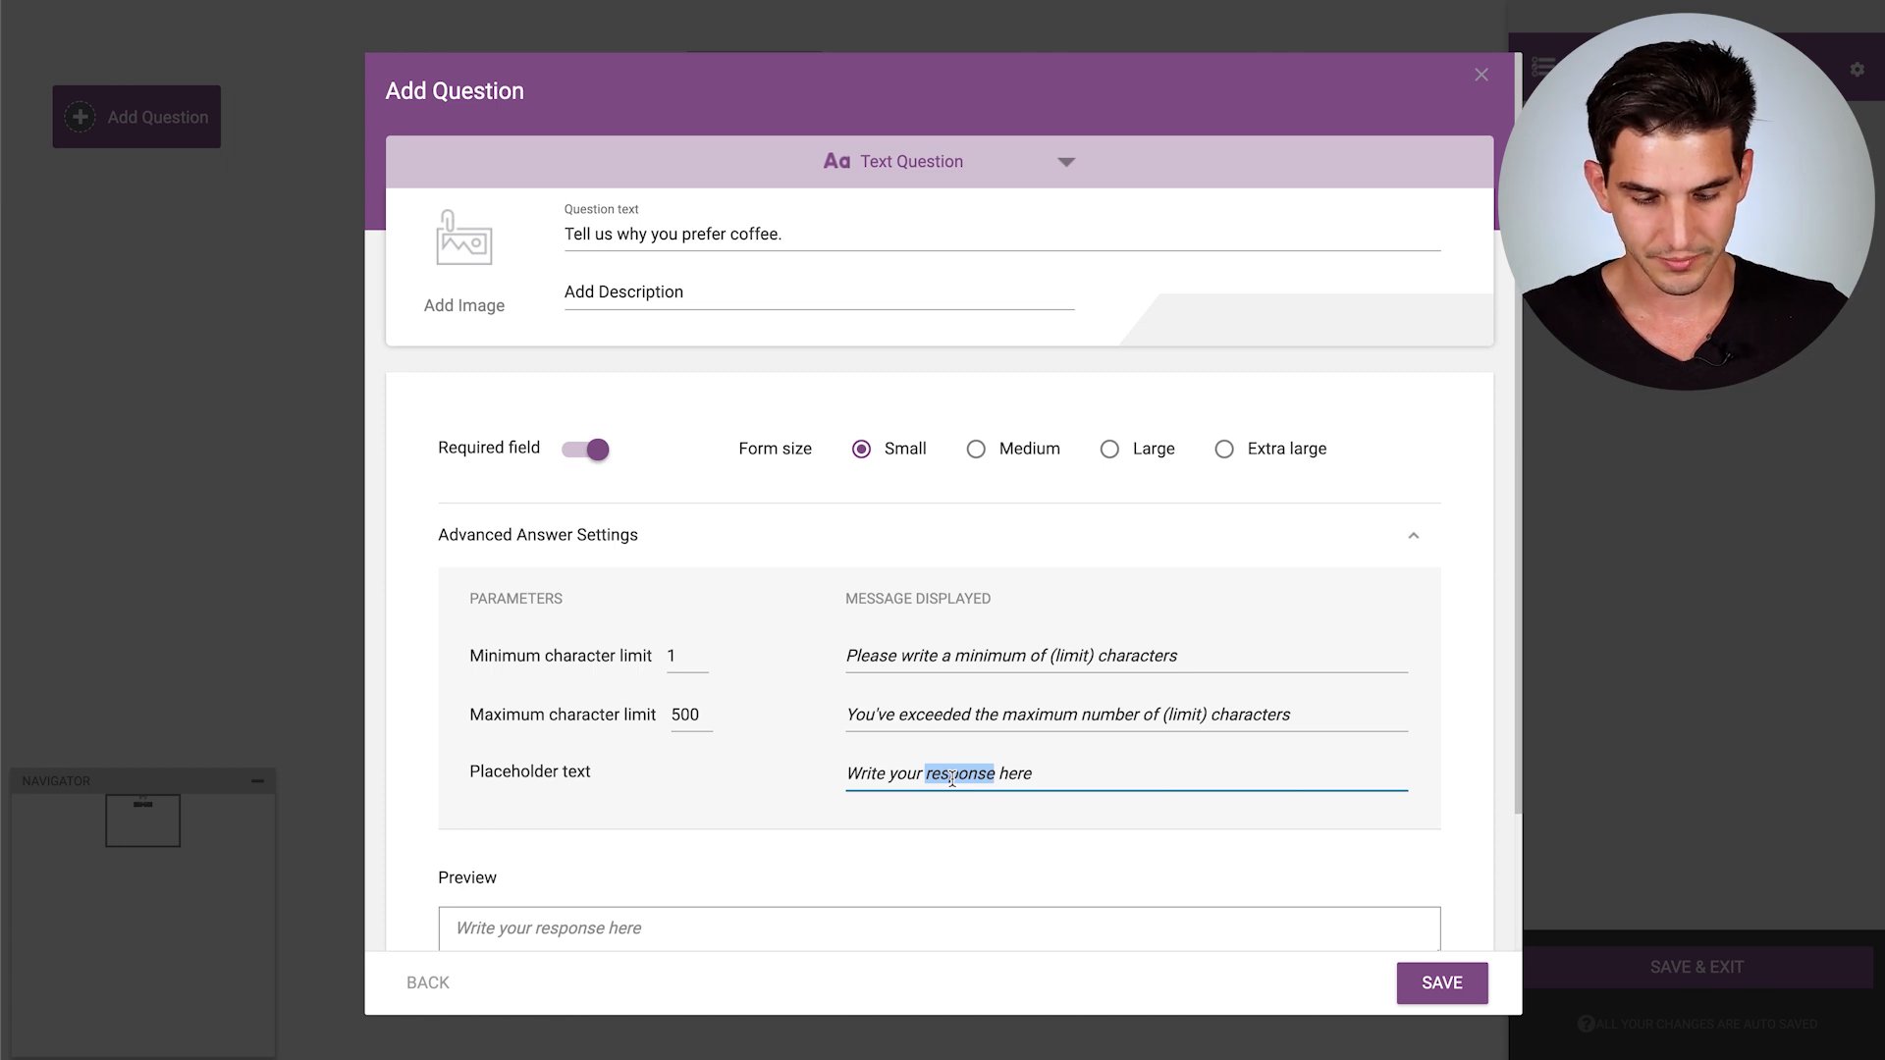
pyautogui.click(1441, 981)
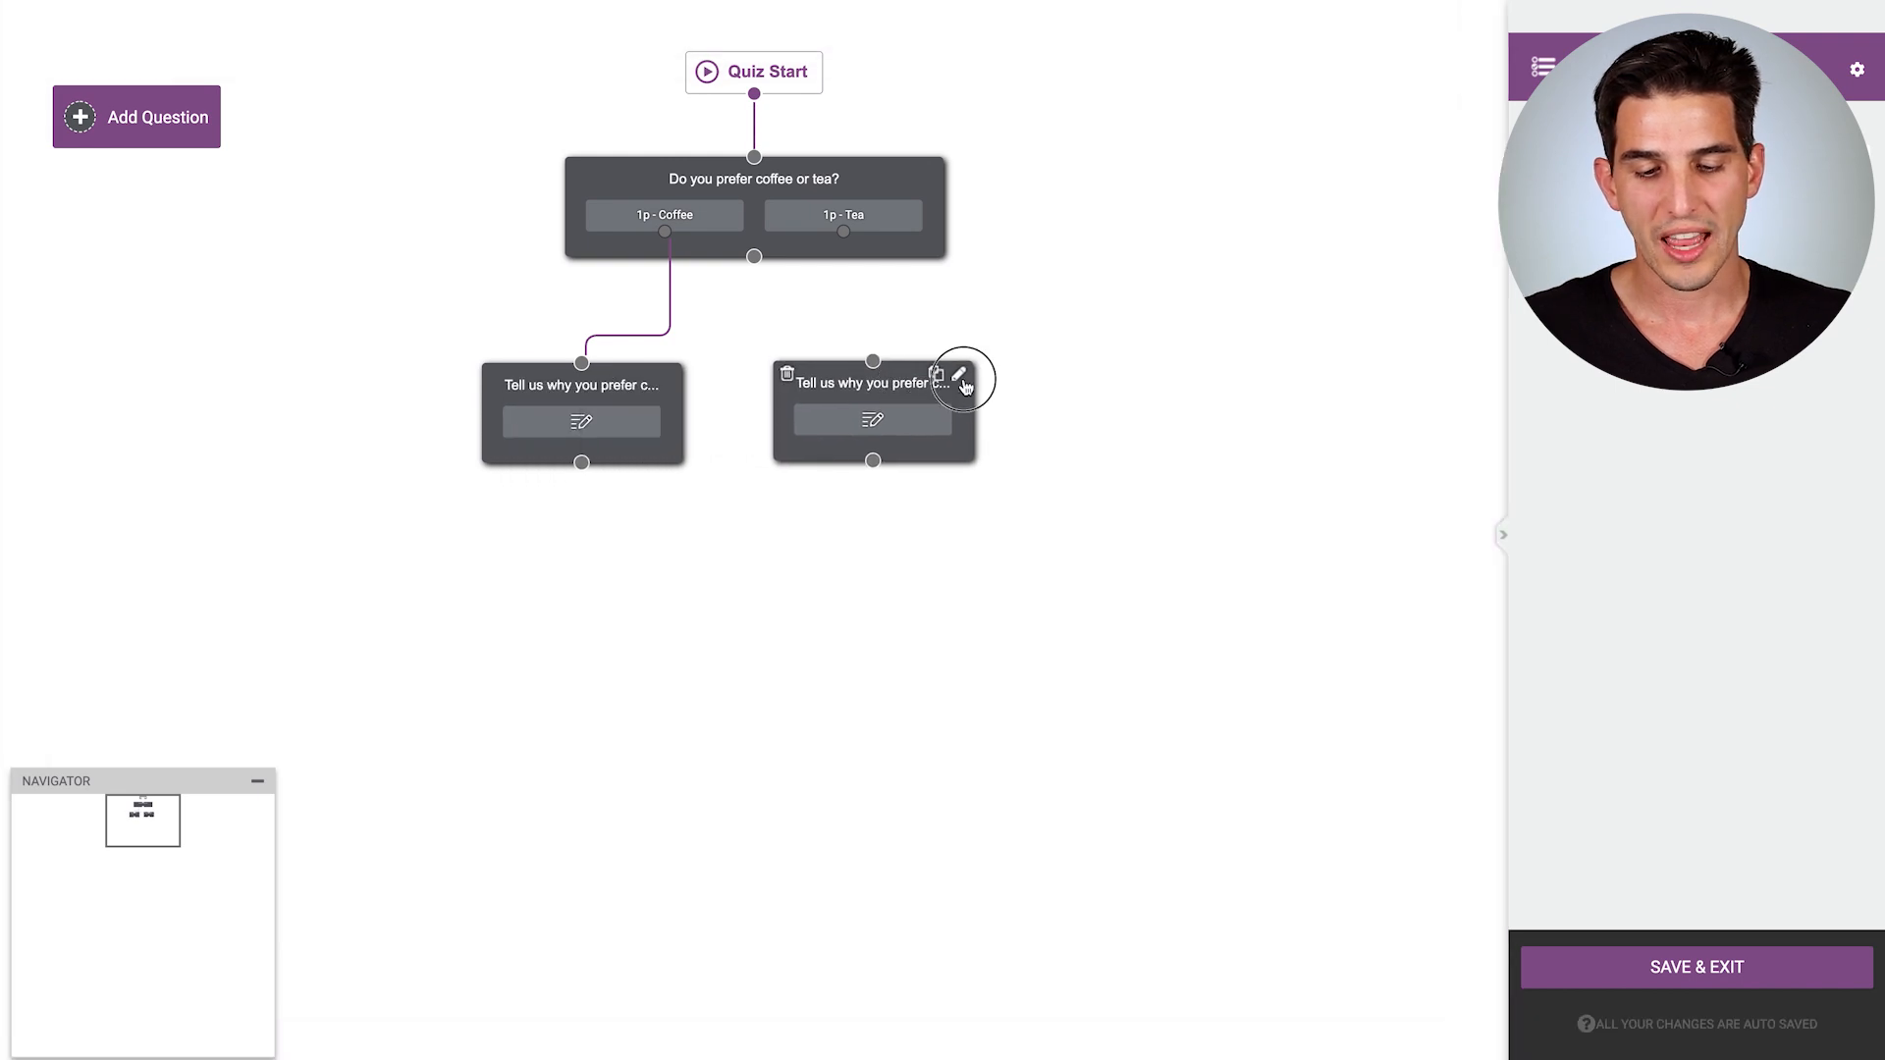
# Step: Reword the second follow-up to ask about tea, linked to the Tea answer, then Save & Exit
pyautogui.click(960, 373)
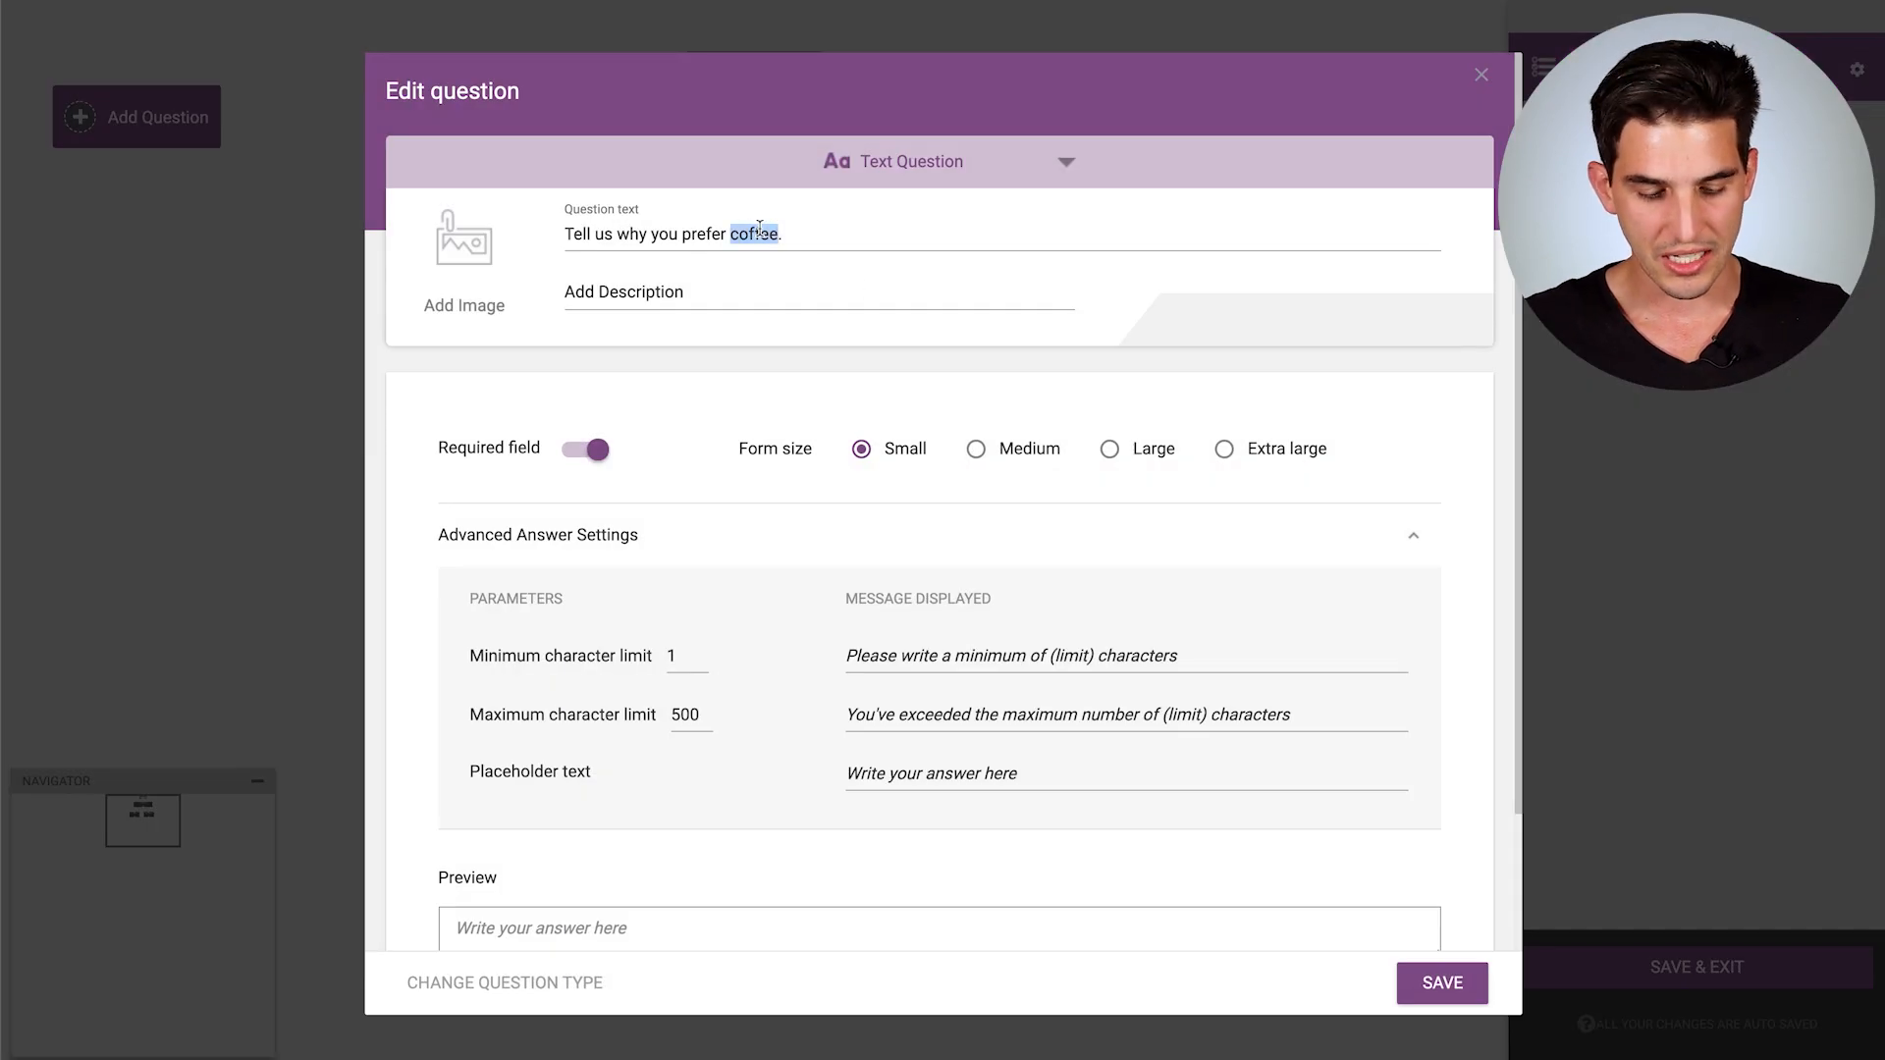
pyautogui.click(1441, 981)
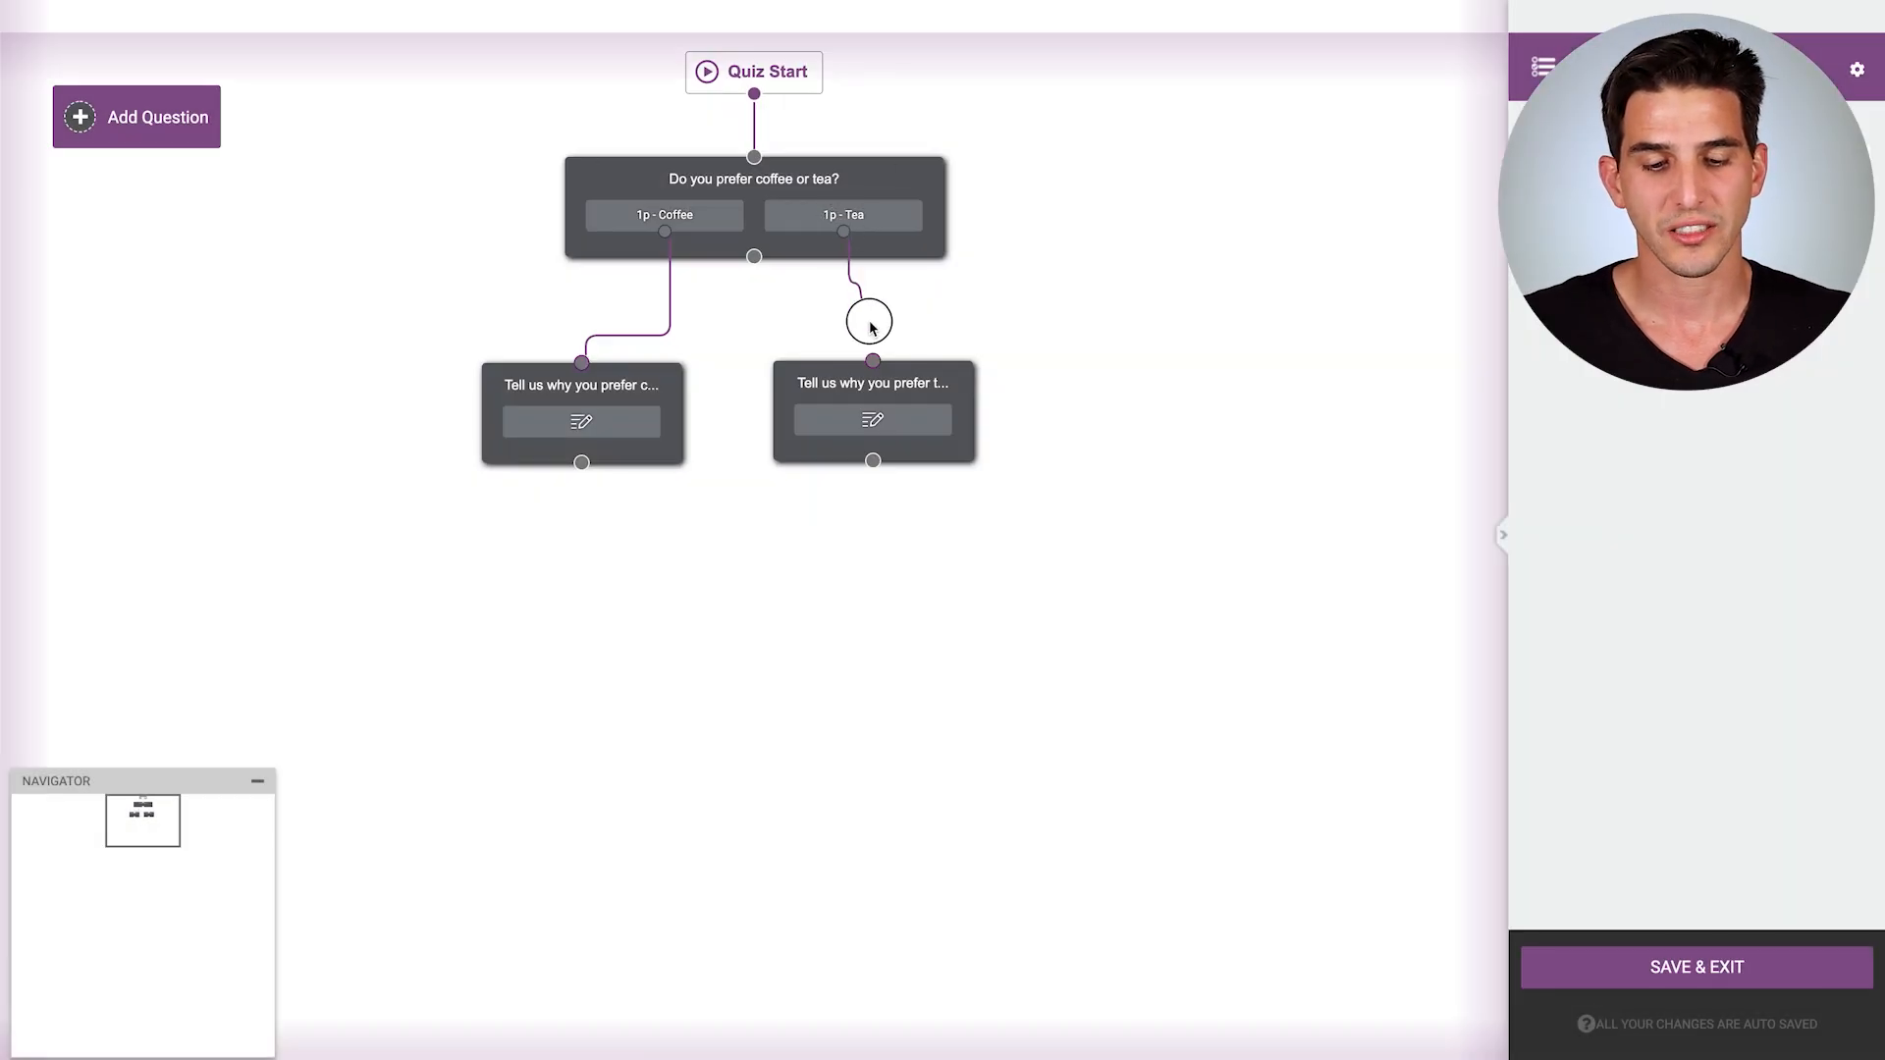
pyautogui.moveTo(863, 345)
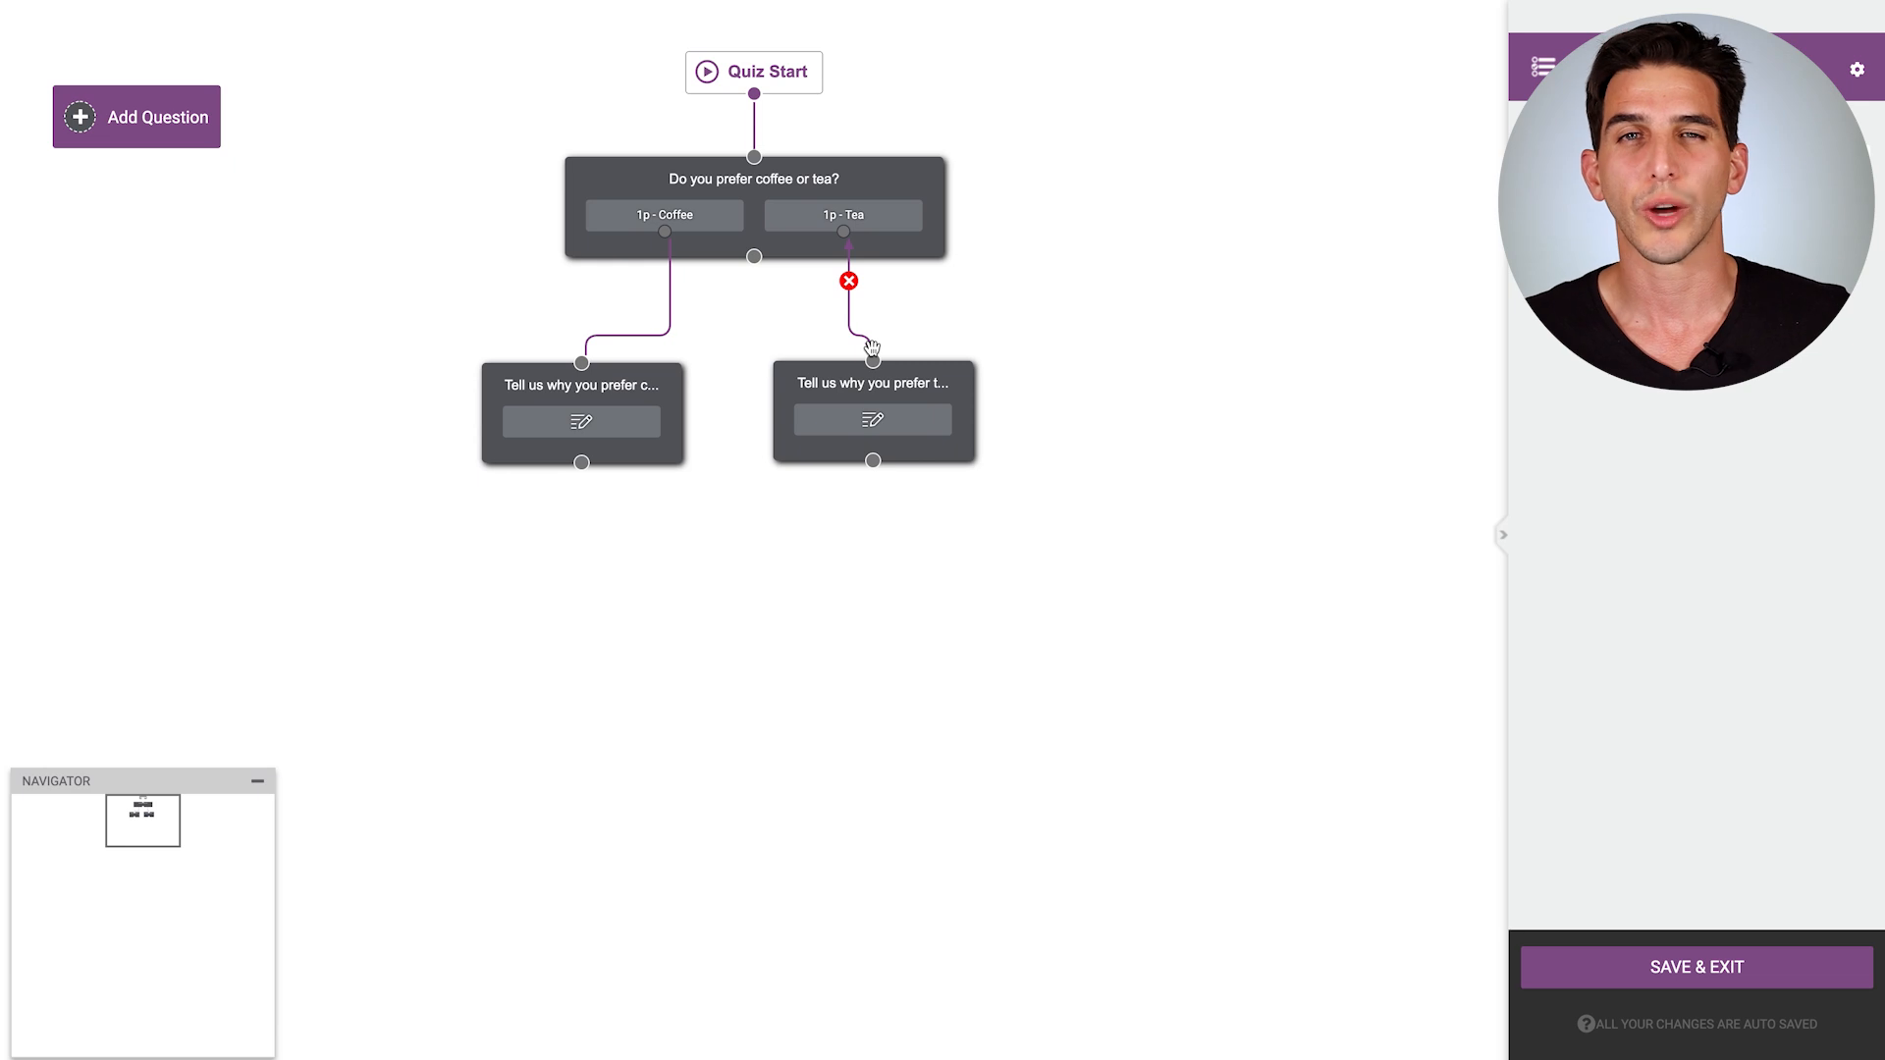
pyautogui.click(848, 280)
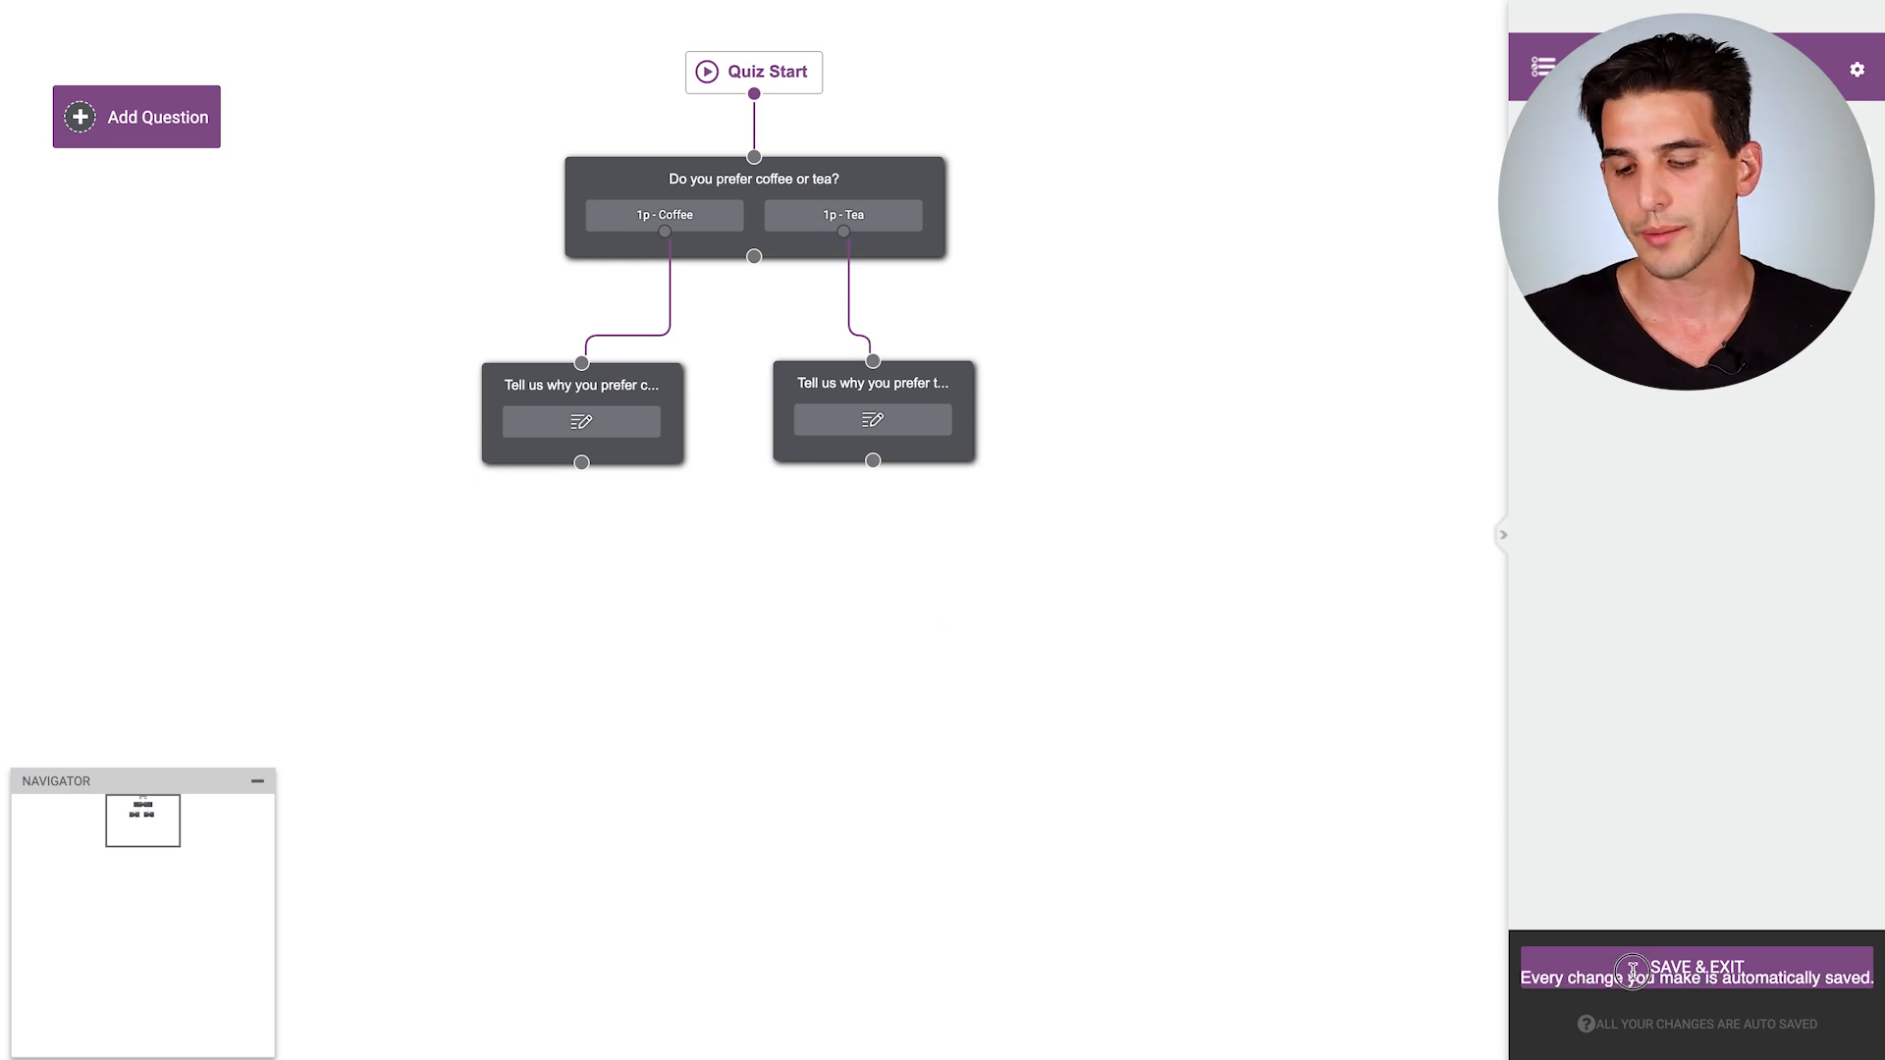
pyautogui.click(1694, 966)
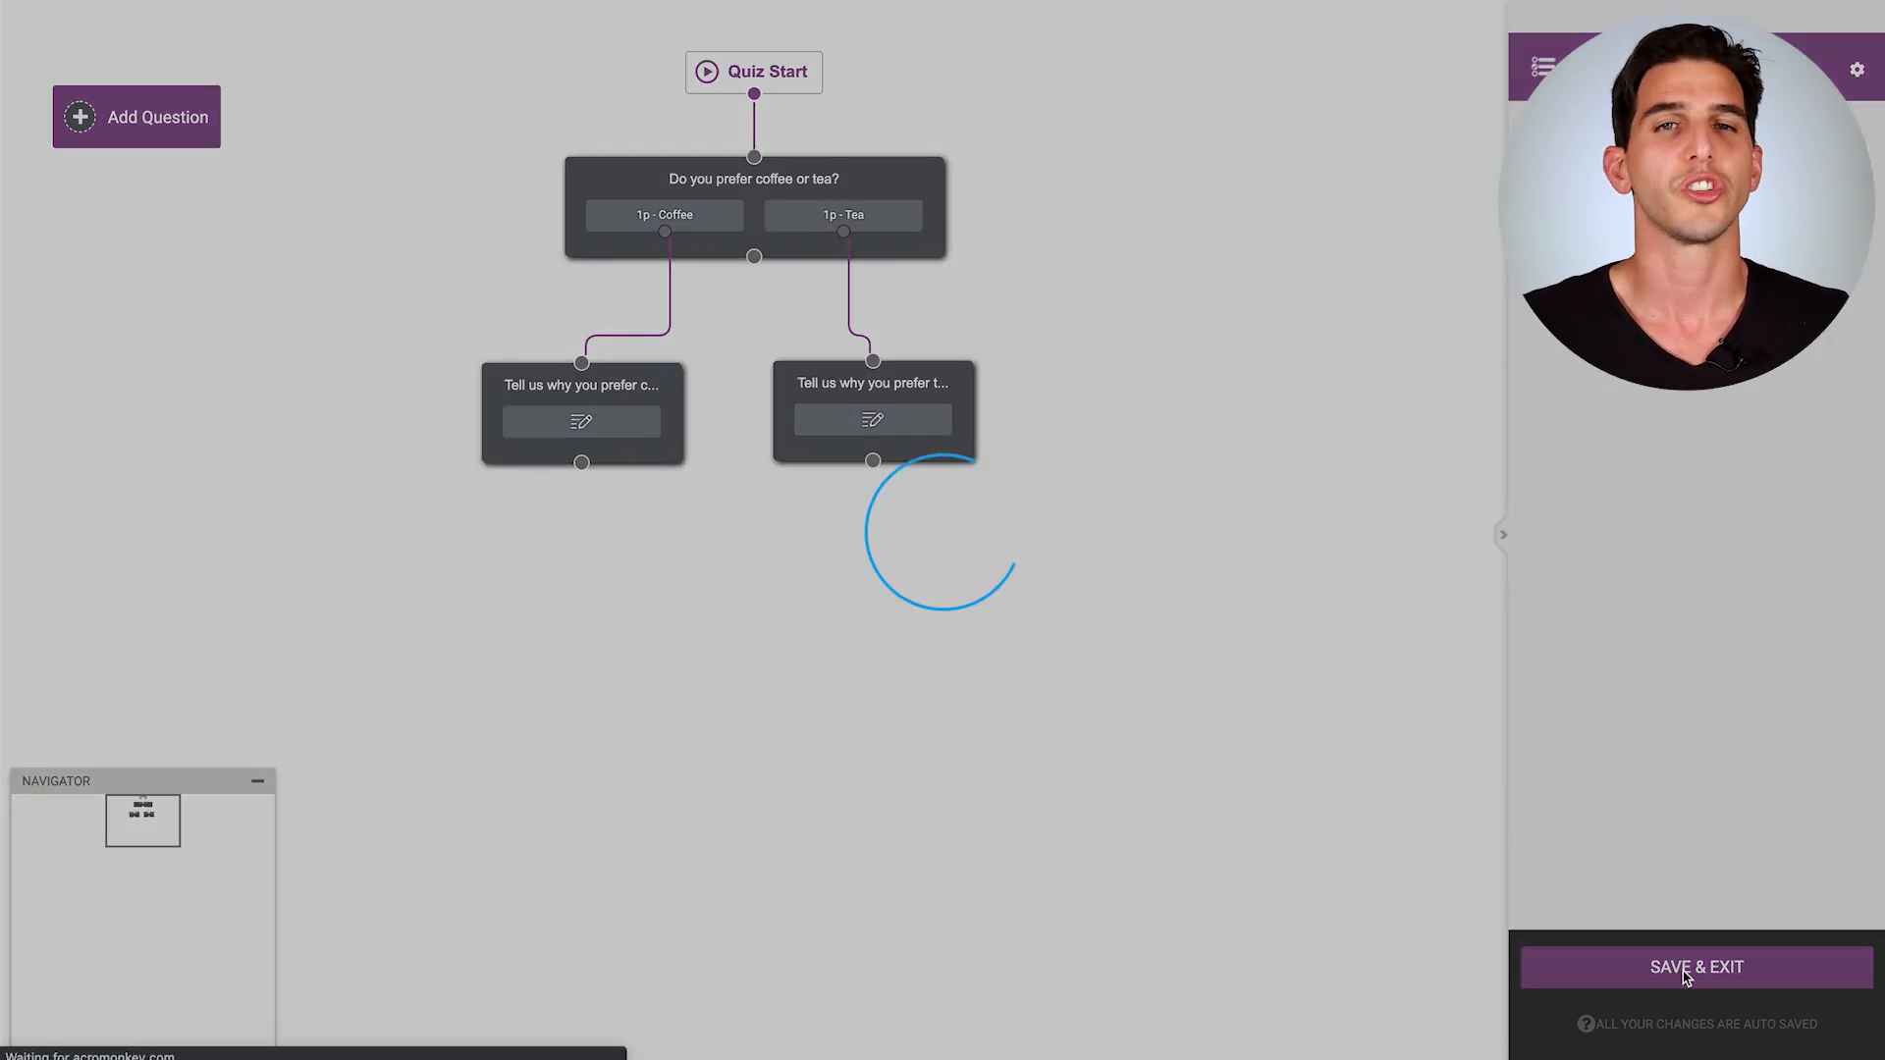
# Step: Open the Demo quiz's First Results Page for editing in Thrive Architect
pyautogui.click(1695, 966)
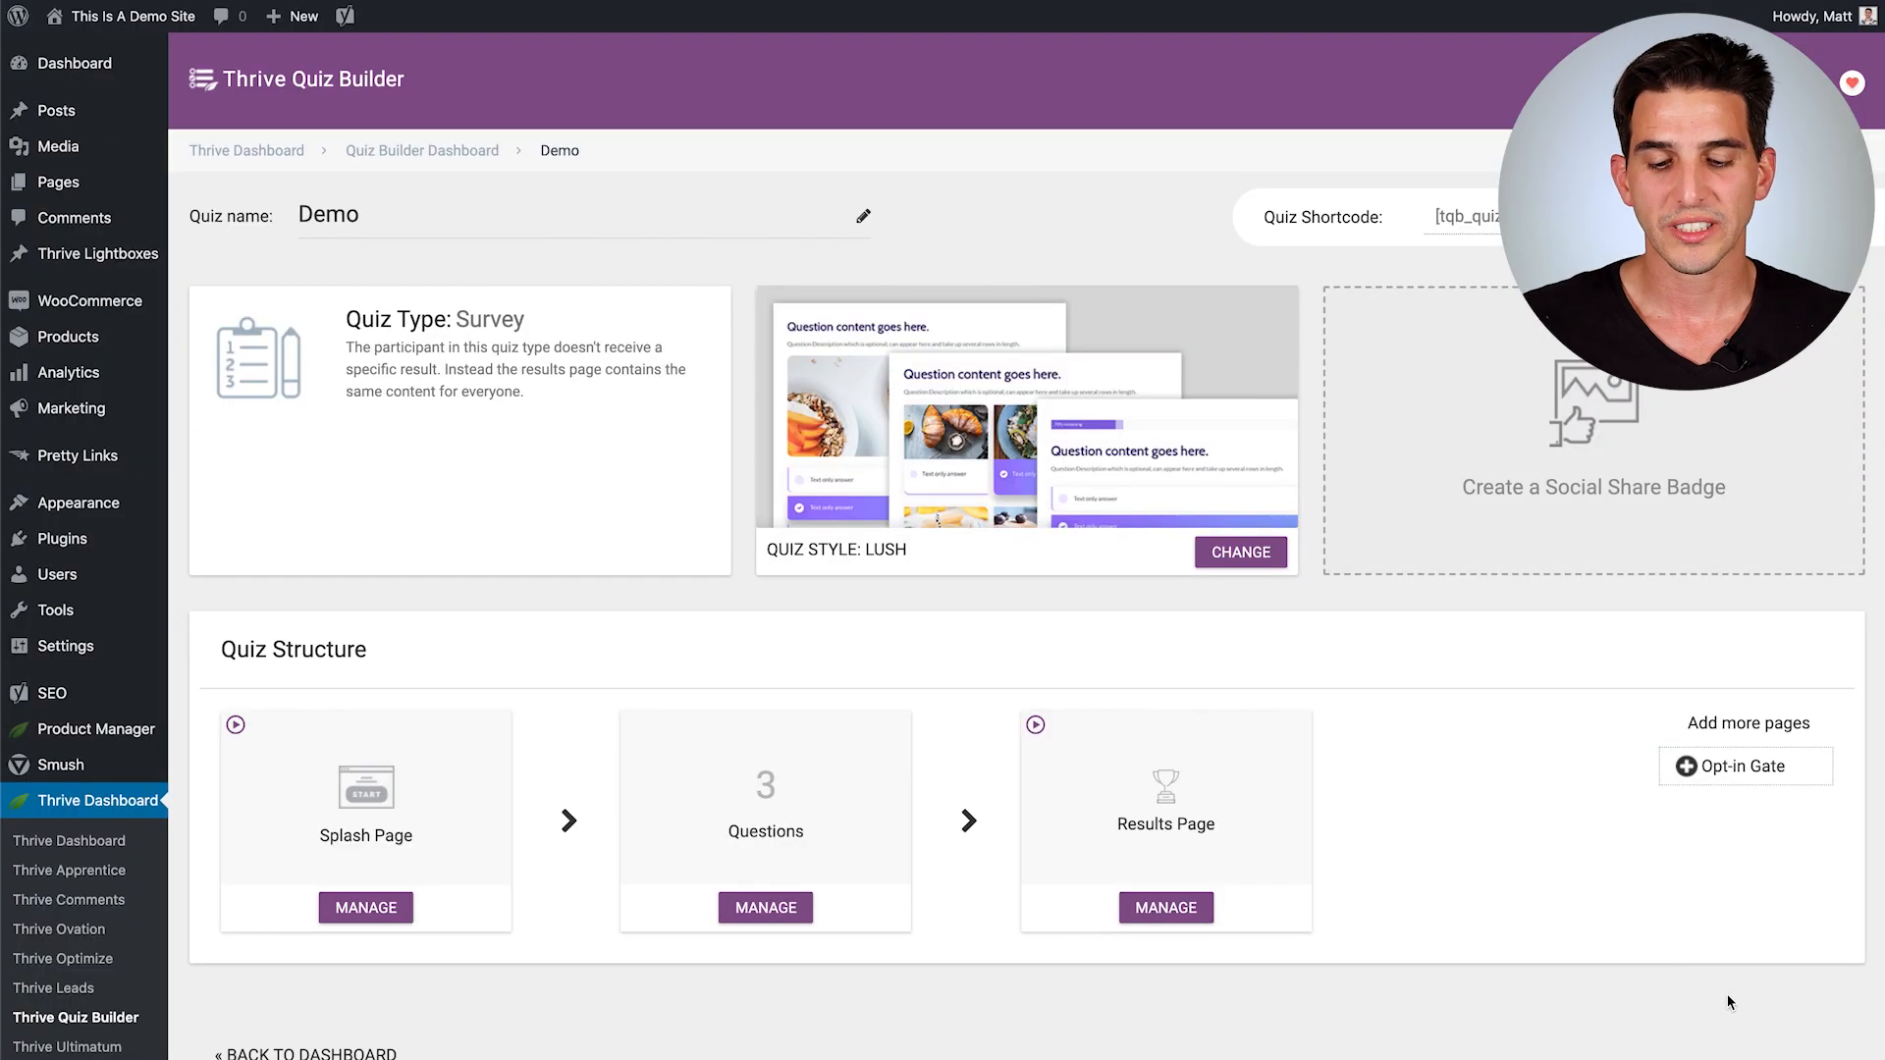
pyautogui.click(1165, 907)
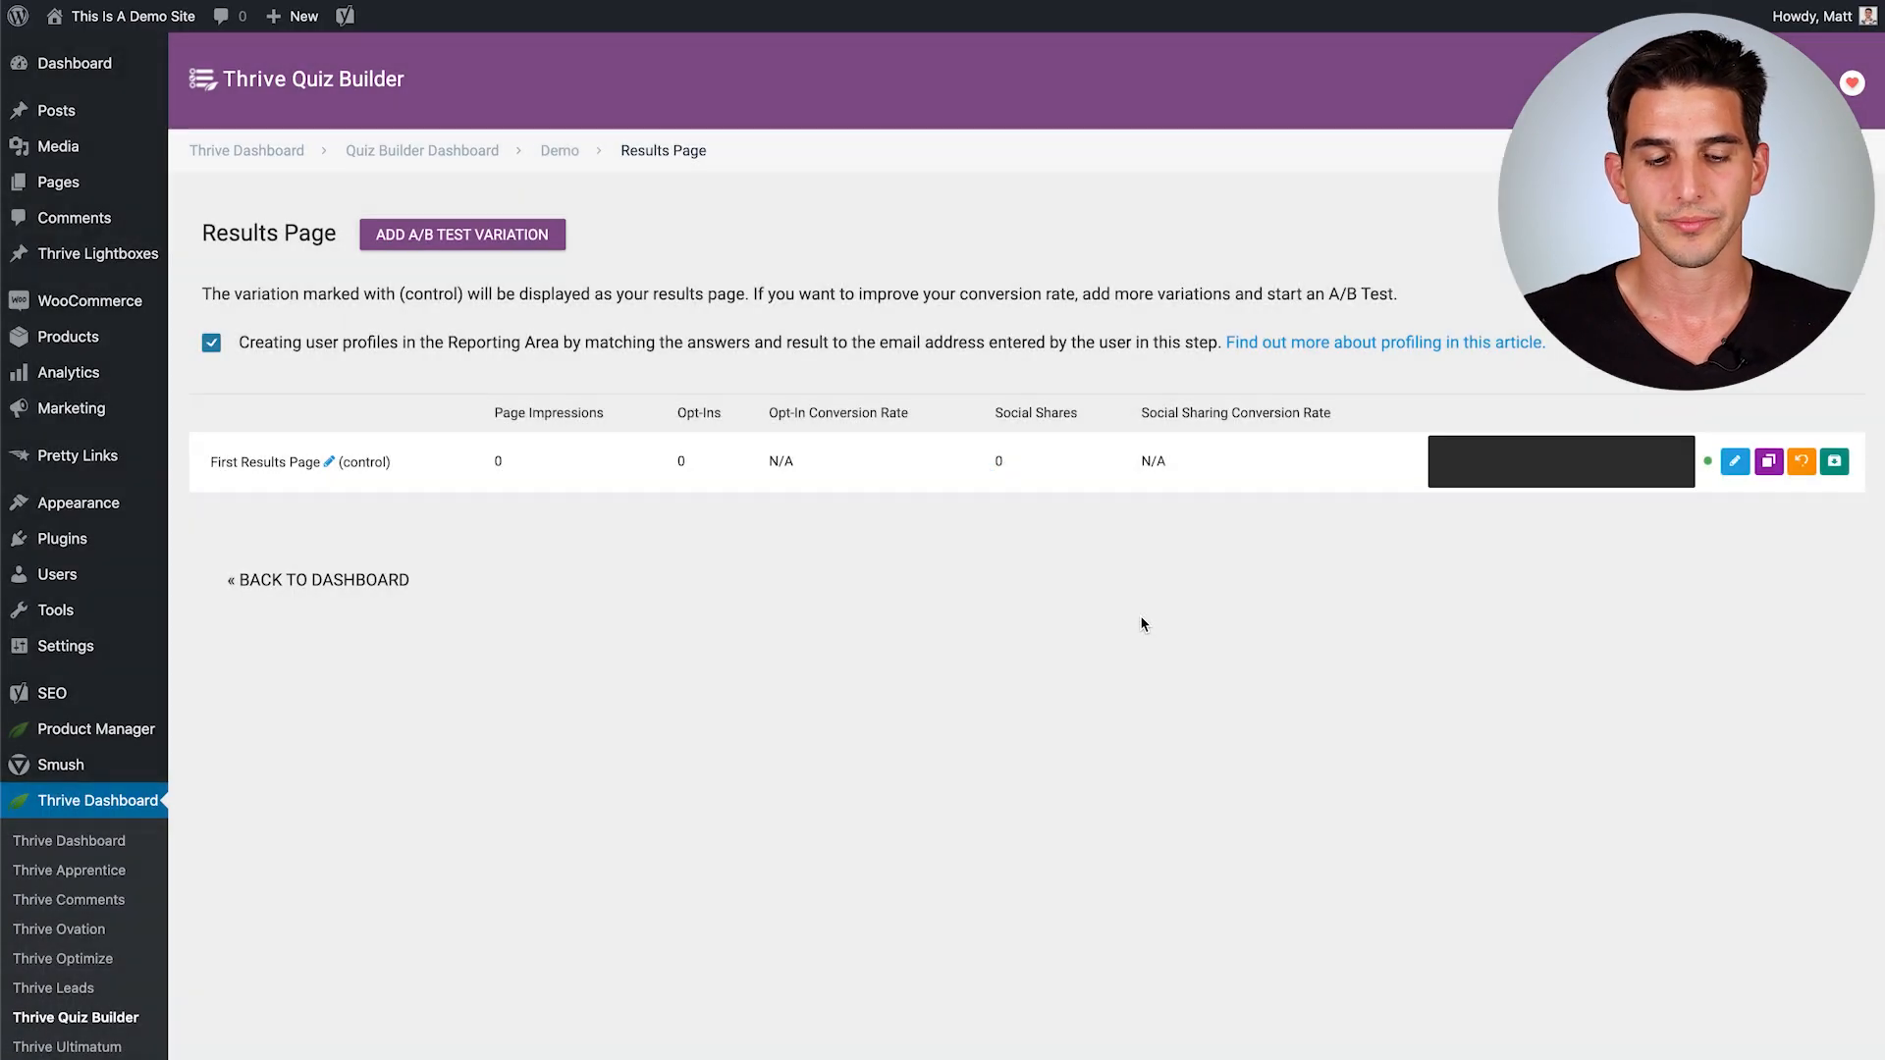
pyautogui.click(1734, 459)
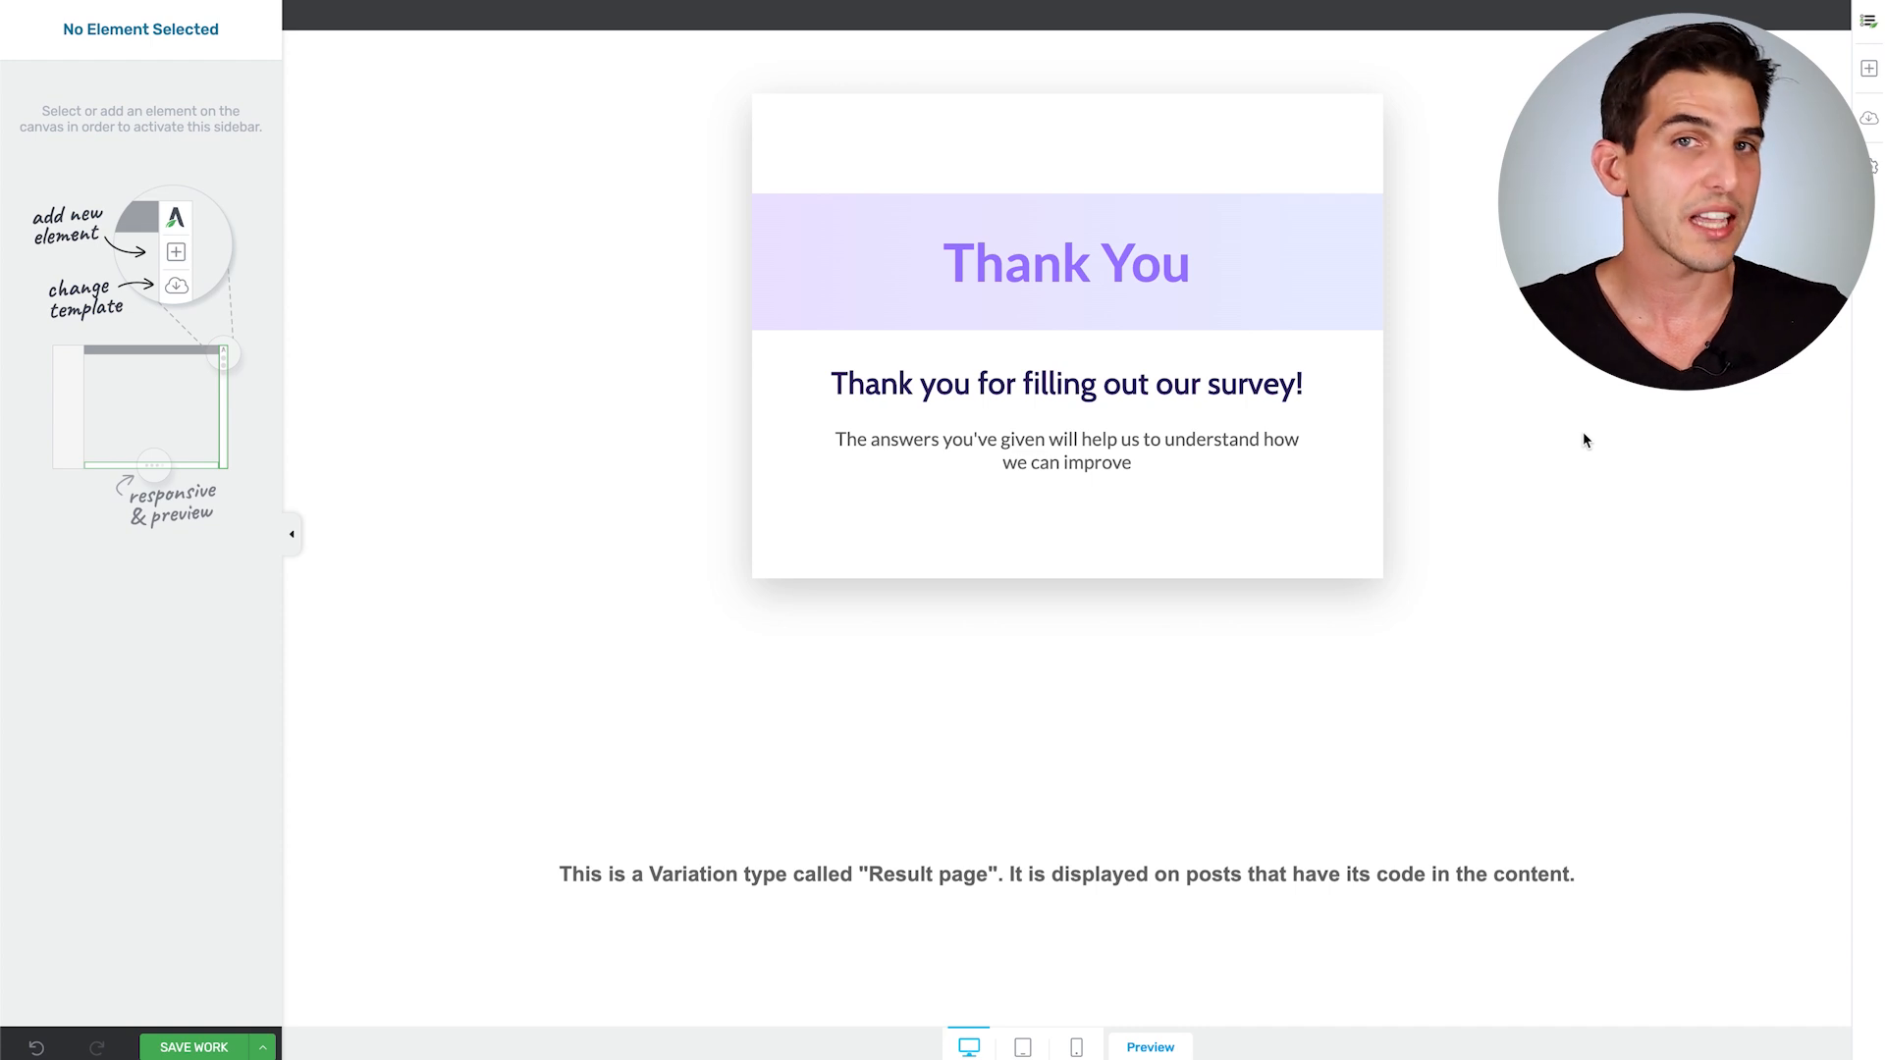
pyautogui.moveTo(1683, 276)
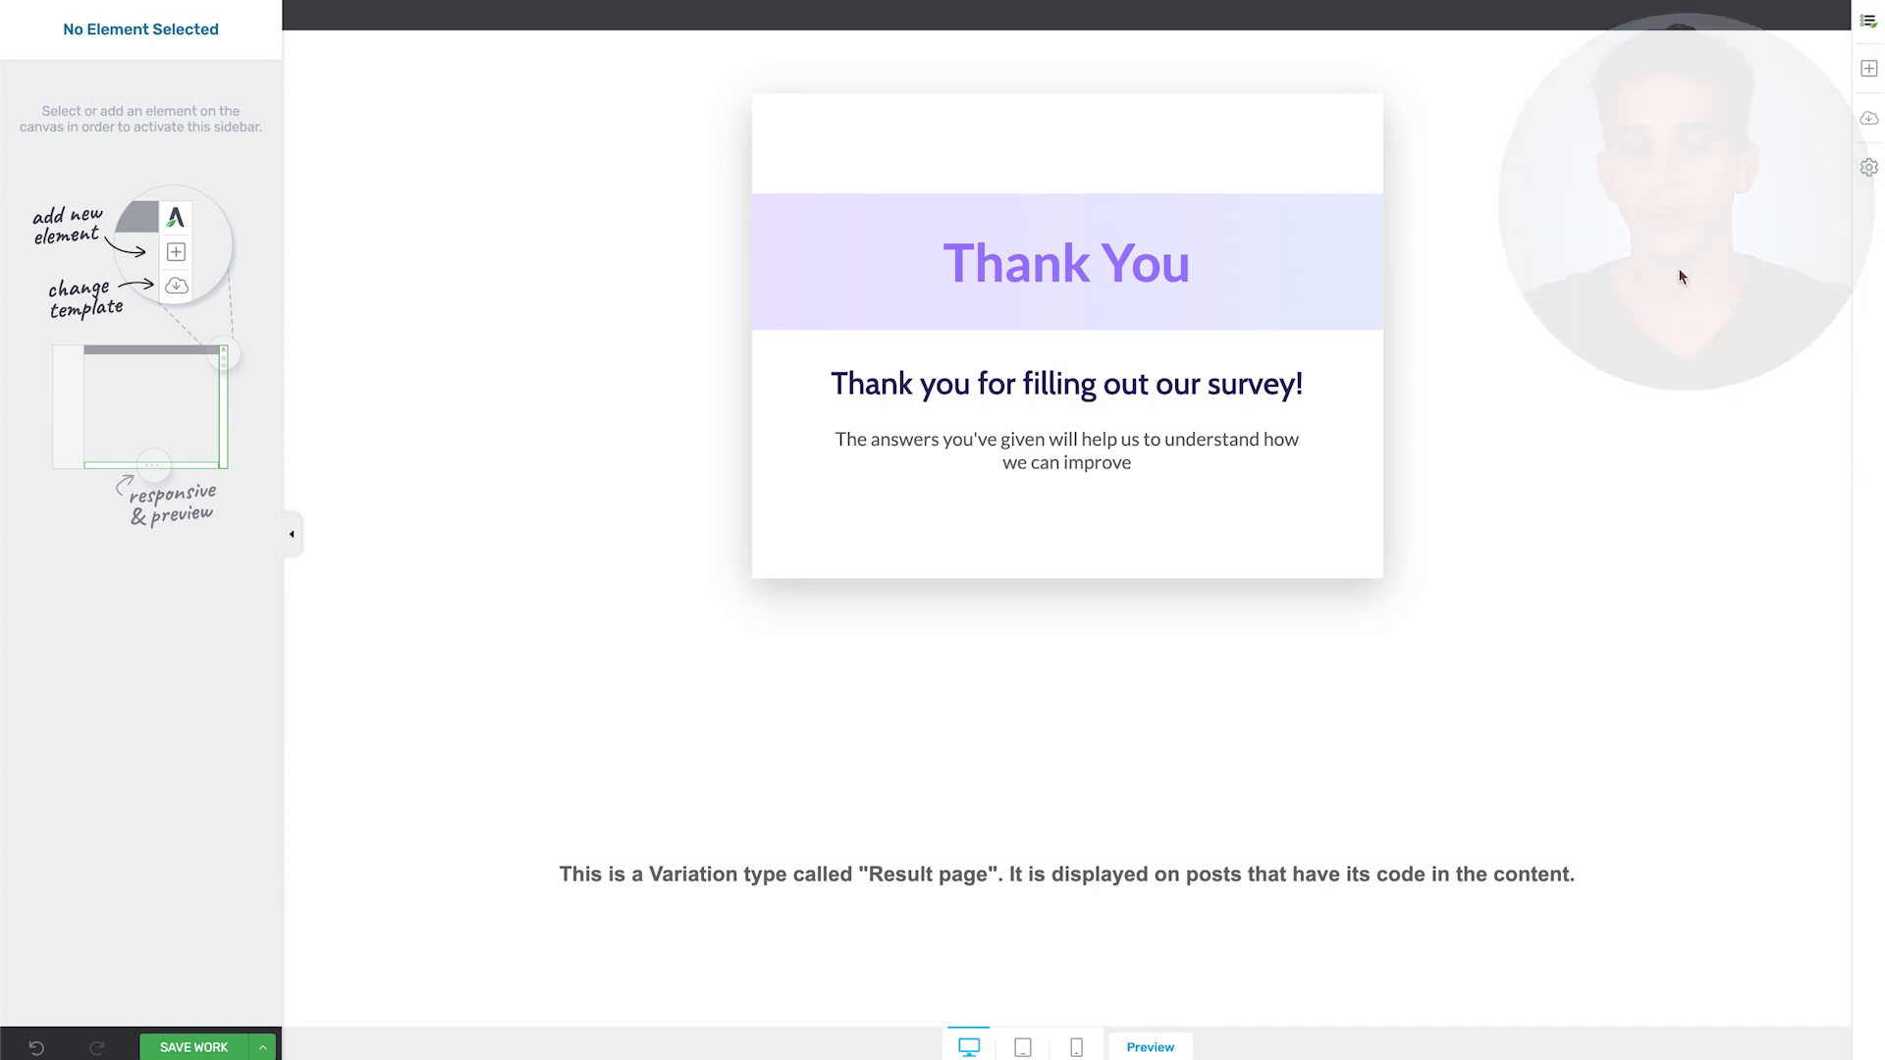
# Step: Add a Button element ('Click Here Now') below the thank-you paragraph on the results page
pyautogui.click(1867, 67)
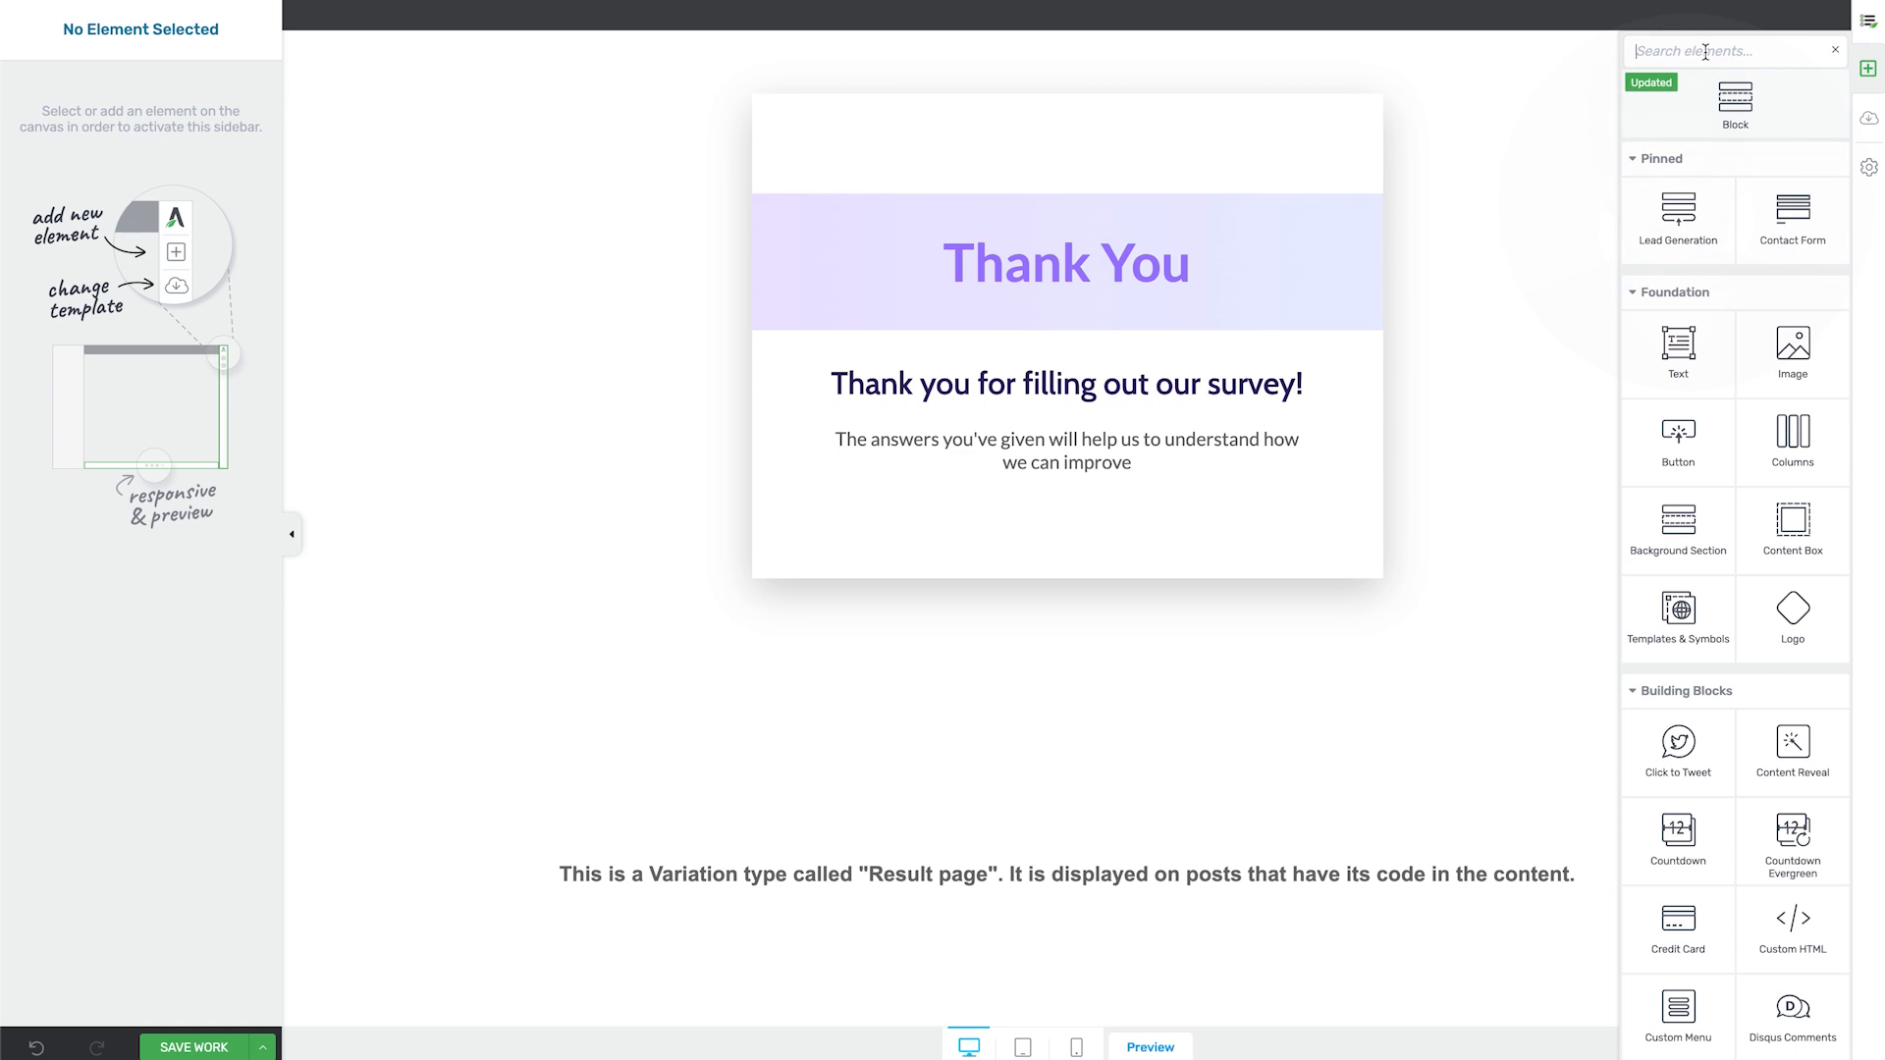
pyautogui.write('button')
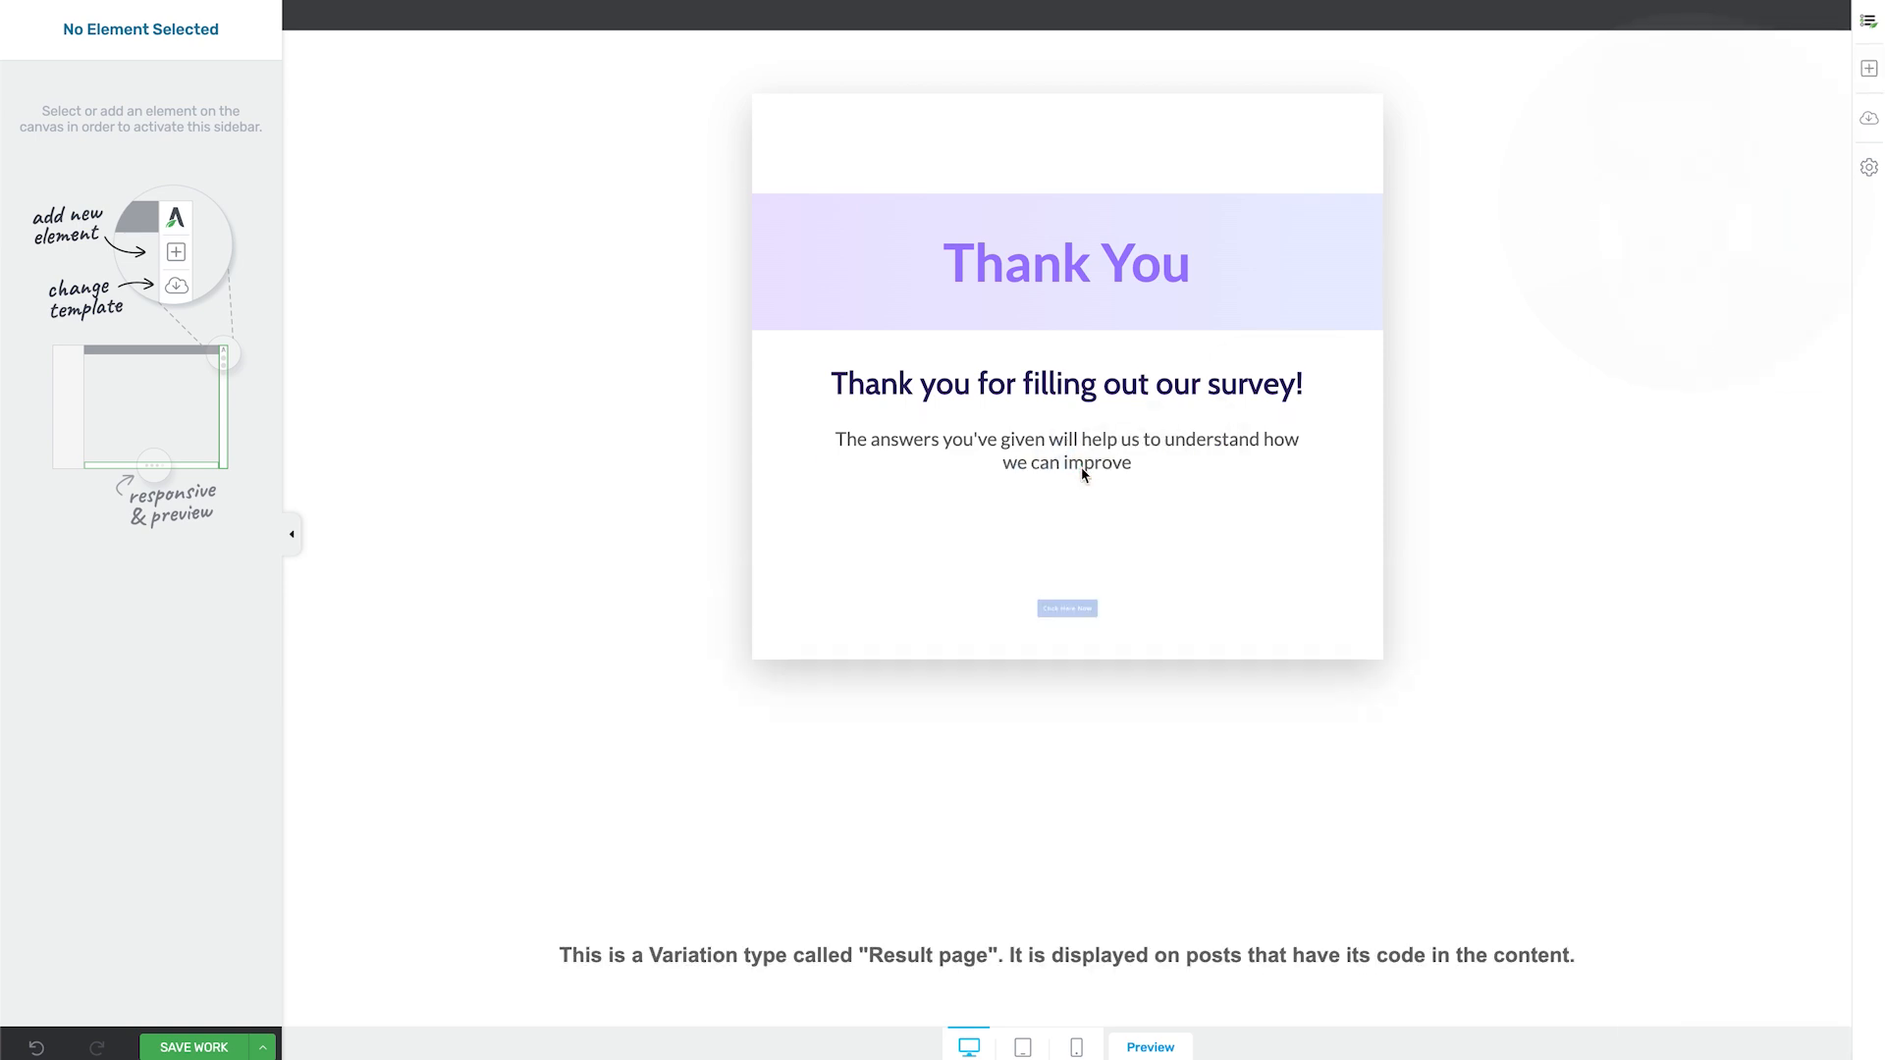
pyautogui.click(1064, 609)
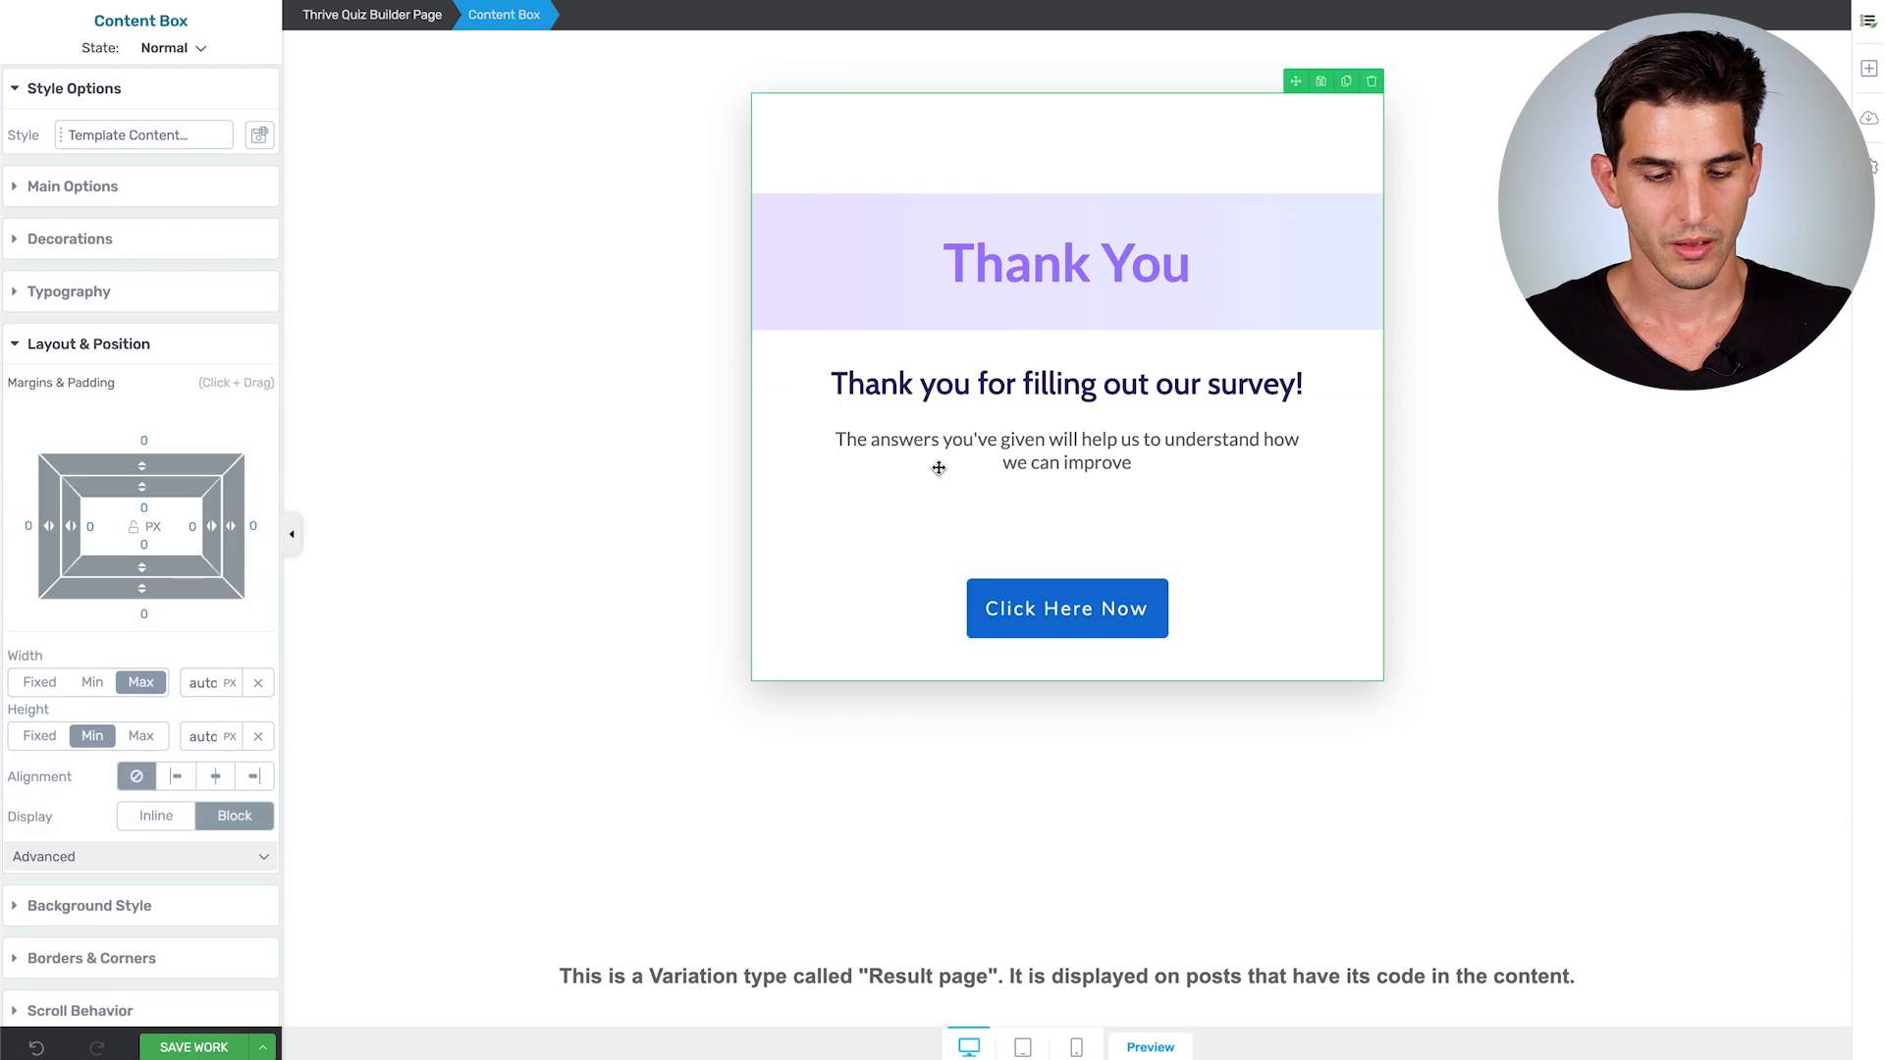
# Step: Restyle the results button with colour #af14d2 and the rounded Icon 02 download style
pyautogui.click(1064, 451)
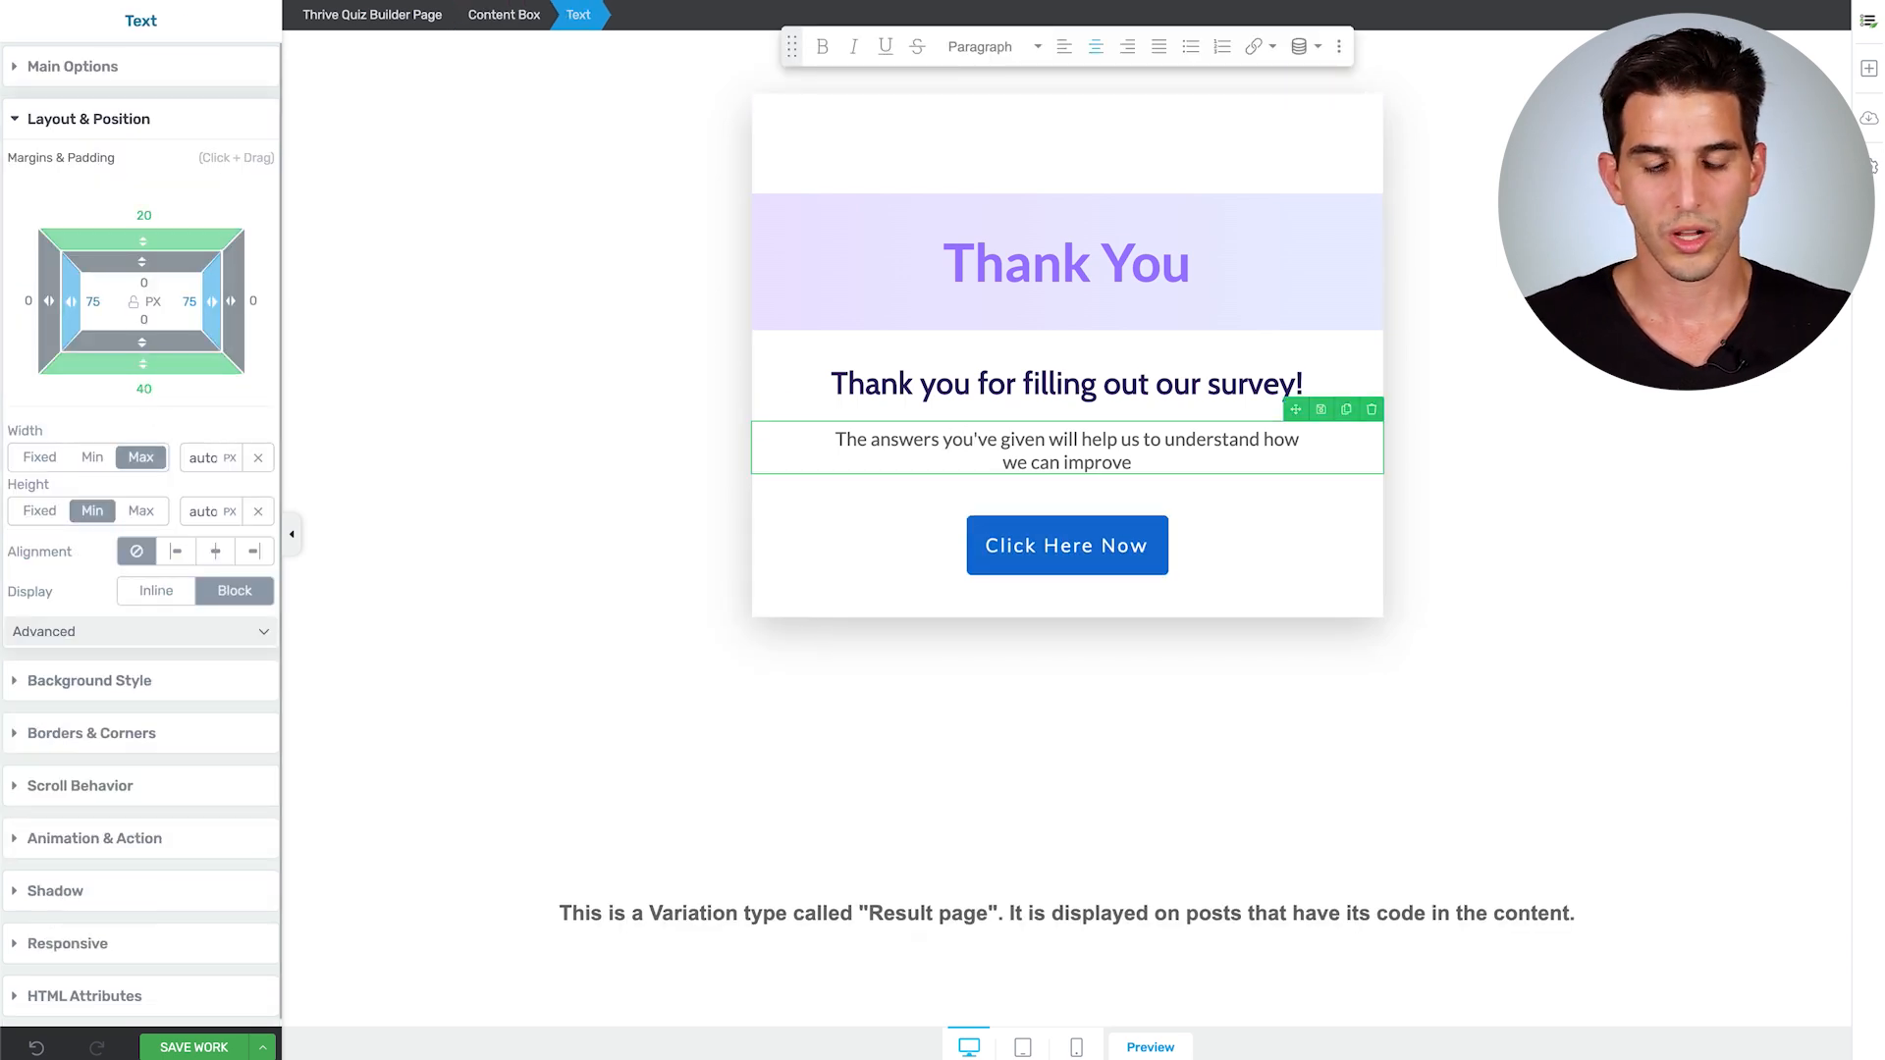
pyautogui.click(1064, 544)
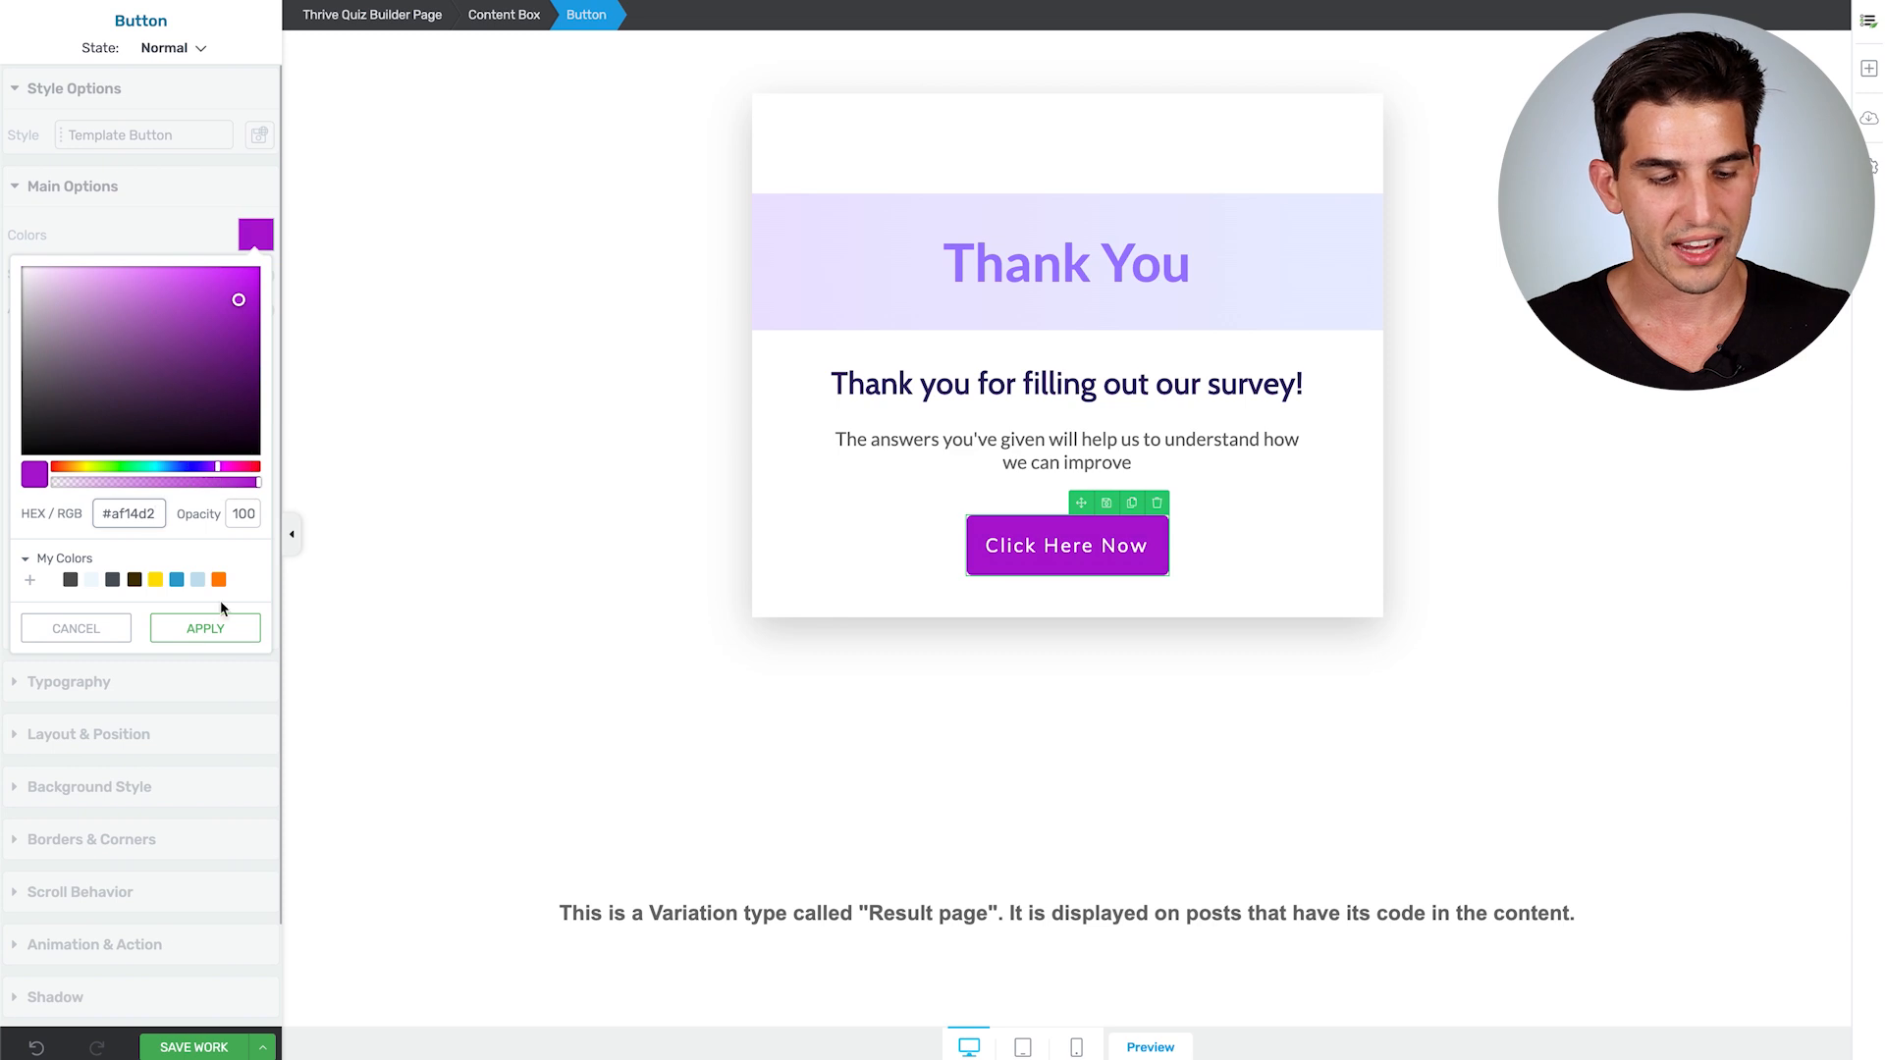
pyautogui.click(204, 629)
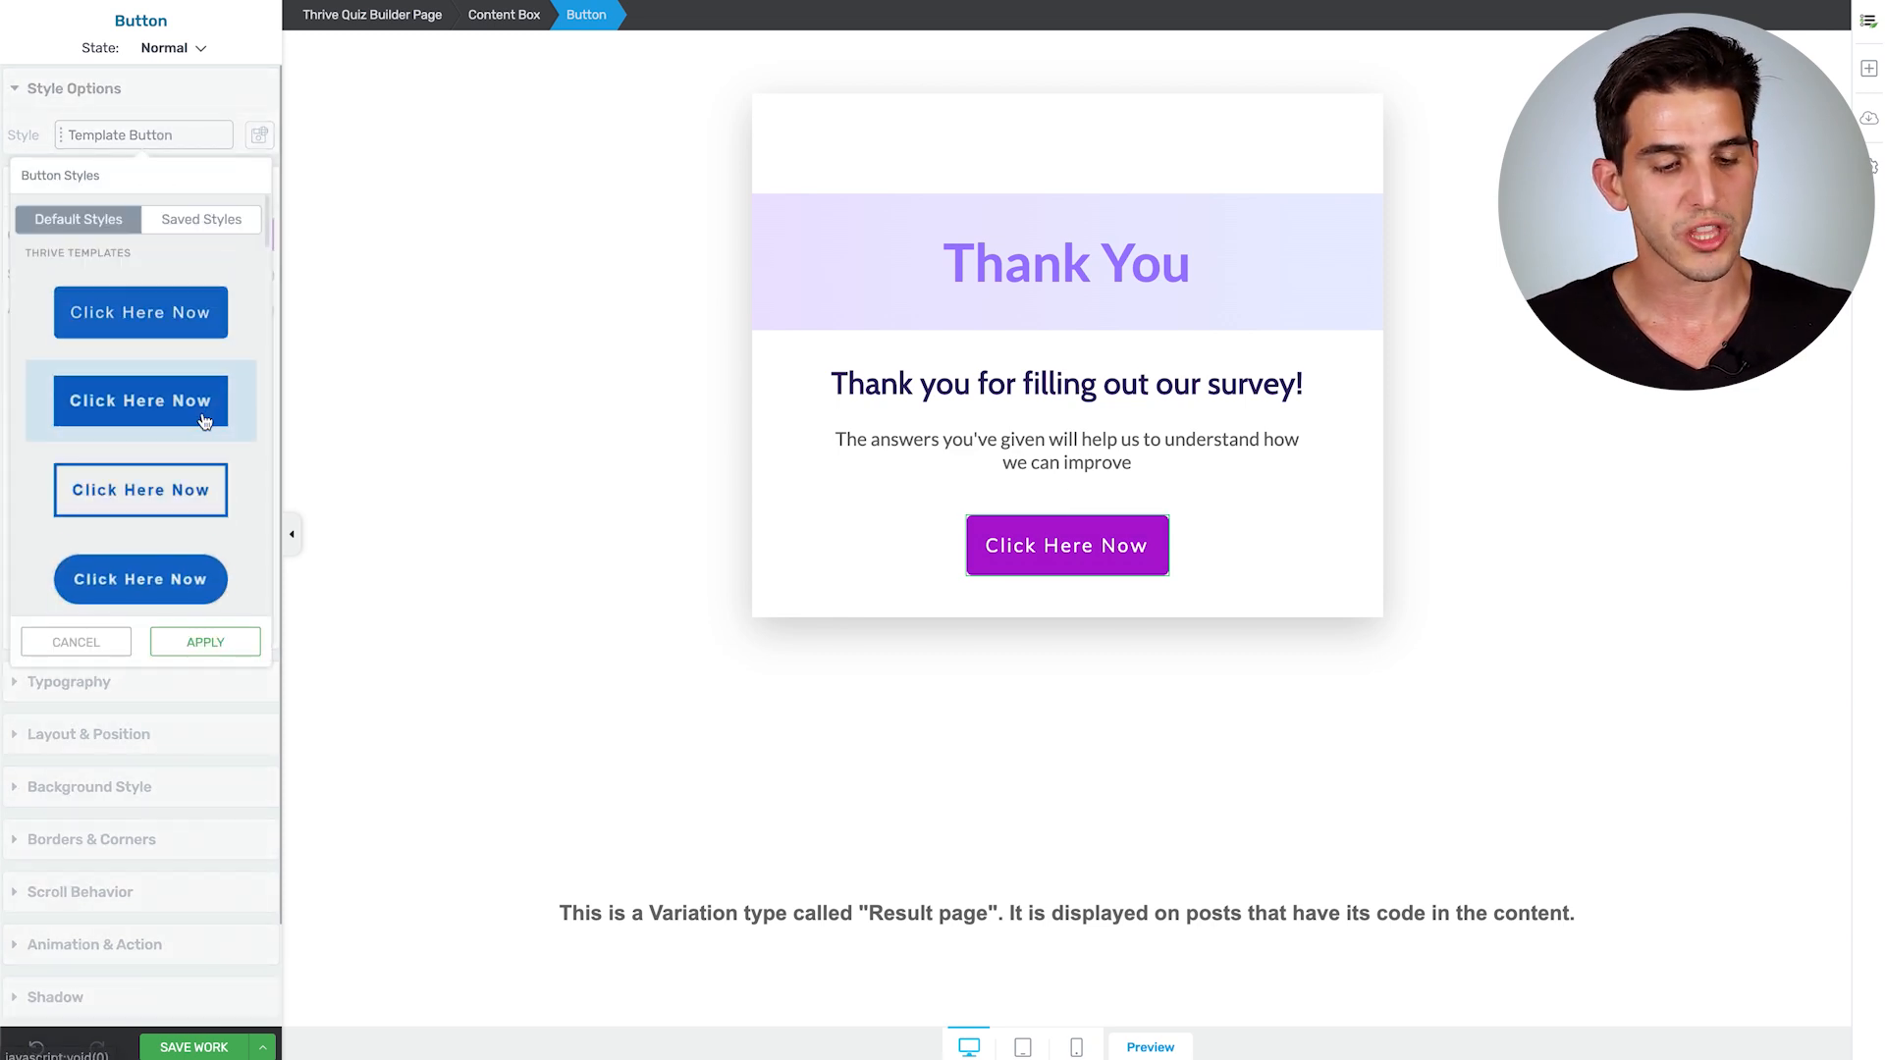
pyautogui.scroll(-3)
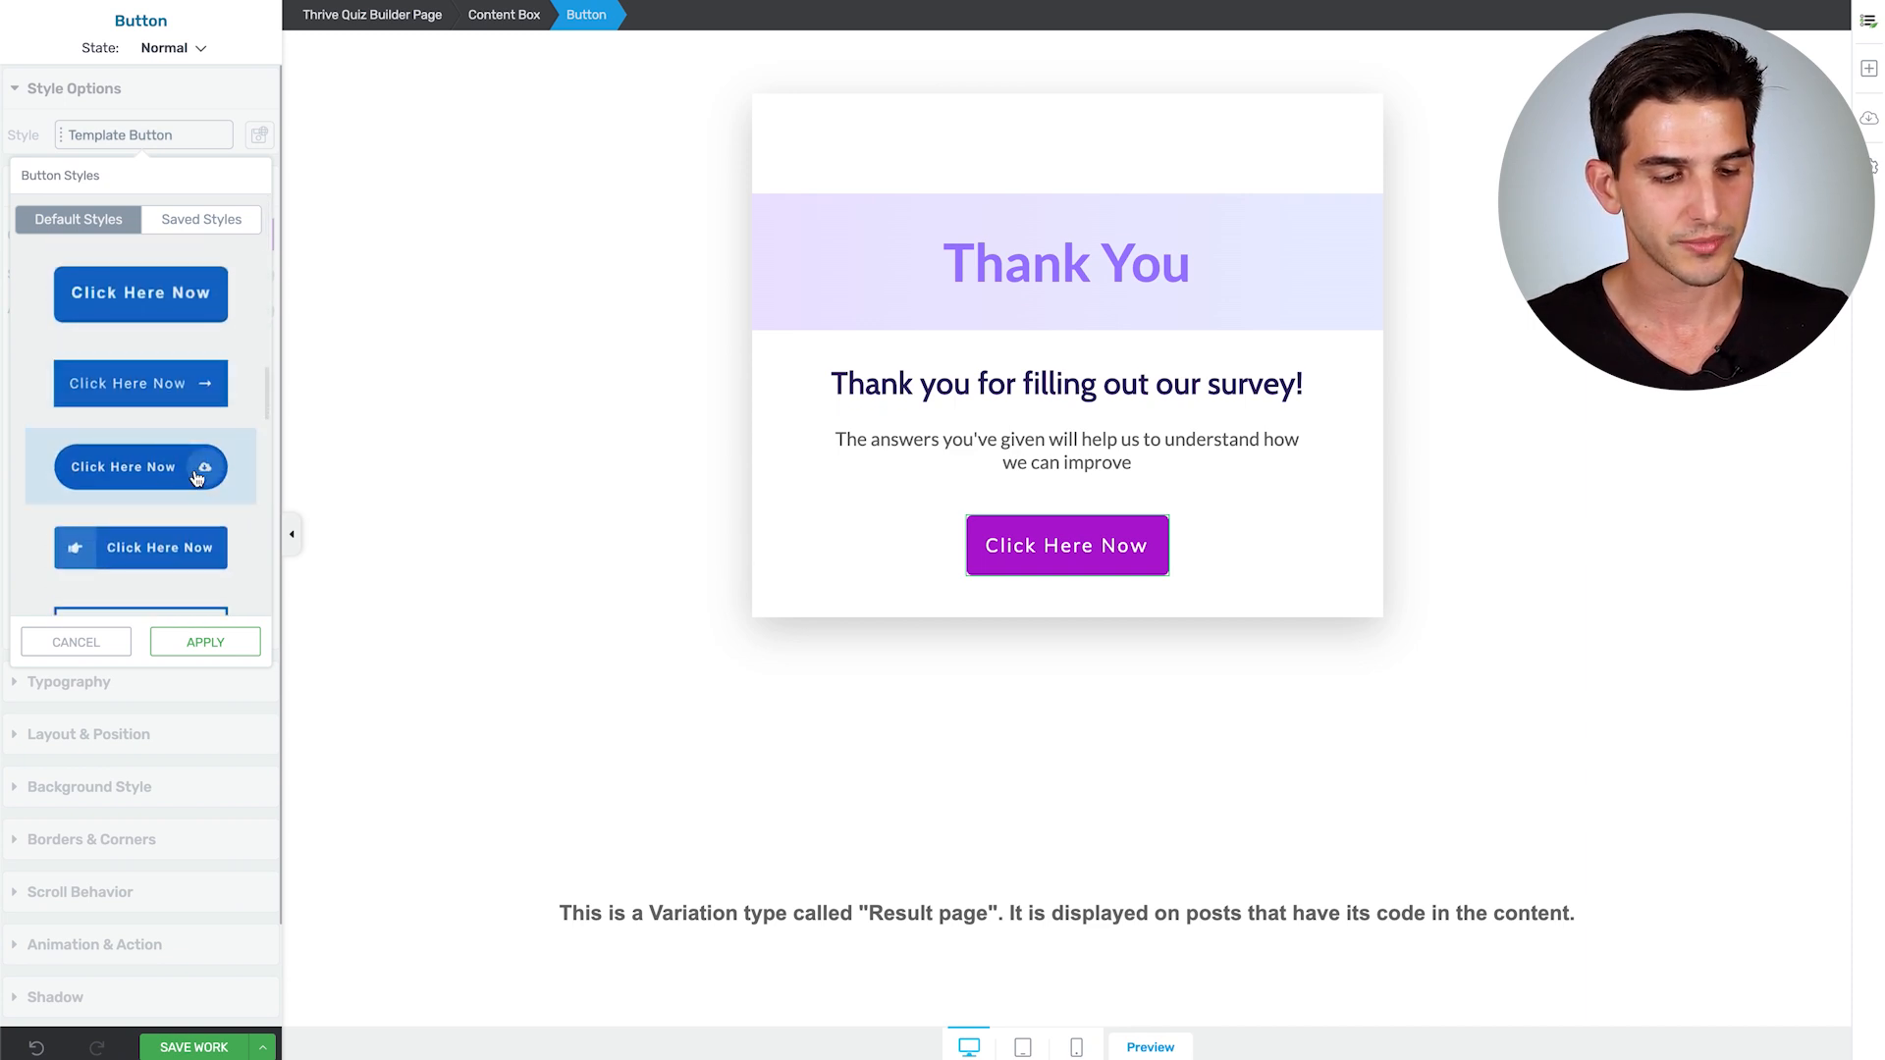
pyautogui.click(139, 467)
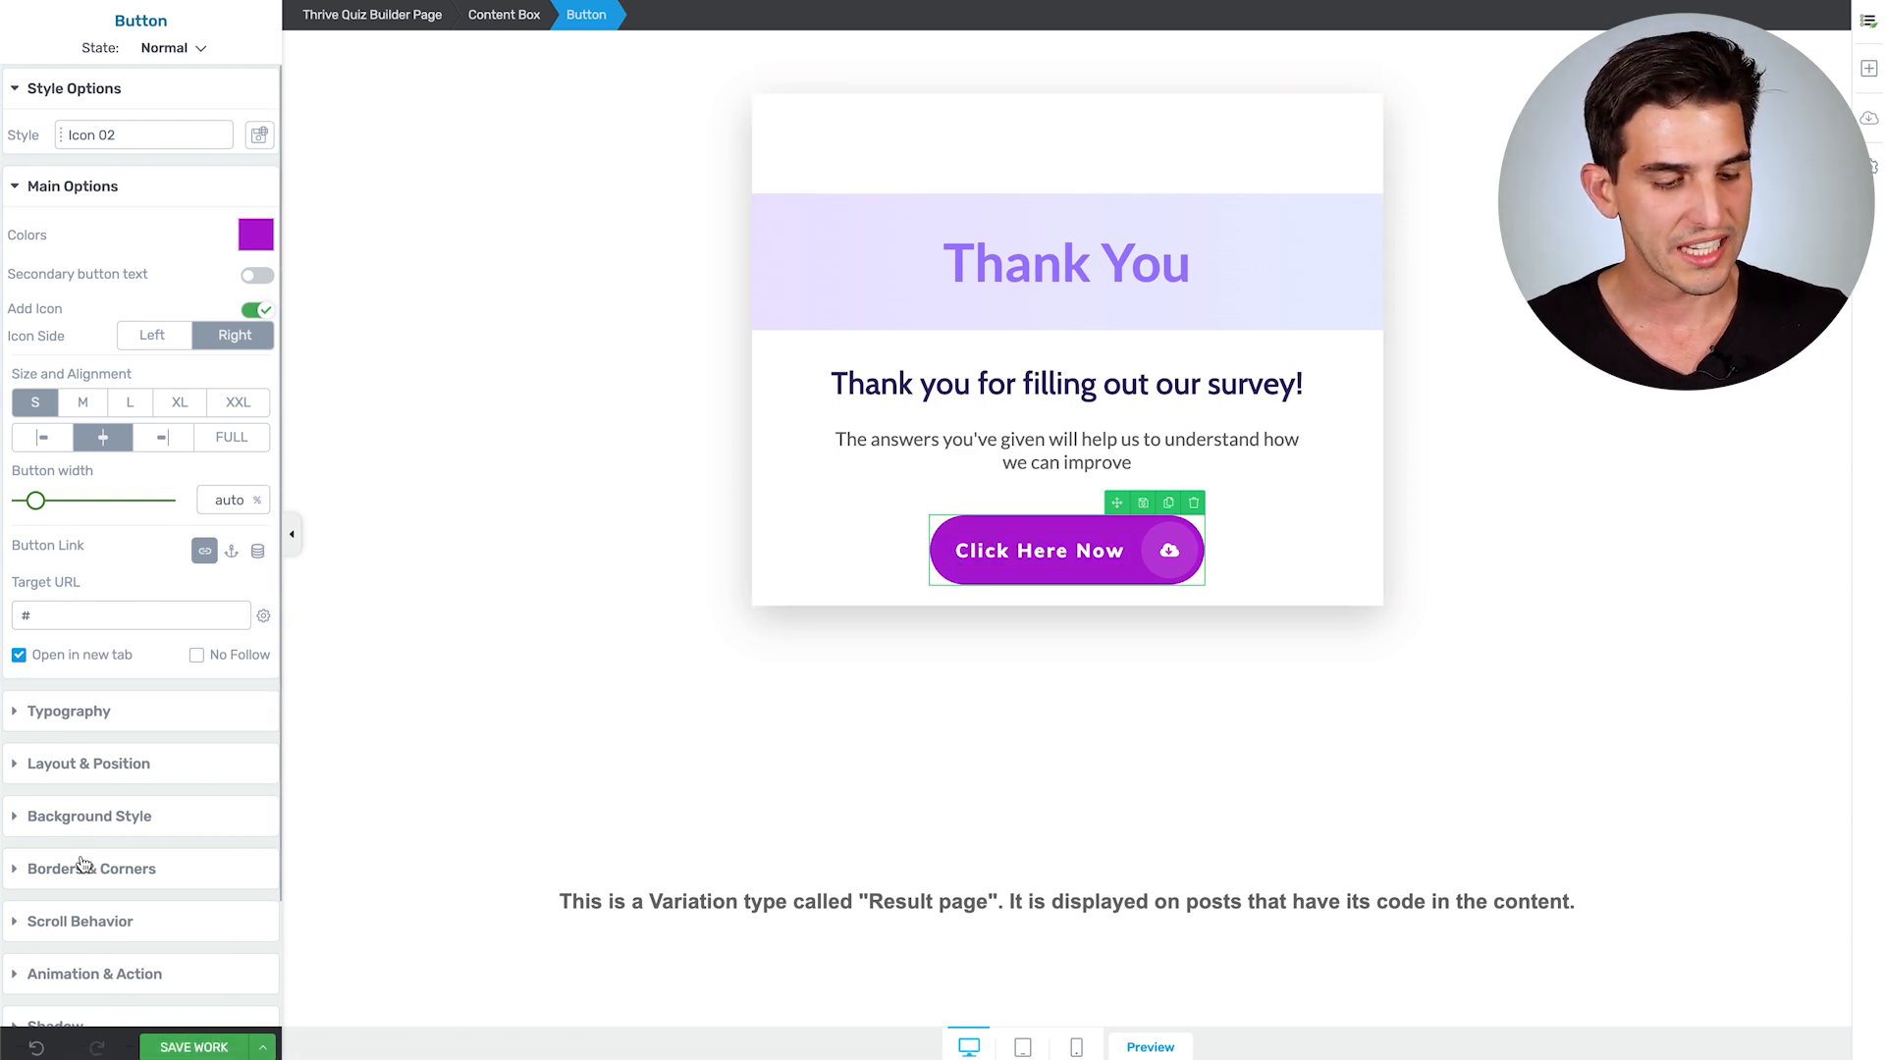
# Step: Link the button's action URL to the AcroYoga beginner guide PDF and return to the quiz
pyautogui.click(94, 974)
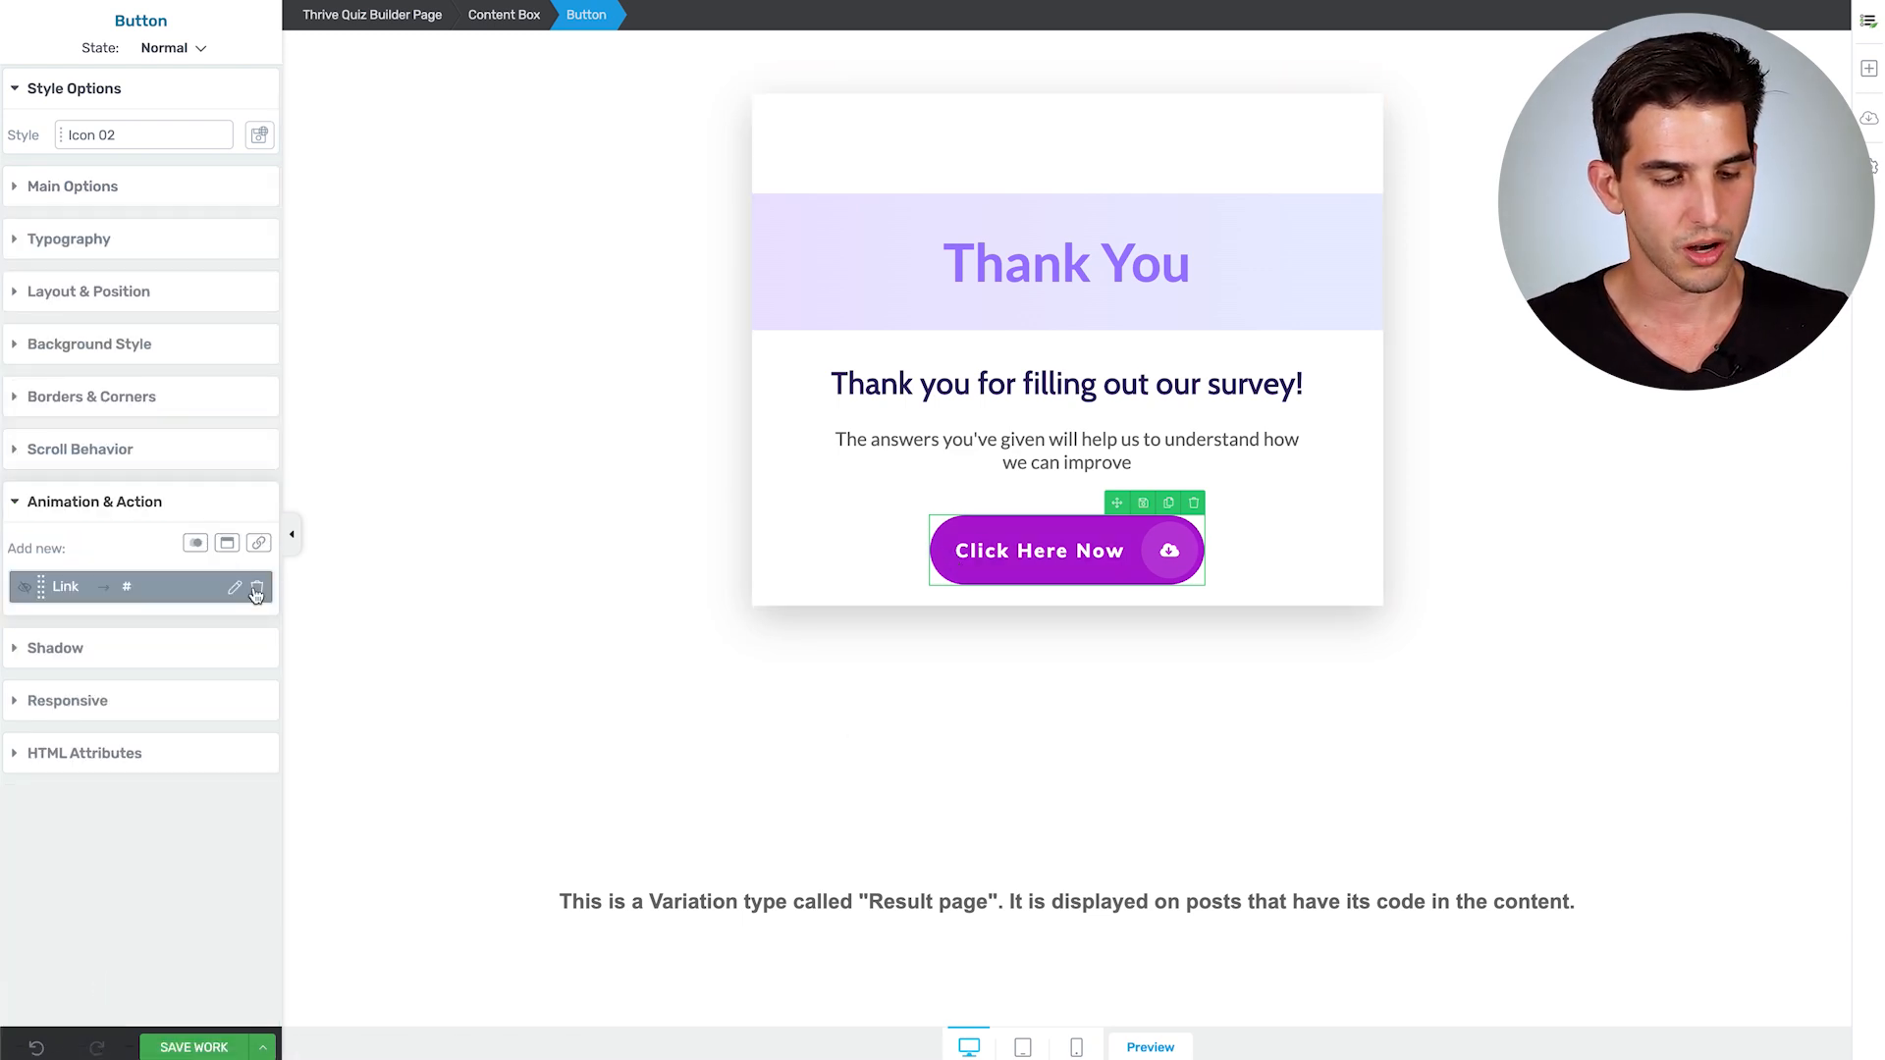
pyautogui.click(233, 587)
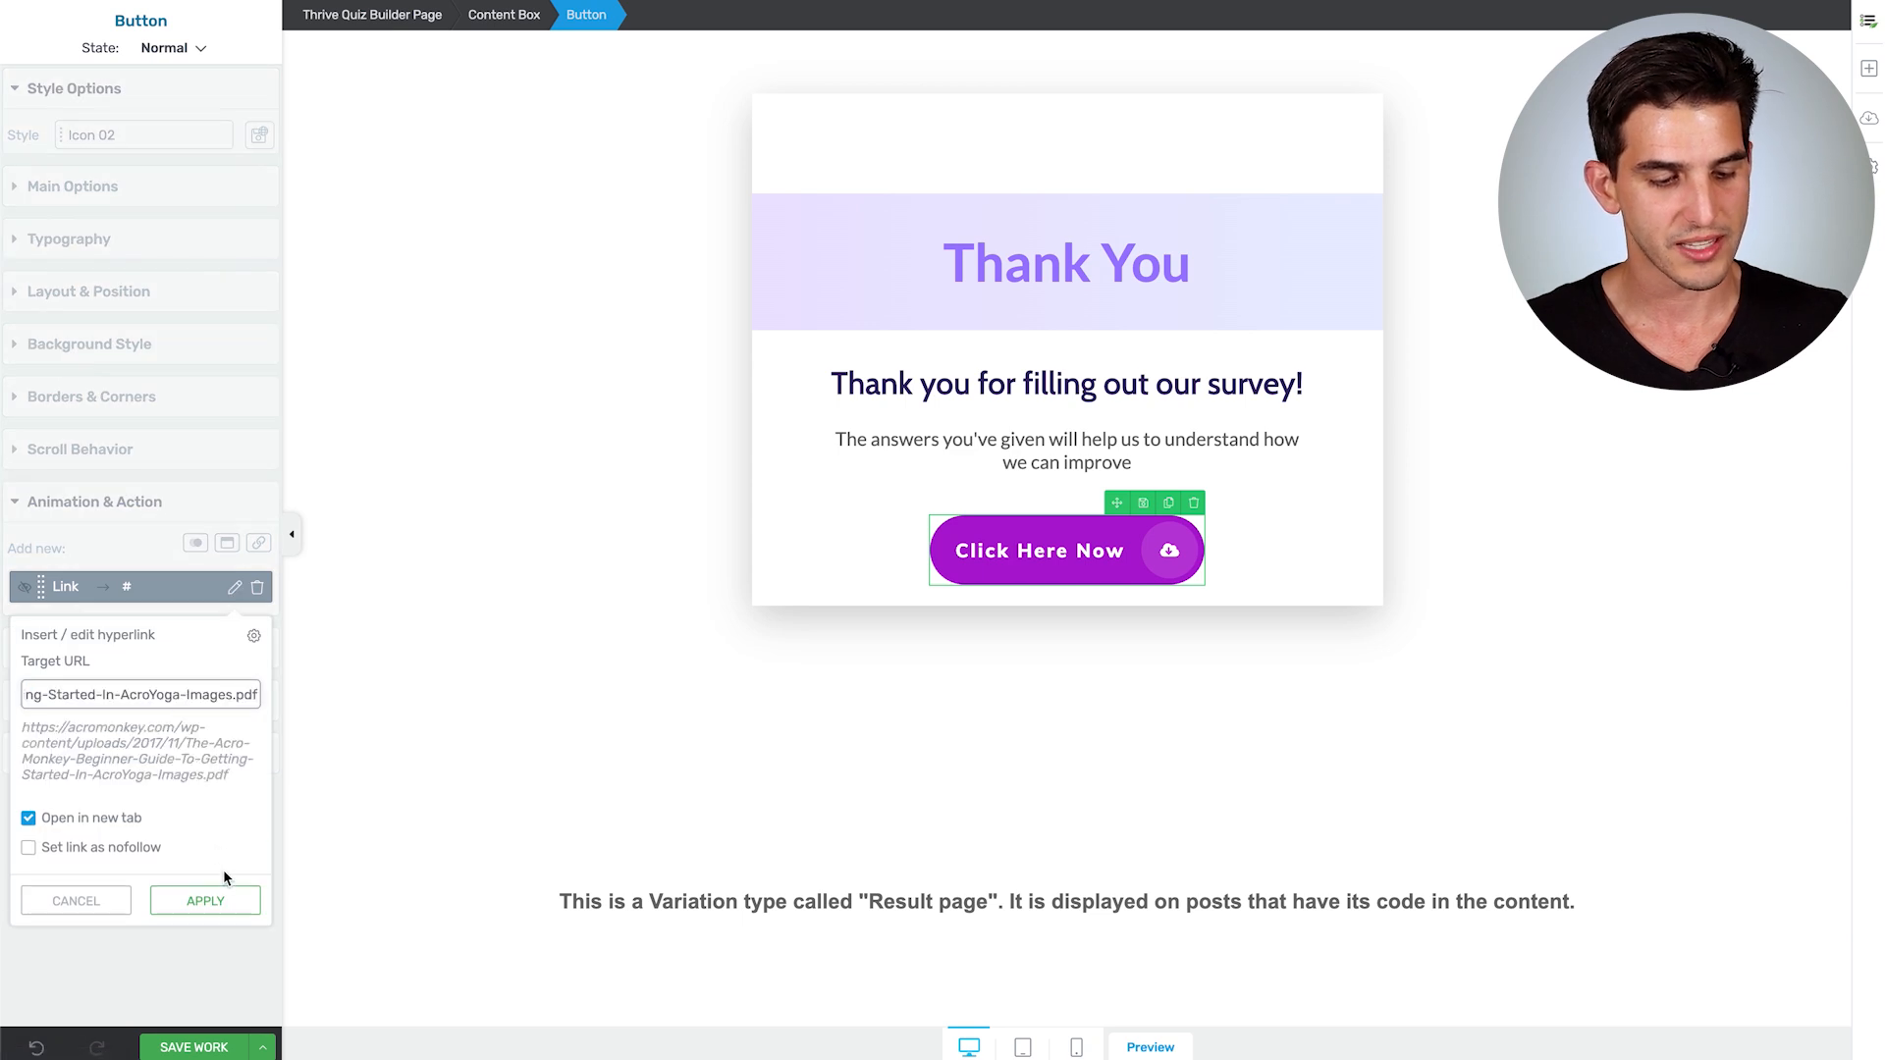
pyautogui.click(204, 901)
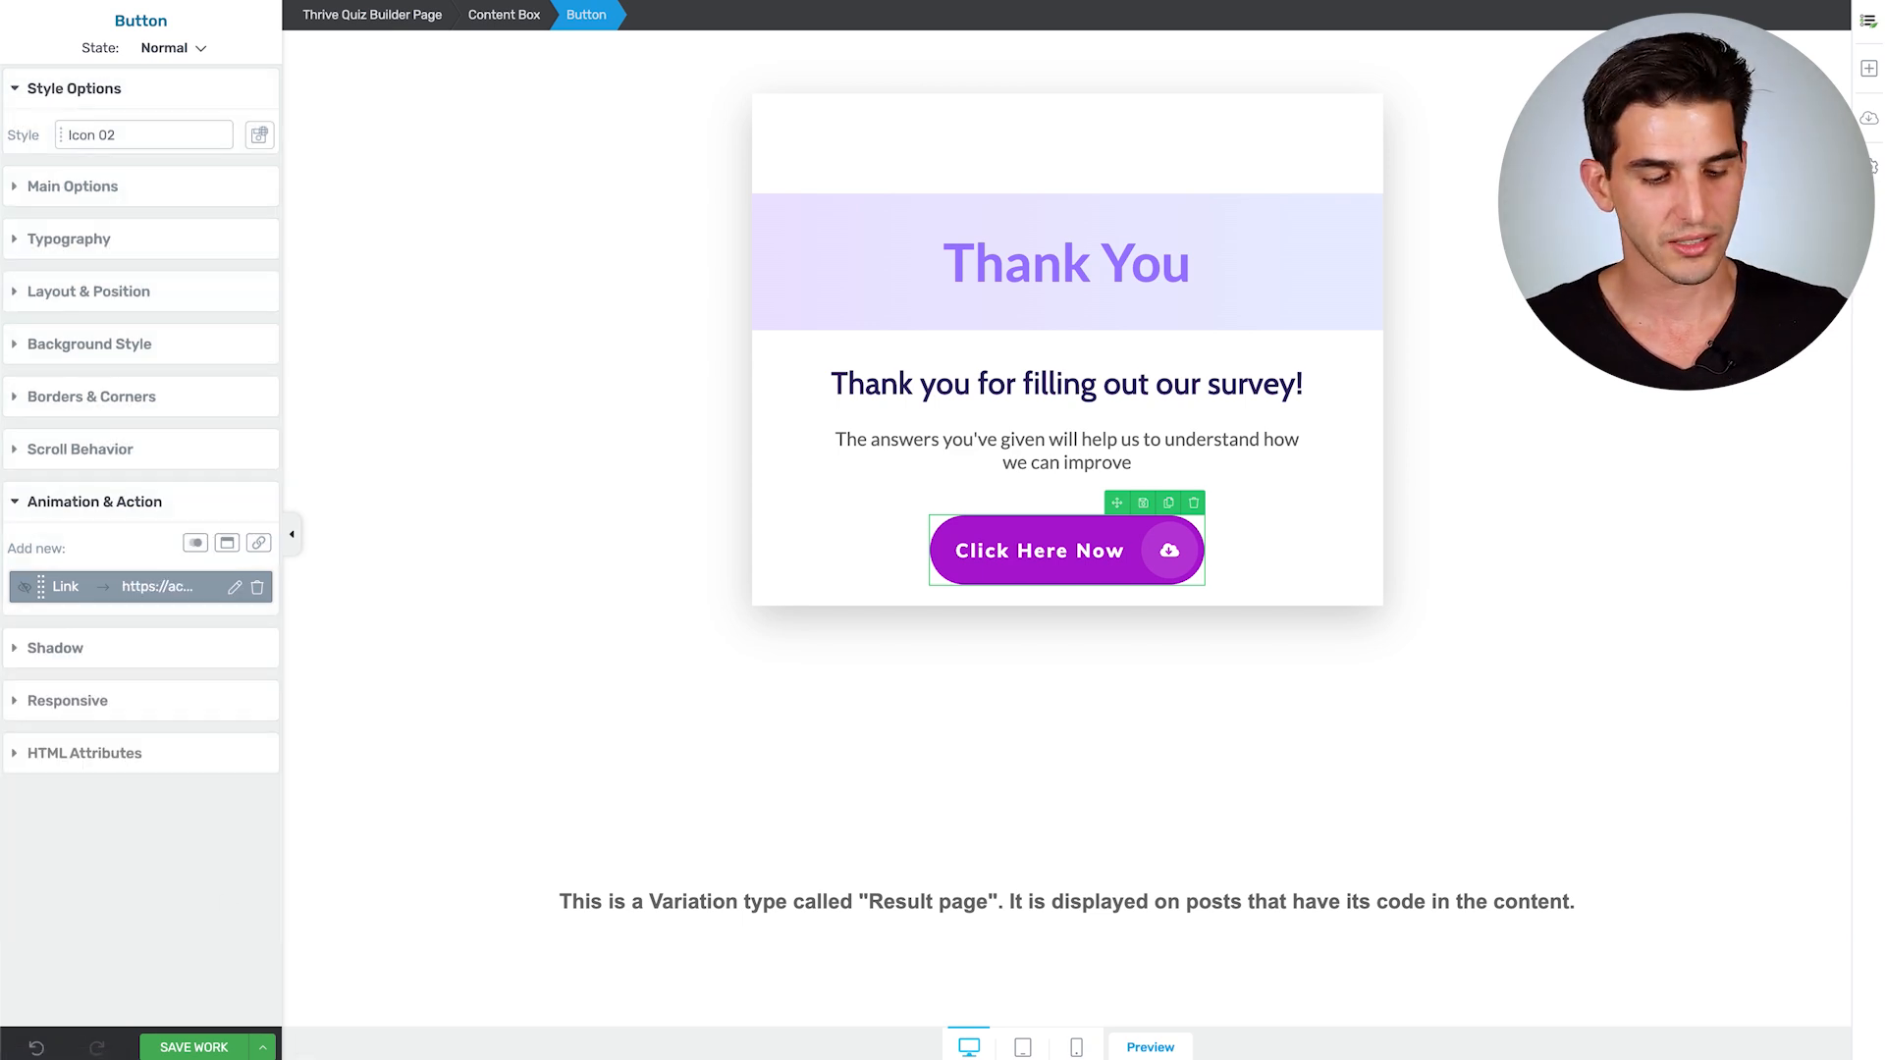
pyautogui.click(192, 1046)
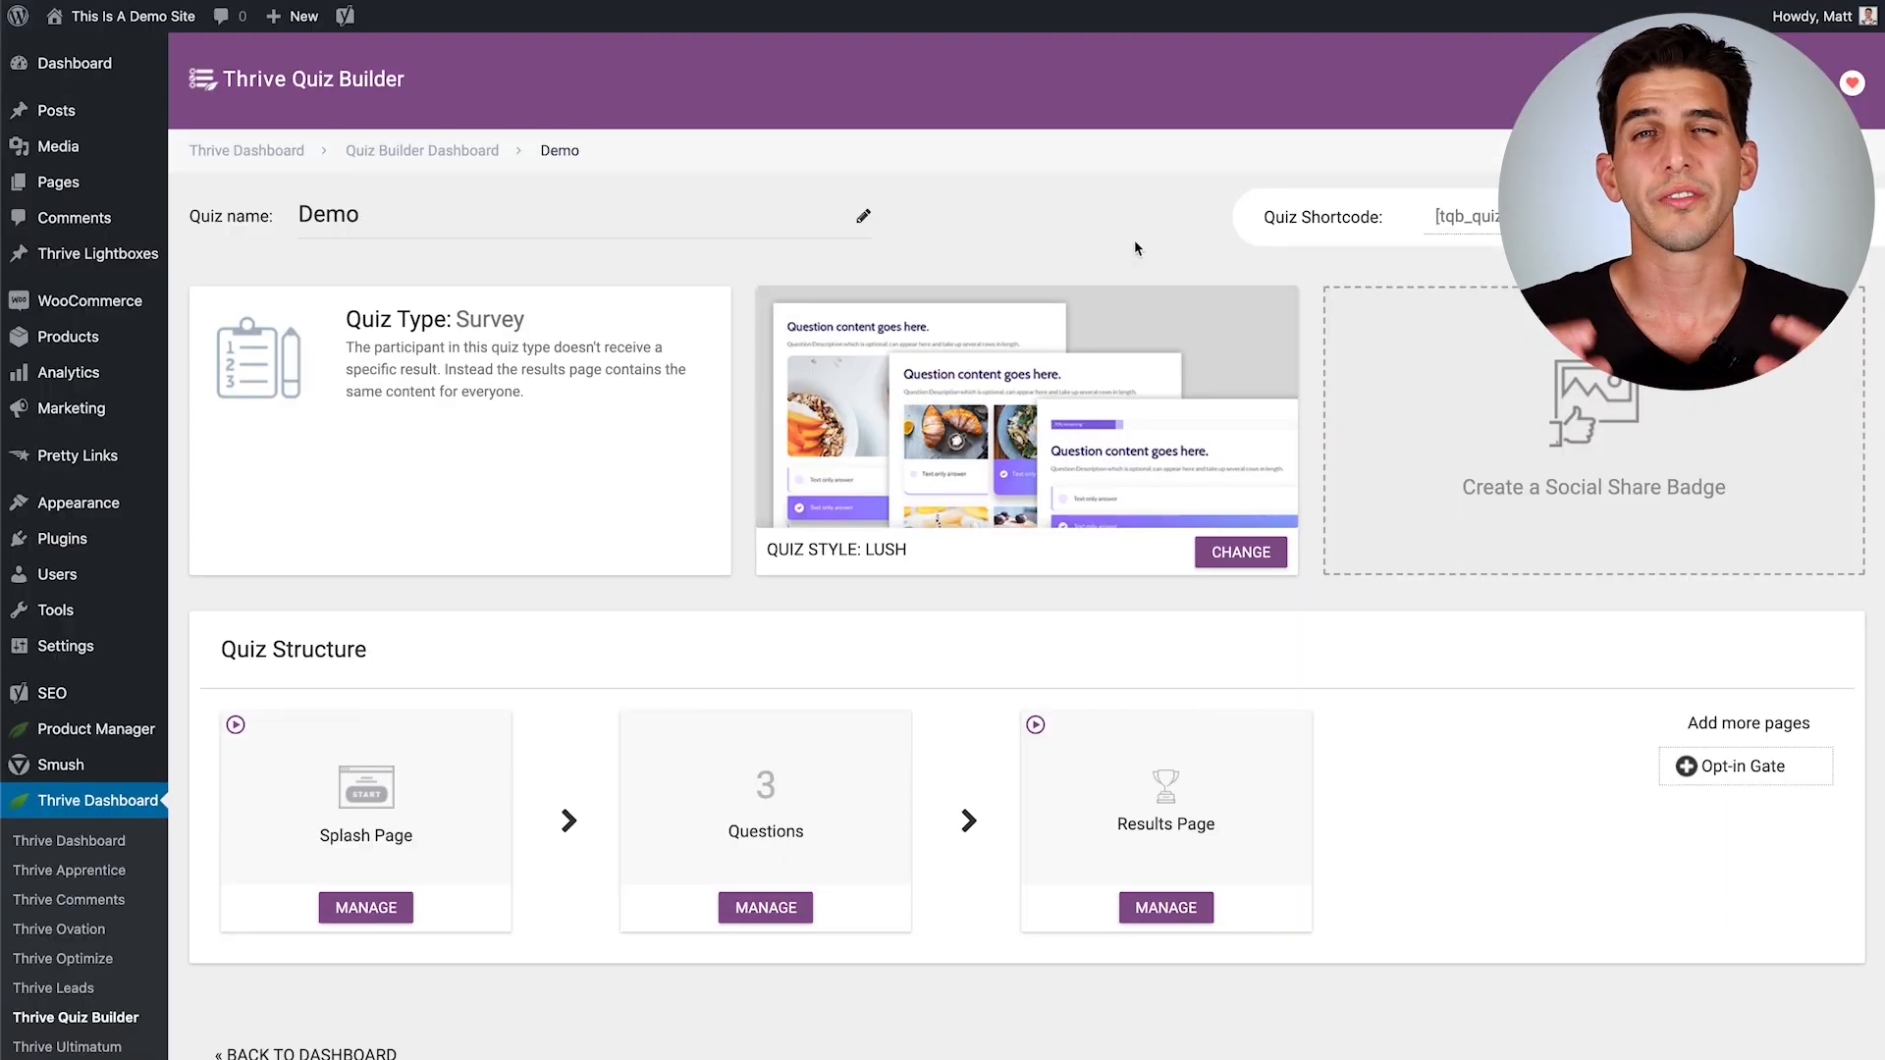
pyautogui.moveTo(1187, 274)
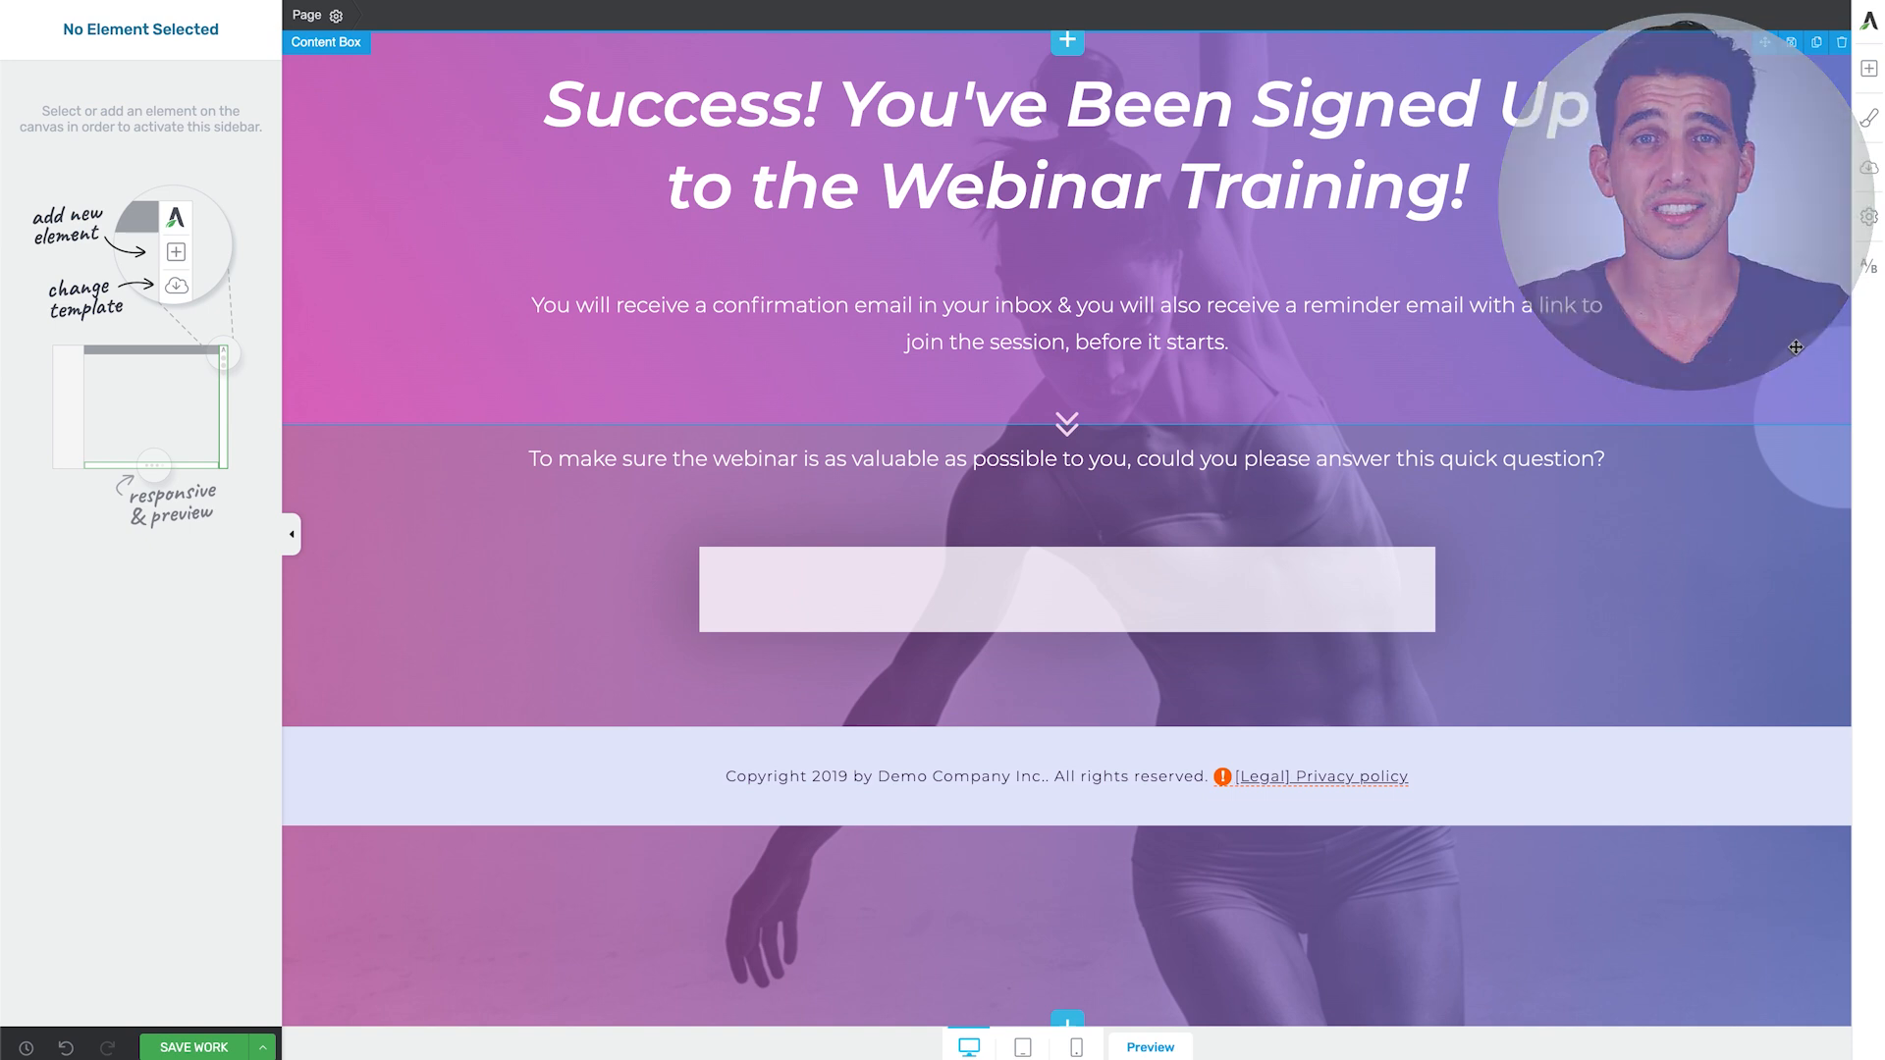
# Step: Add a Quiz element into the empty box below the quick-question prompt
pyautogui.click(1867, 71)
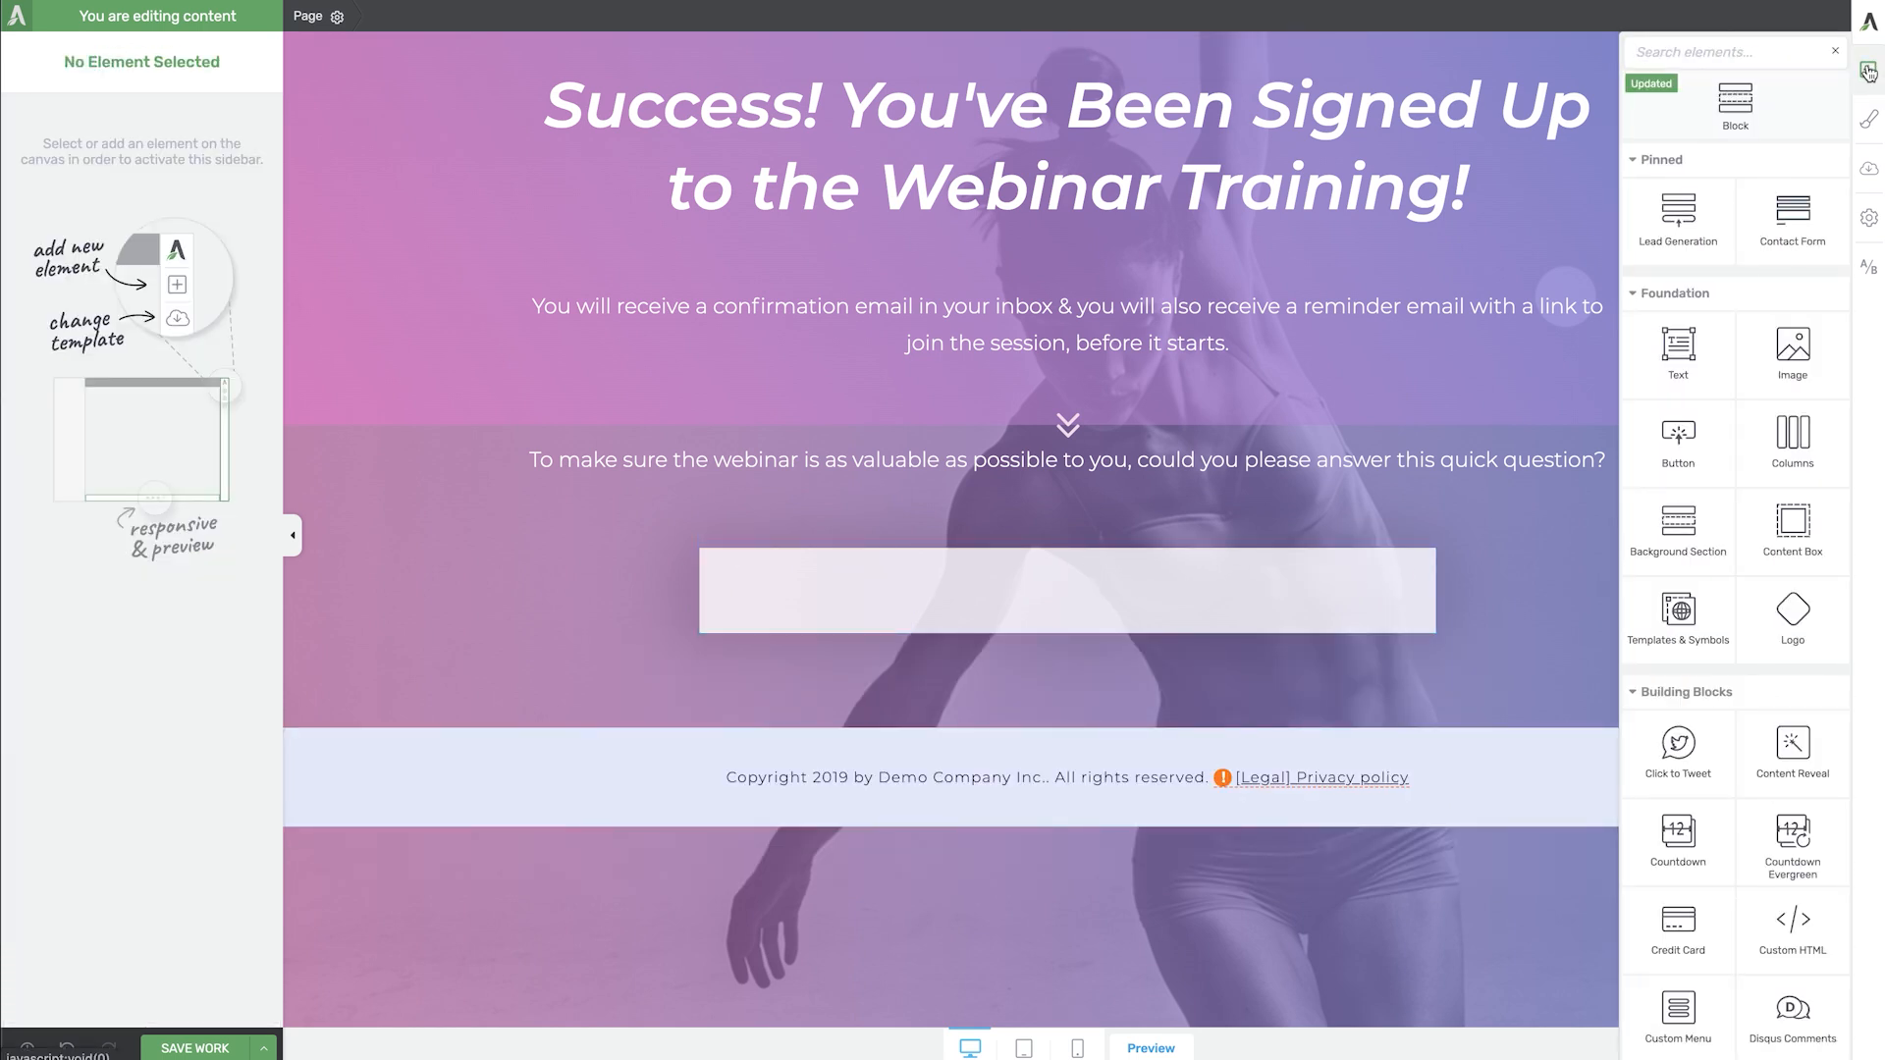
pyautogui.write('qui')
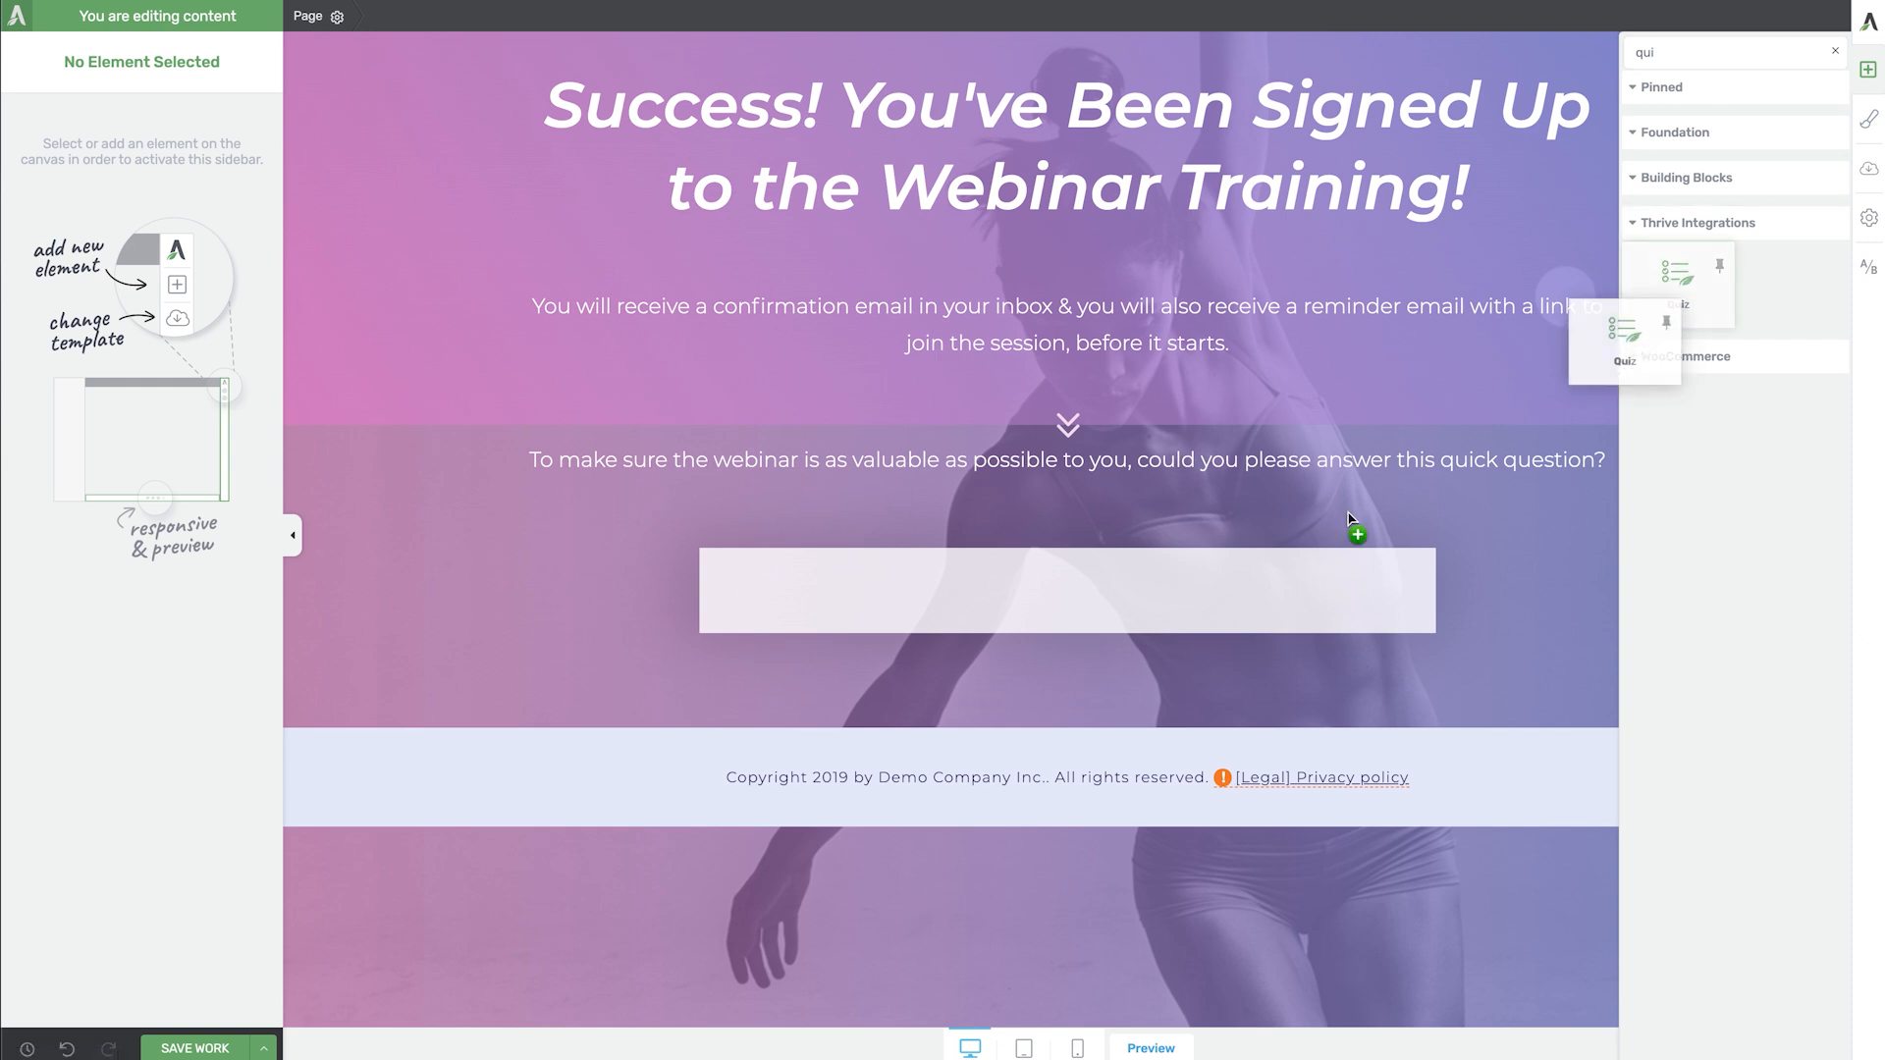
pyautogui.click(1624, 327)
pyautogui.write('de')
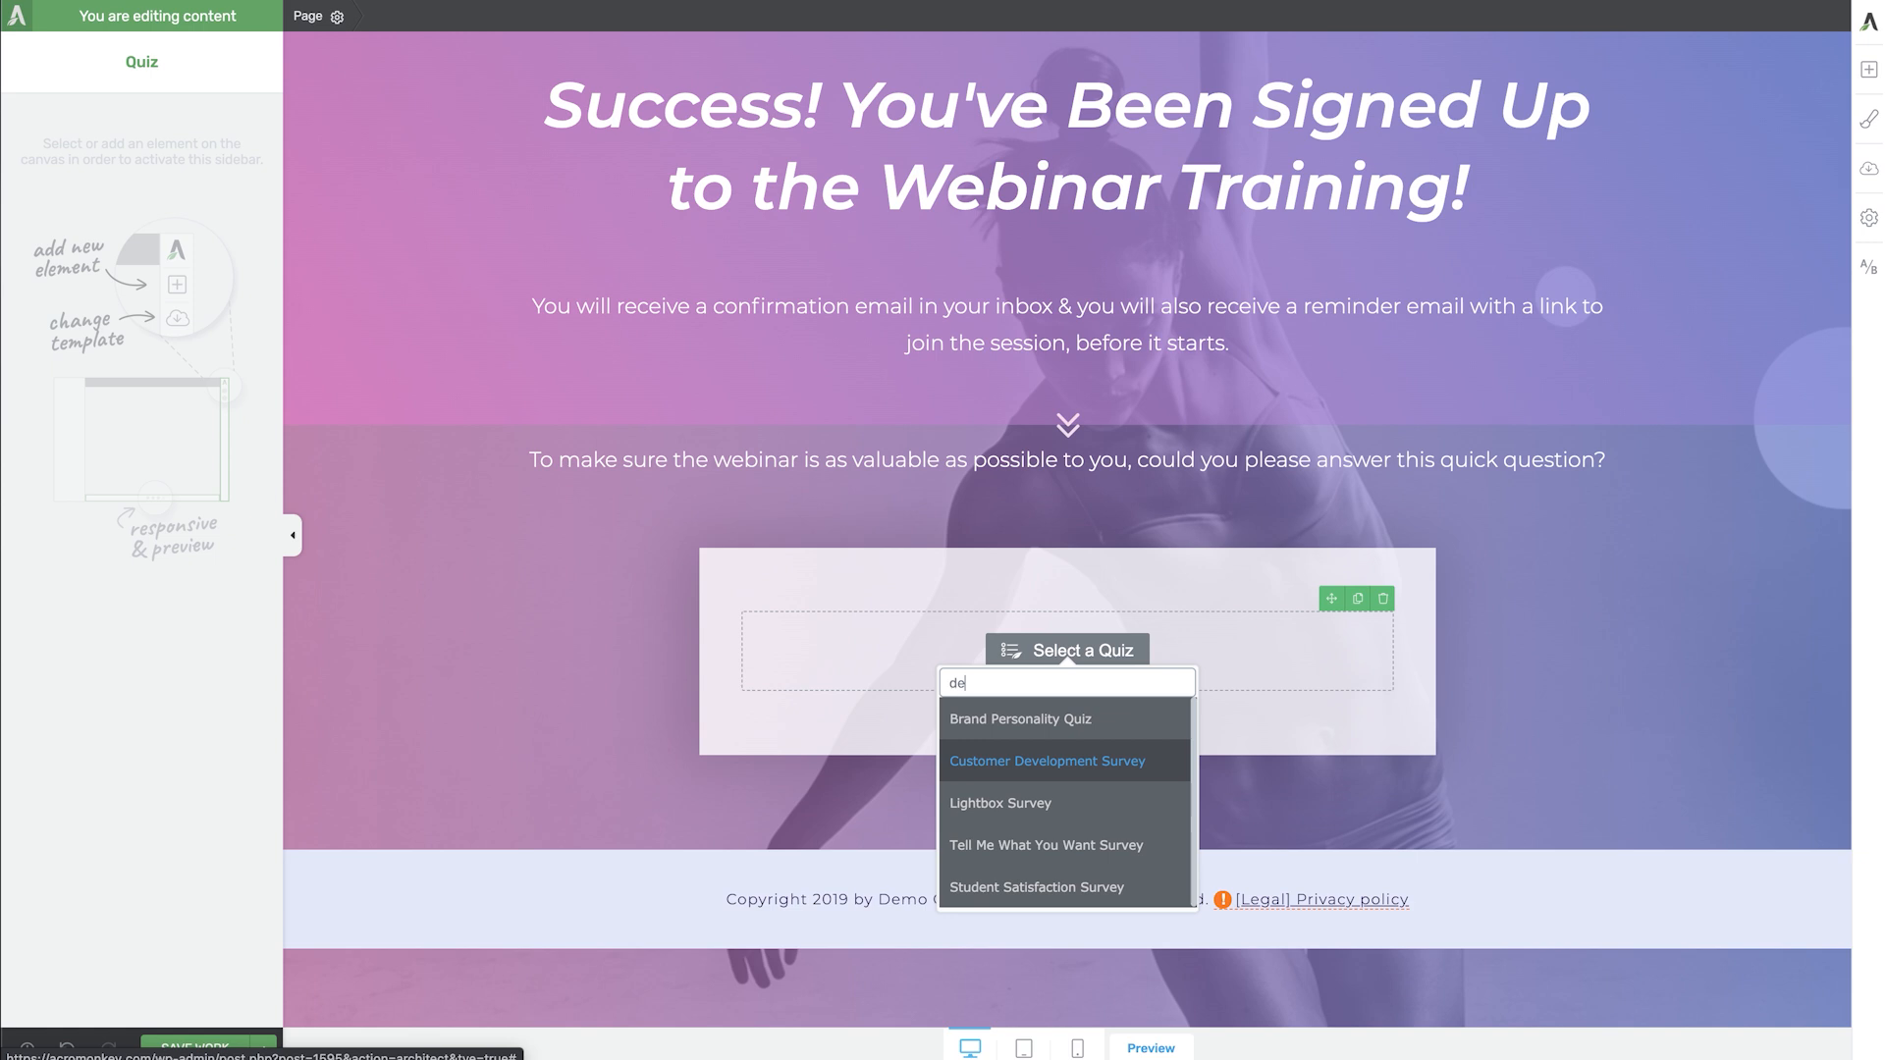
# Step: Select the Demo quiz for the element and save the confirmation page
pyautogui.write('mo')
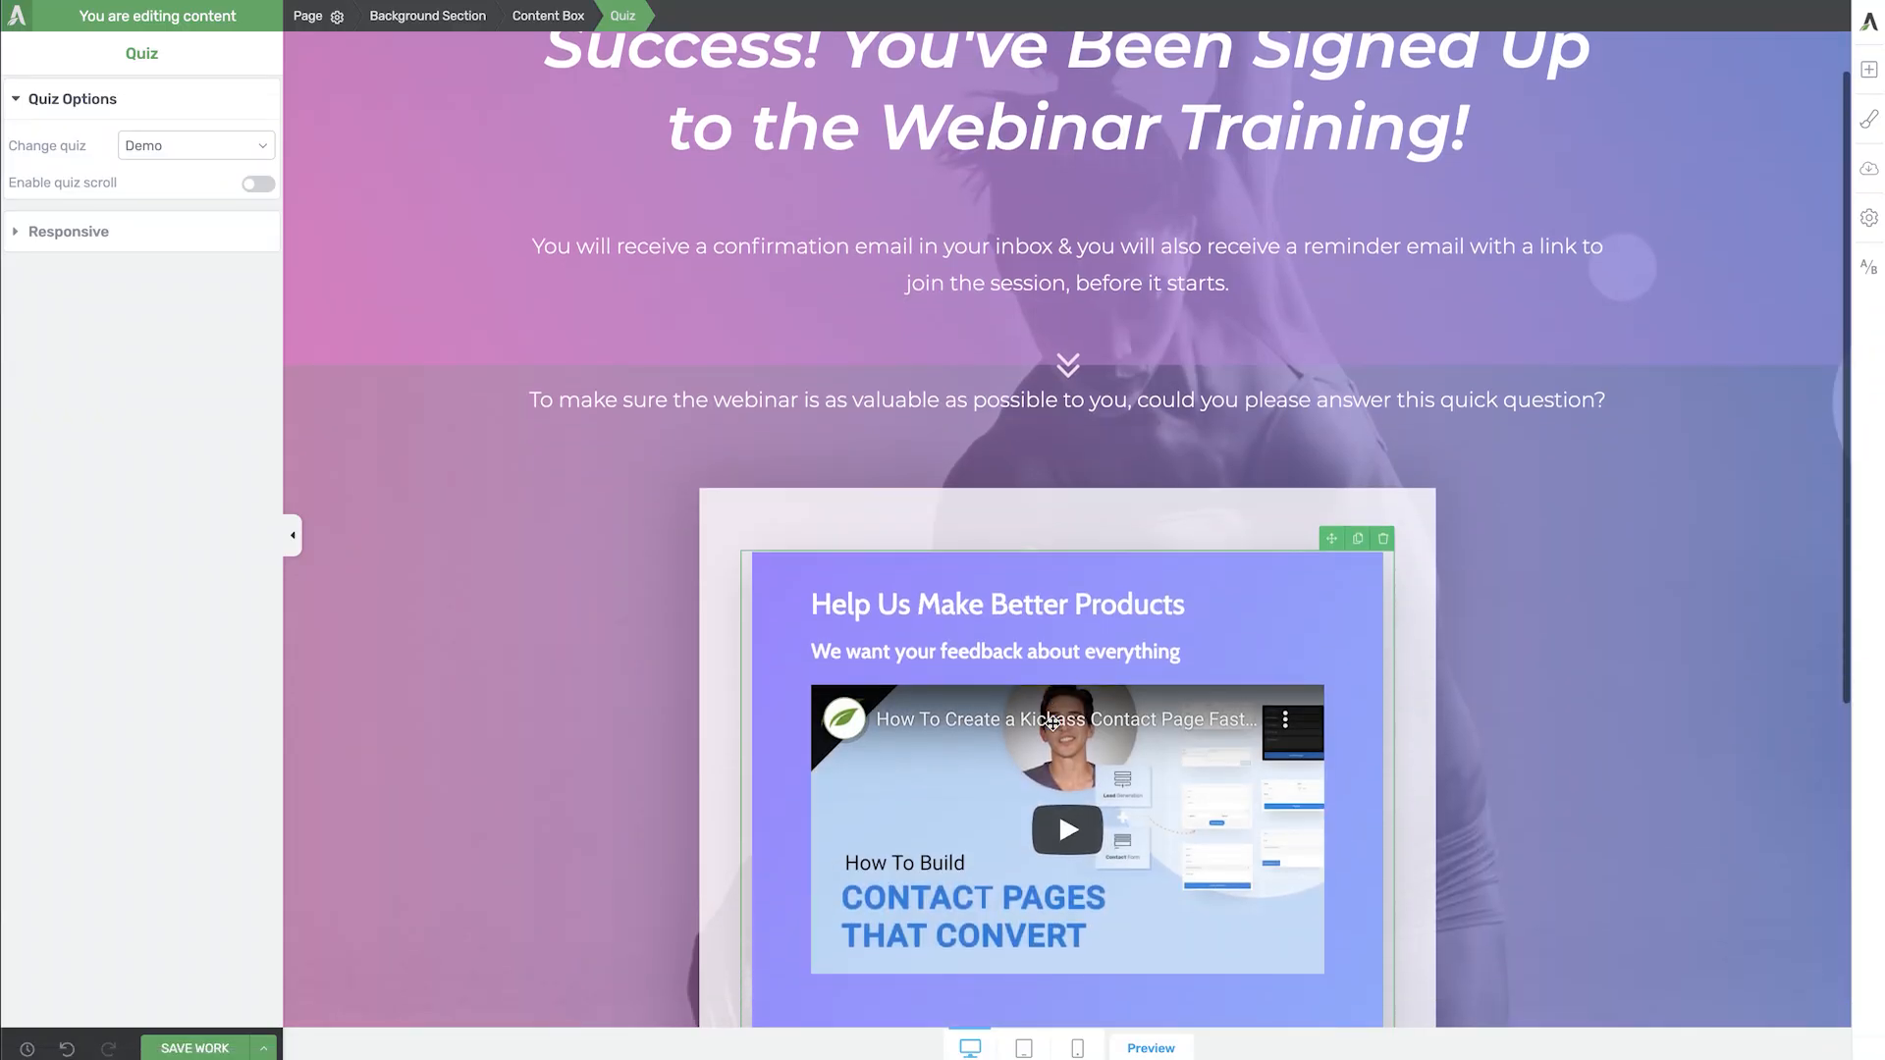
pyautogui.scroll(-3)
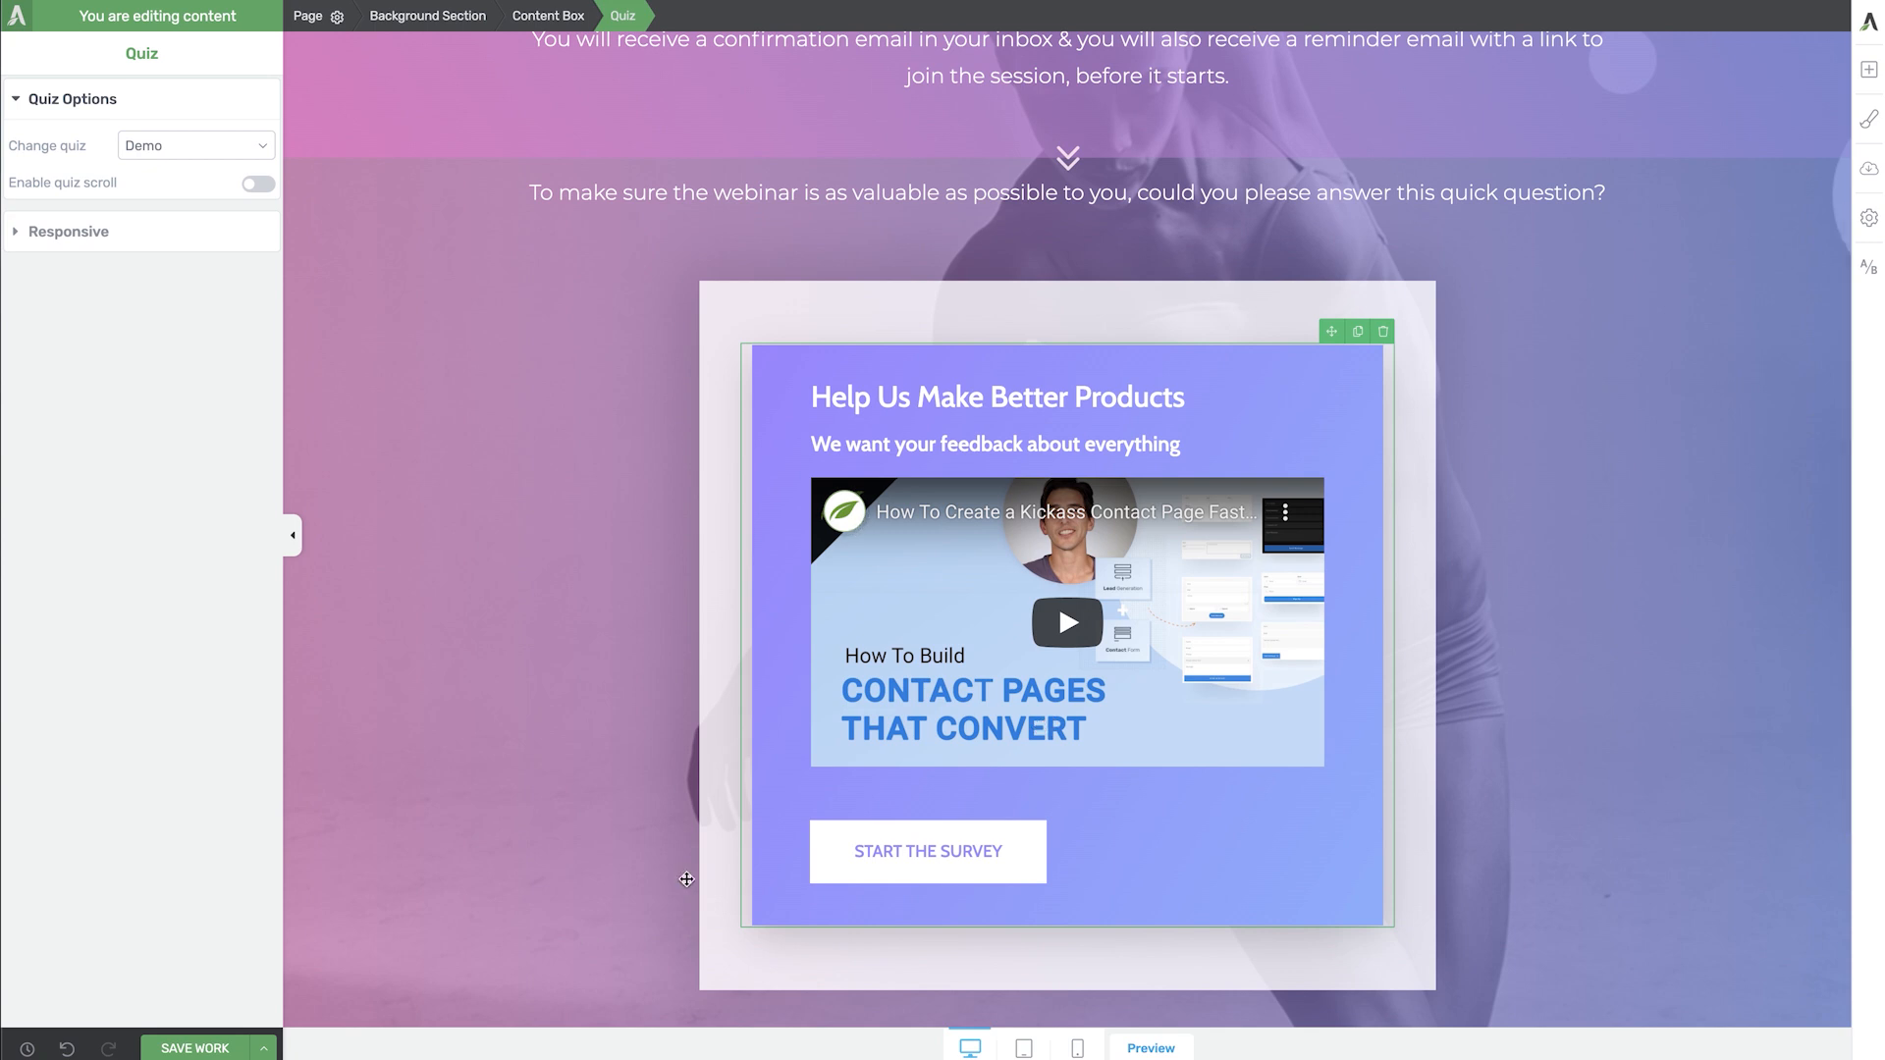
pyautogui.click(194, 1047)
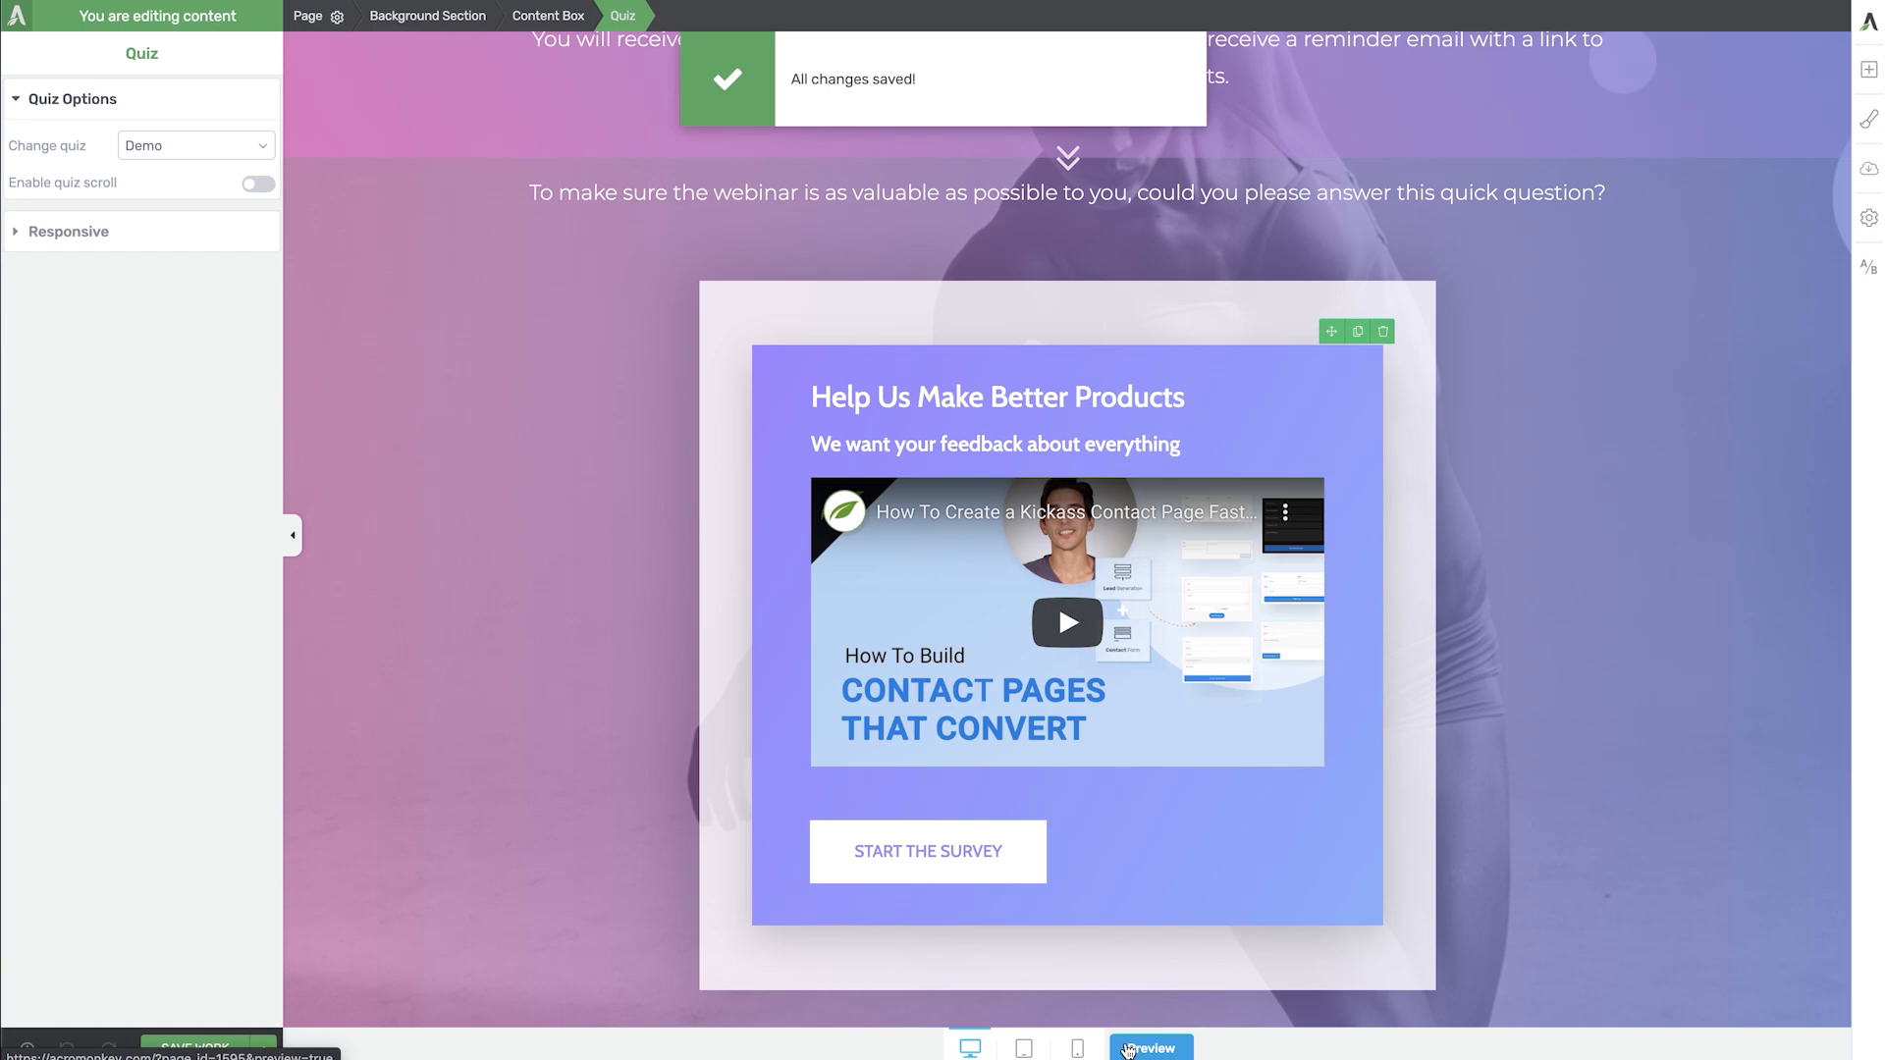
# Step: Preview the page, answer the coffee-preference question with Test and reach the Thank You page
pyautogui.click(1147, 1046)
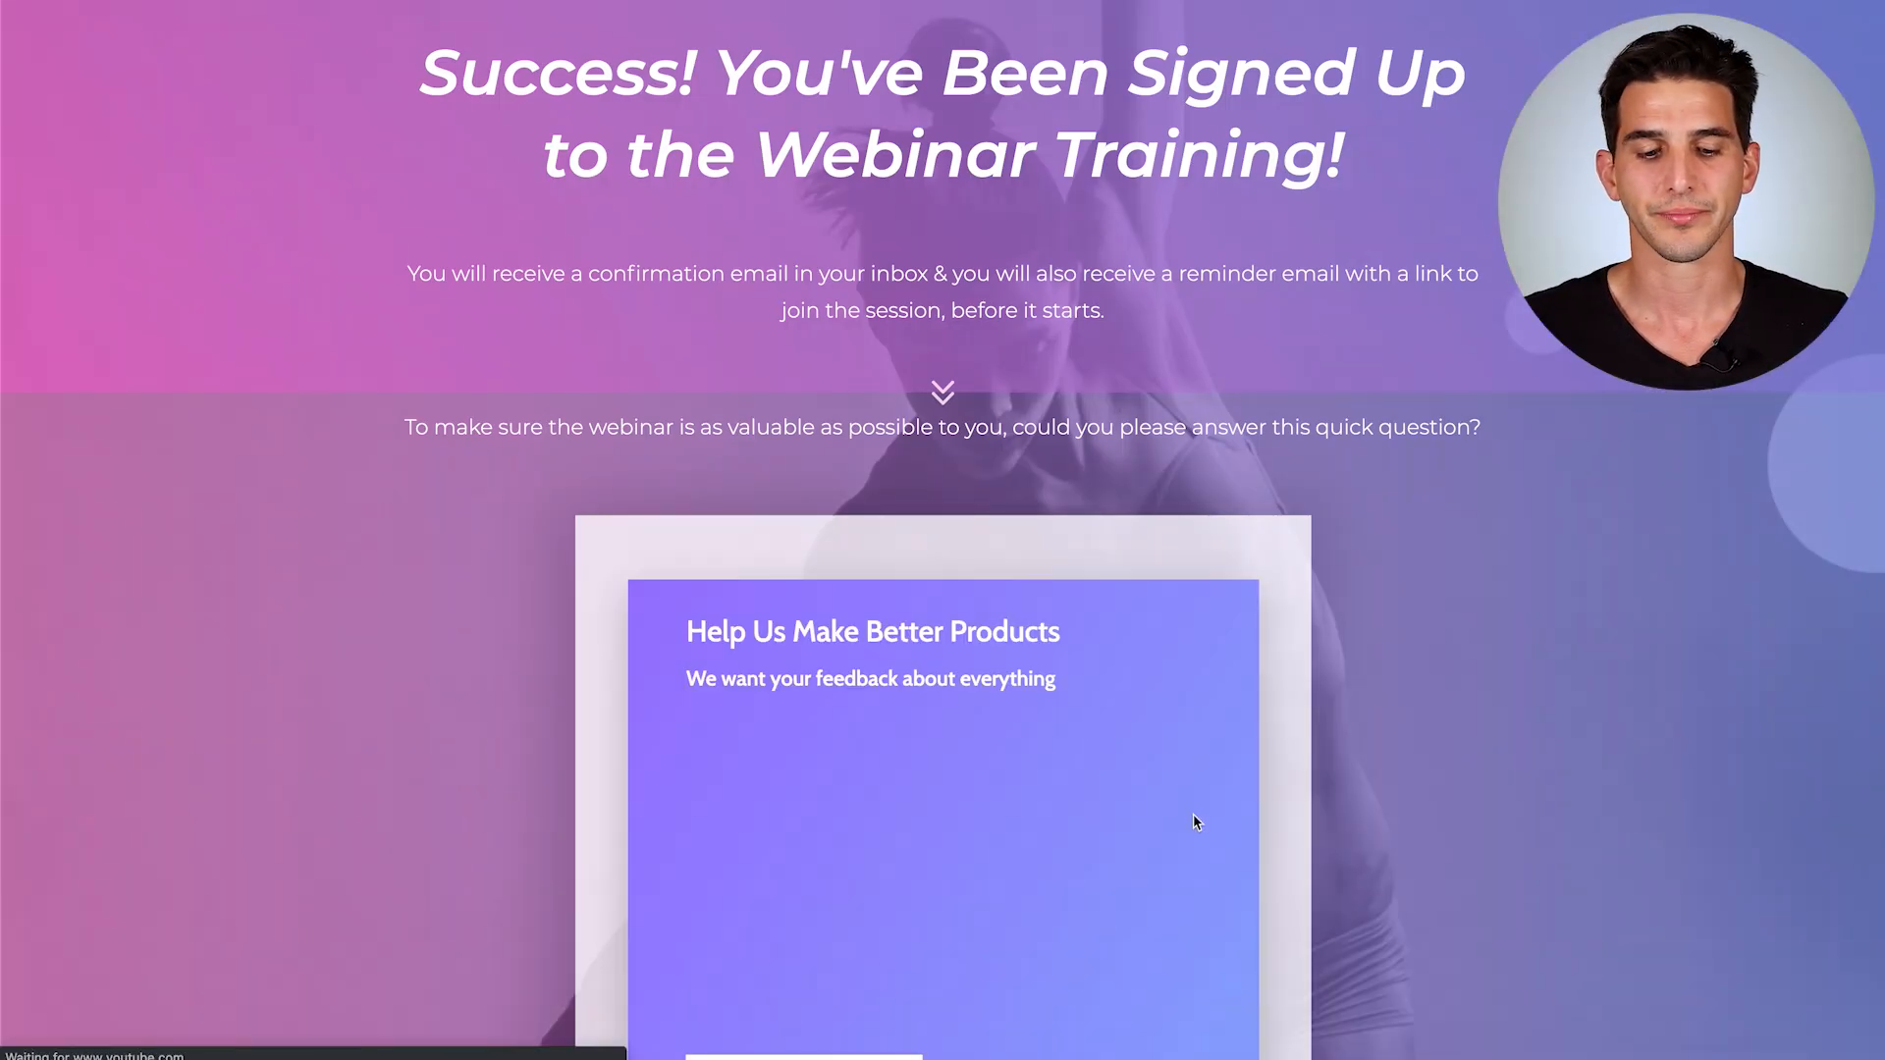
pyautogui.scroll(-3)
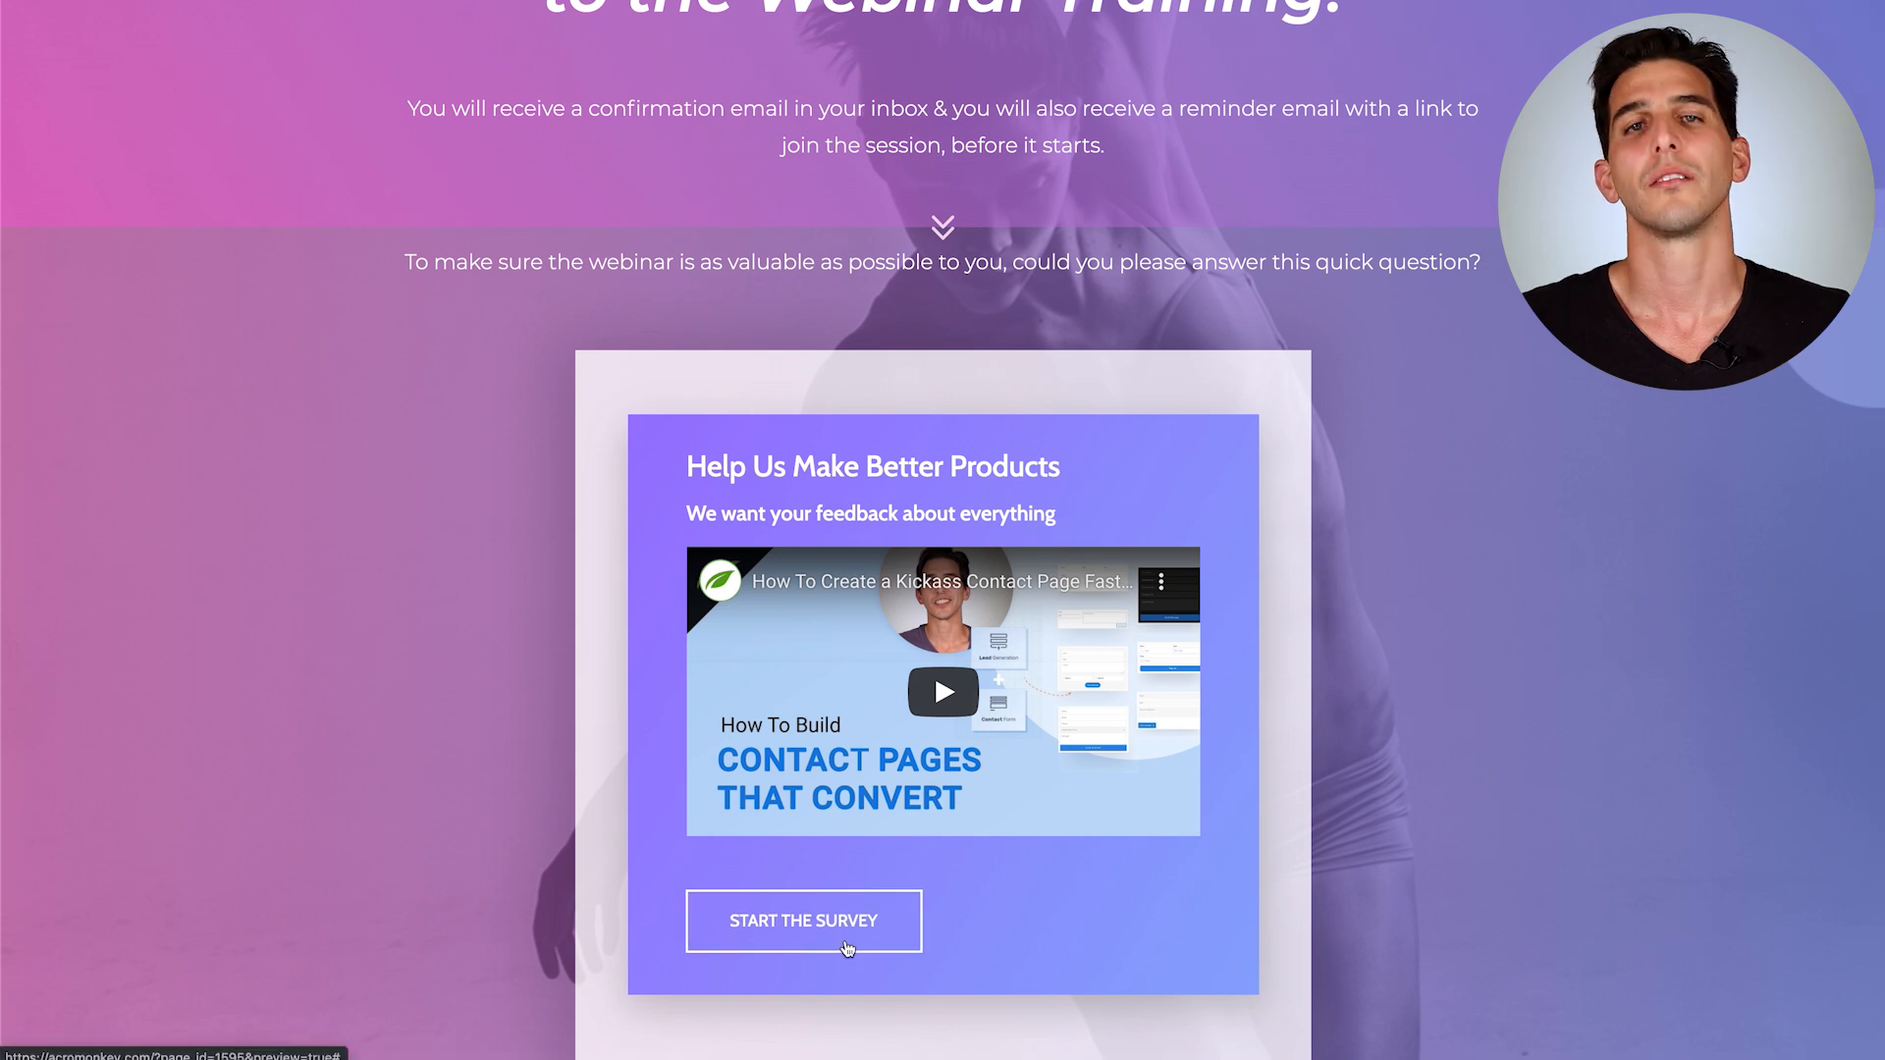
pyautogui.click(803, 921)
pyautogui.write('Test')
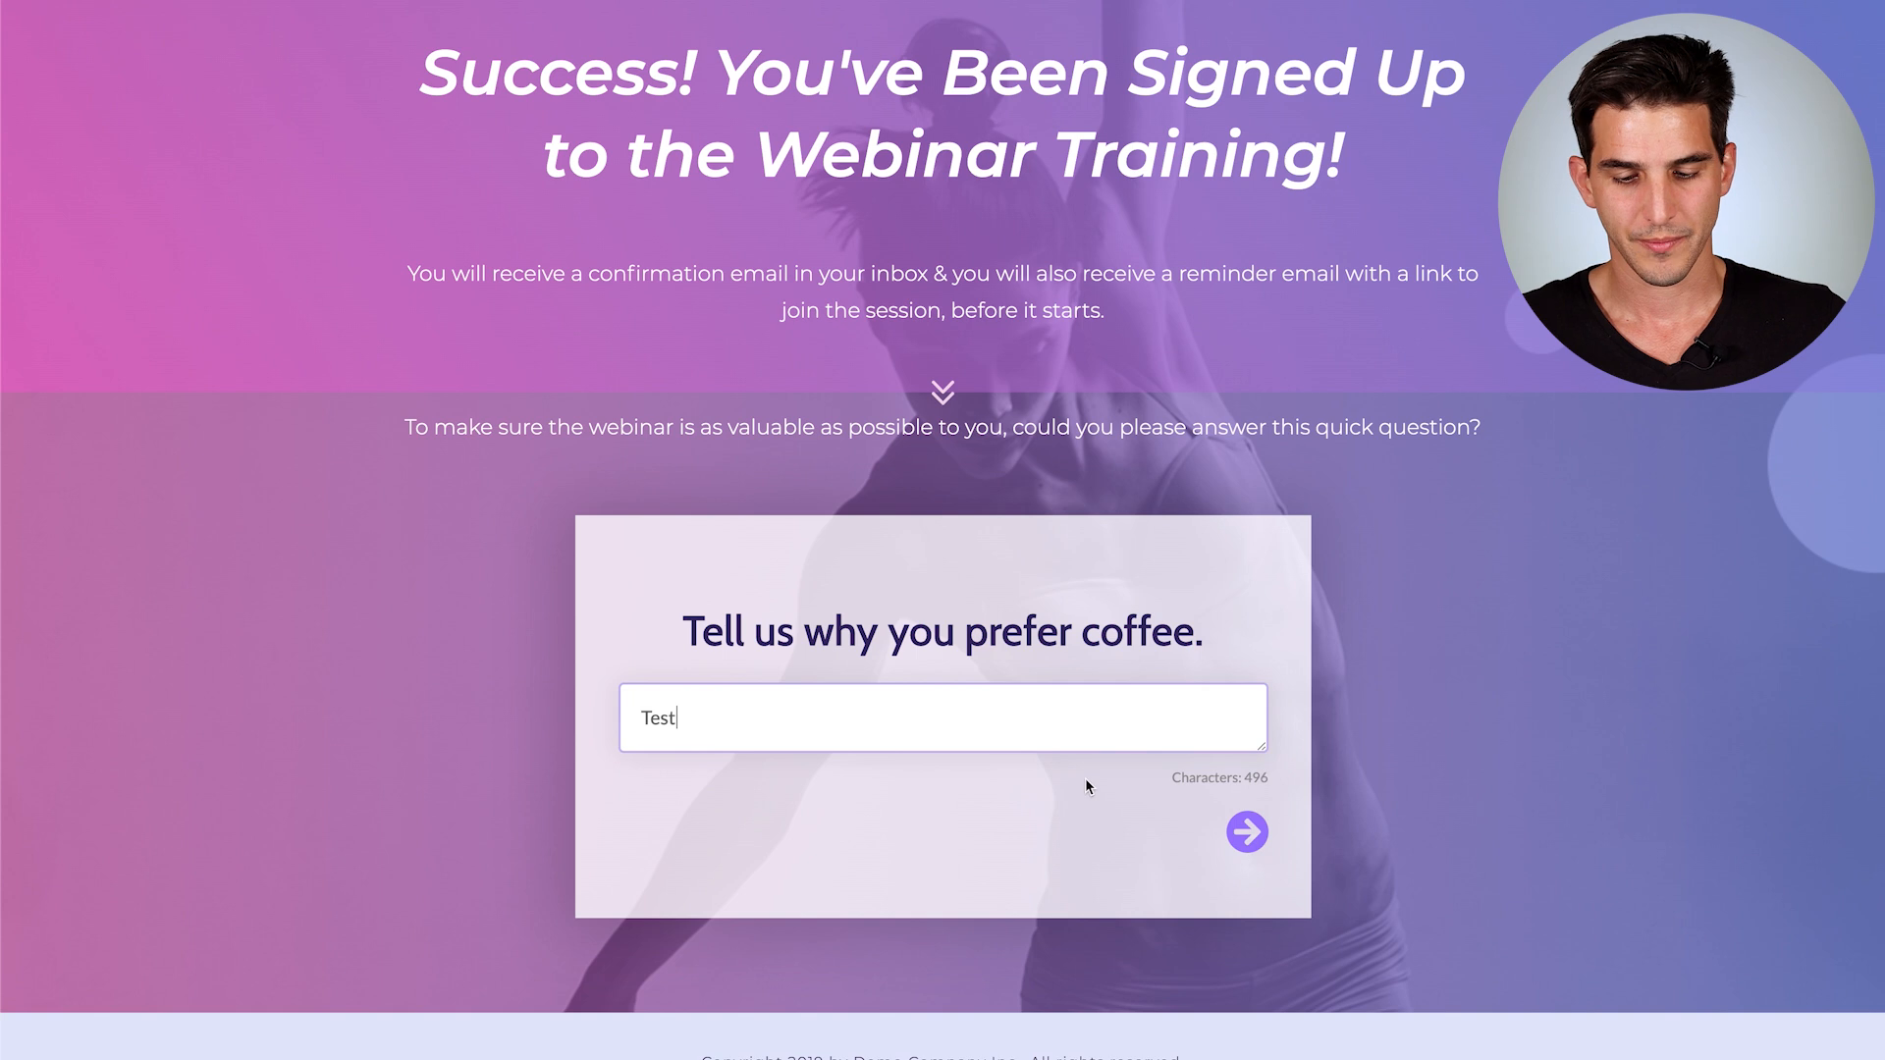
pyautogui.click(1245, 831)
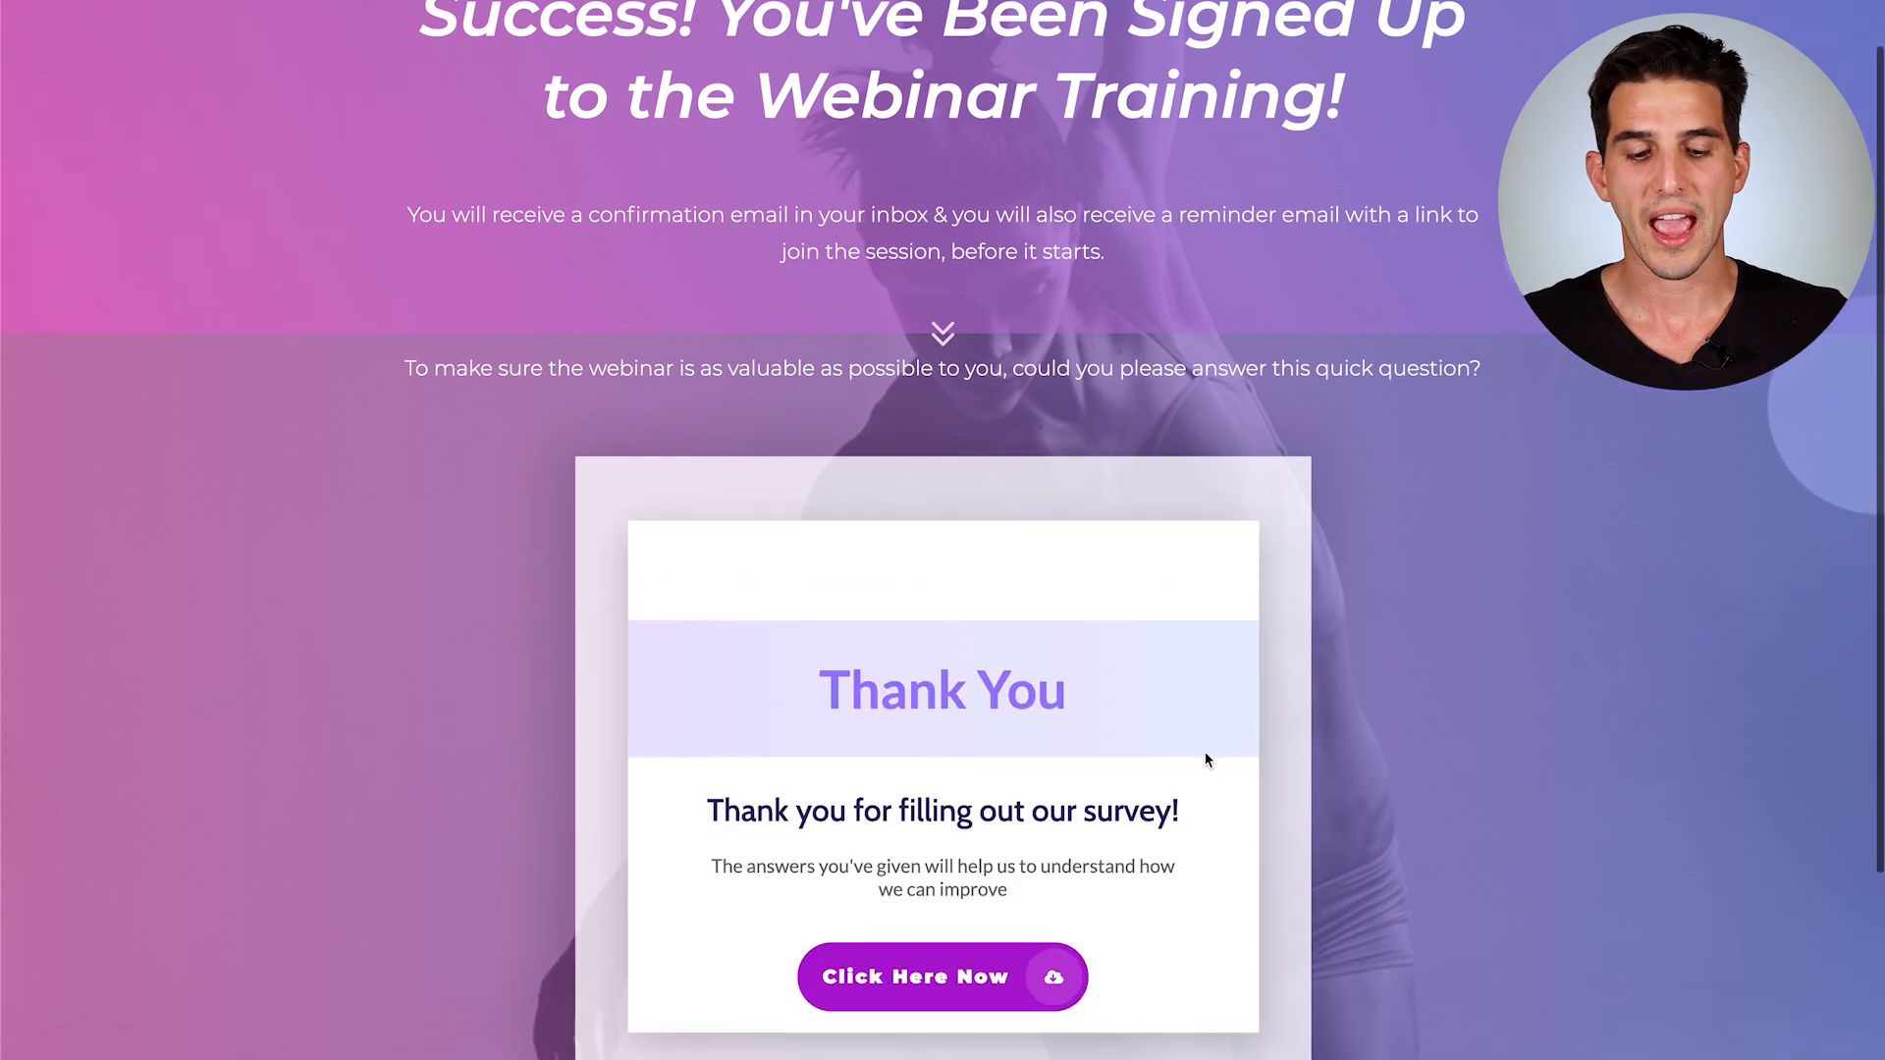
pyautogui.click(913, 976)
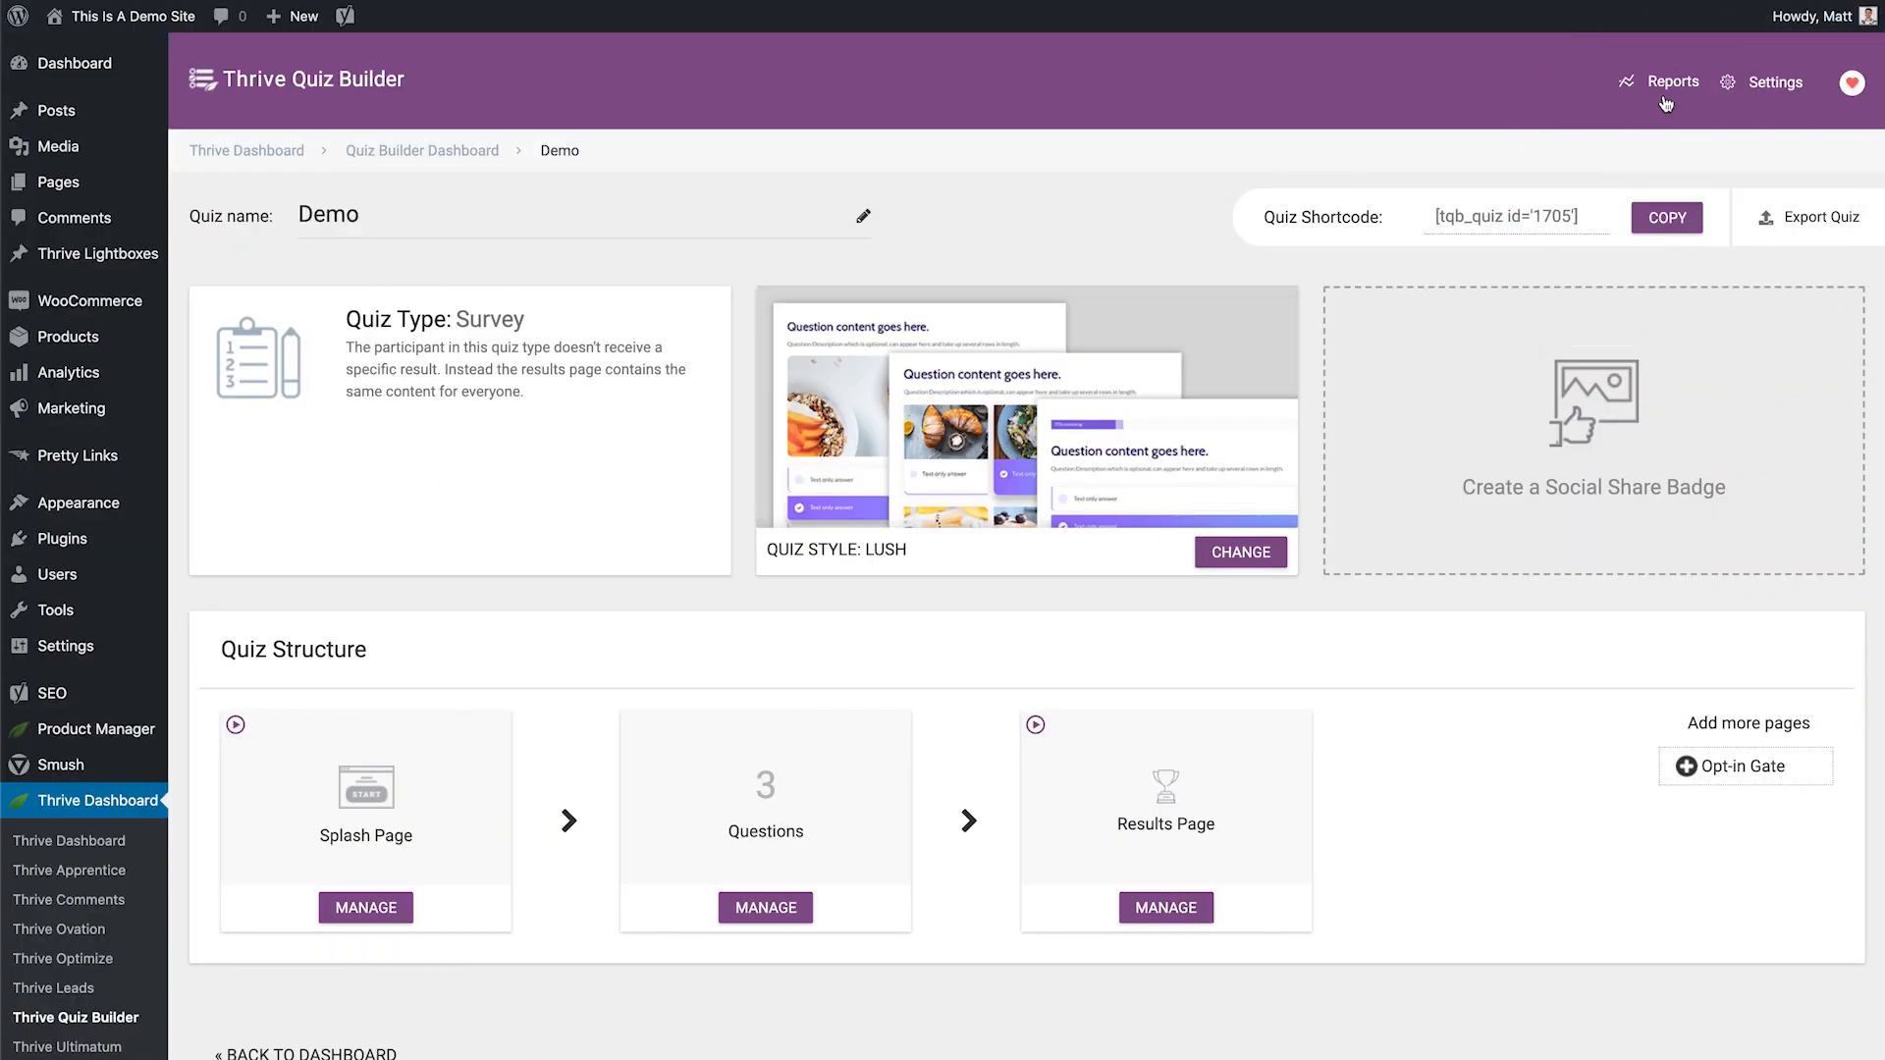
# Step: View the Questions Report for the Customer Development Survey and scroll through its charts
pyautogui.click(1672, 82)
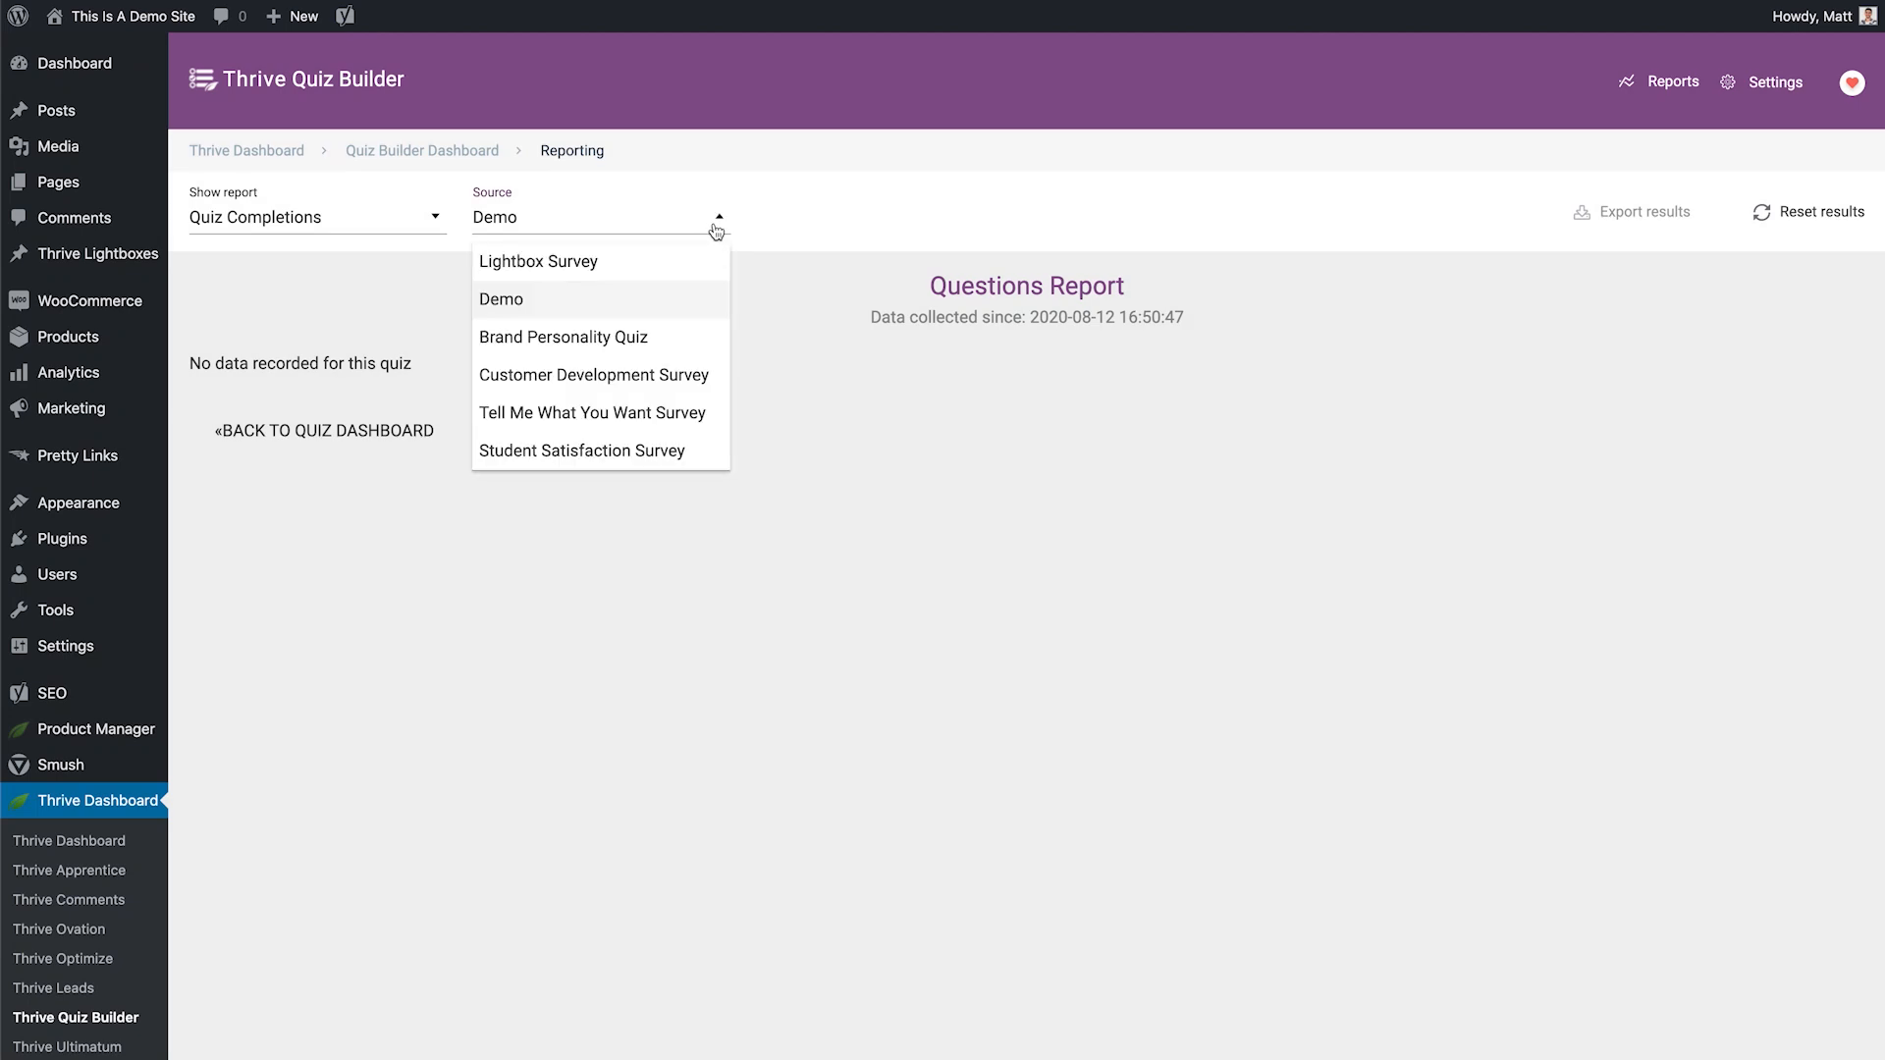
pyautogui.click(593, 373)
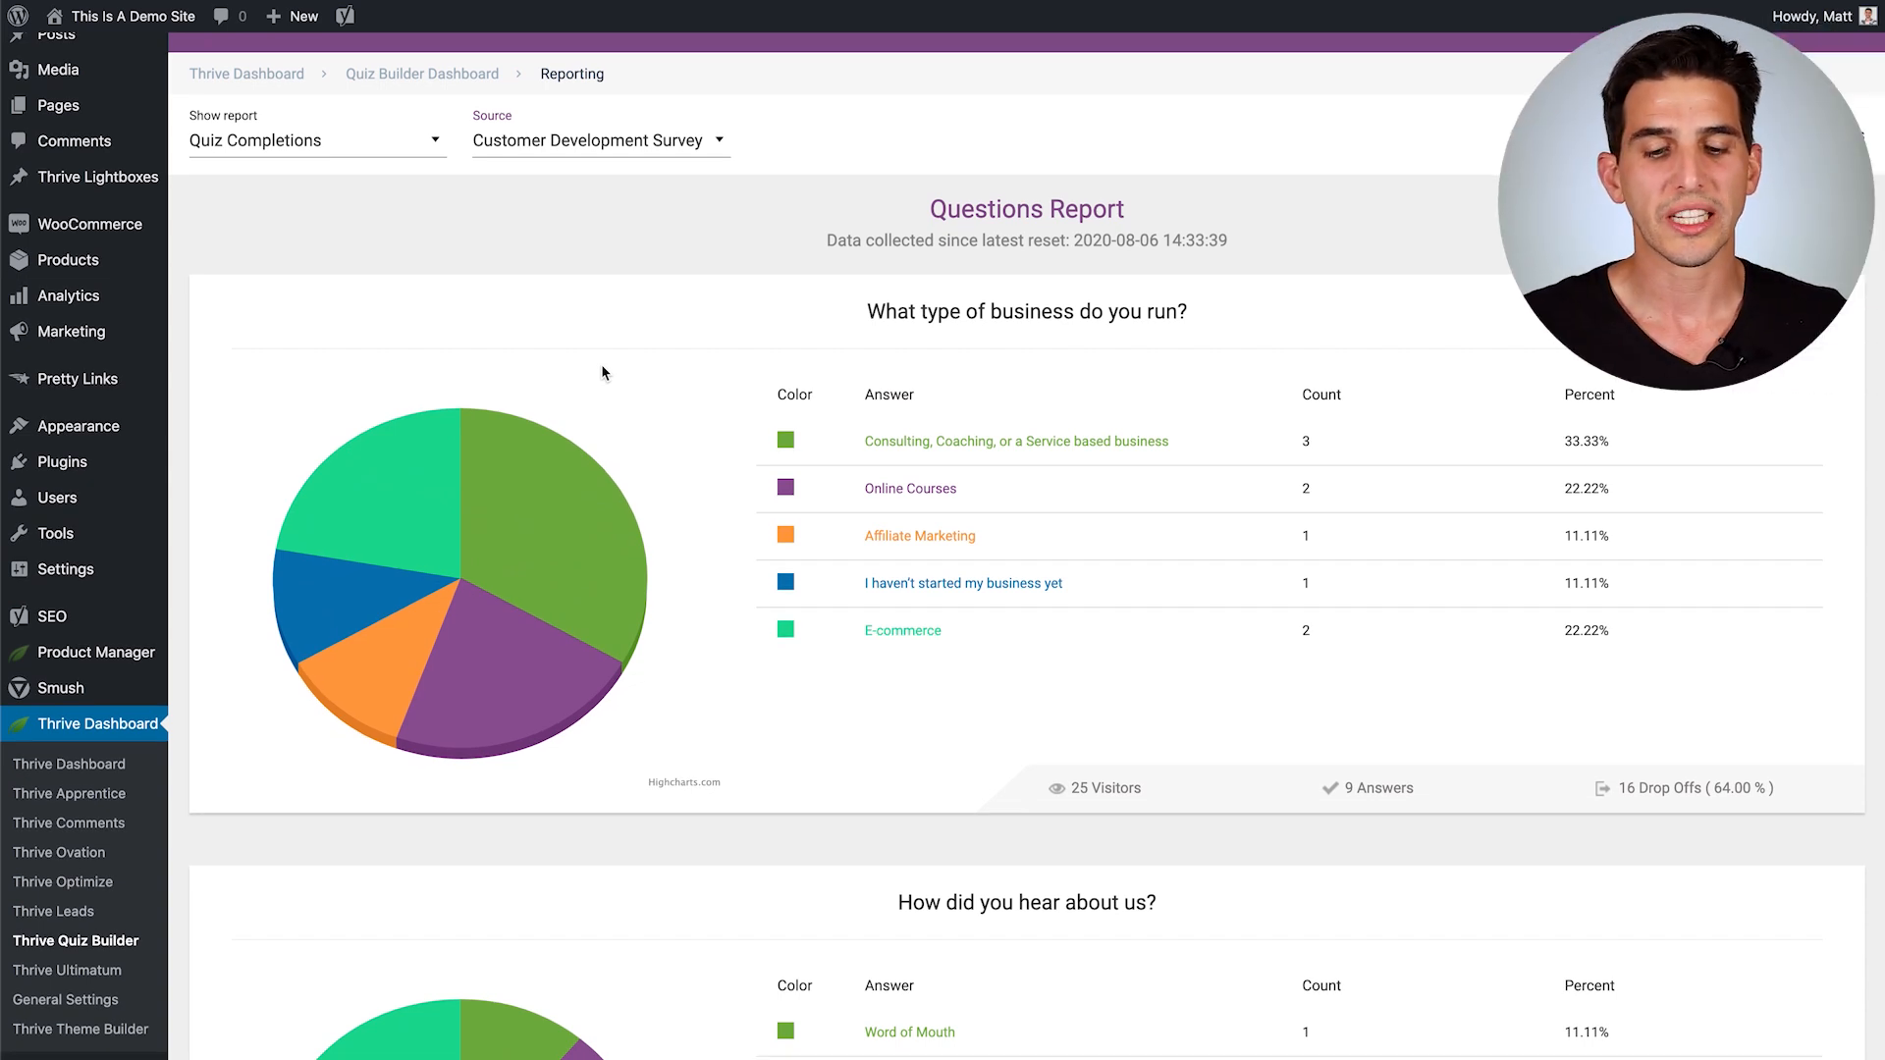
pyautogui.scroll(-3)
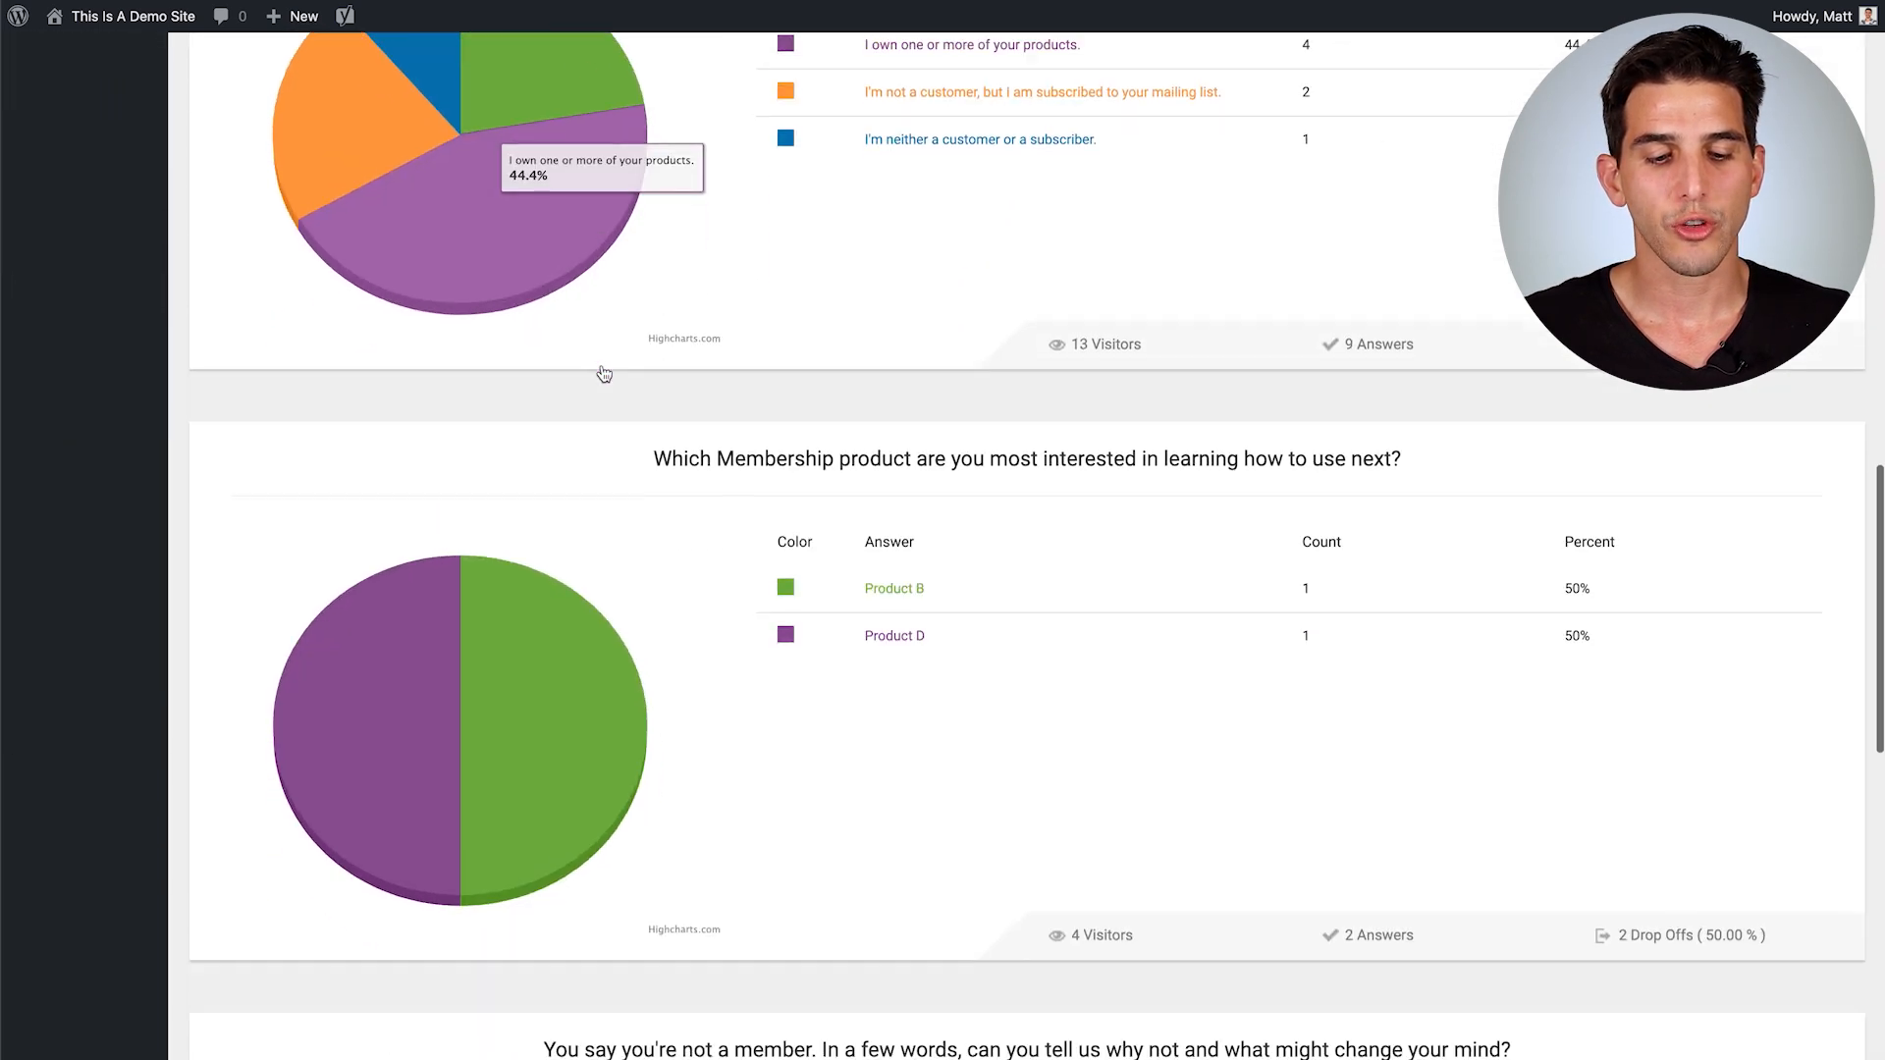
pyautogui.scroll(-3)
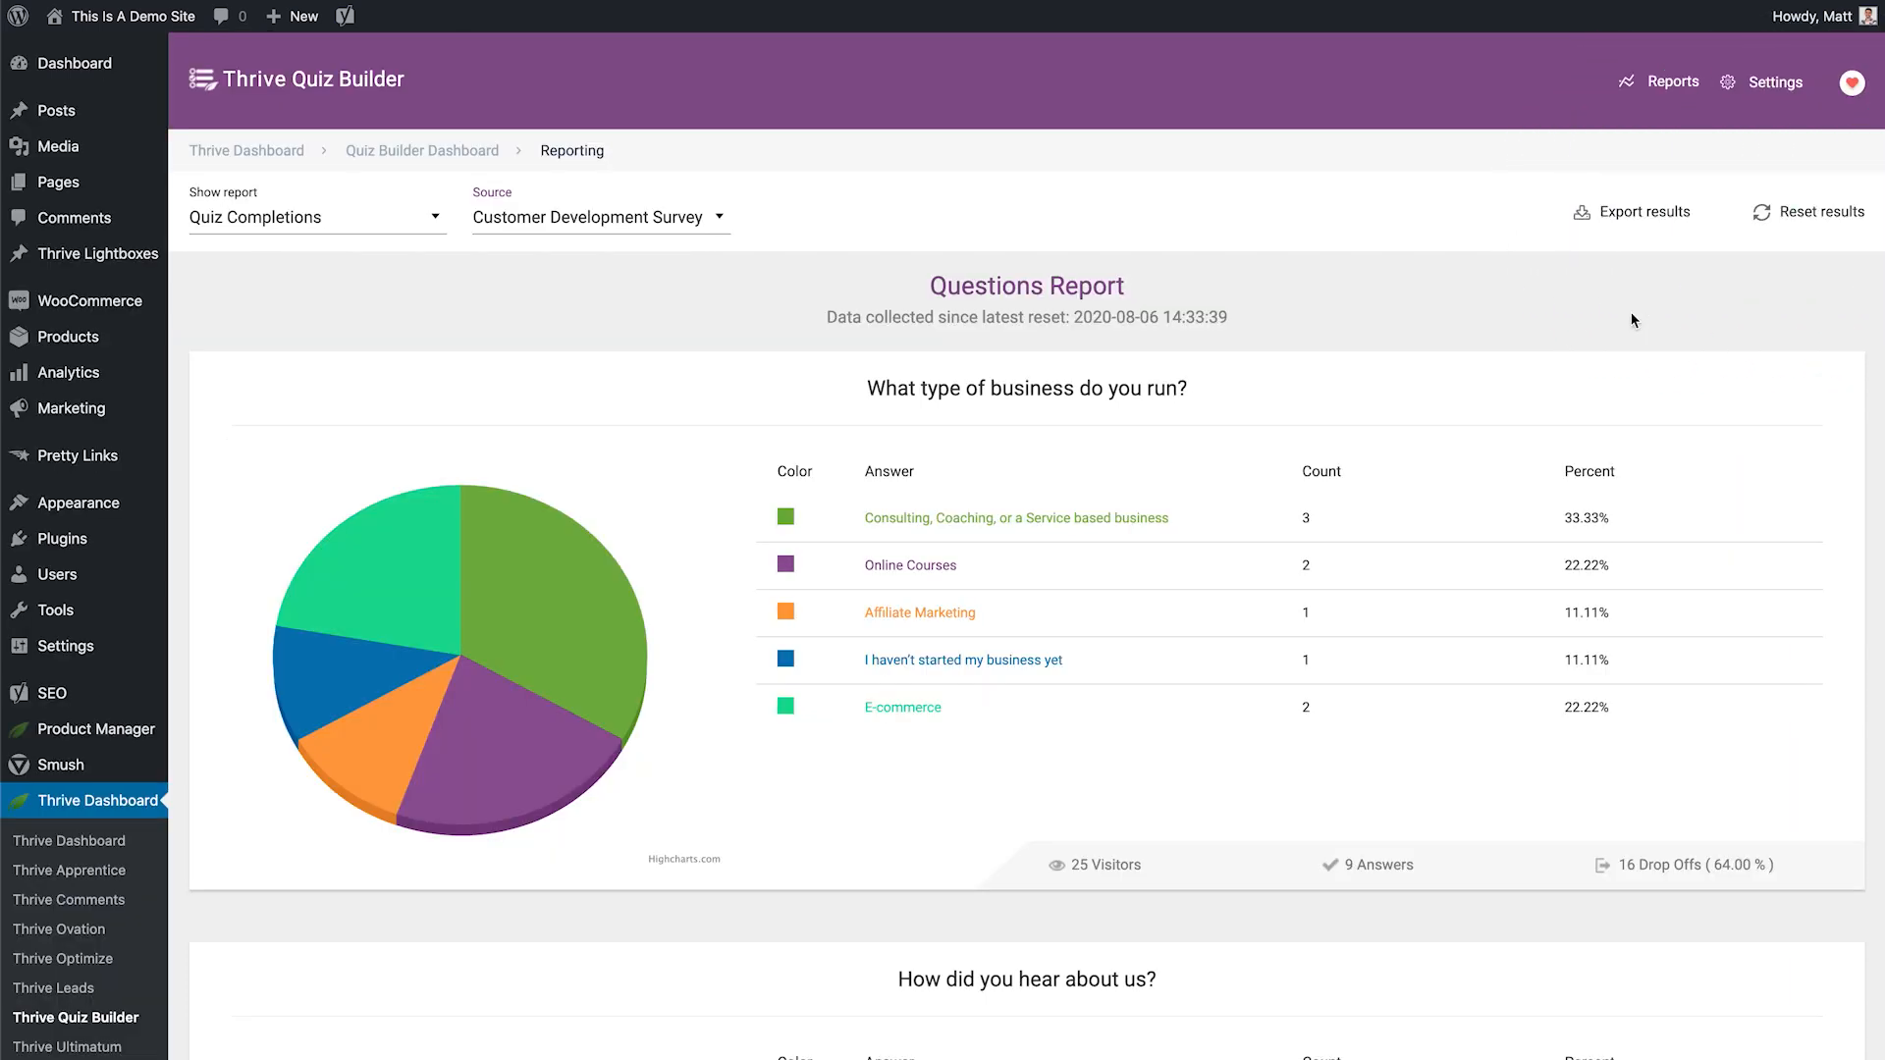
pyautogui.click(1631, 212)
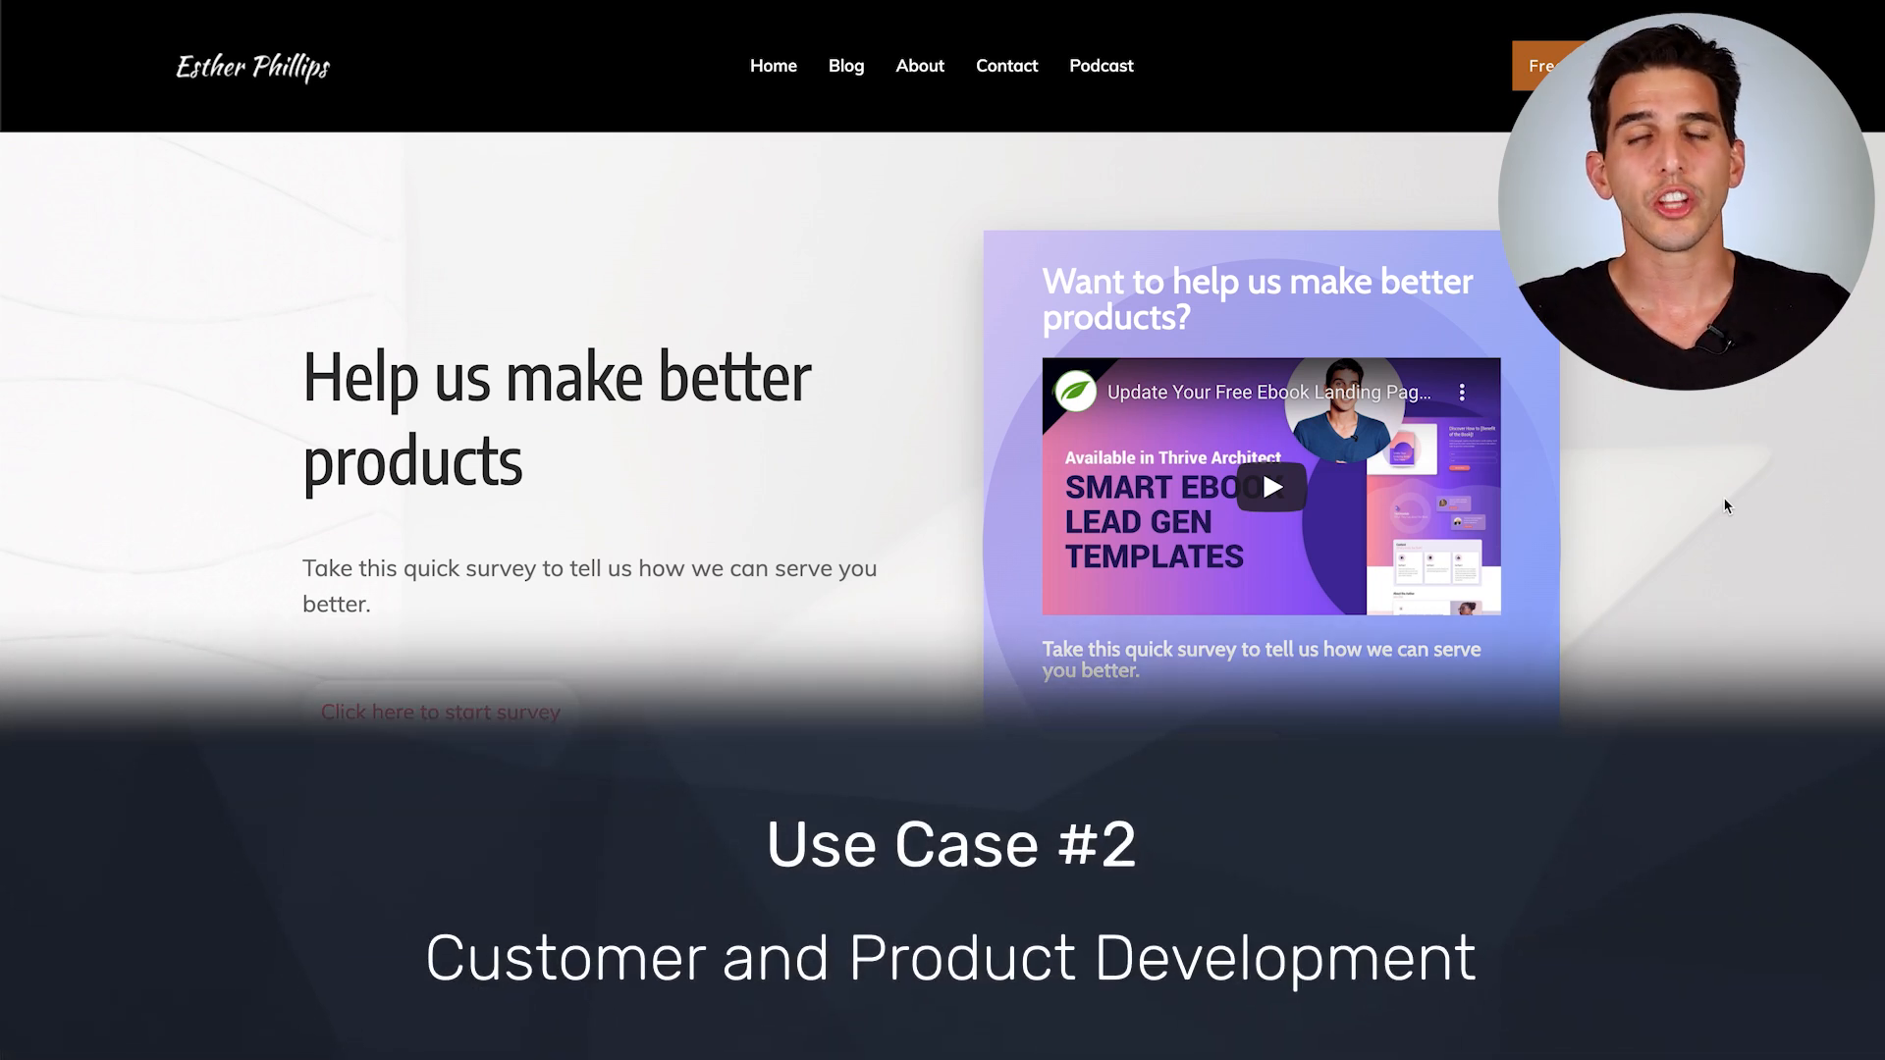
pyautogui.scroll(-3)
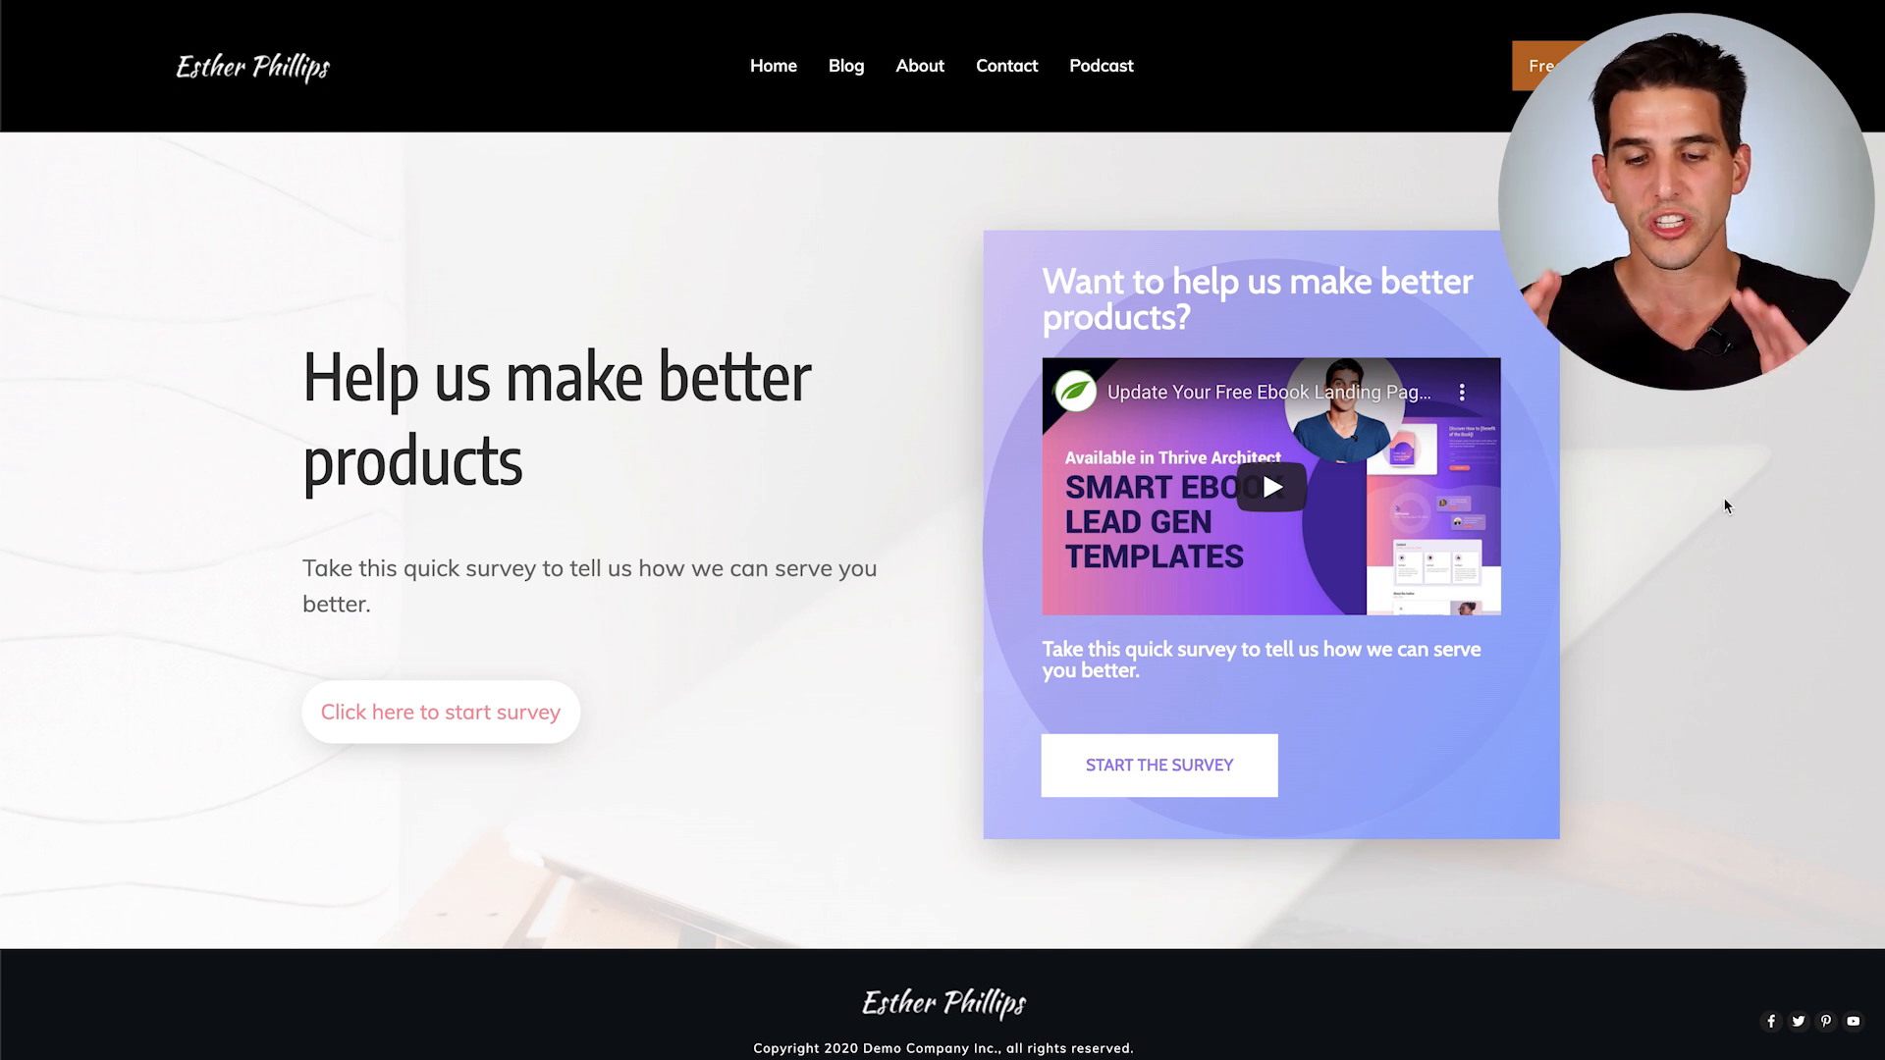
pyautogui.moveTo(1588, 748)
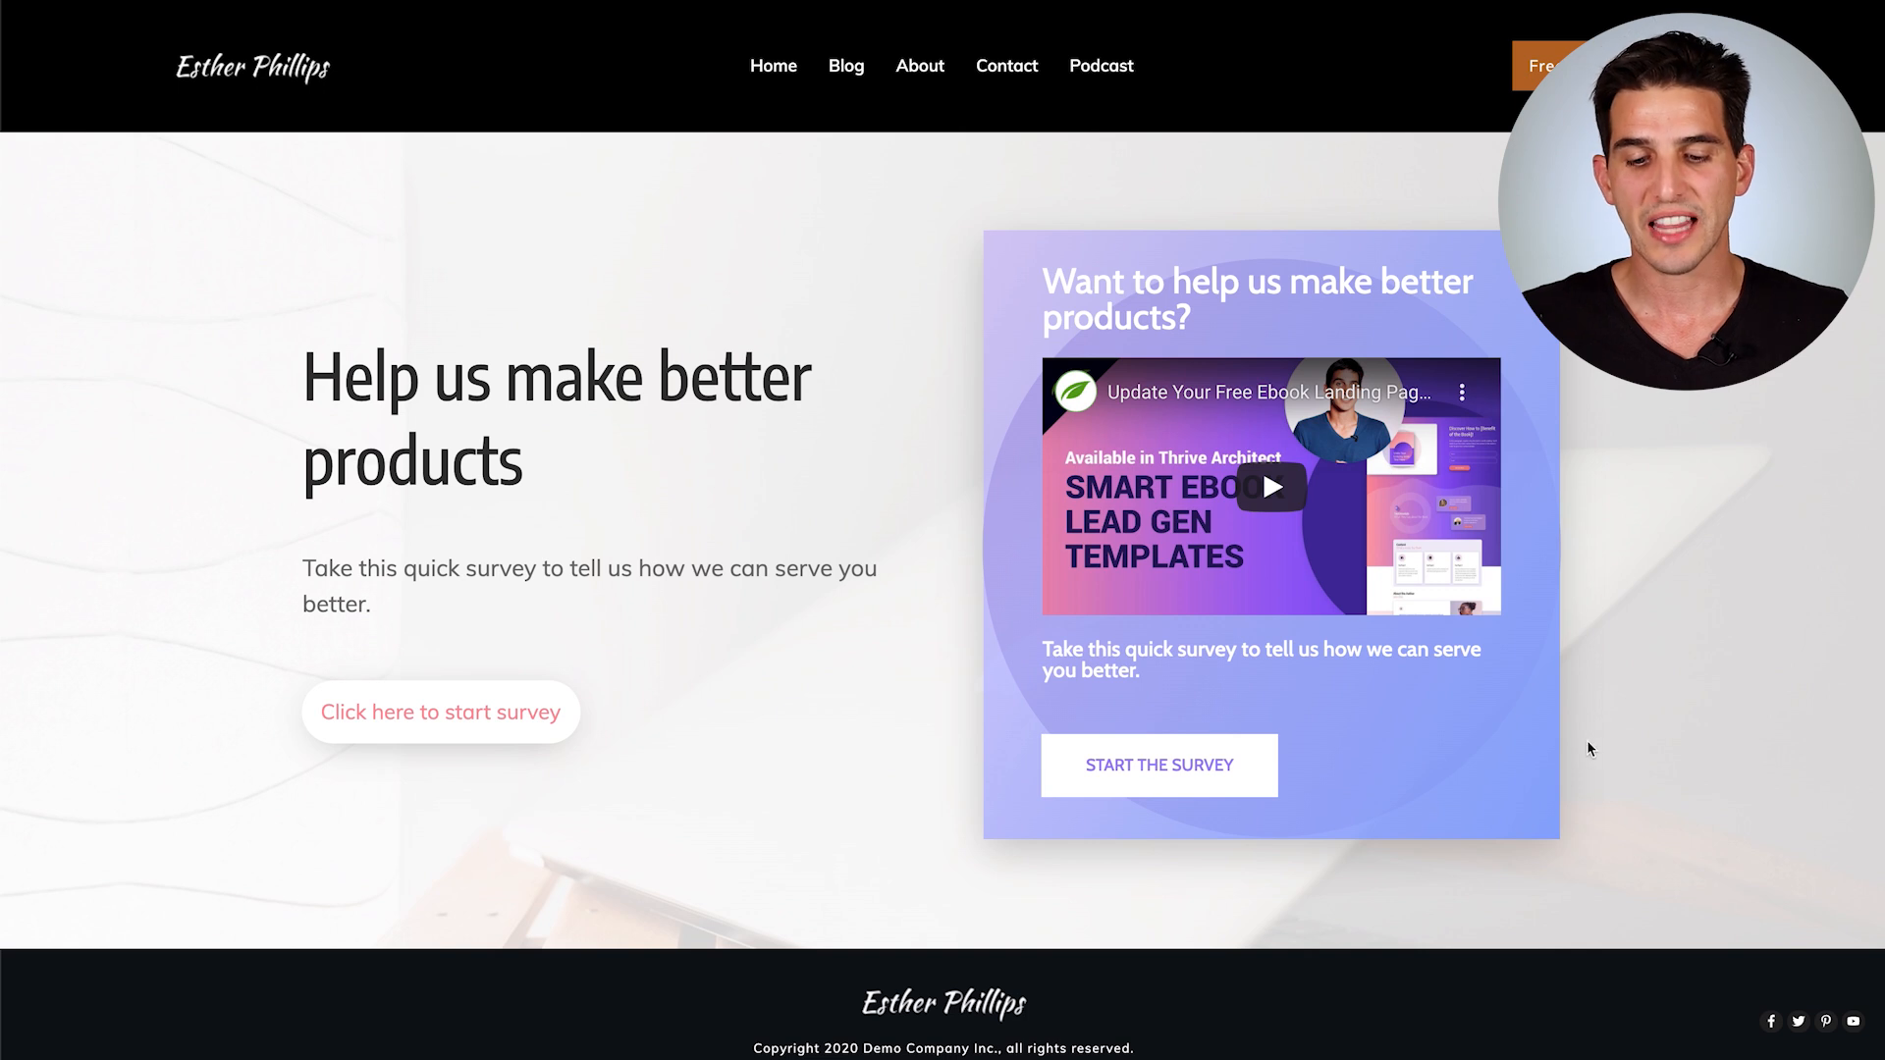
pyautogui.click(1158, 764)
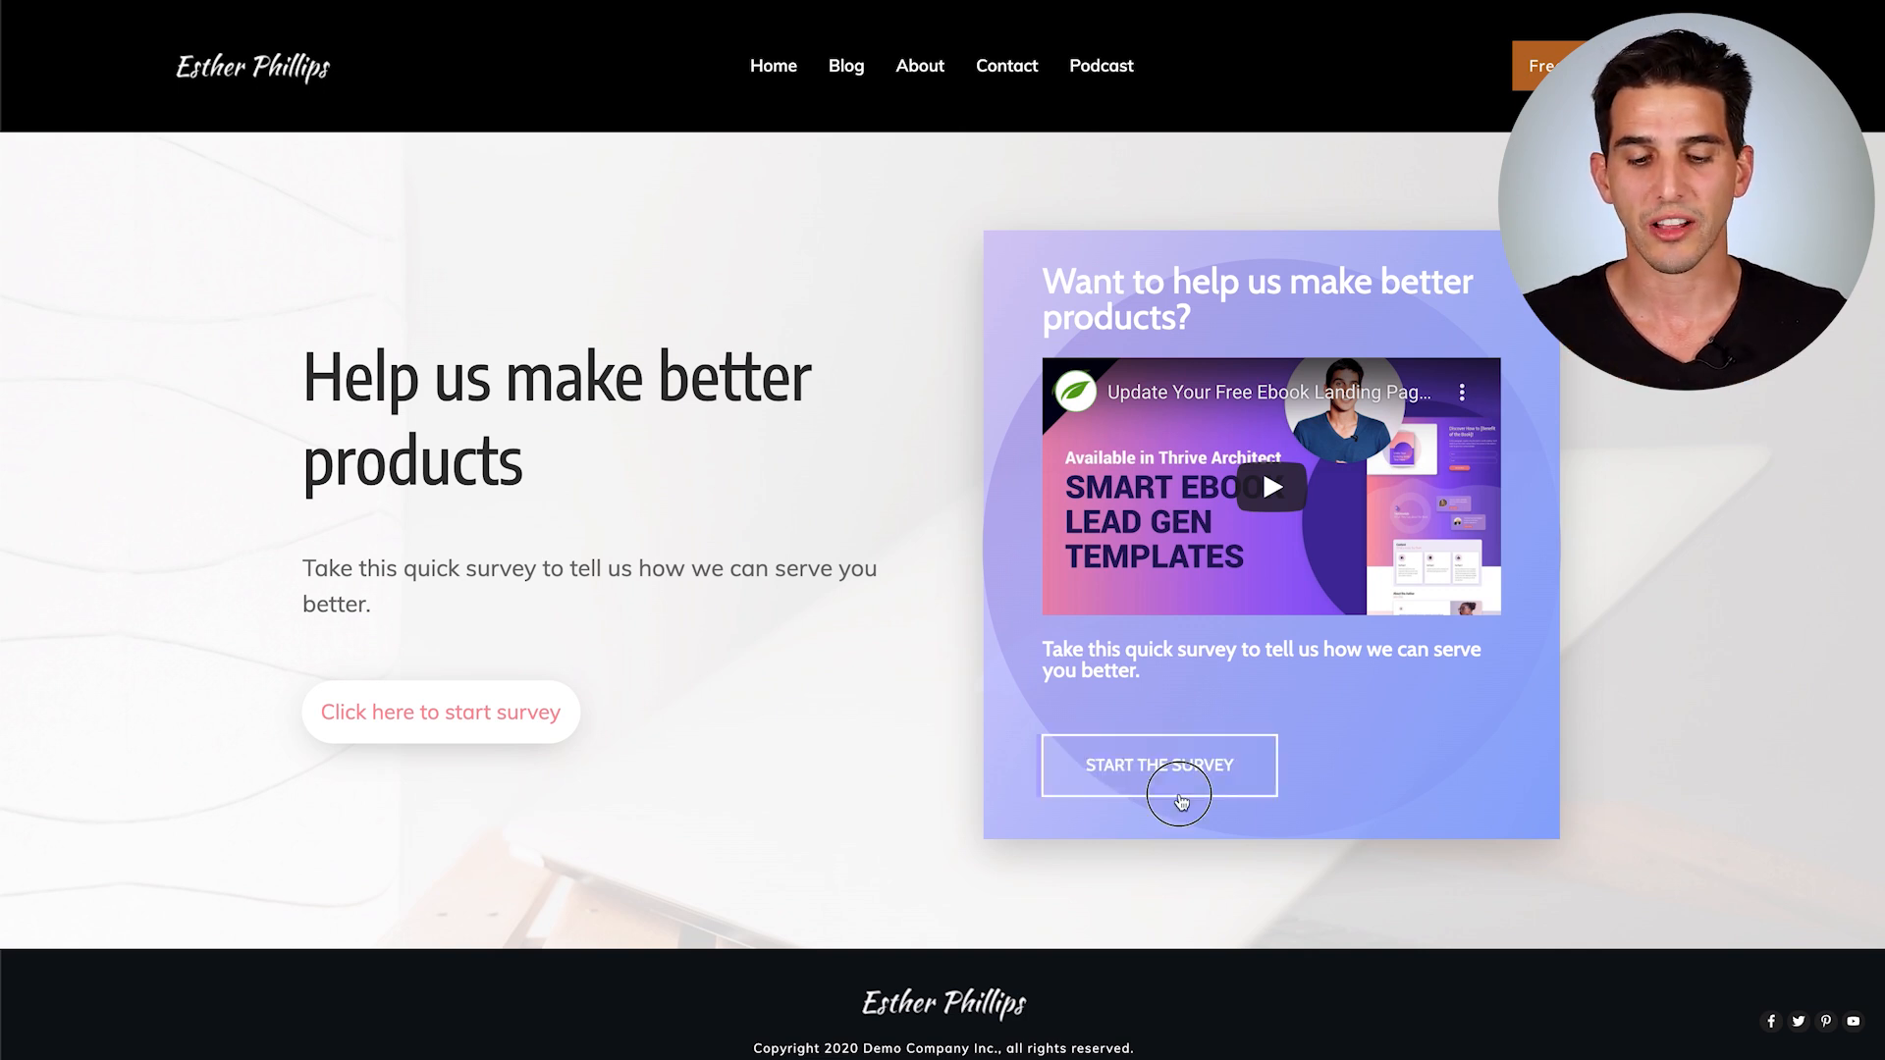
pyautogui.click(1158, 765)
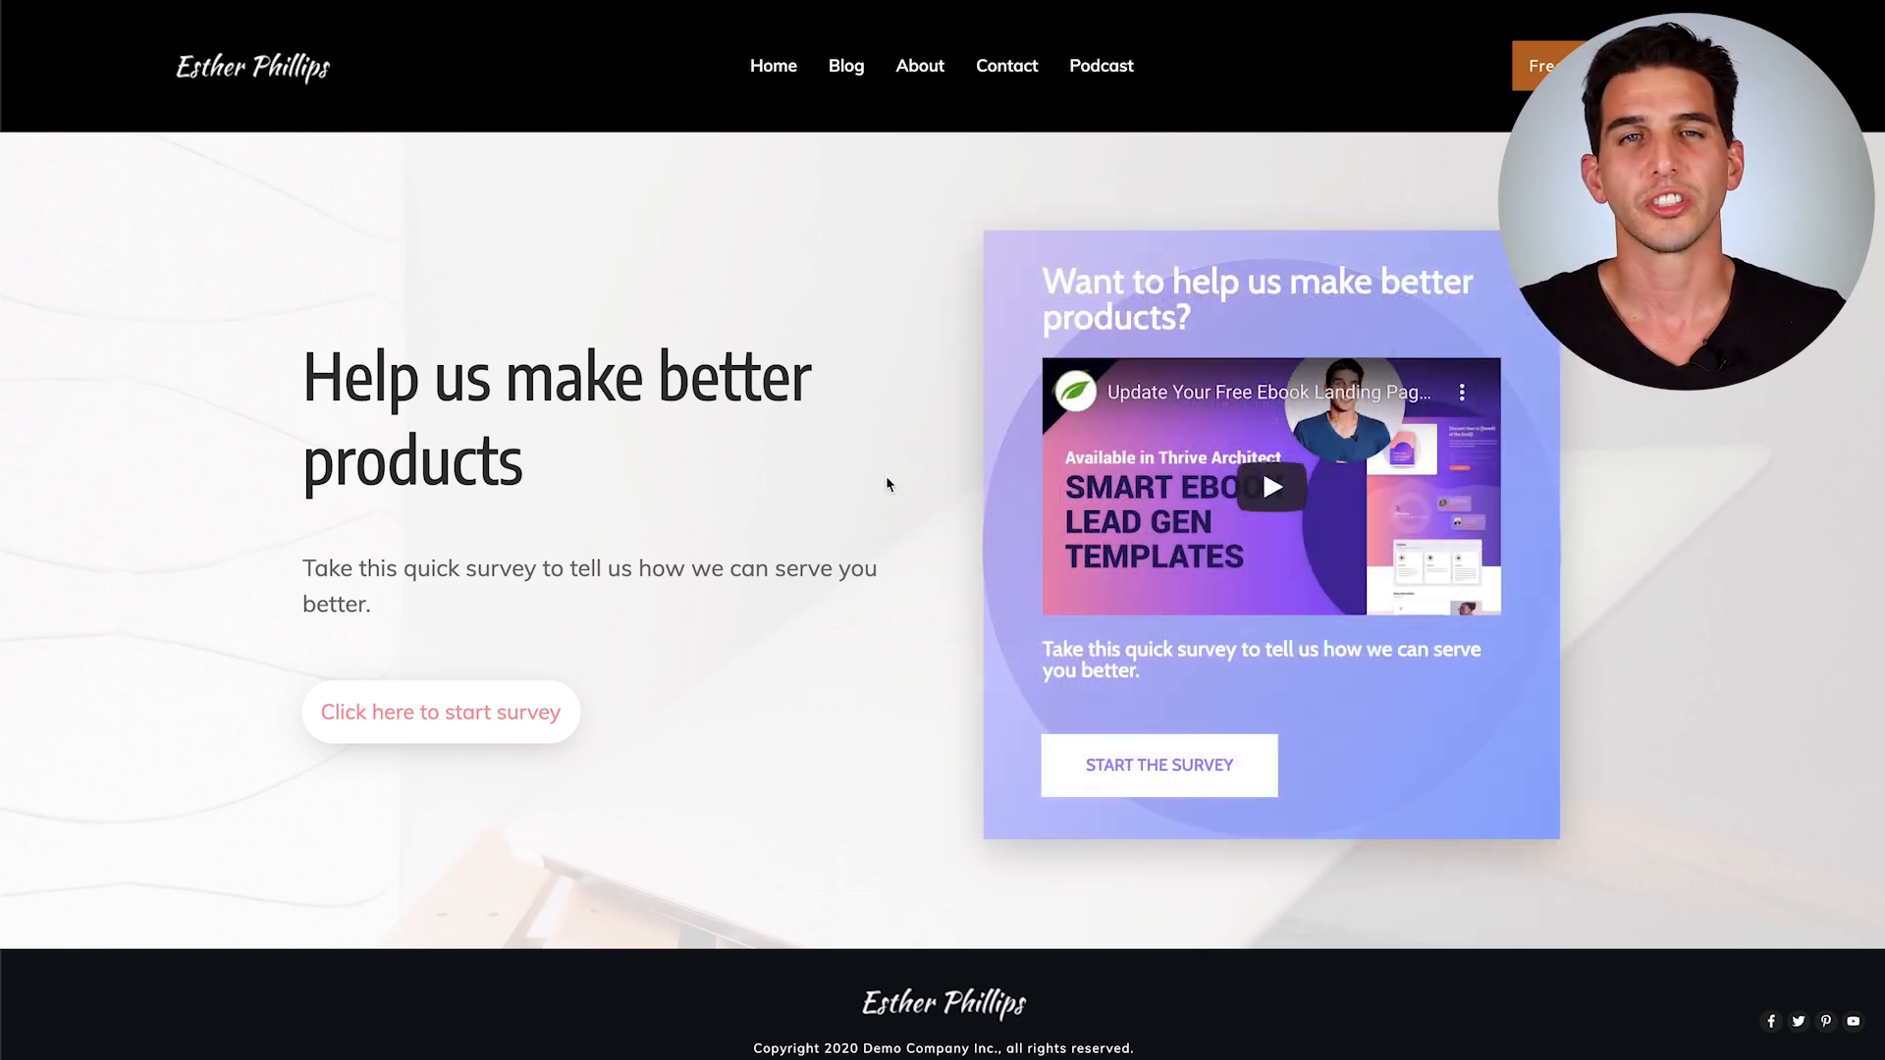
pyautogui.moveTo(596, 665)
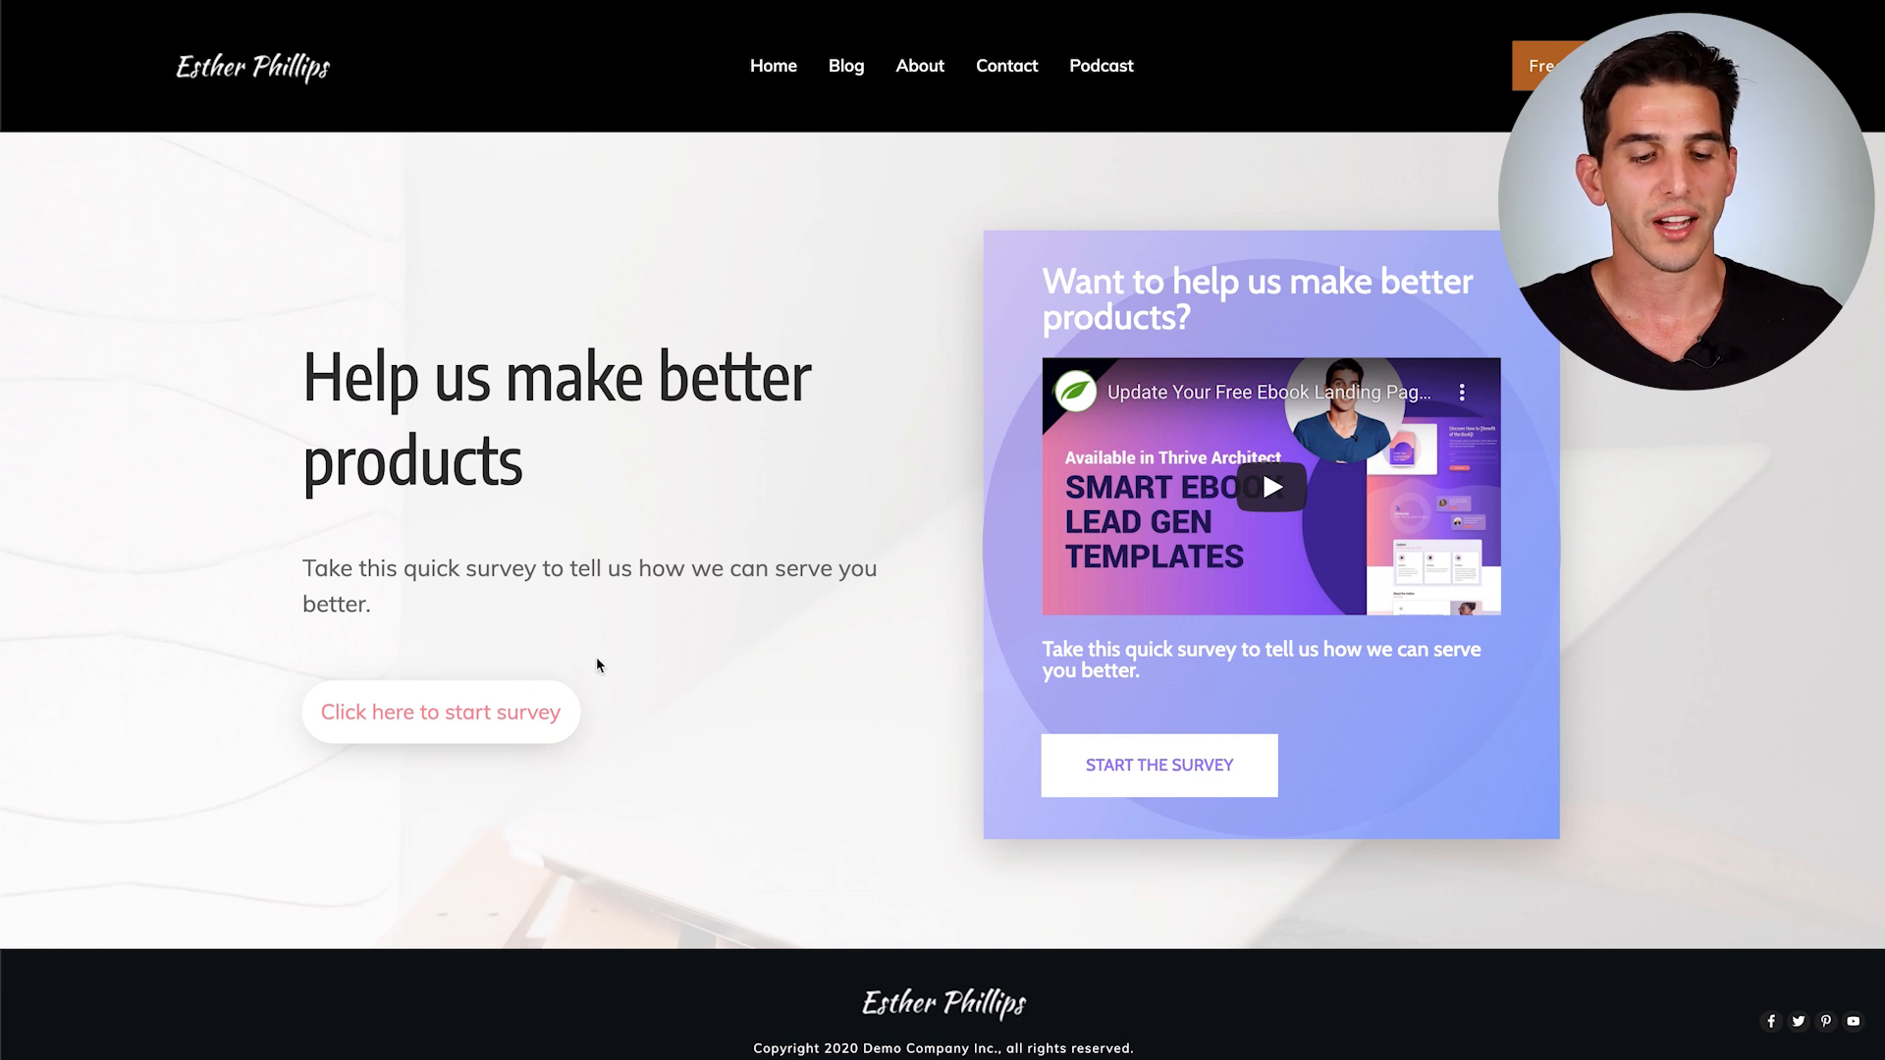
pyautogui.click(440, 710)
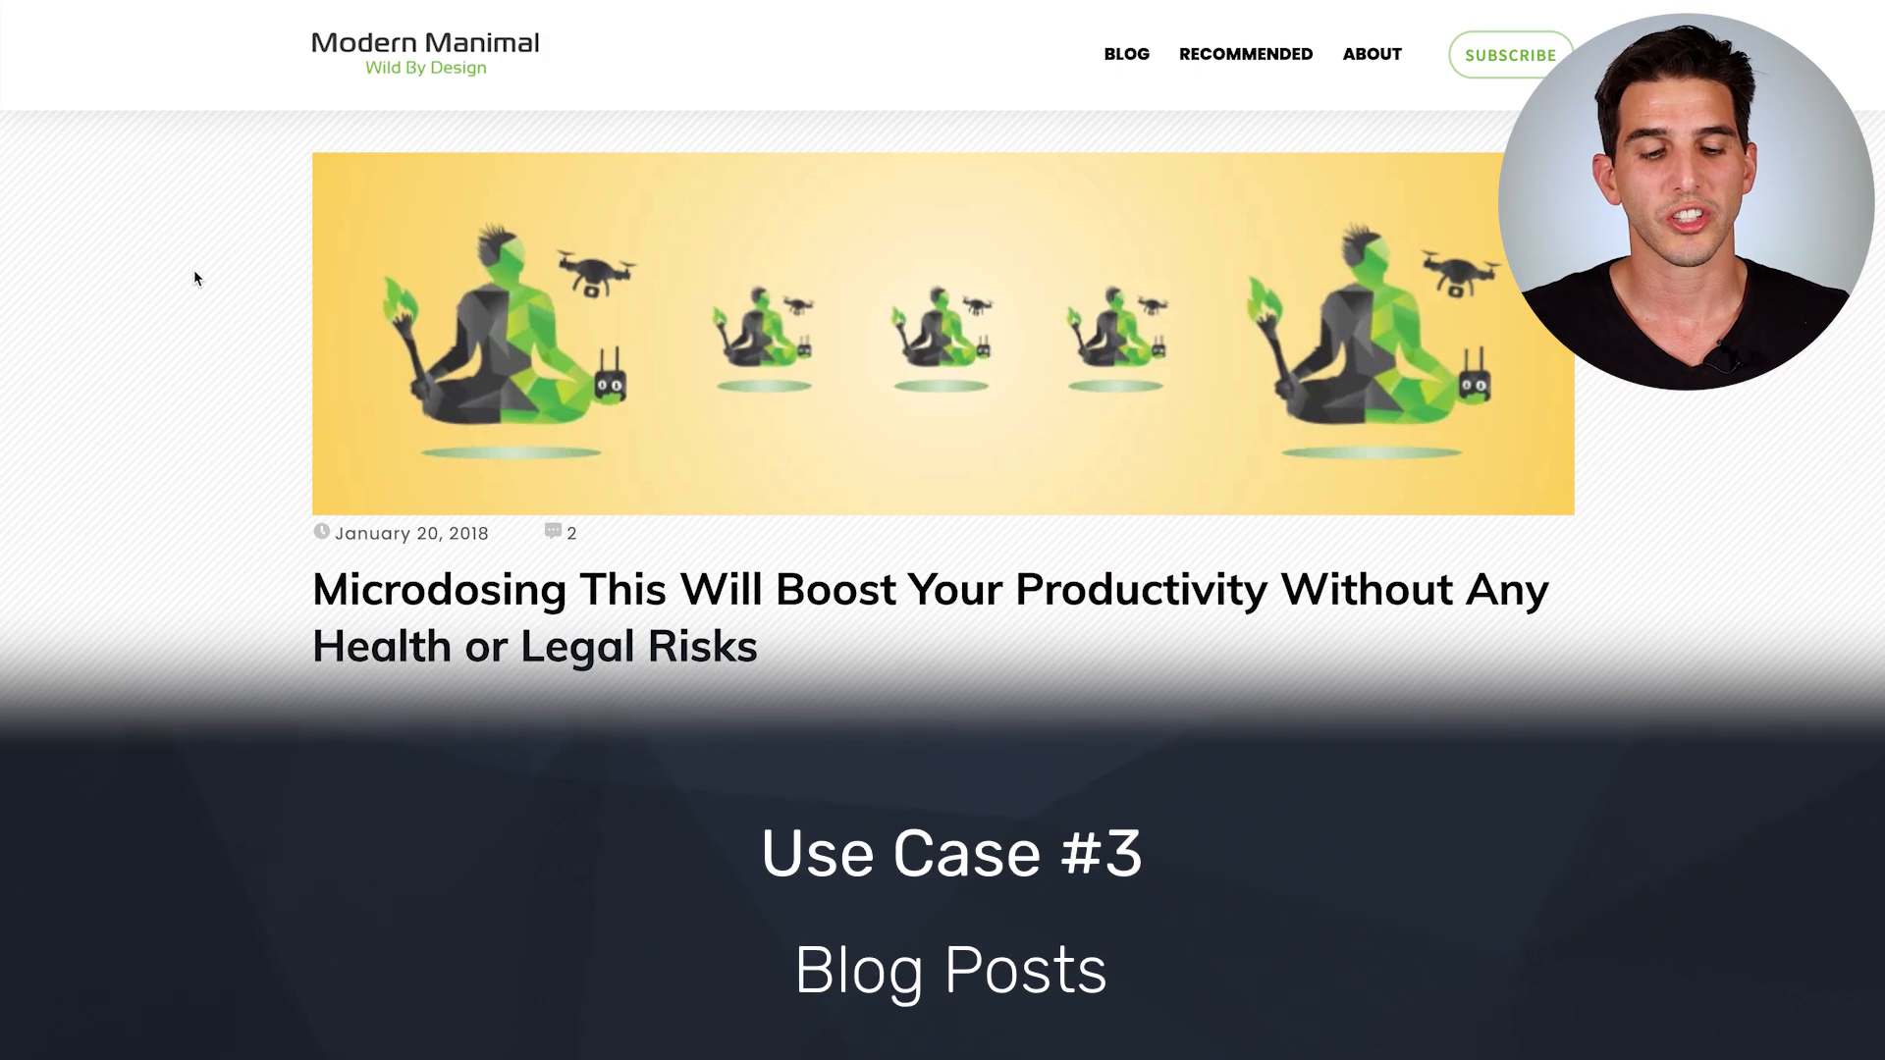
# Step: Start the meditation survey at the end of the blog post and submit a 'Te' barrier response
pyautogui.scroll(-3)
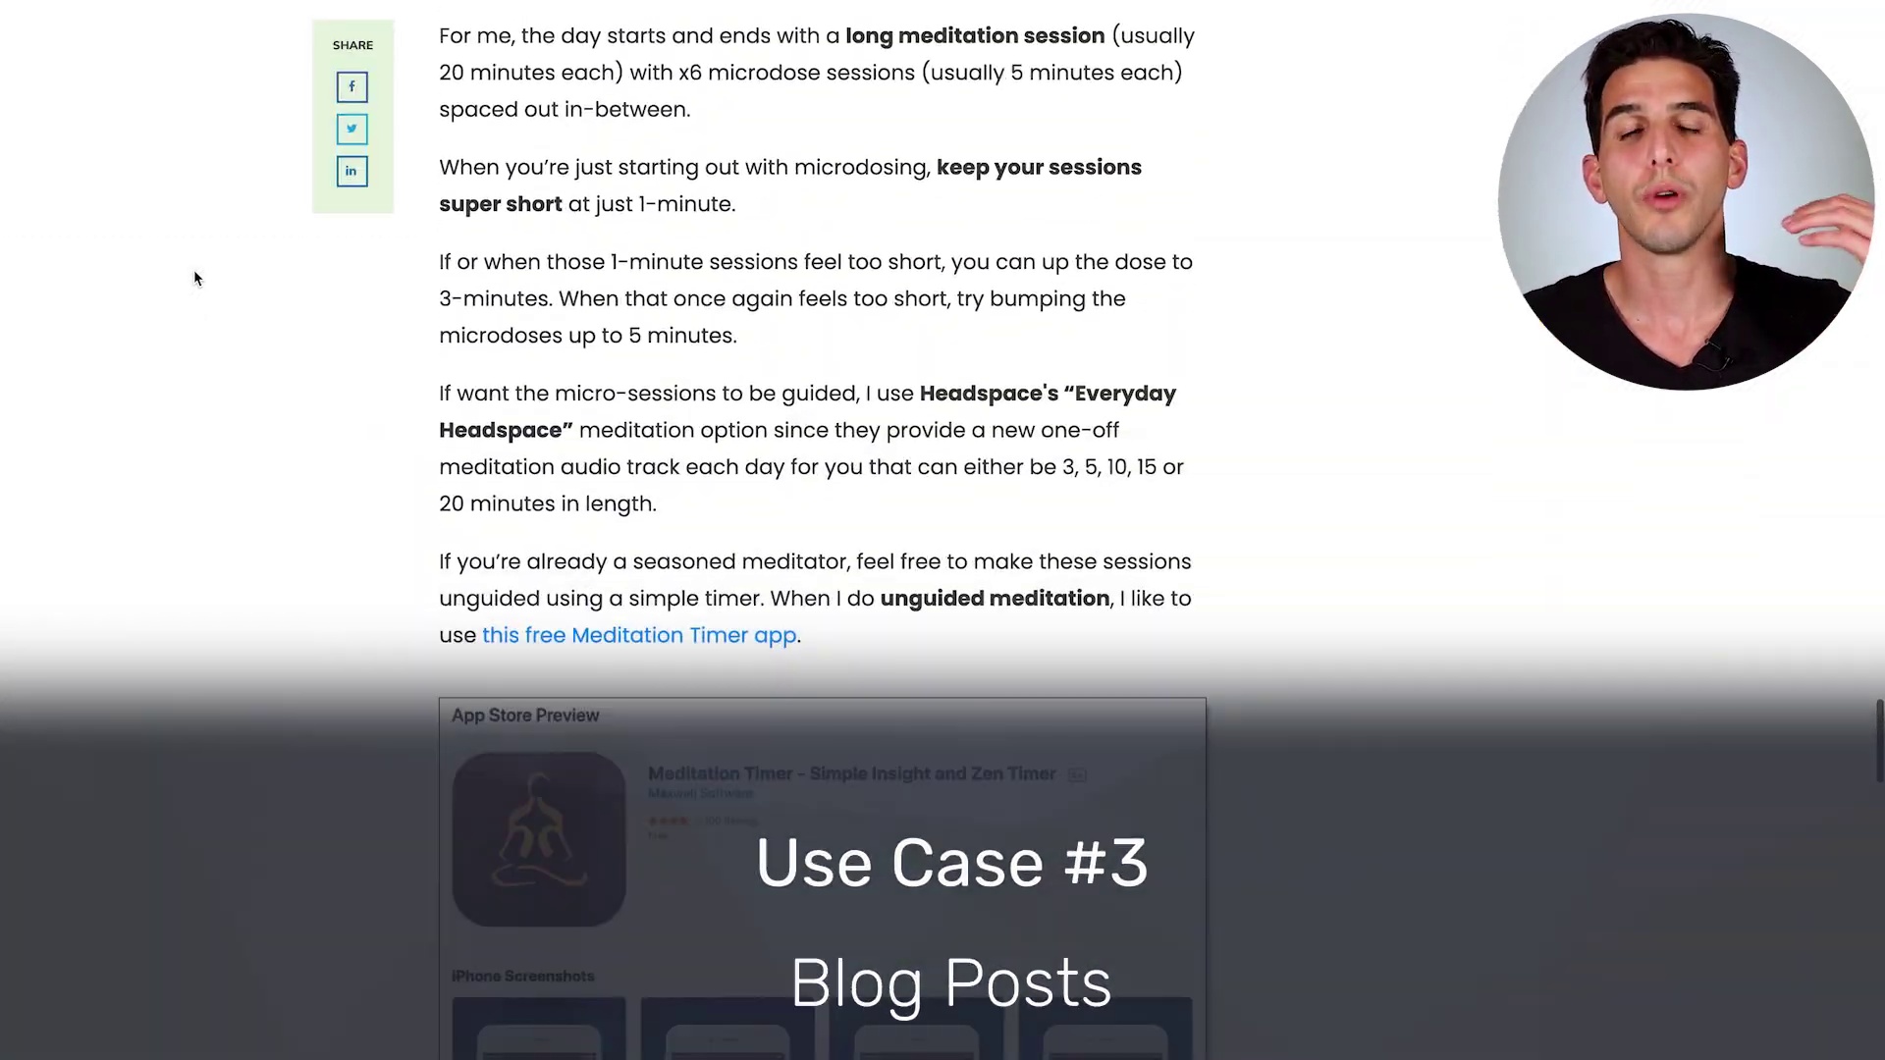
pyautogui.scroll(-3)
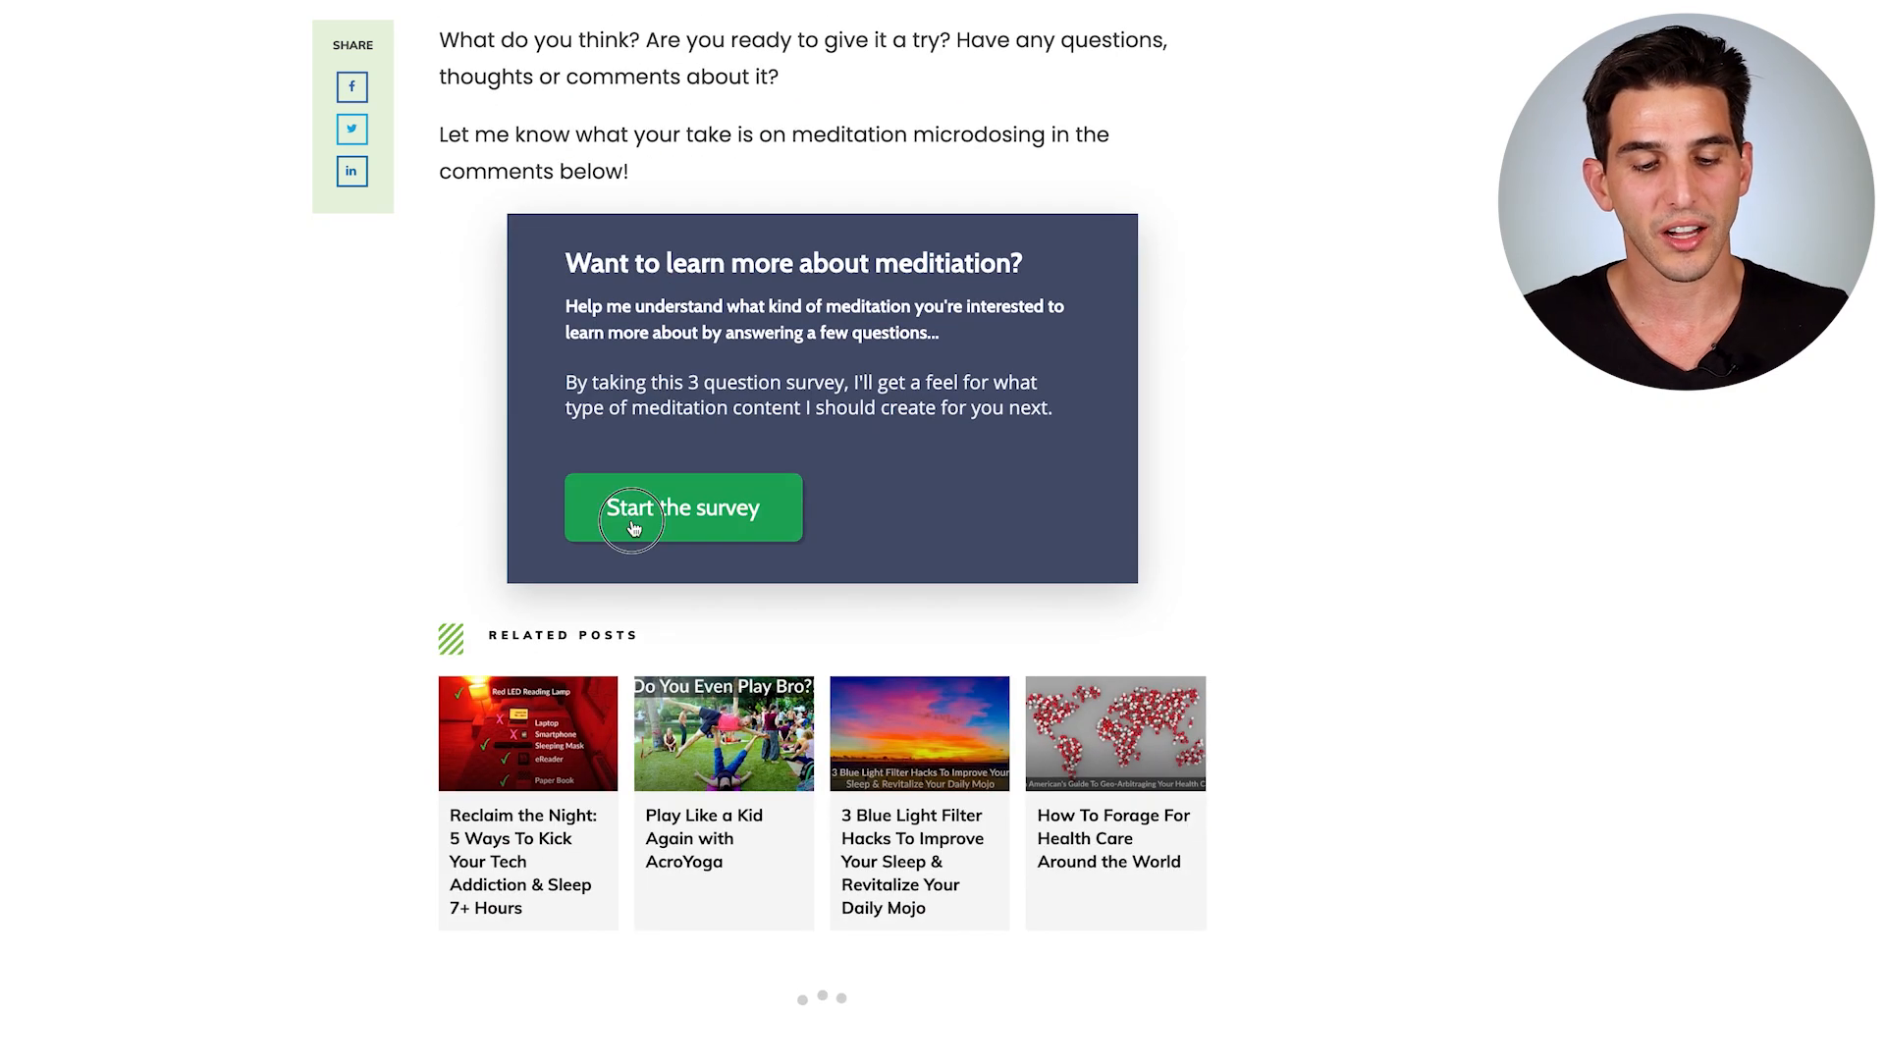
pyautogui.click(681, 507)
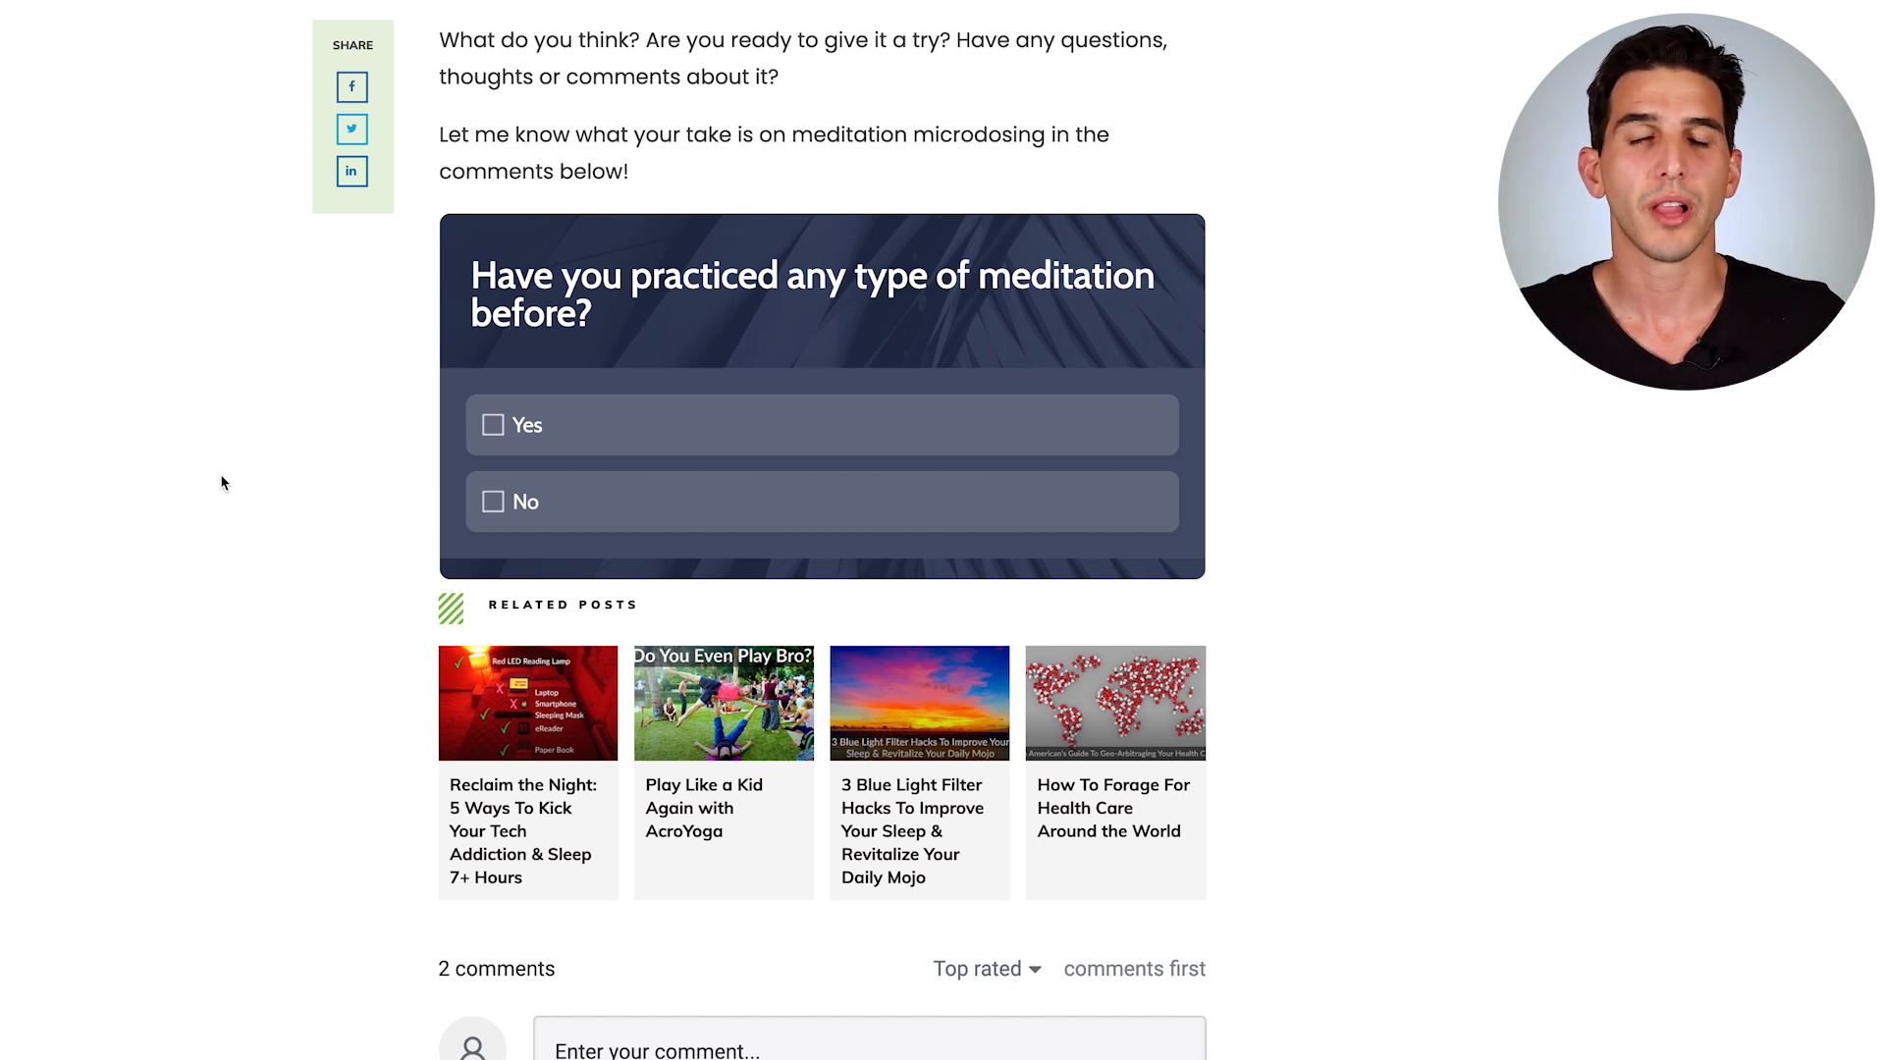
pyautogui.moveTo(442, 453)
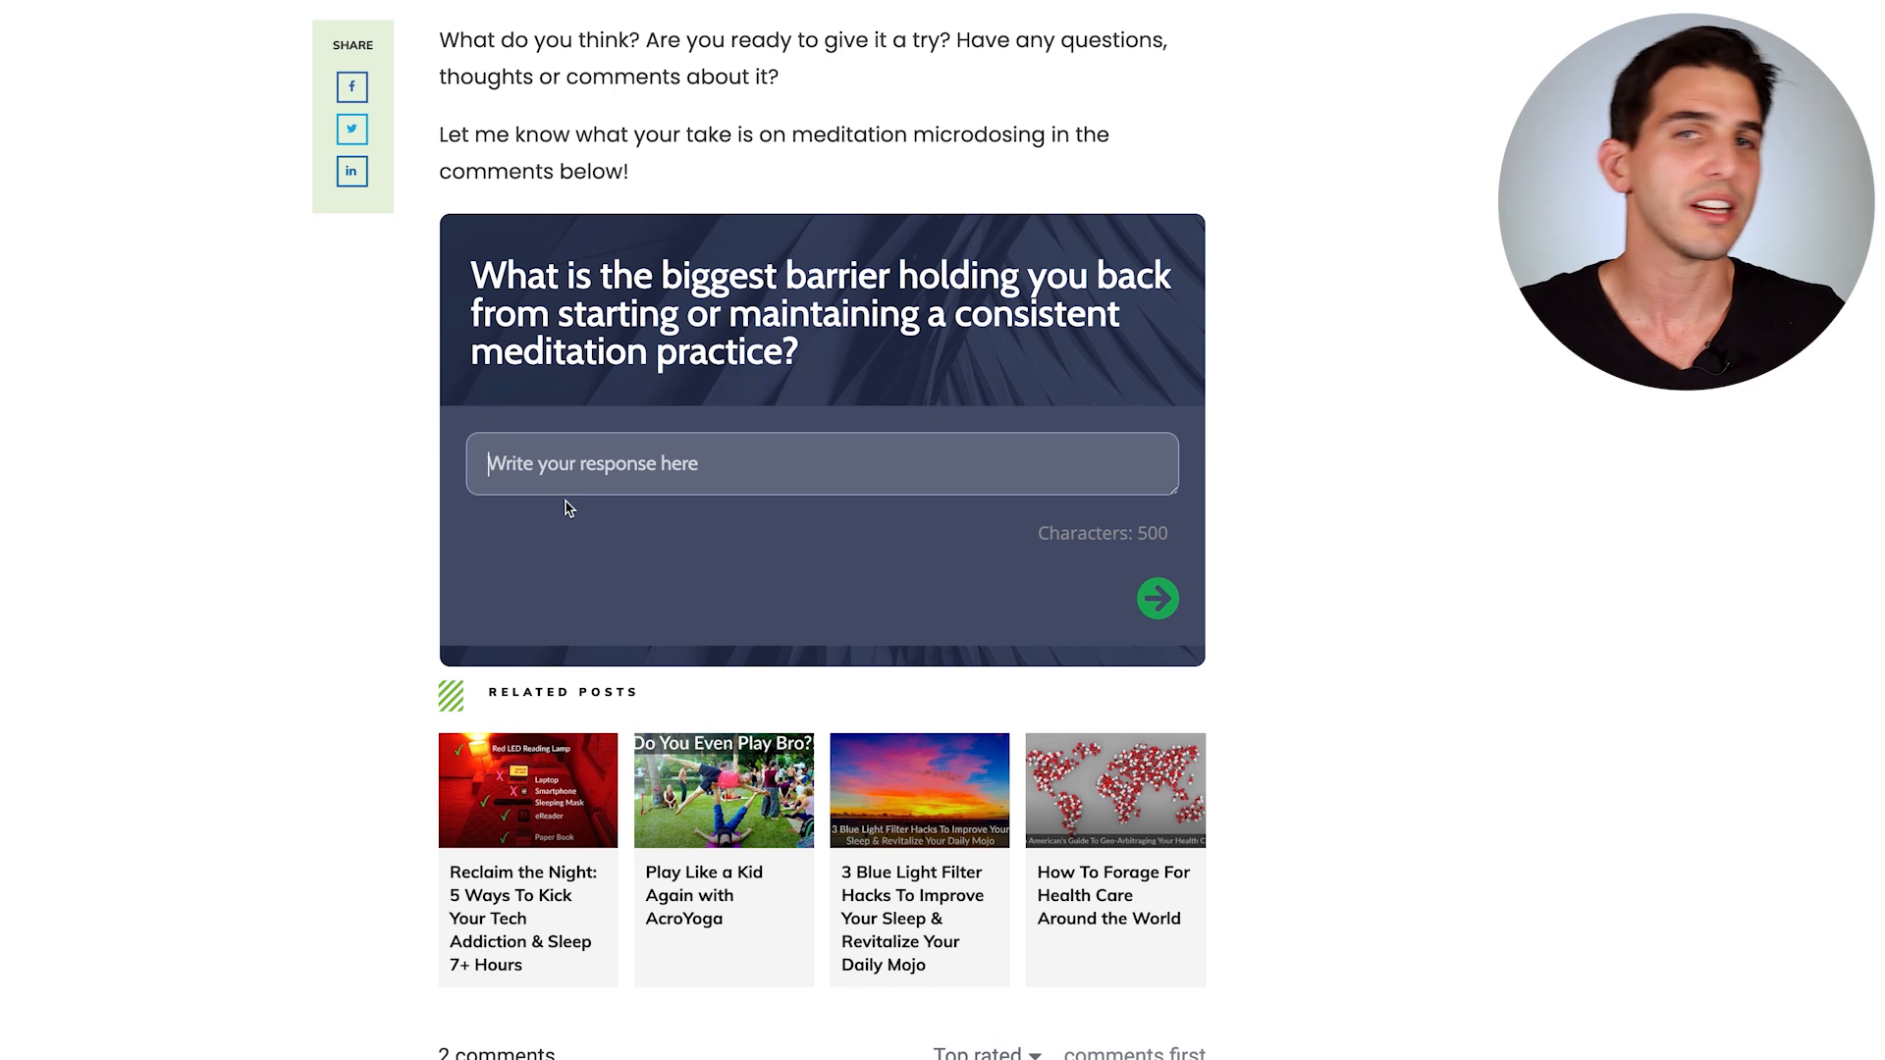
pyautogui.write('Te')
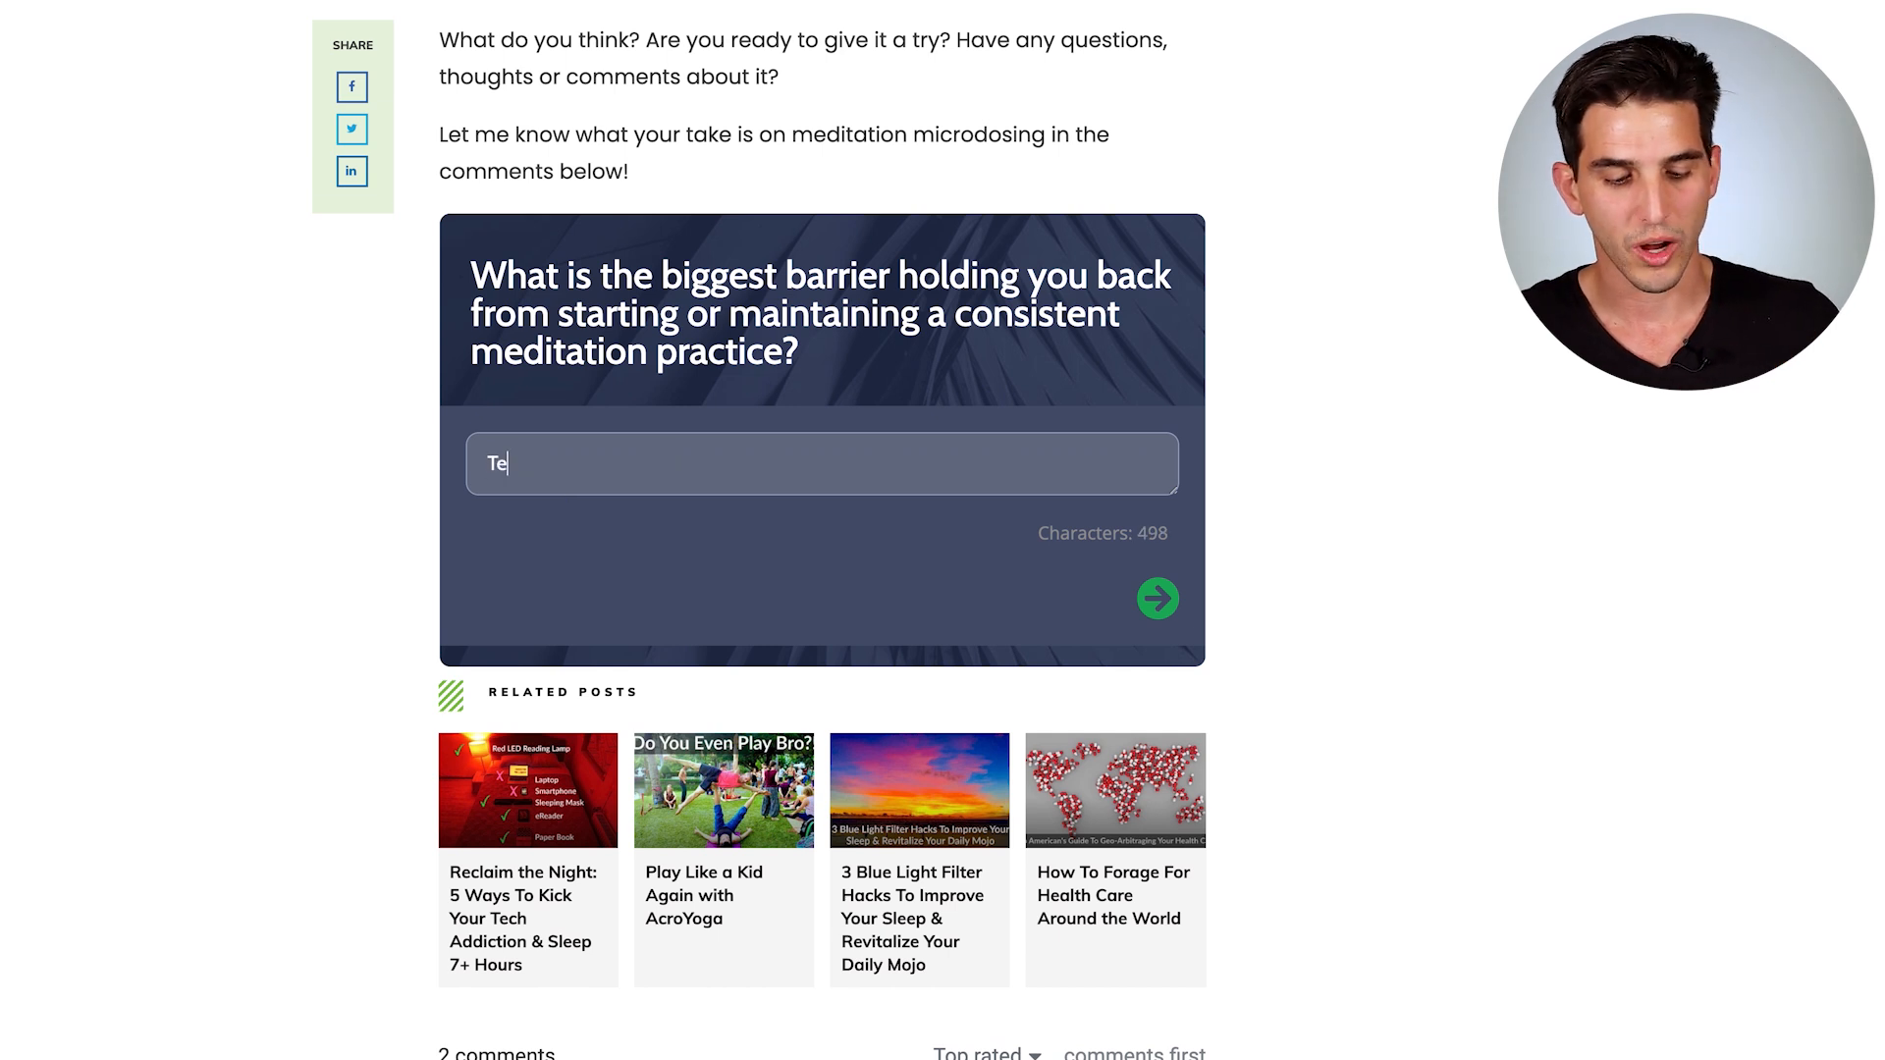
pyautogui.click(1156, 597)
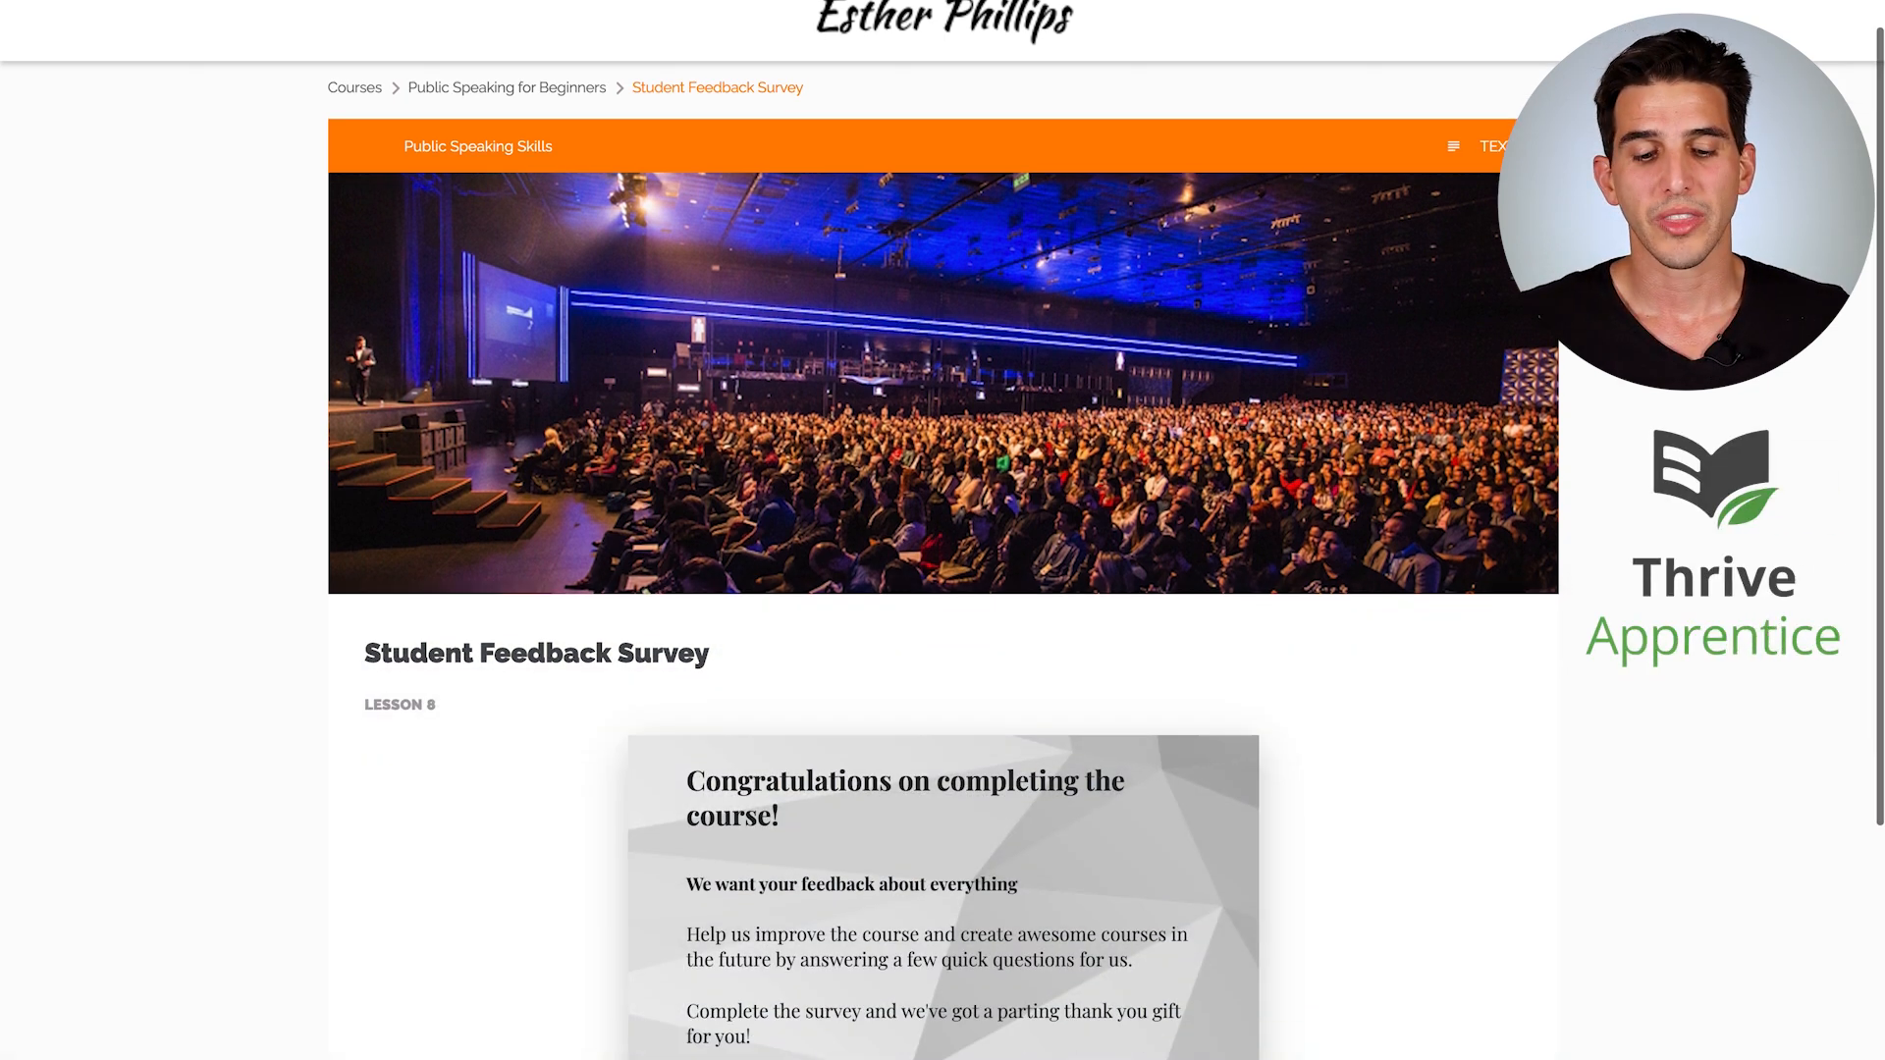
# Step: Start the Student Feedback Survey, answer 'Tes' and submit to reach the thank-you gift screen
pyautogui.scroll(-3)
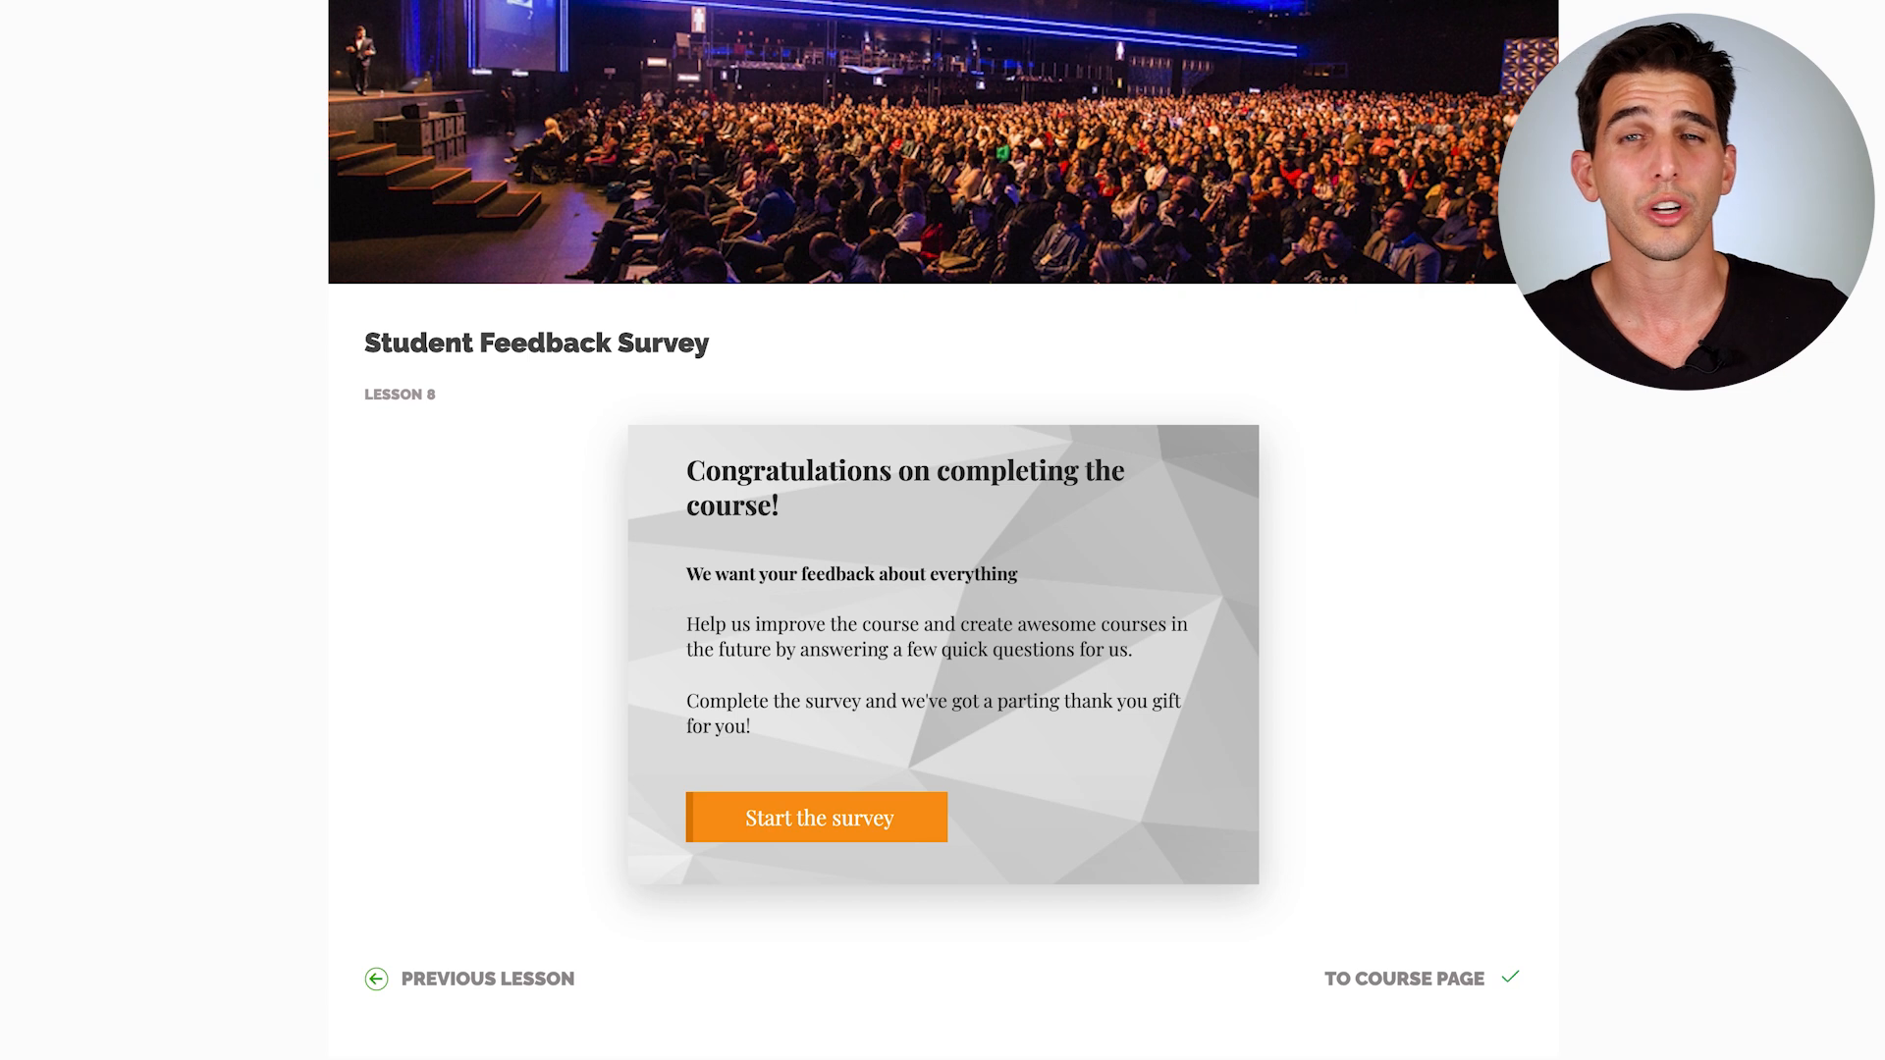
pyautogui.click(817, 817)
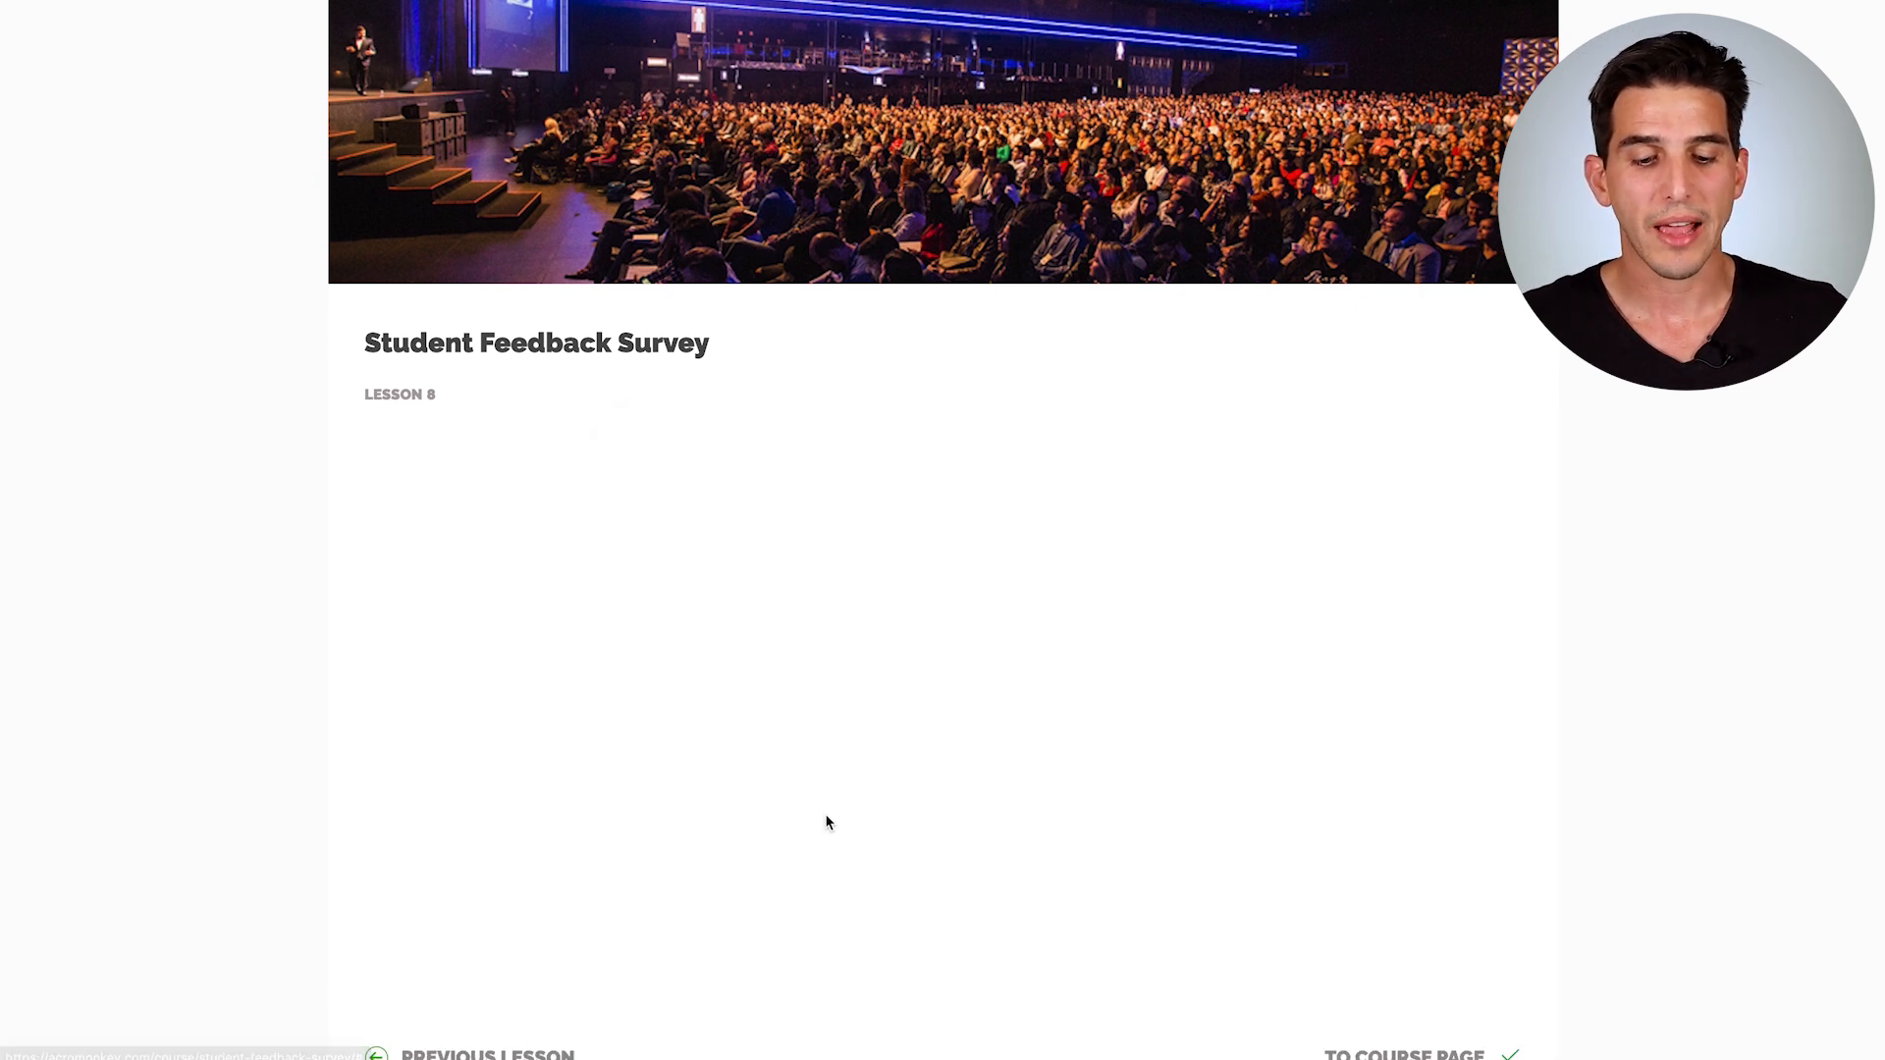
pyautogui.click(829, 783)
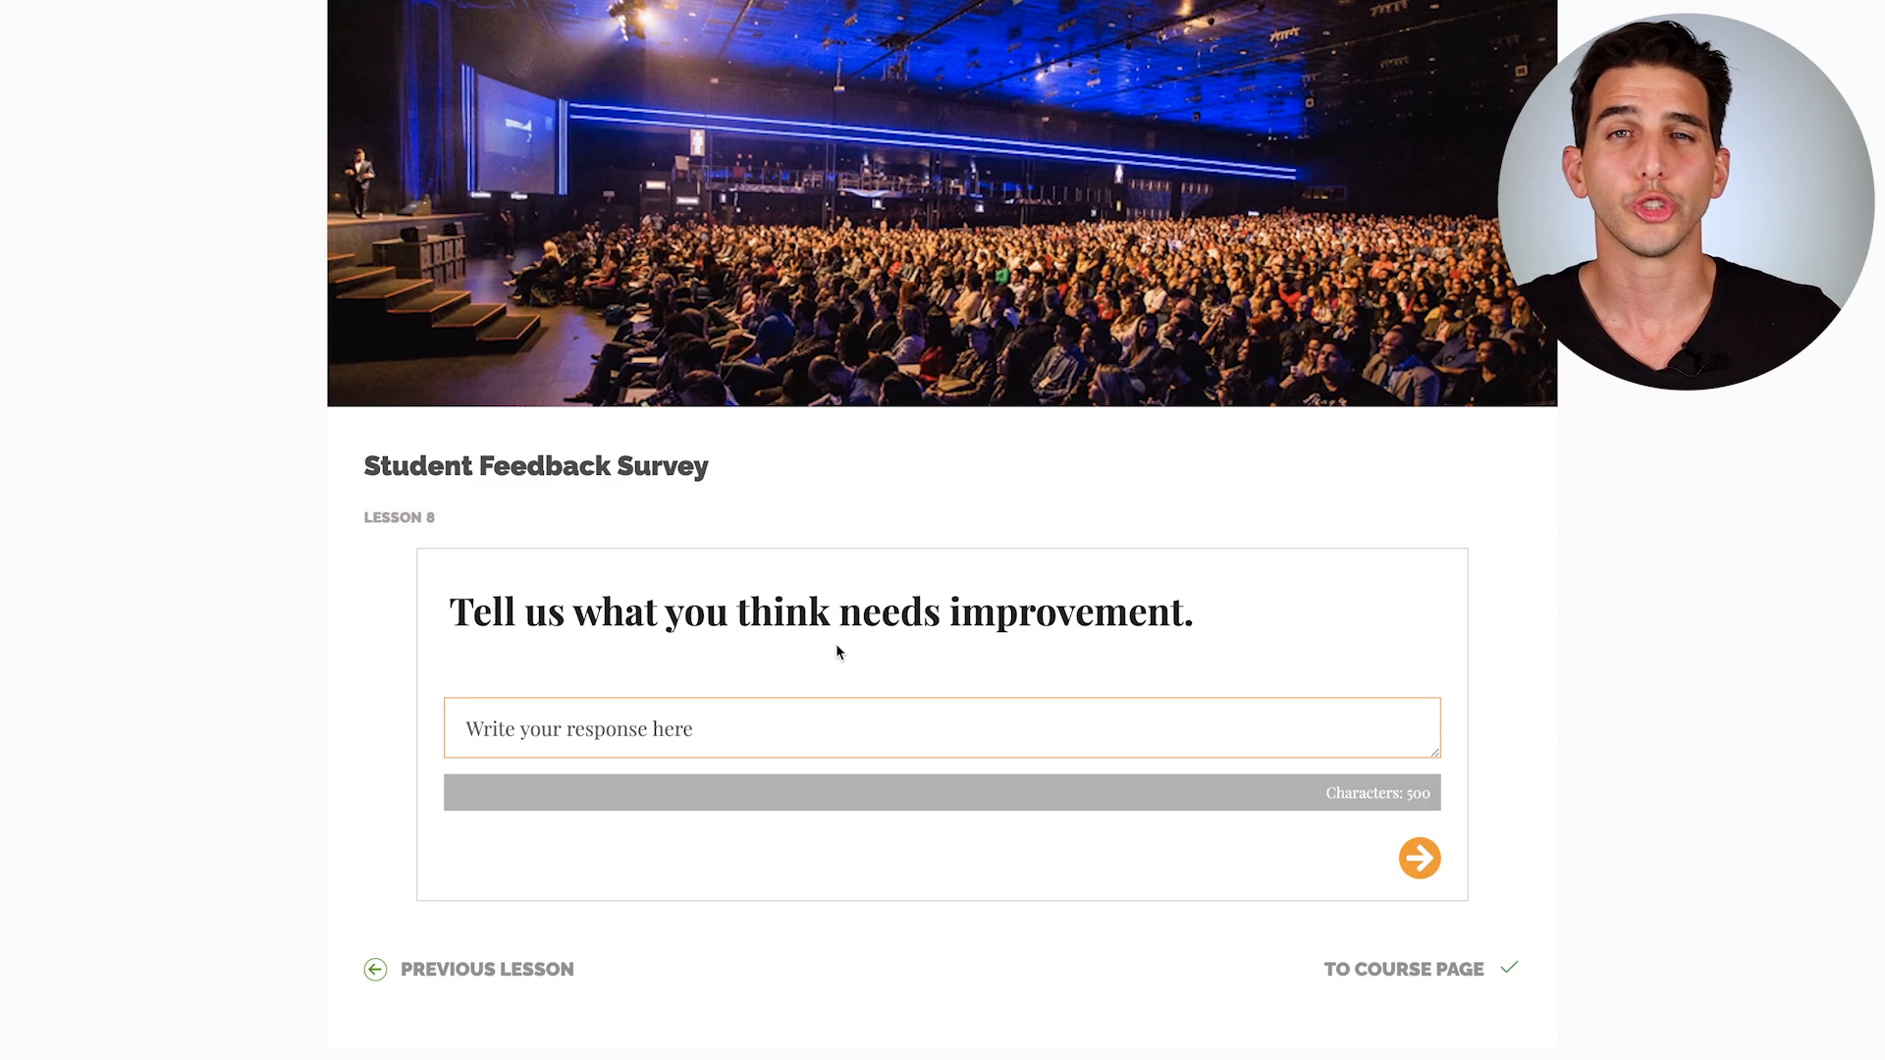
pyautogui.write('Test')
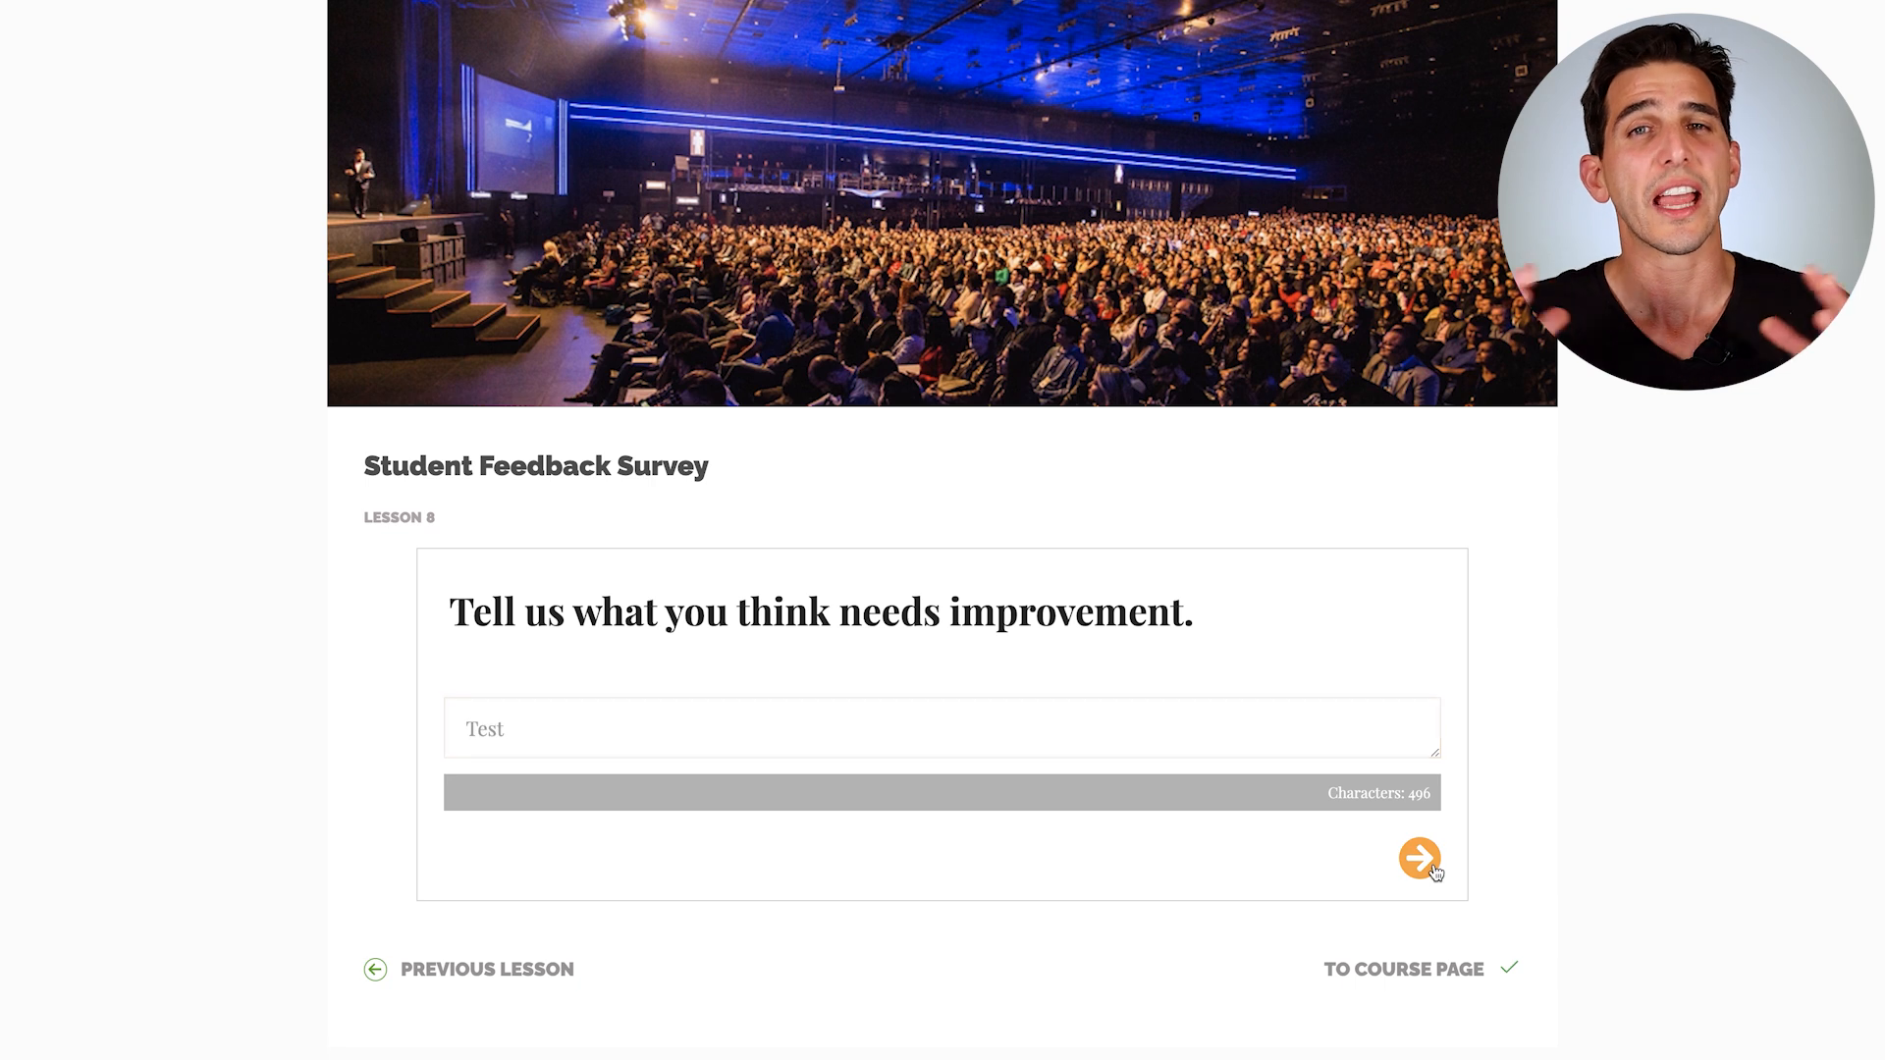
pyautogui.click(1417, 860)
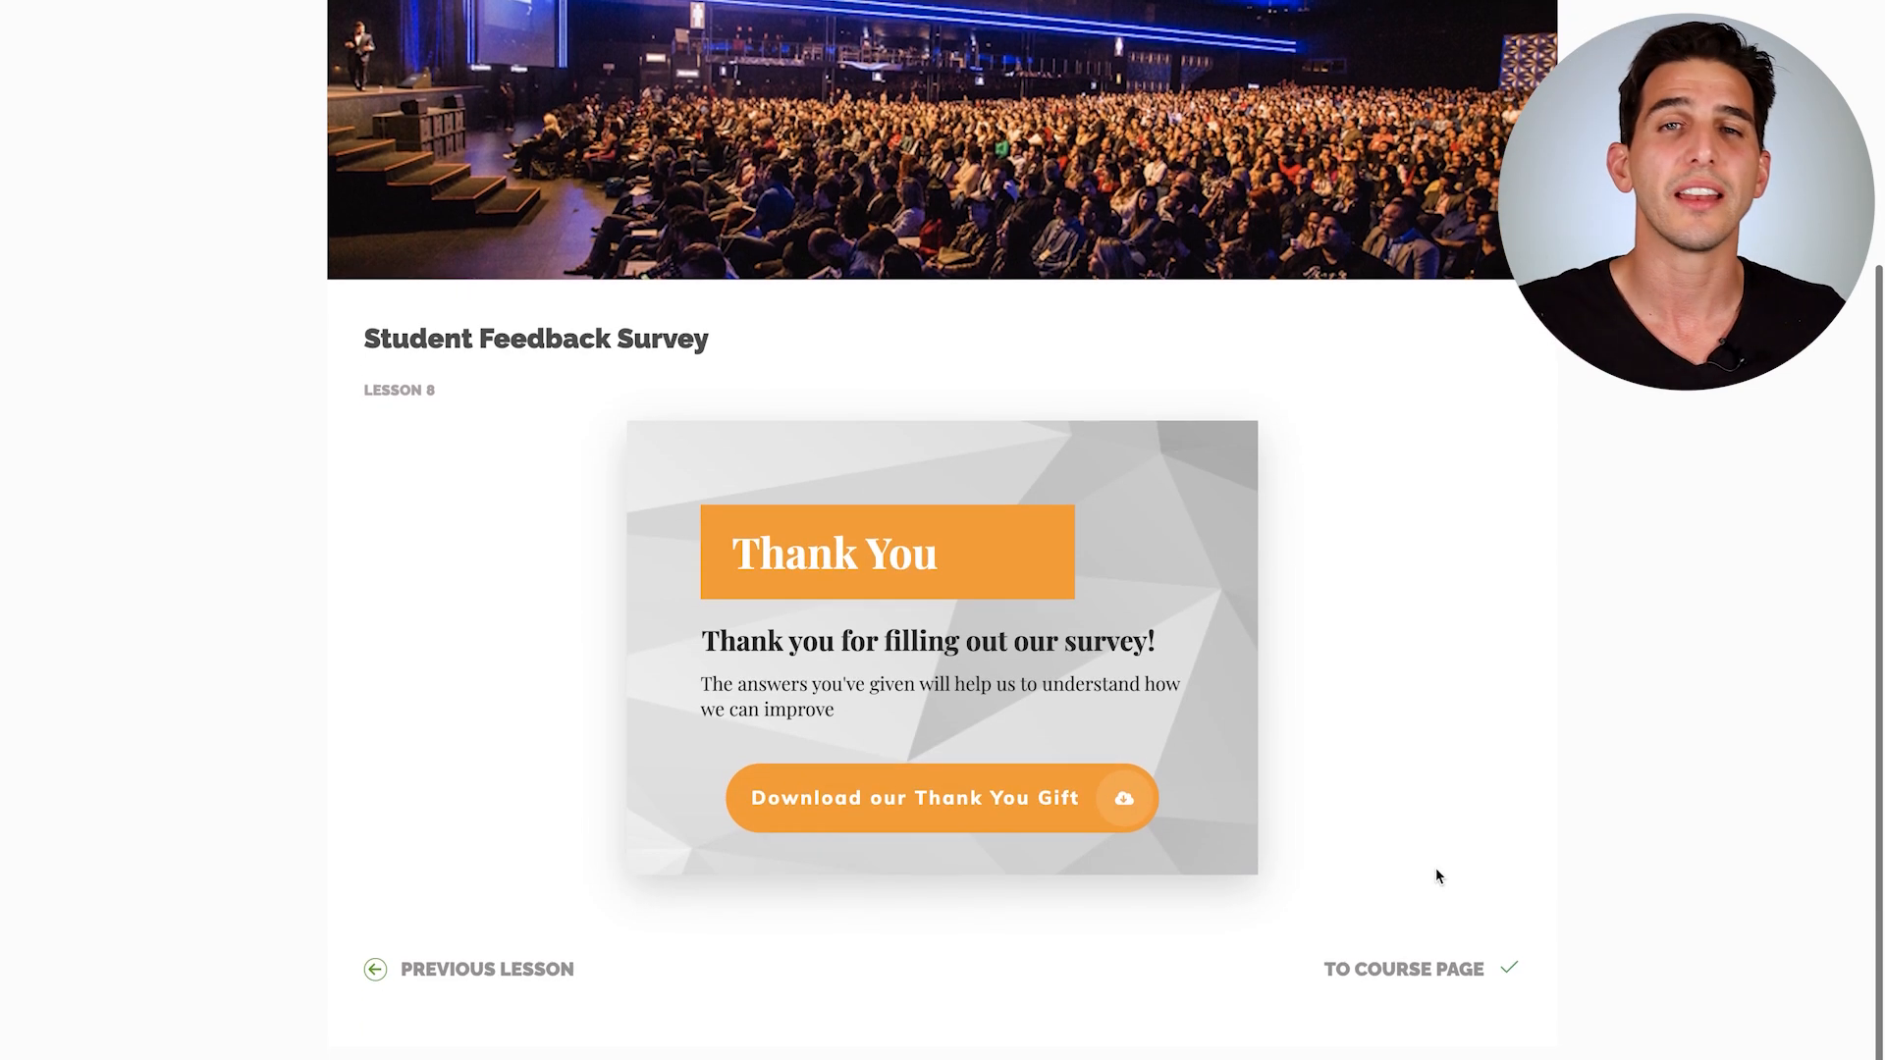